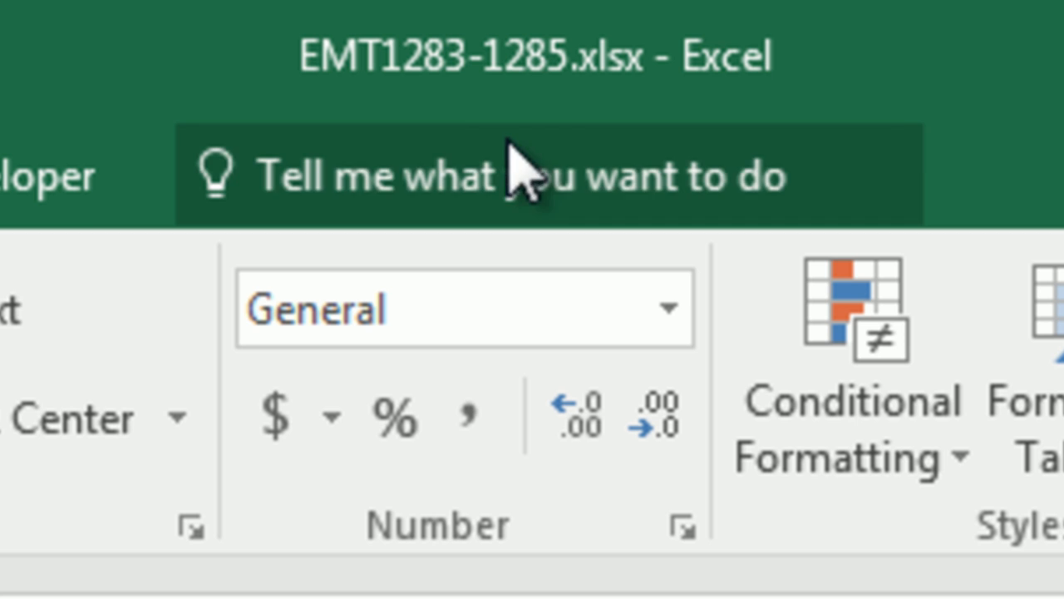
{"action": "mouse_move", "coordinate": [570, 108]}
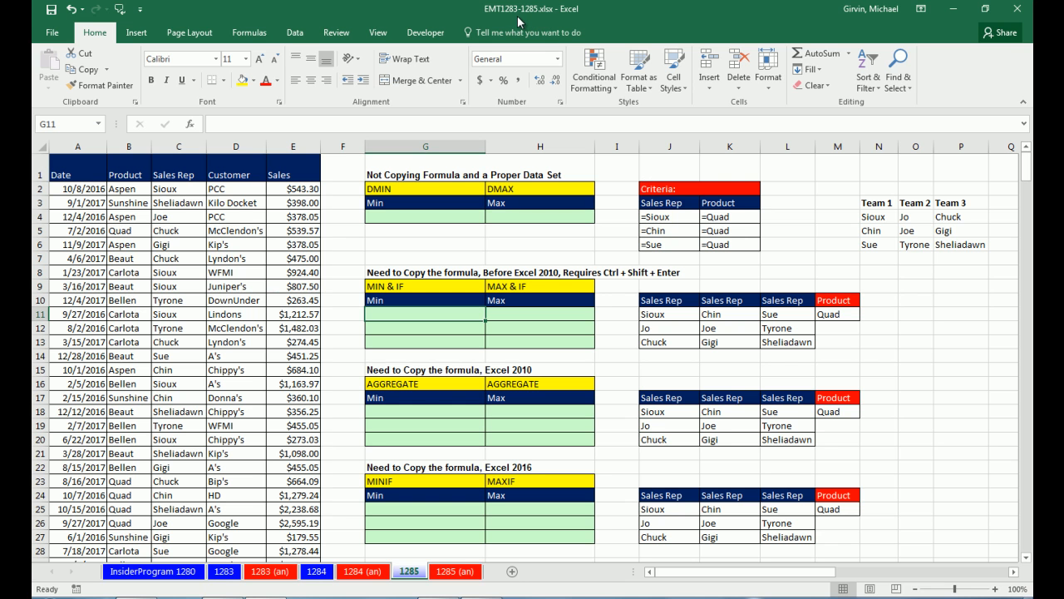
{"action": "mouse_move", "coordinate": [390, 342]}
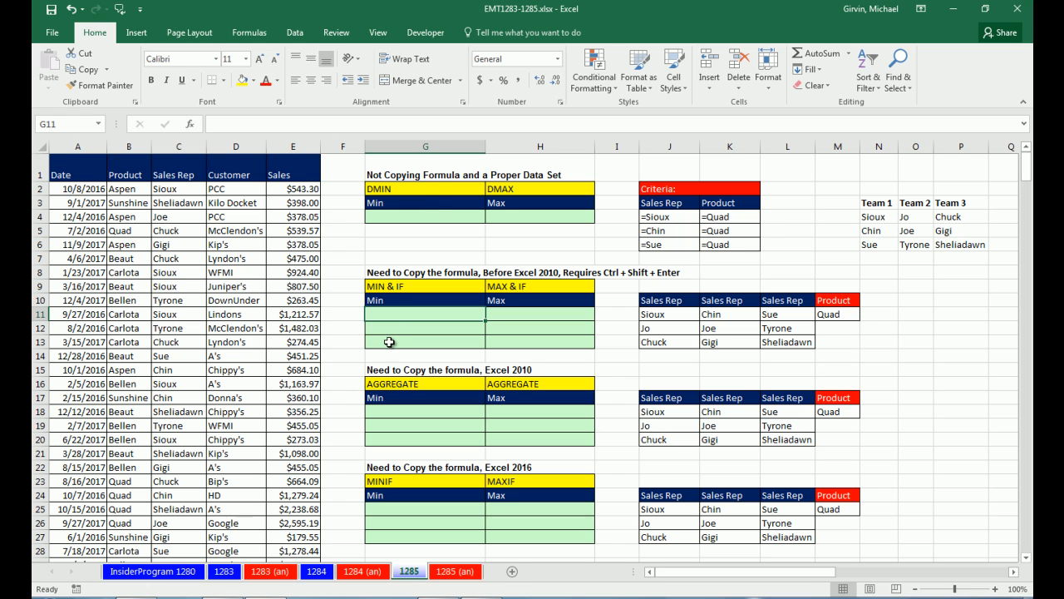
{"action": "mouse_move", "coordinate": [232, 525]}
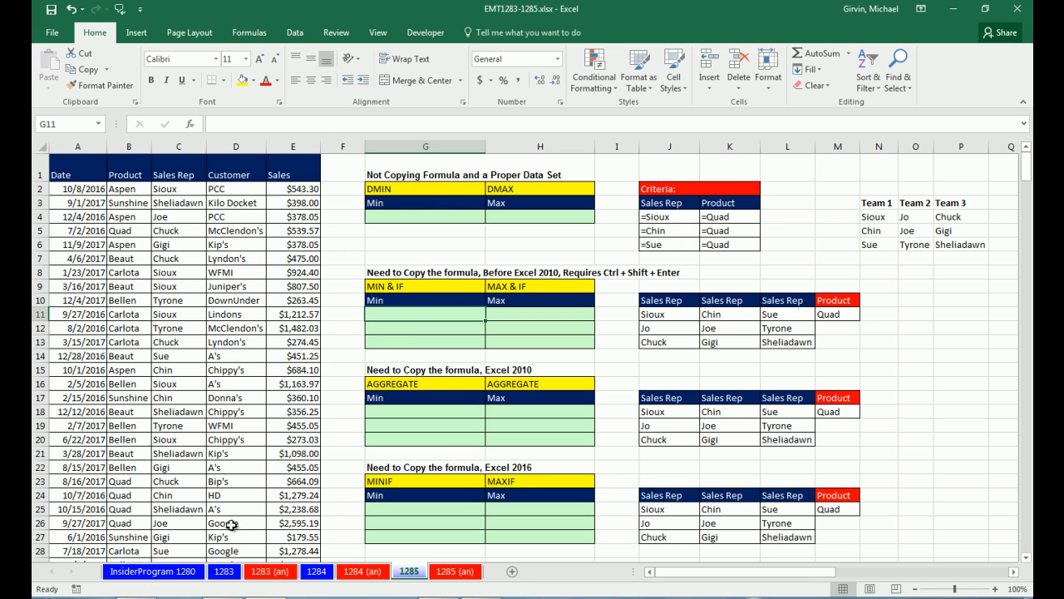
{"action": "mouse_move", "coordinate": [325, 516]}
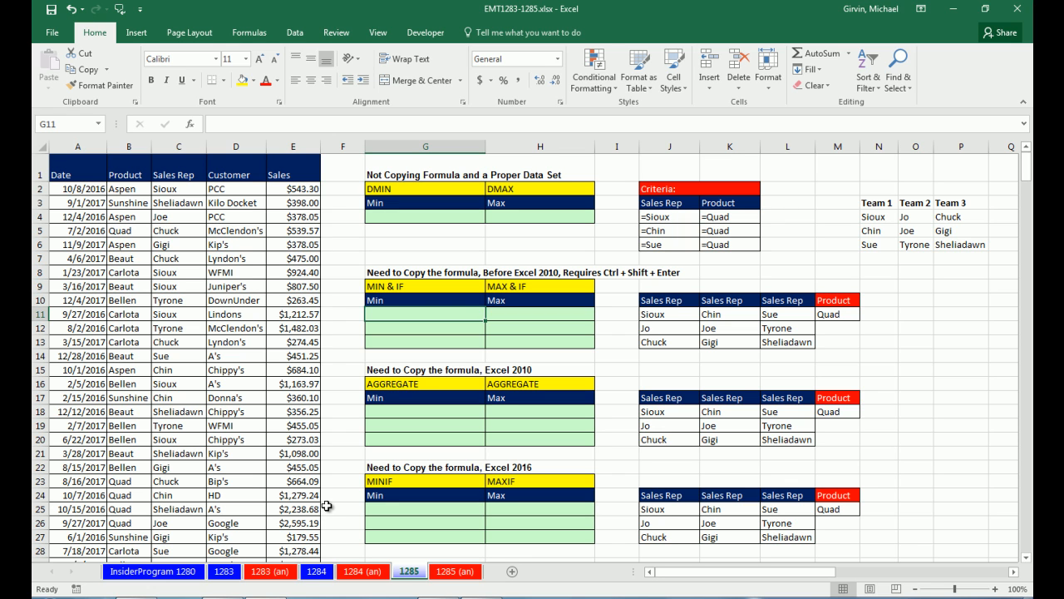
{"action": "mouse_move", "coordinate": [410, 322]}
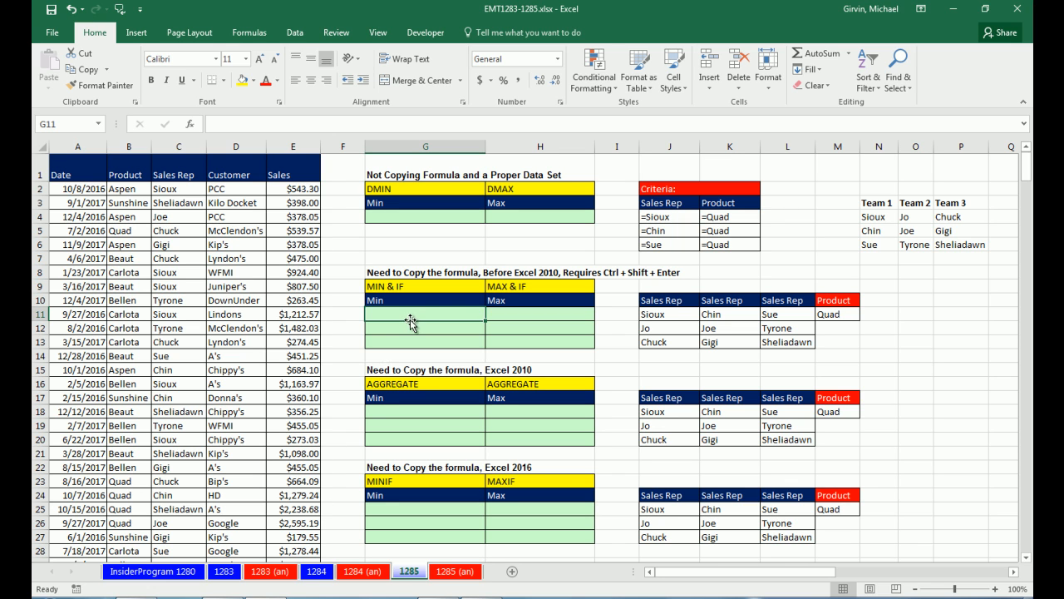
{"action": "mouse_move", "coordinate": [236, 514]}
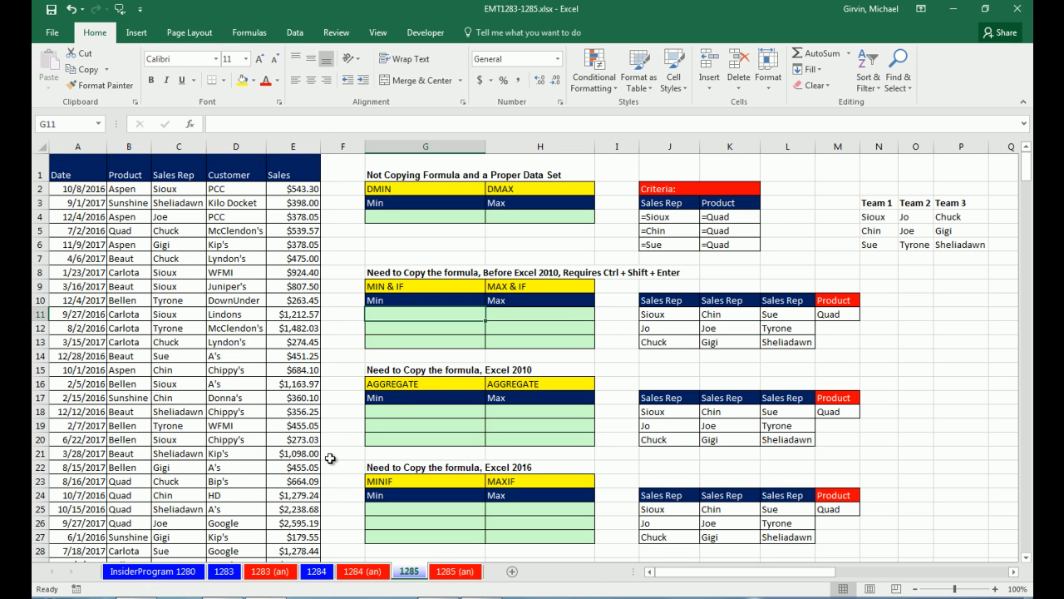
{"action": "mouse_move", "coordinate": [418, 317]}
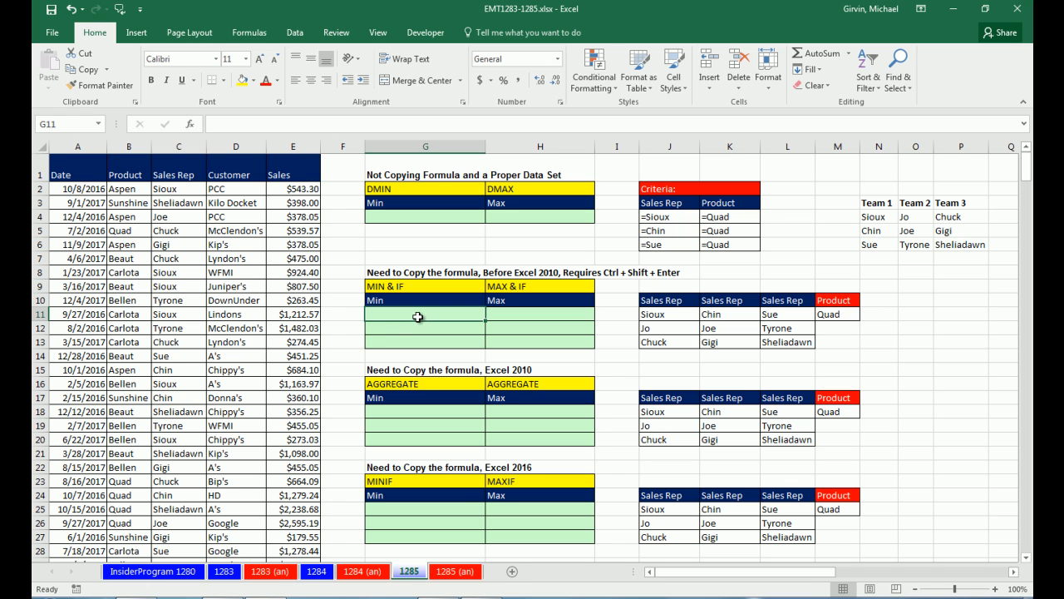
{"action": "mouse_move", "coordinate": [403, 316]}
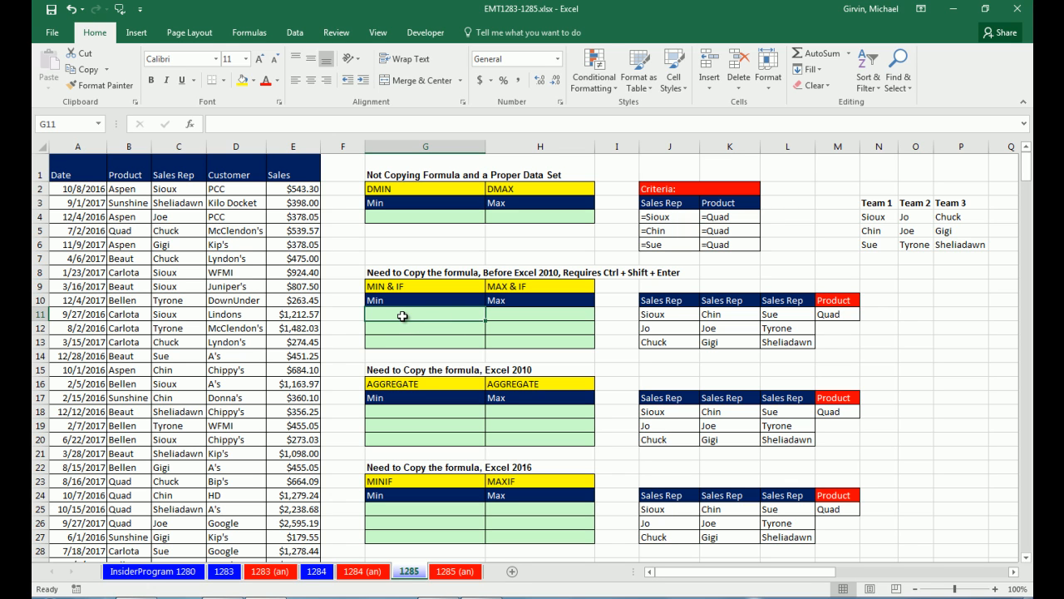
{"action": "mouse_move", "coordinate": [301, 198]}
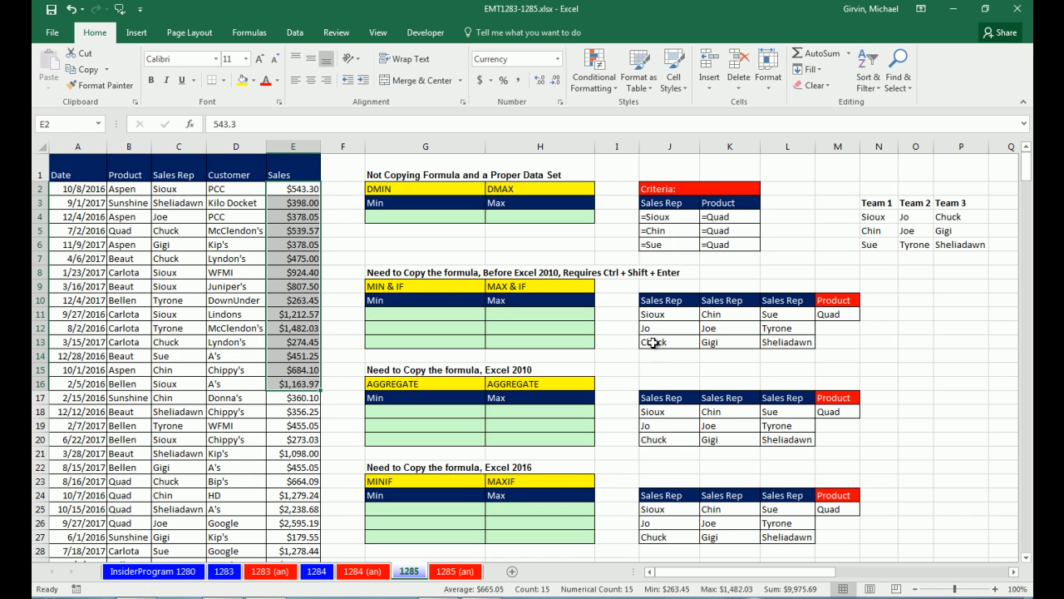
{"action": "mouse_move", "coordinate": [659, 316]}
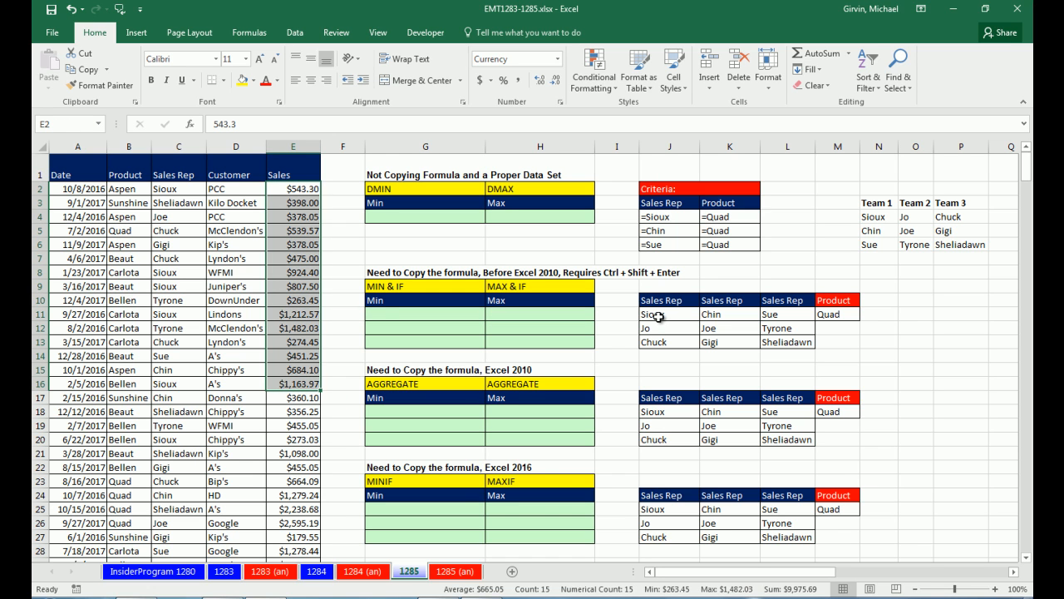
- Begin =DMIN( in the Min cell with the sales table A1:E397 as its database
{"action": "left_click", "coordinate": [670, 313]}
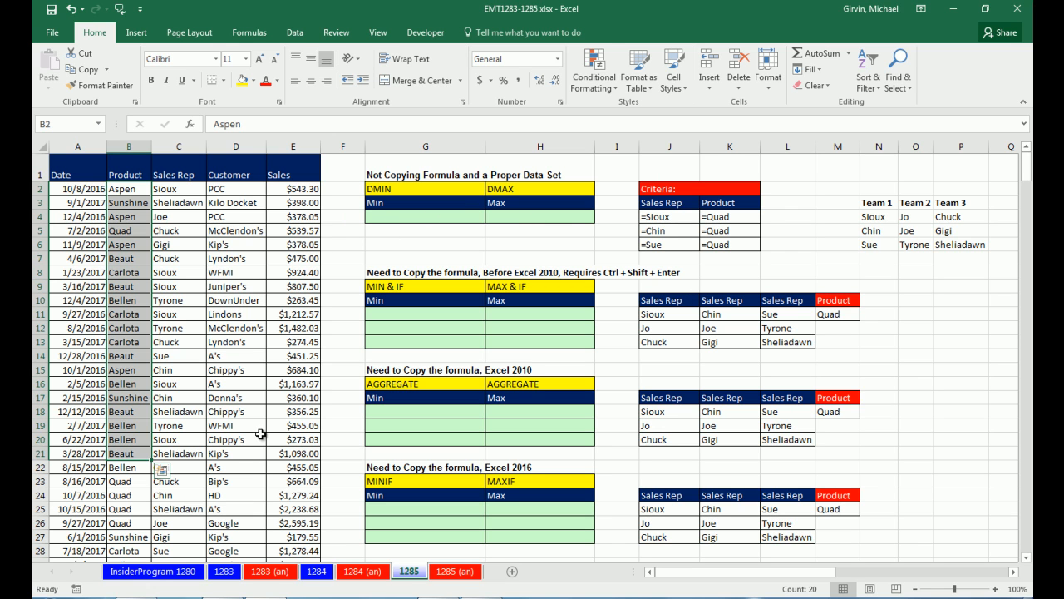
{"action": "mouse_move", "coordinate": [805, 284]}
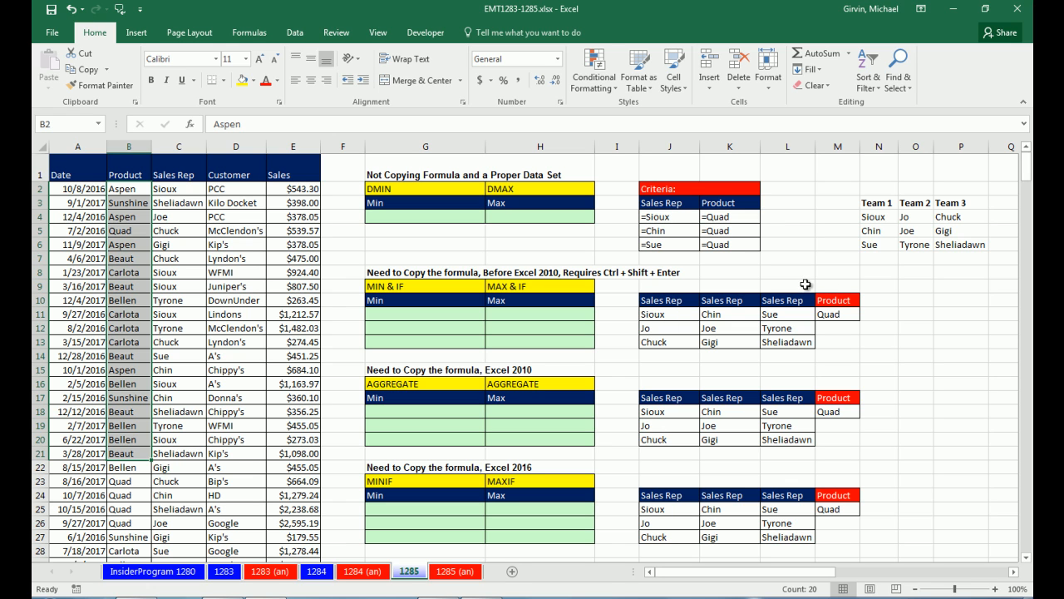
{"action": "mouse_move", "coordinate": [730, 292]}
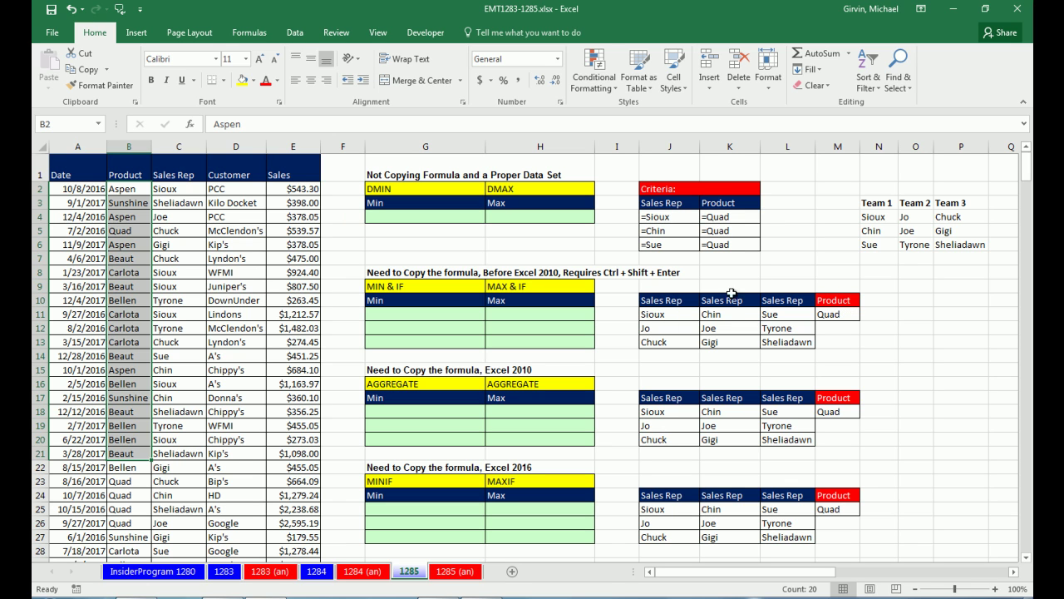
{"action": "mouse_move", "coordinate": [769, 251]}
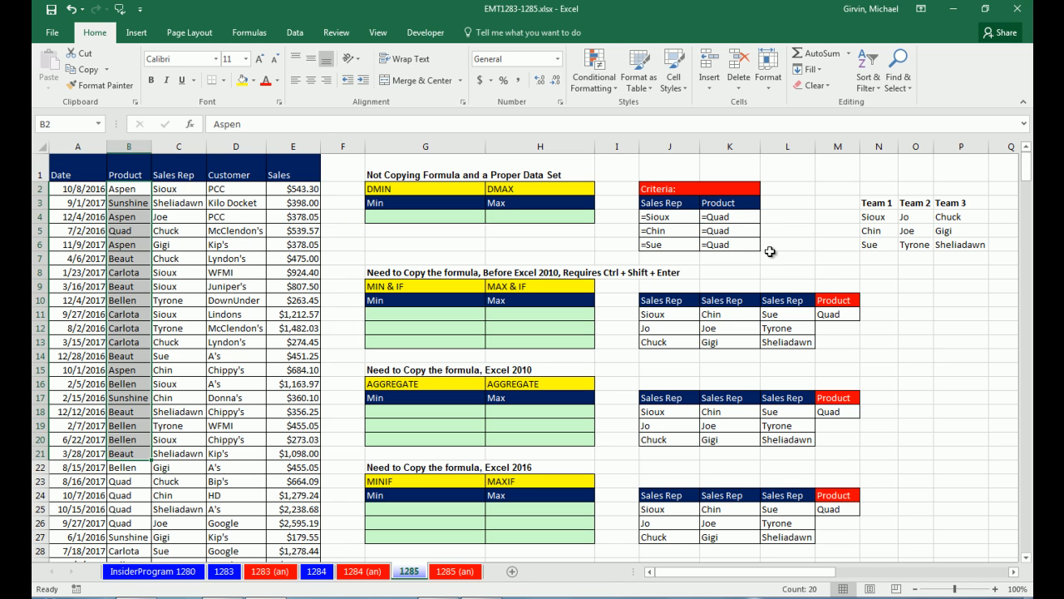
{"action": "mouse_move", "coordinate": [829, 314]}
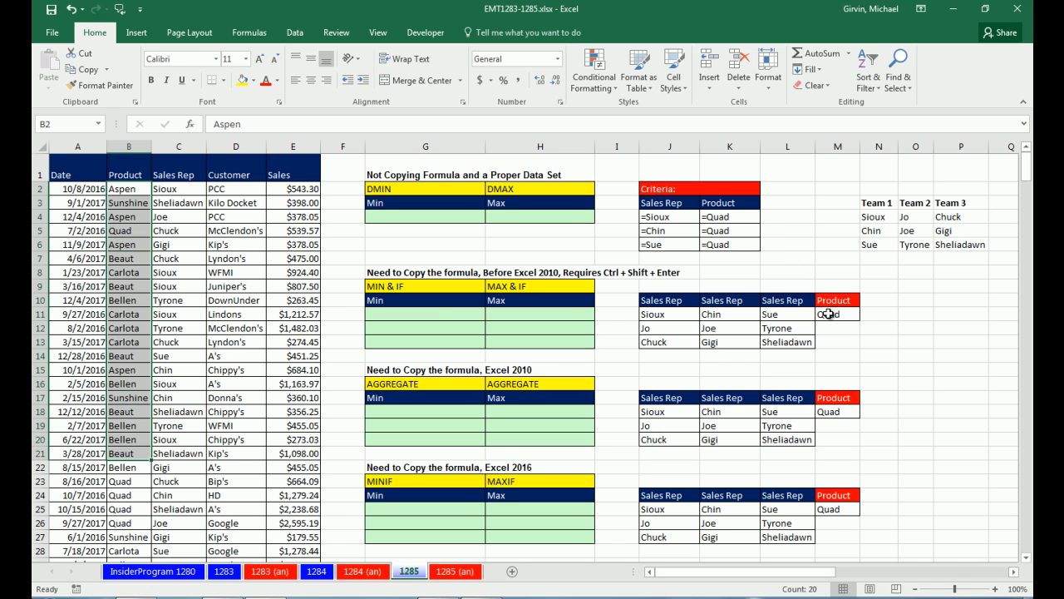
{"action": "left_click", "coordinate": [424, 313]}
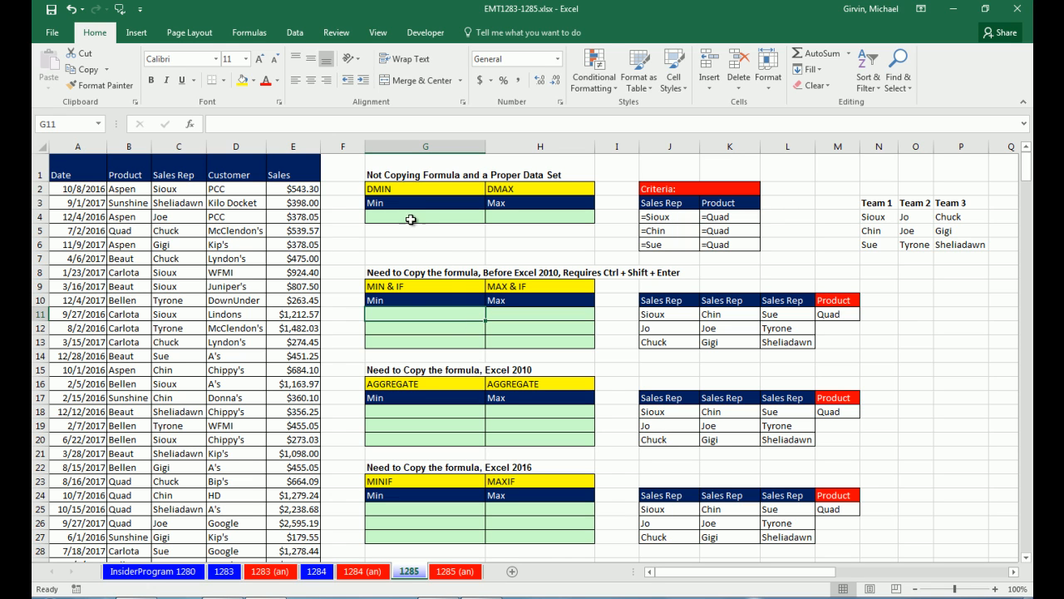
{"action": "left_click", "coordinate": [425, 217]}
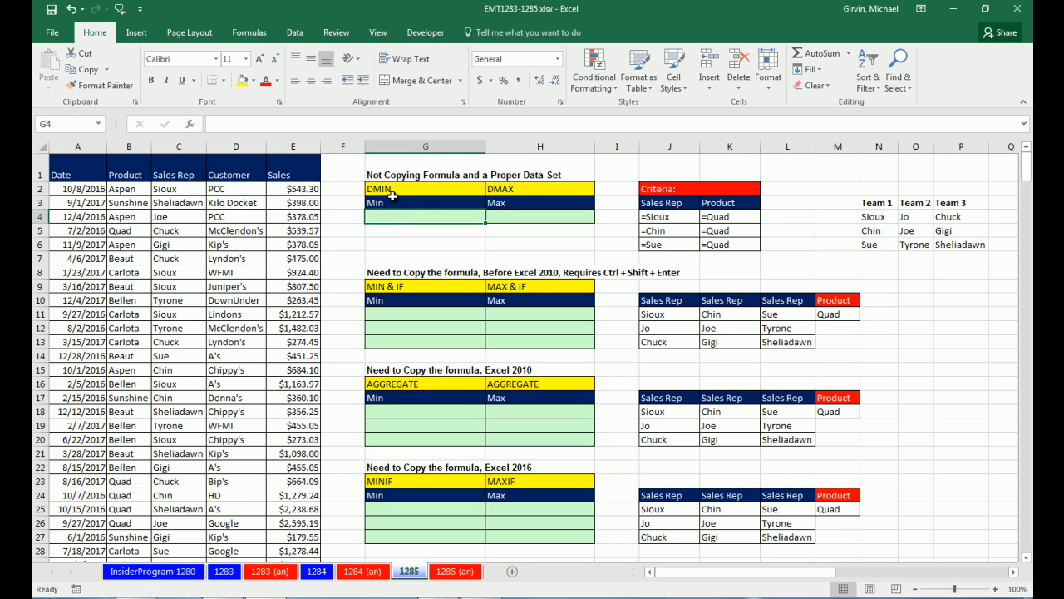
{"action": "mouse_move", "coordinate": [496, 195]}
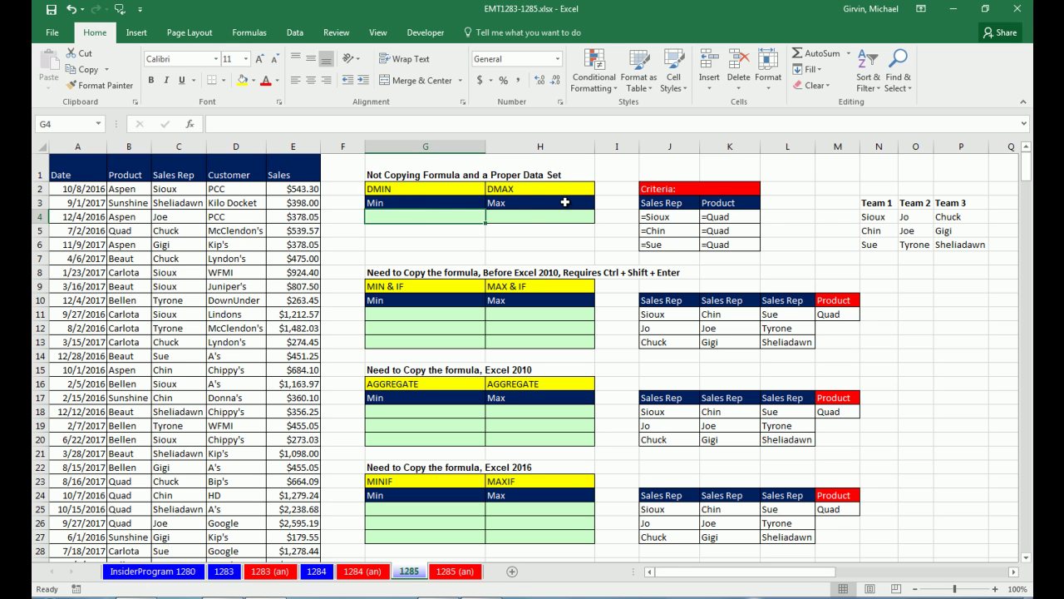
{"action": "mouse_move", "coordinate": [489, 208]}
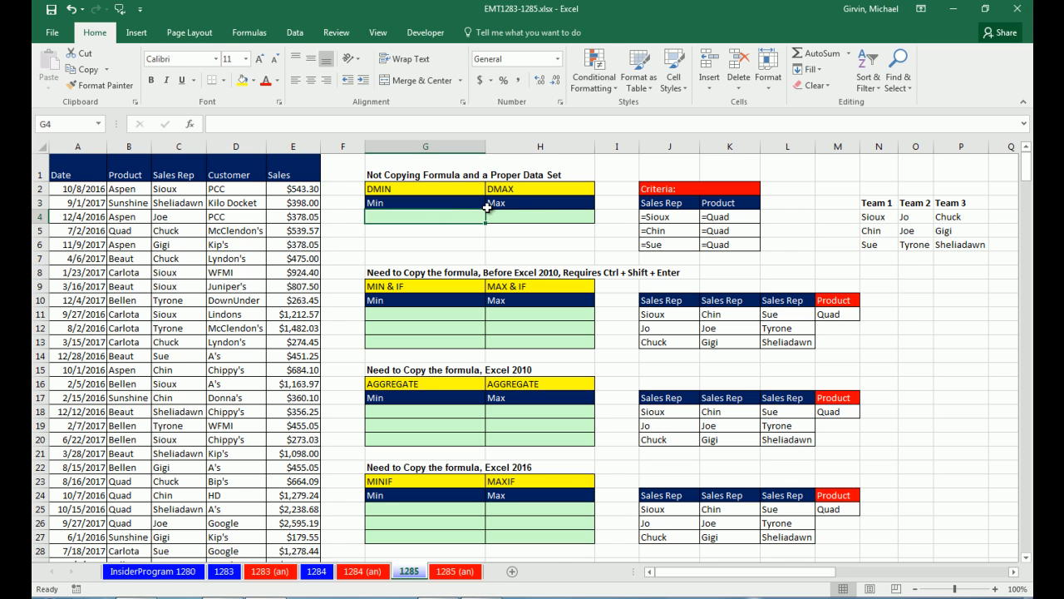
{"action": "mouse_move", "coordinate": [534, 237]}
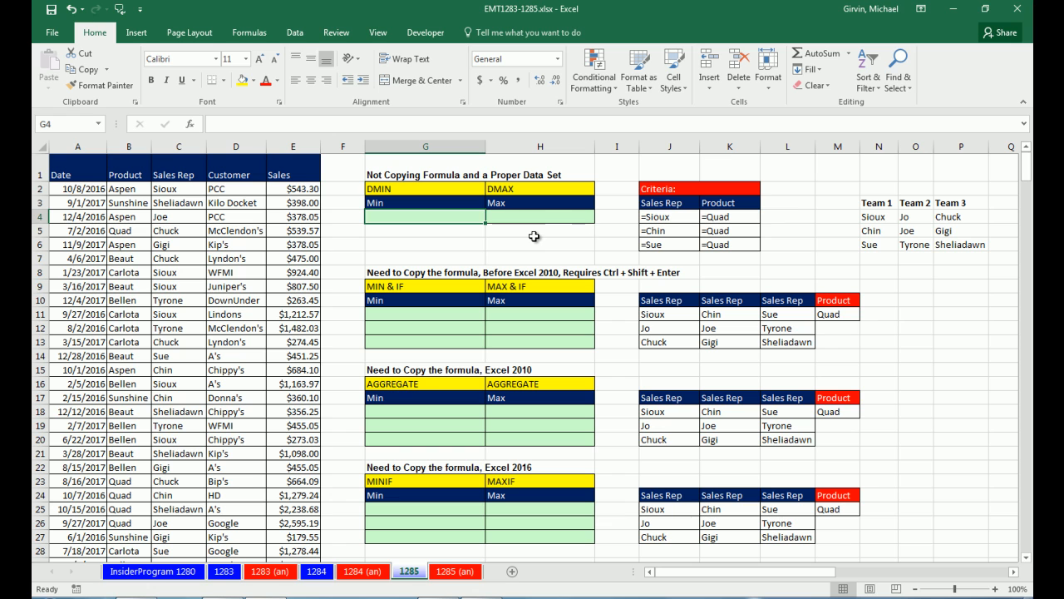
{"action": "mouse_move", "coordinate": [395, 450]}
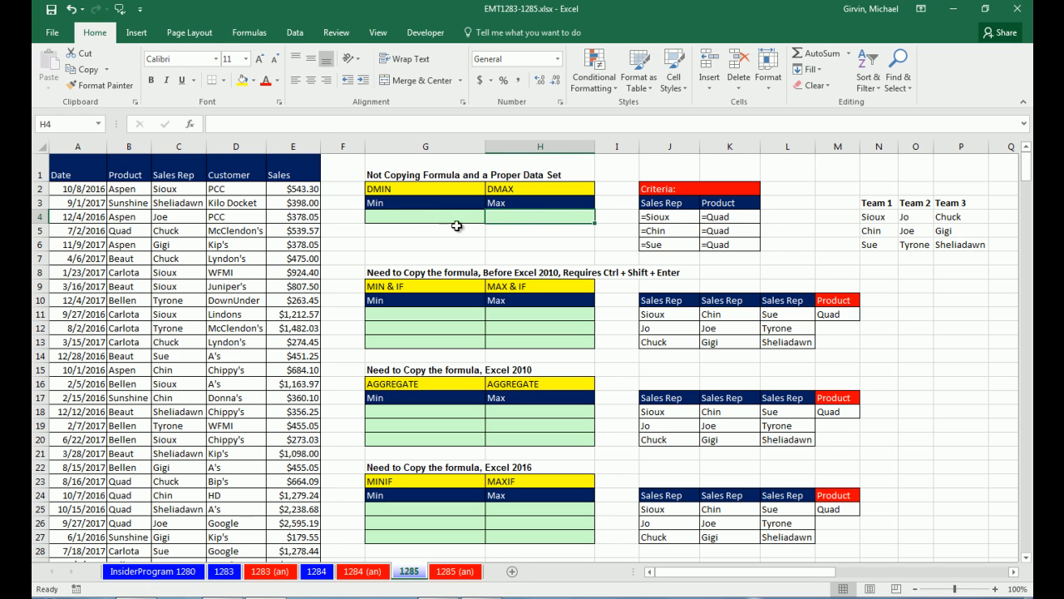
{"action": "left_click", "coordinate": [425, 217]}
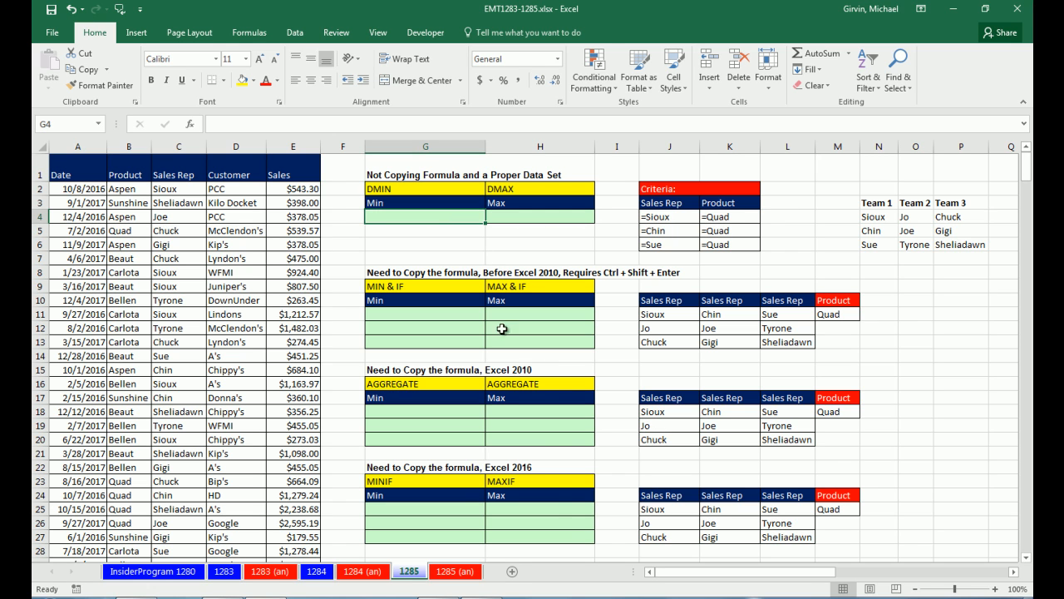
{"action": "mouse_move", "coordinate": [437, 229]}
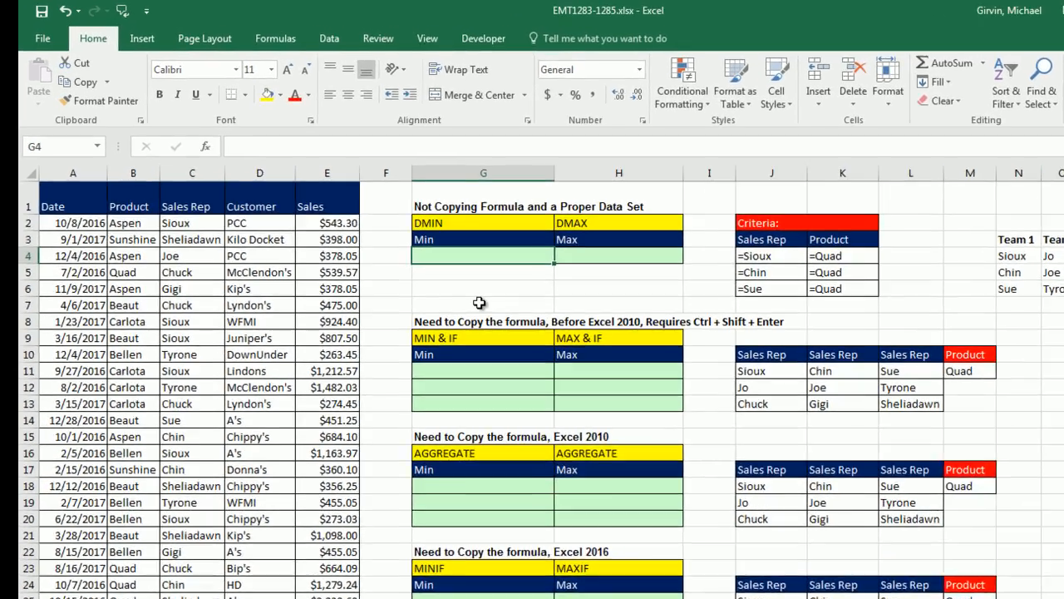
{"action": "type", "text": "=dm"}
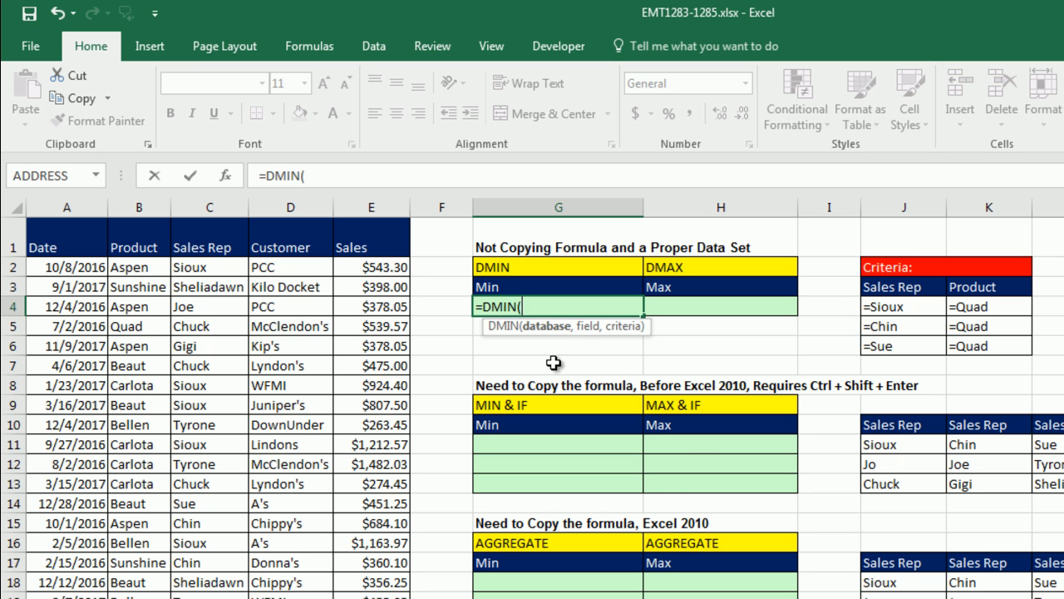
{"action": "mouse_move", "coordinate": [518, 350]}
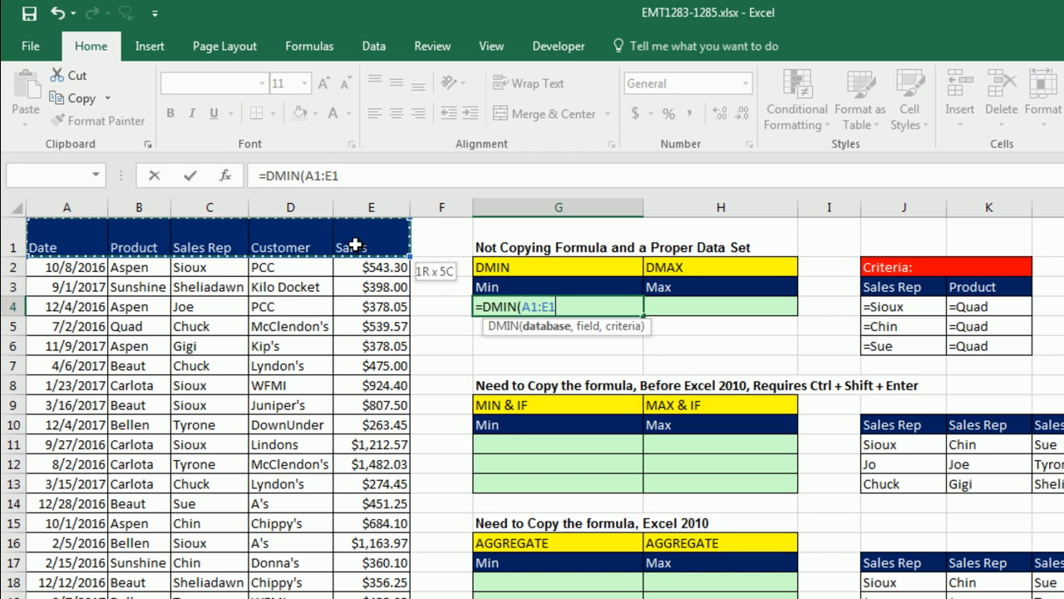
{"action": "key", "text": "ctrl+shift+down"}
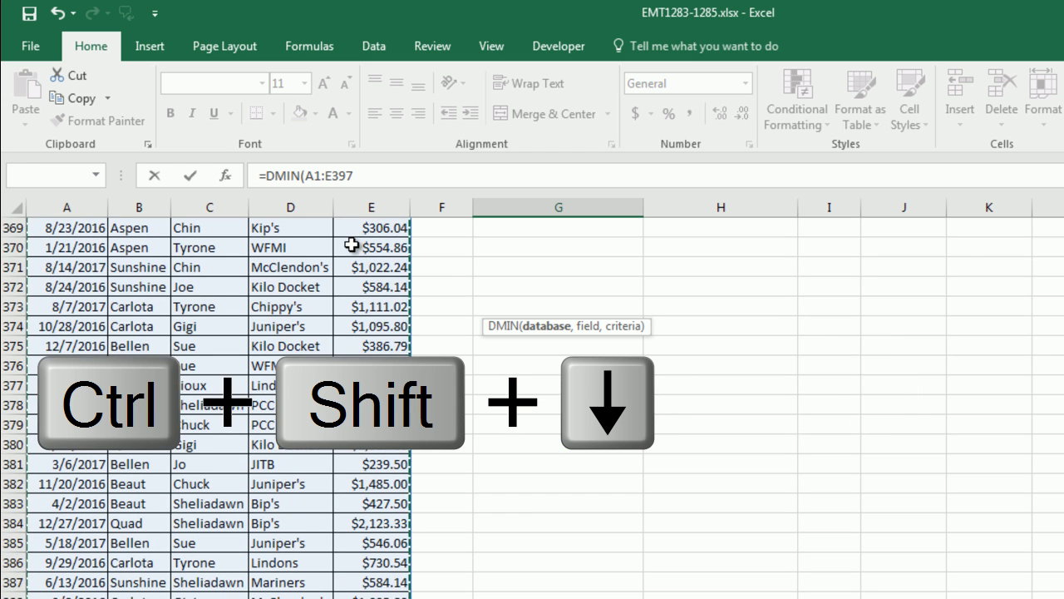
{"action": "key", "text": "ctrl+shift+down"}
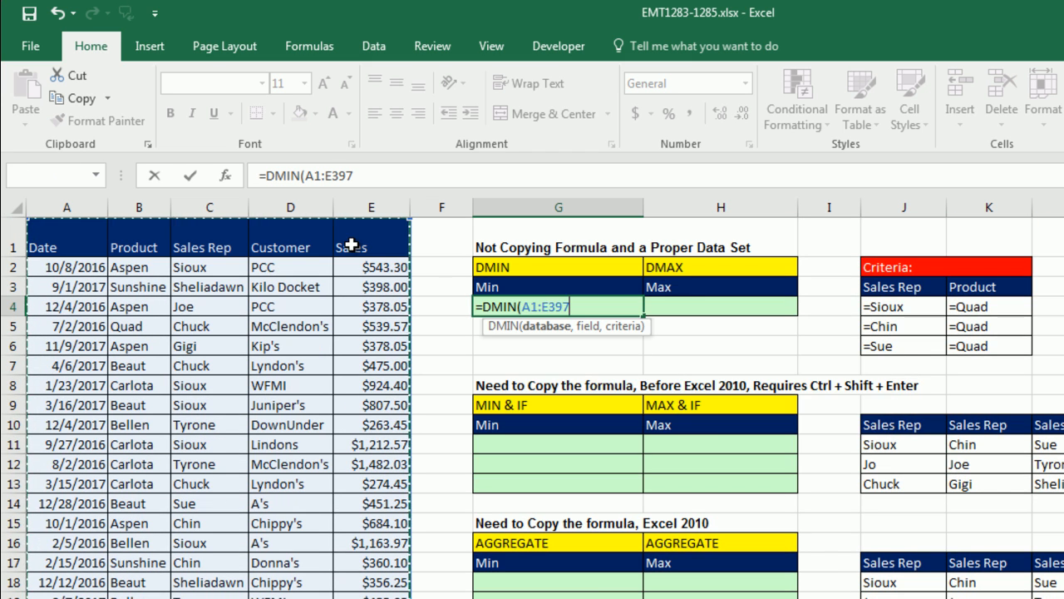
{"action": "type", "text": ","}
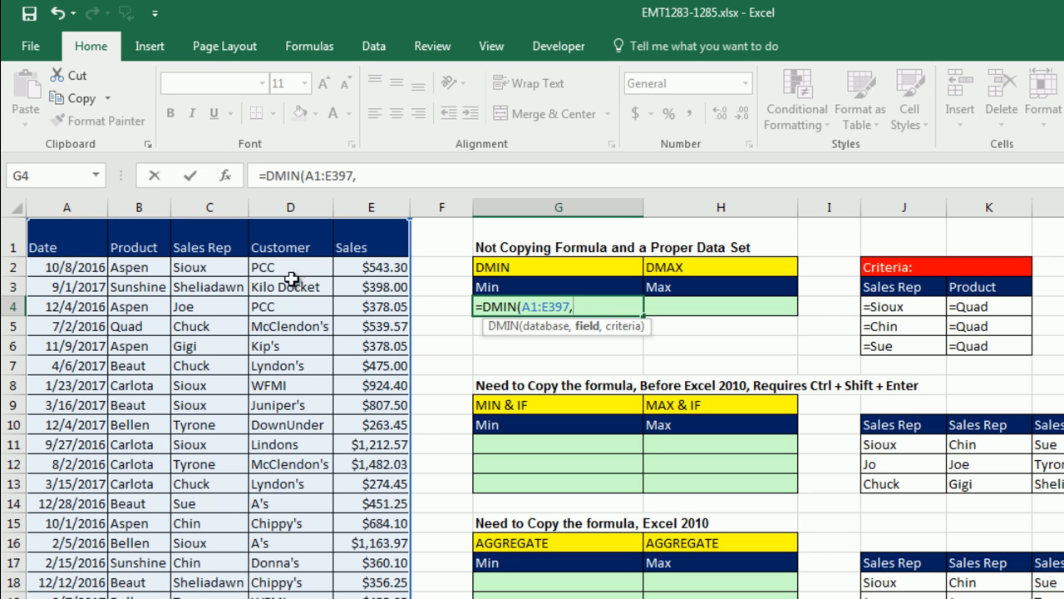
{"action": "mouse_move", "coordinate": [412, 348]}
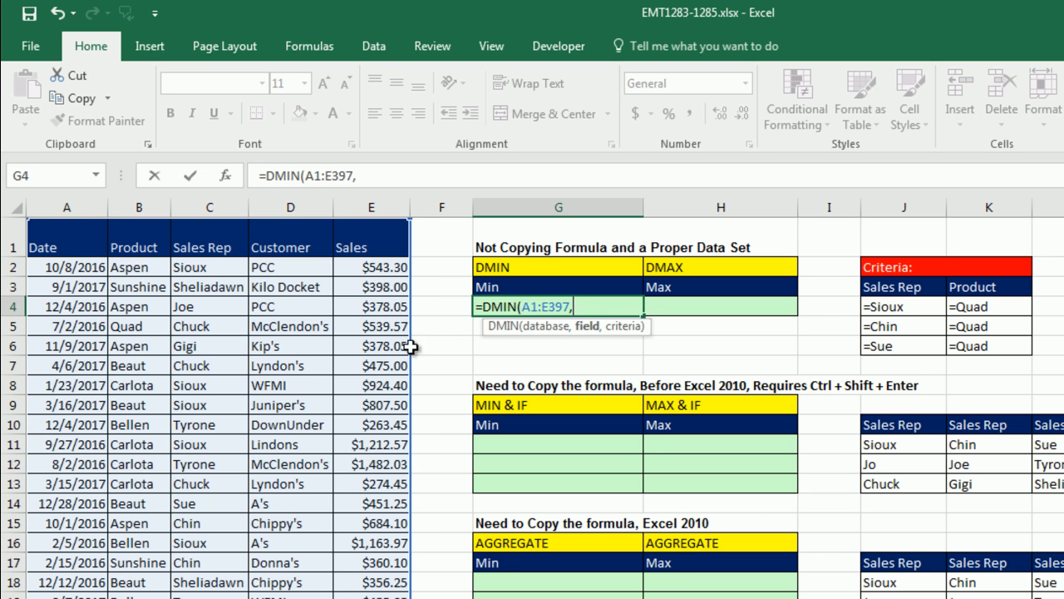
{"action": "mouse_move", "coordinate": [483, 332]}
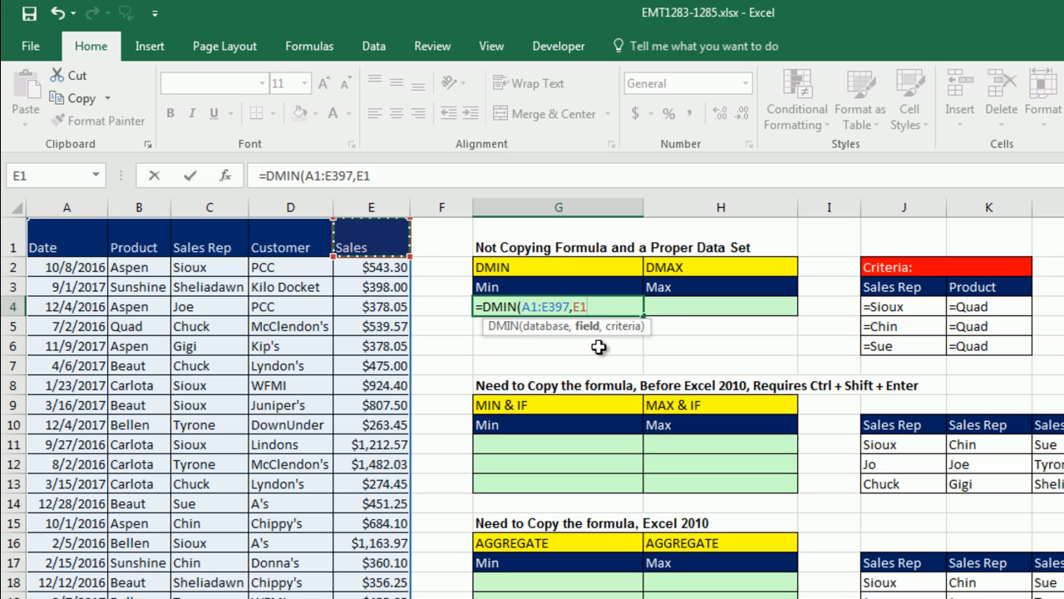
{"action": "mouse_move", "coordinate": [585, 307]}
{"action": "type", "text": "\"Sales"}
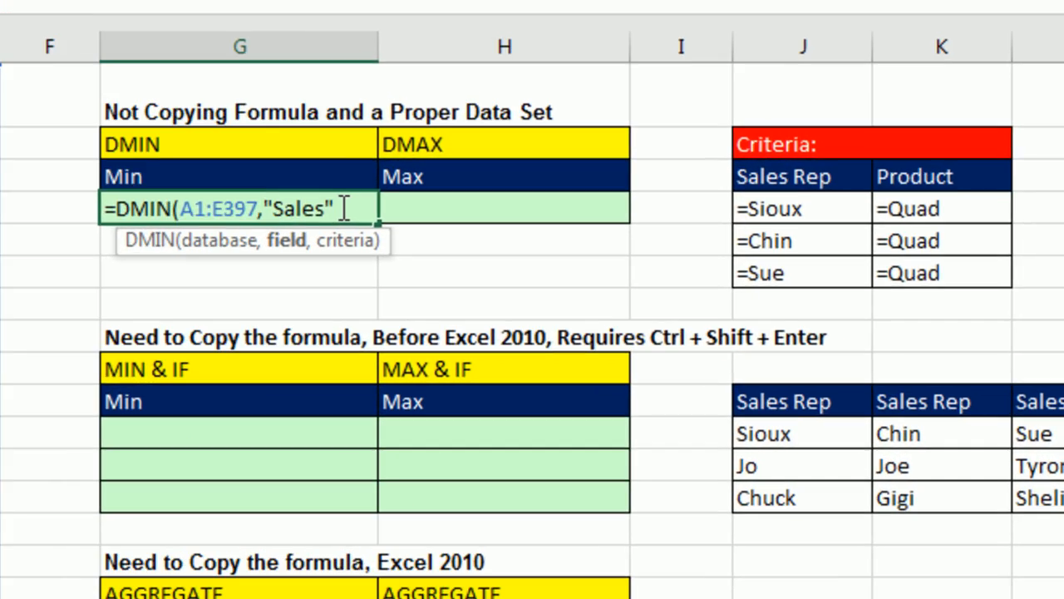
- Give DMIN the field "Sales" and the criteria range J3:K6 (Sioux, Chin, Sue with Quad)
{"action": "type", "text": ","}
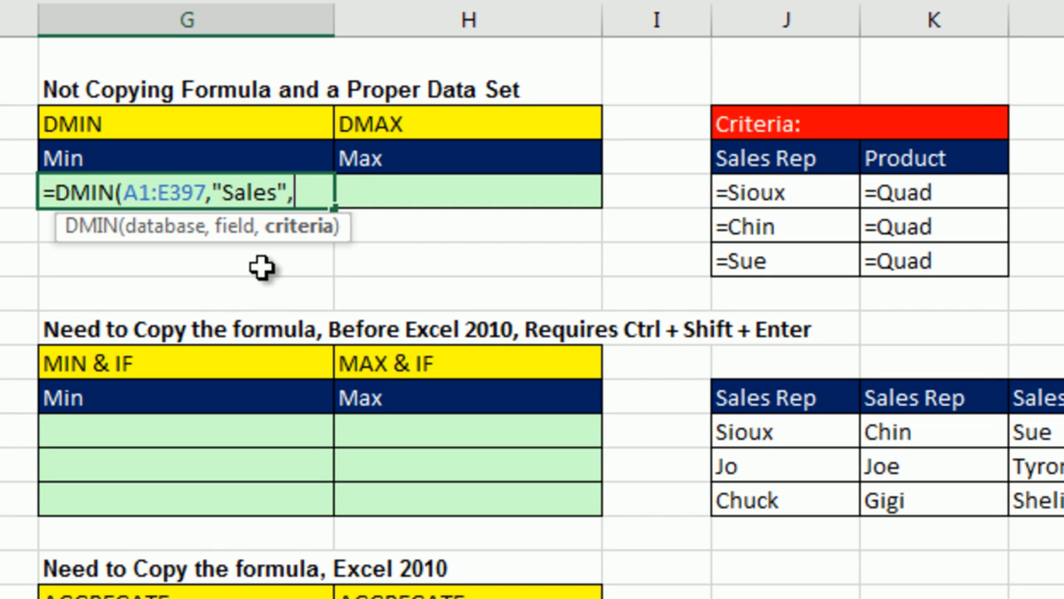
{"action": "mouse_move", "coordinate": [497, 66]}
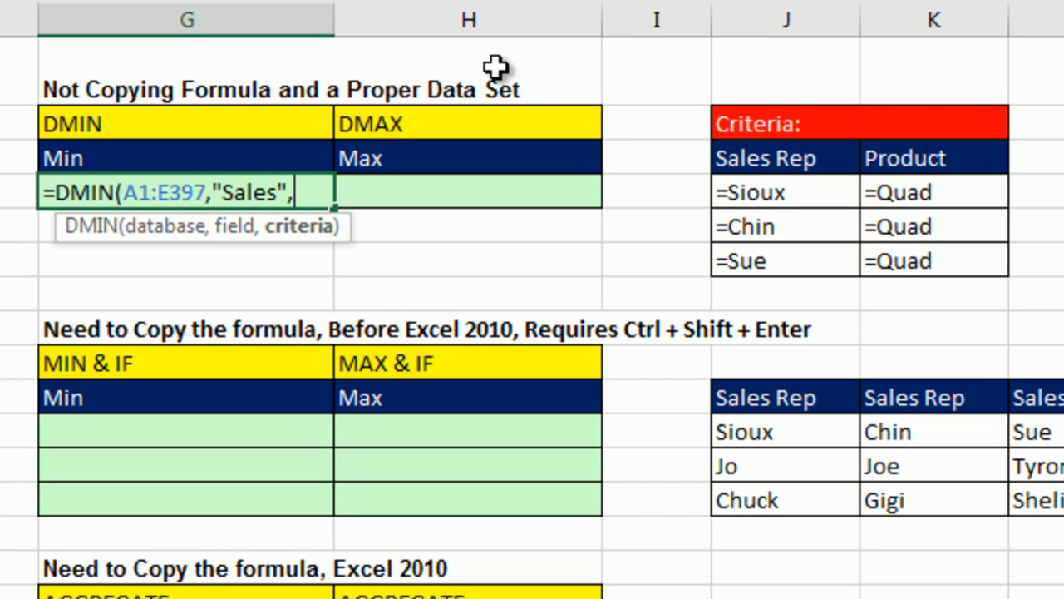
{"action": "mouse_move", "coordinate": [664, 114]}
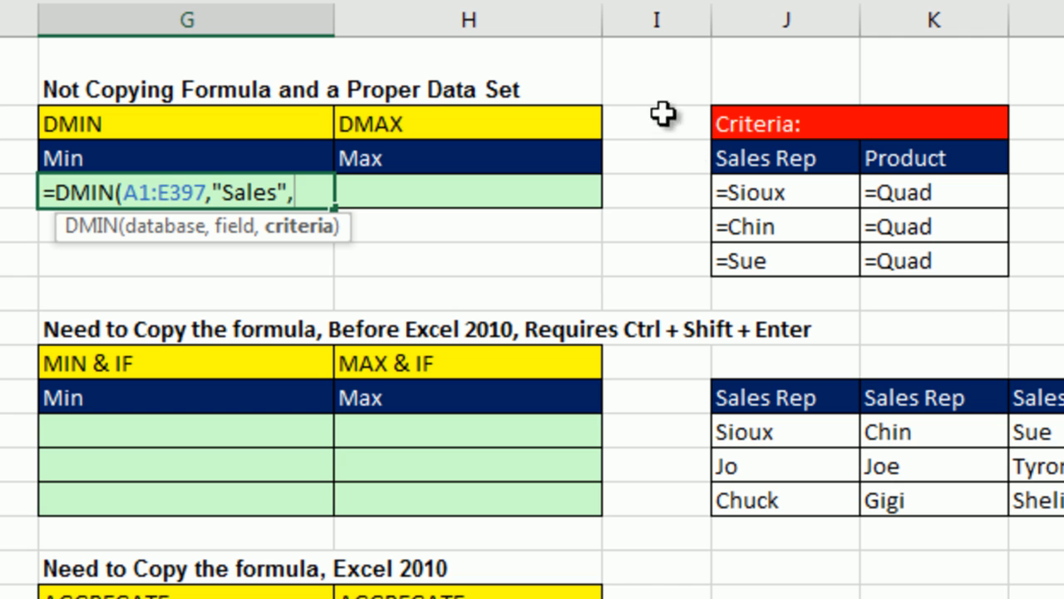
{"action": "mouse_move", "coordinate": [730, 159]}
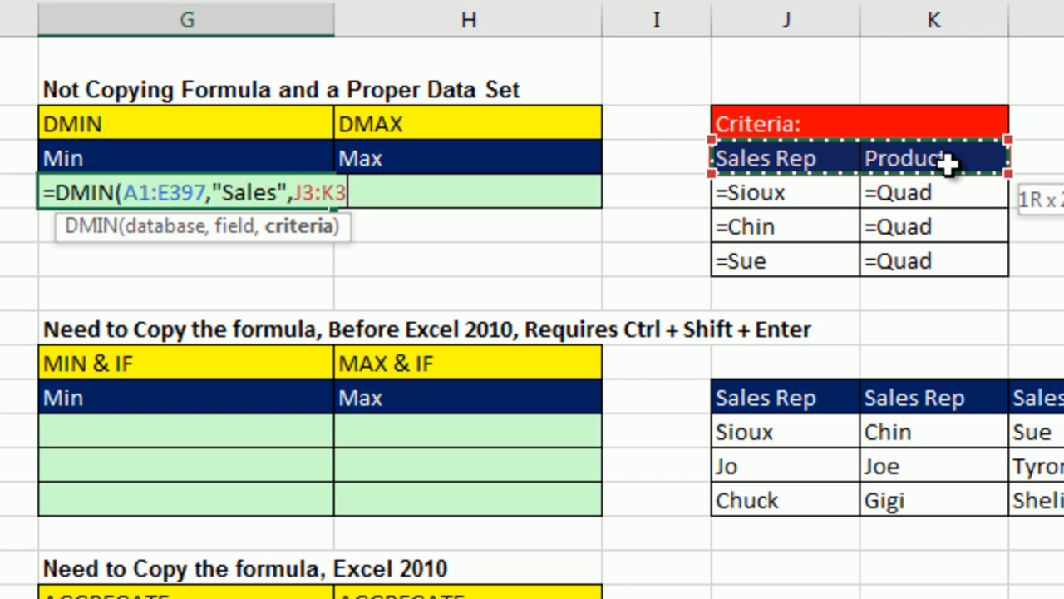
{"action": "left_click_drag", "start_coordinate": [948, 158], "coordinate": [968, 270]}
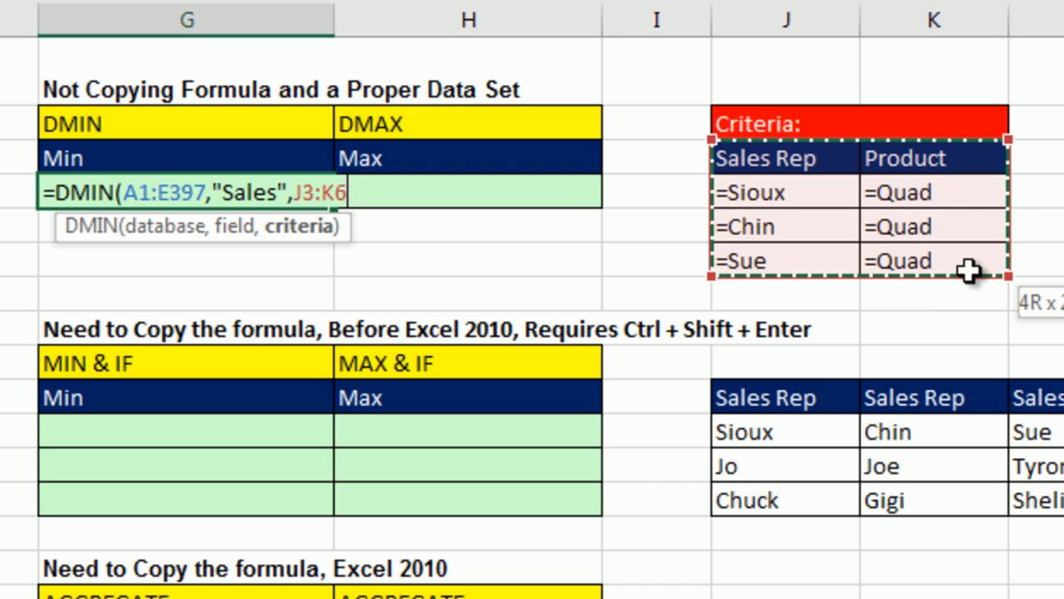
{"action": "mouse_move", "coordinate": [923, 199]}
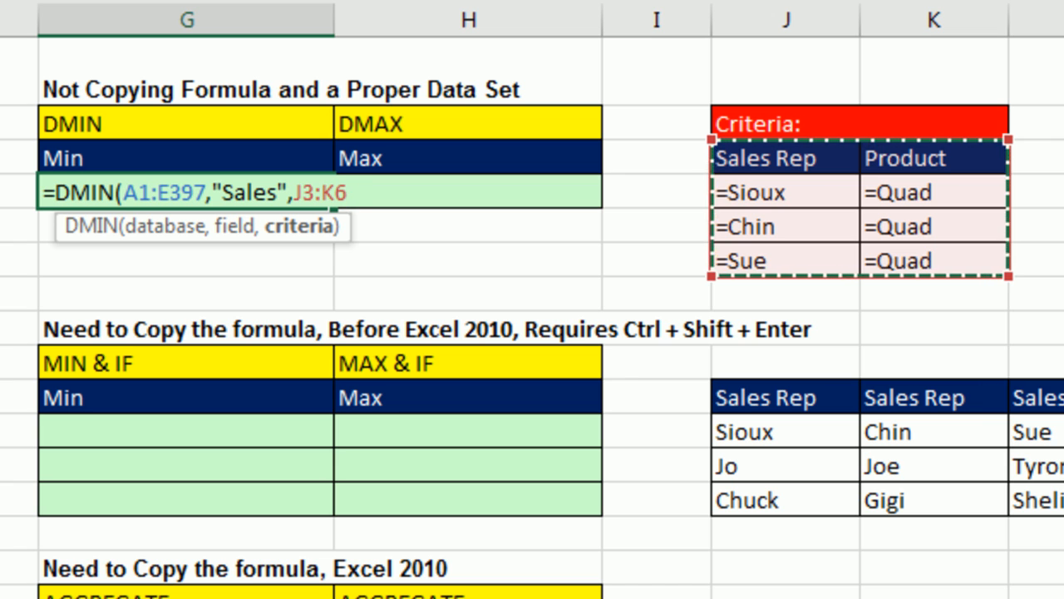
{"action": "mouse_move", "coordinate": [790, 170]}
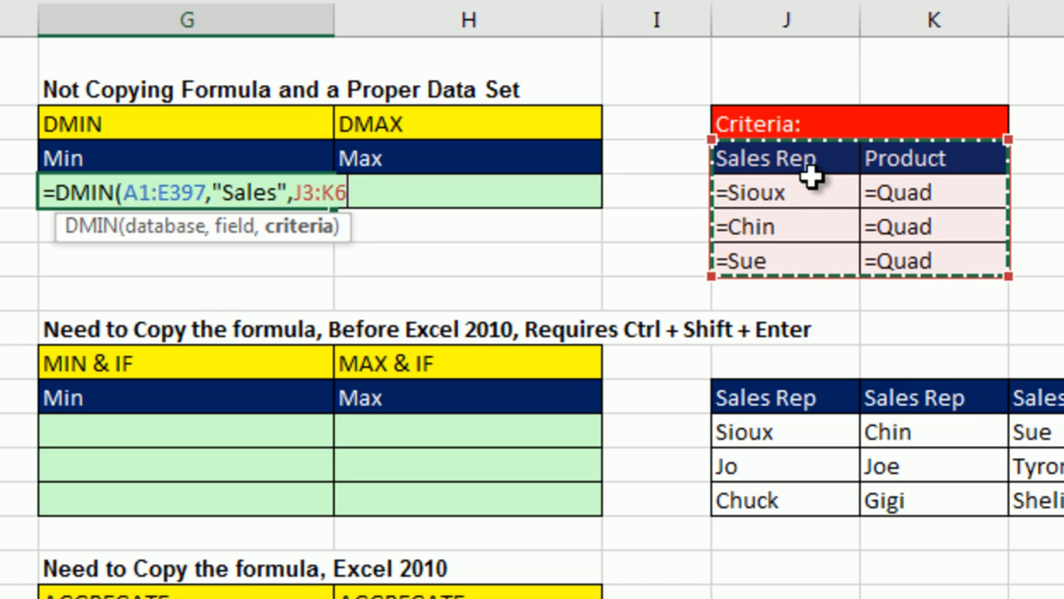
{"action": "mouse_move", "coordinate": [794, 156]}
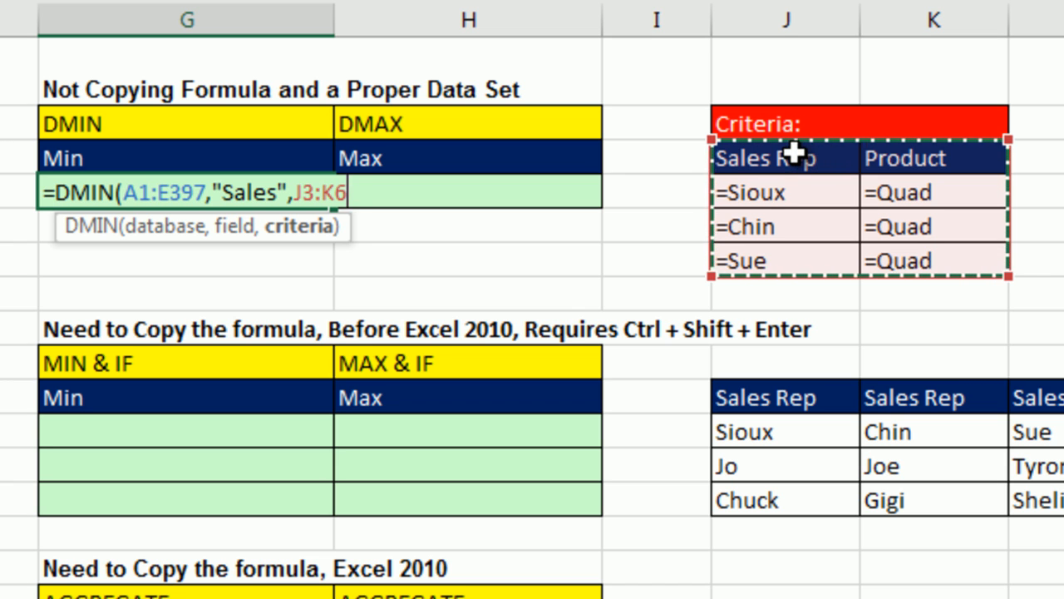
{"action": "mouse_move", "coordinate": [906, 198]}
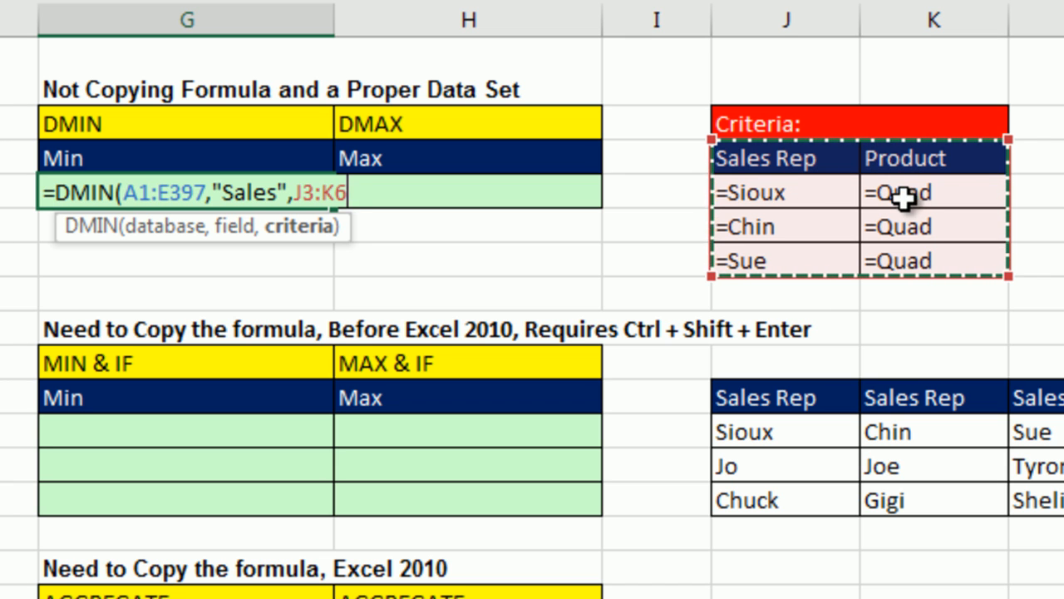
{"action": "mouse_move", "coordinate": [771, 287]}
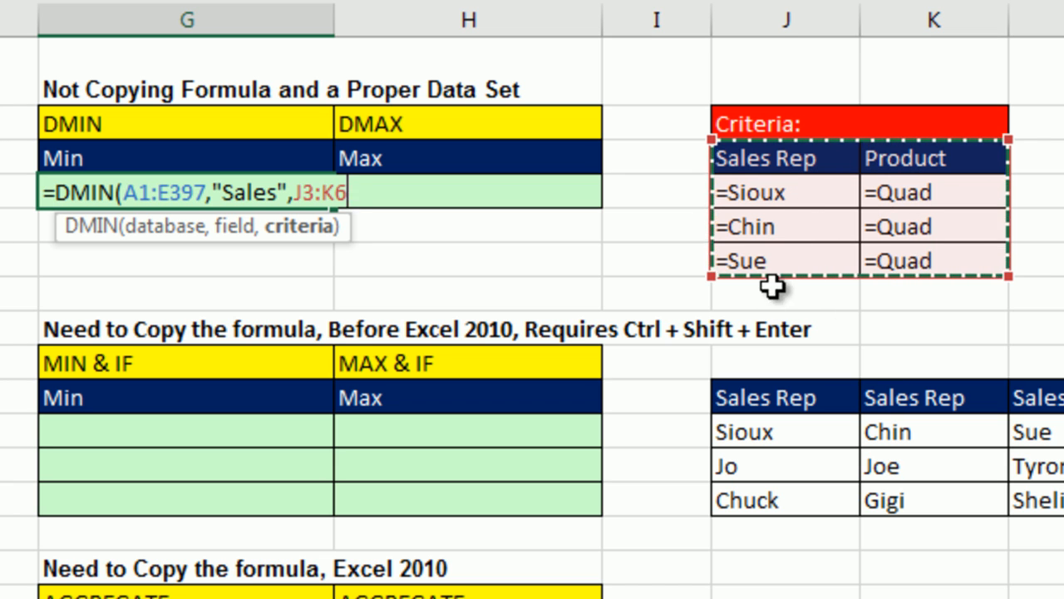
{"action": "mouse_move", "coordinate": [420, 283]}
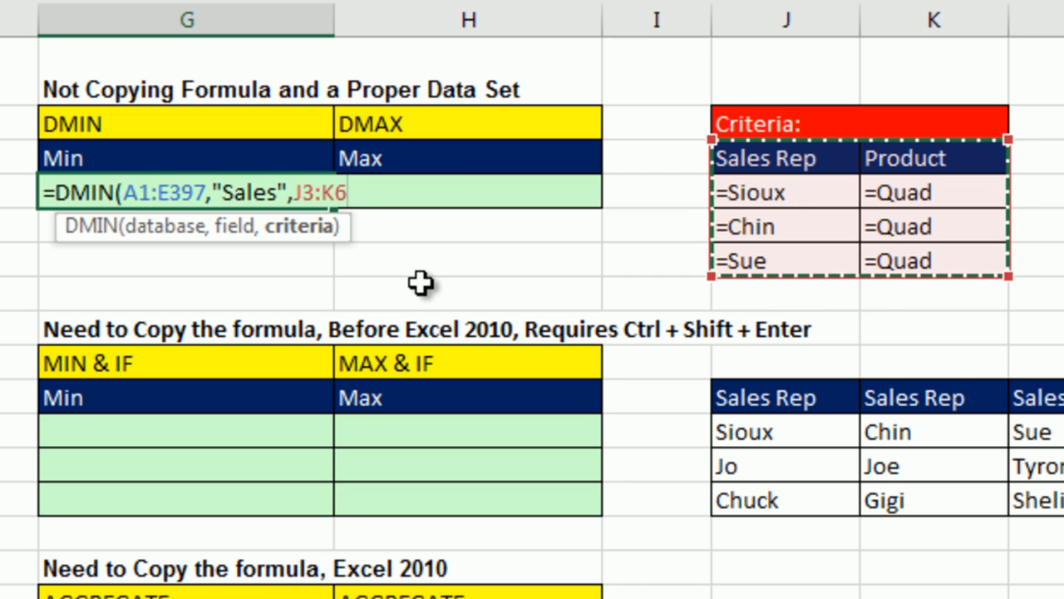
- Confirm DMIN to return 498.07, then inspect the =Sioux criterion cell
{"action": "key", "text": "Return"}
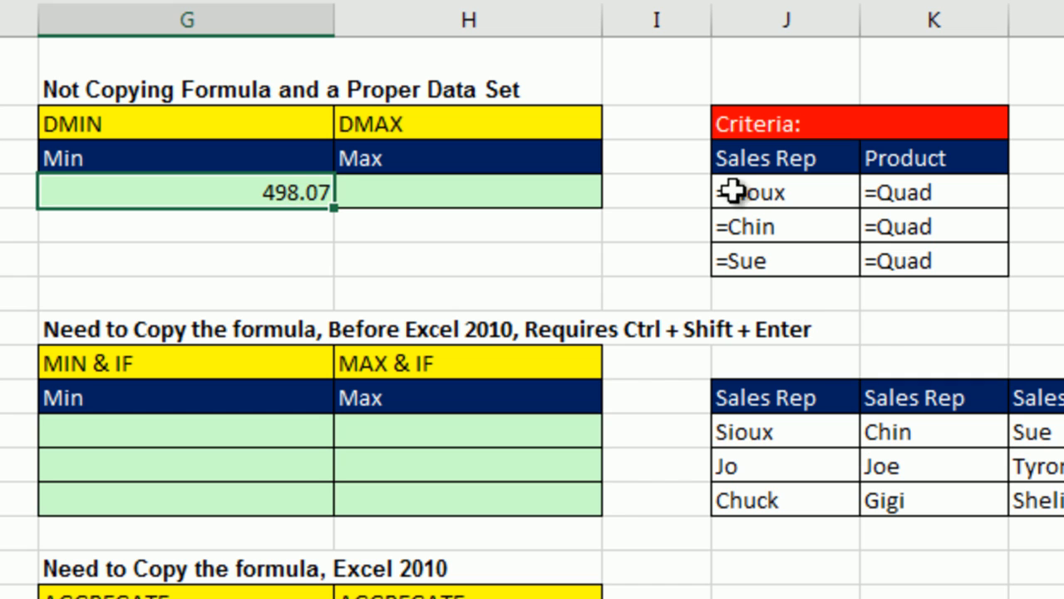
{"action": "left_click", "coordinate": [784, 191]}
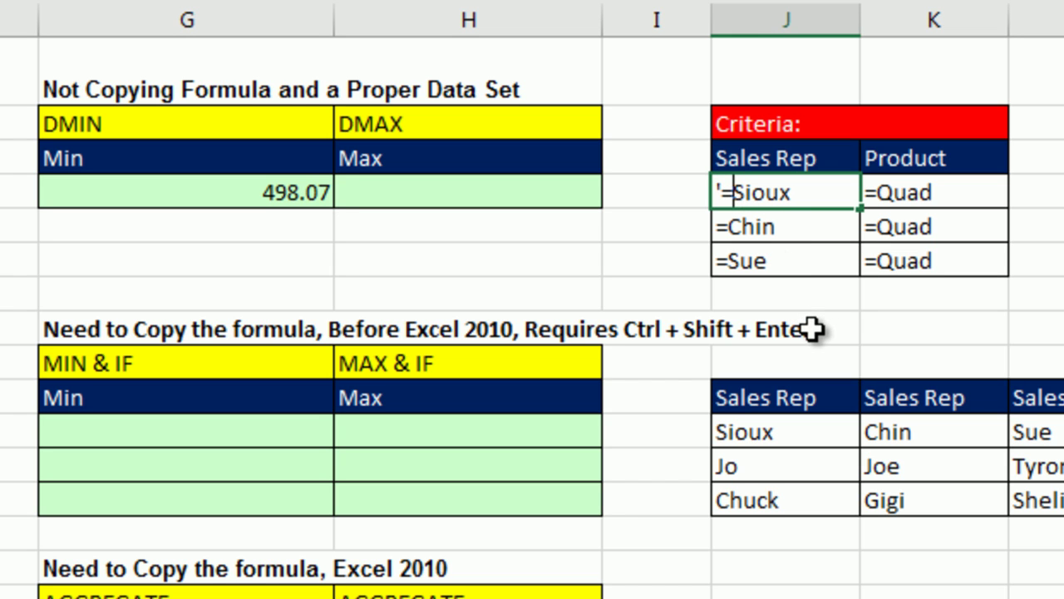
{"action": "mouse_move", "coordinate": [790, 208]}
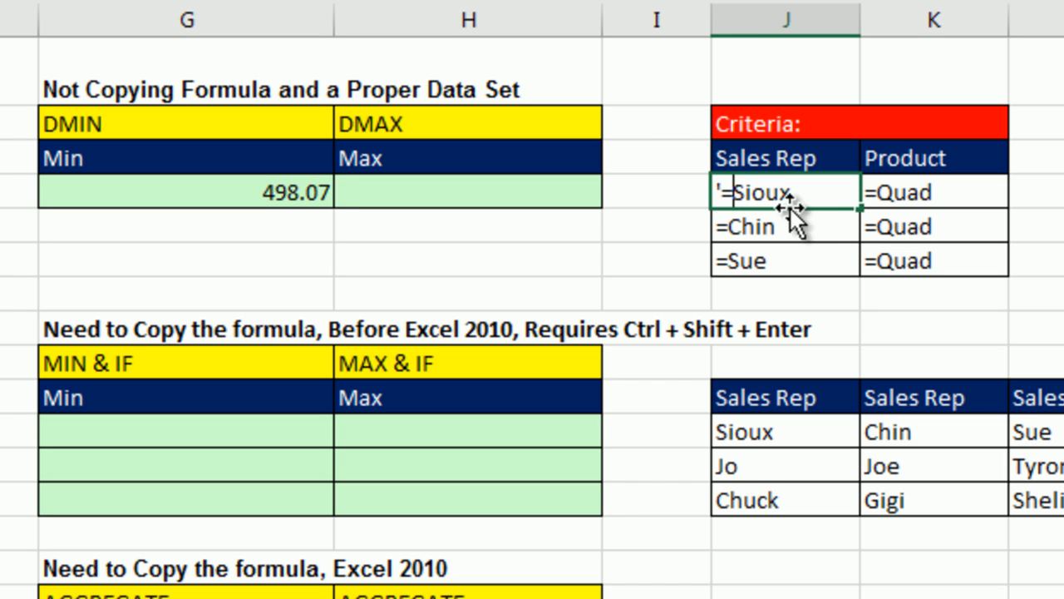
{"action": "mouse_move", "coordinate": [778, 225]}
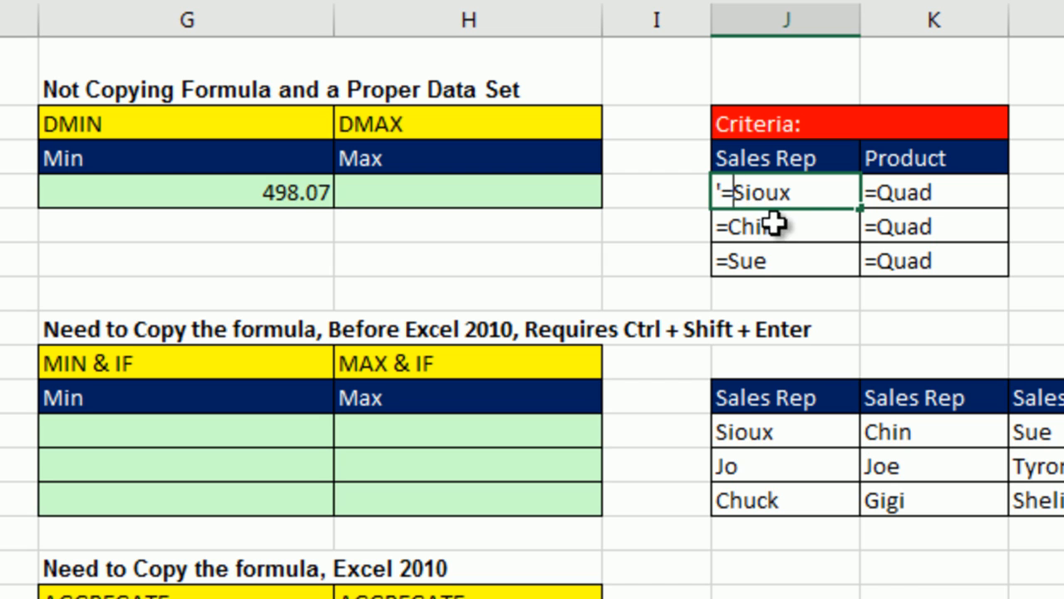
{"action": "mouse_move", "coordinate": [769, 266]}
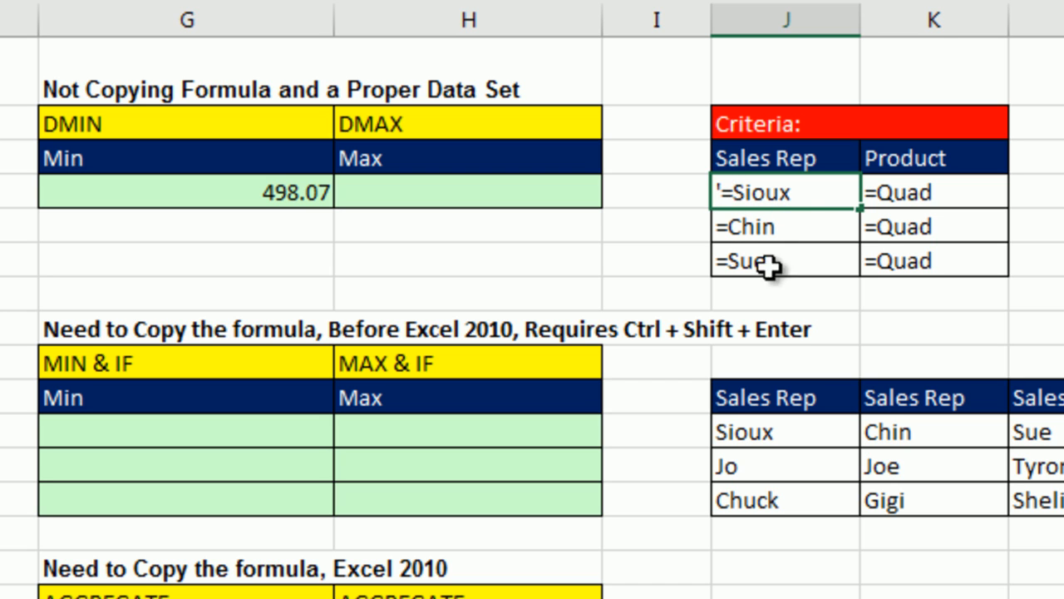
{"action": "mouse_move", "coordinate": [794, 278]}
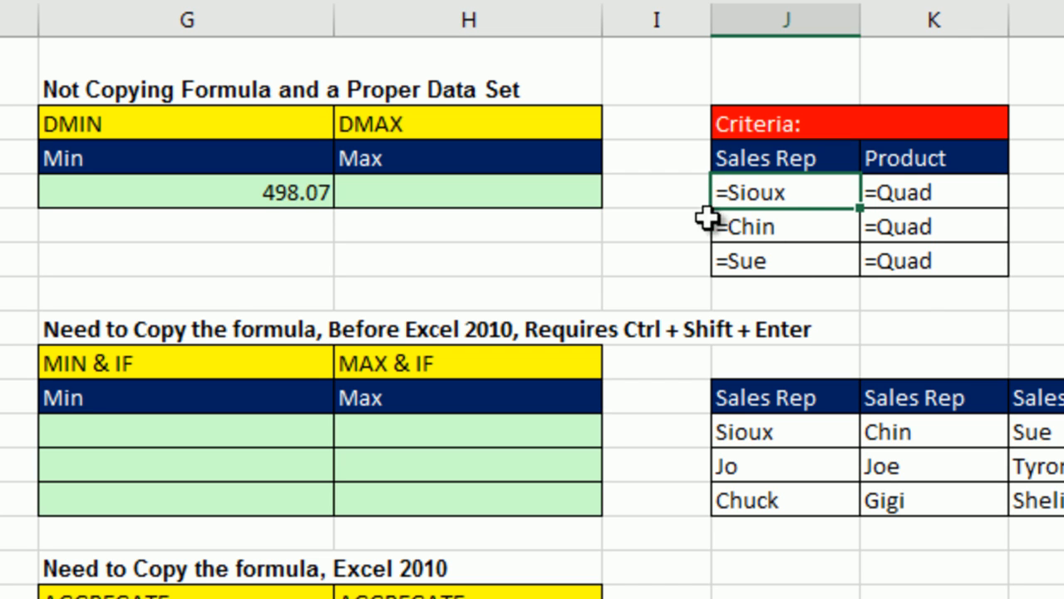
{"action": "mouse_move", "coordinate": [746, 241]}
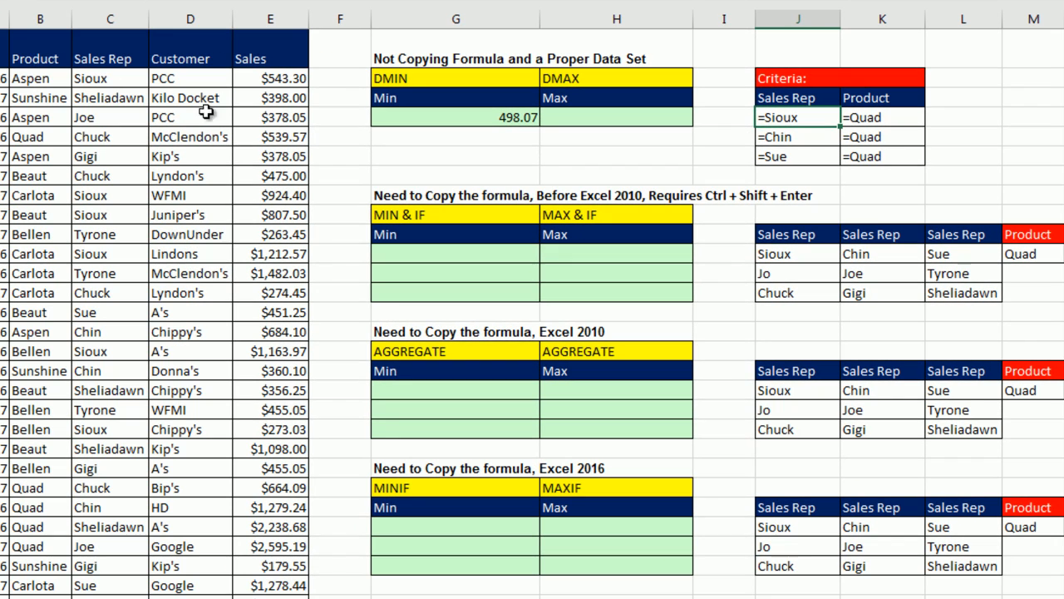
{"action": "mouse_move", "coordinate": [727, 166]}
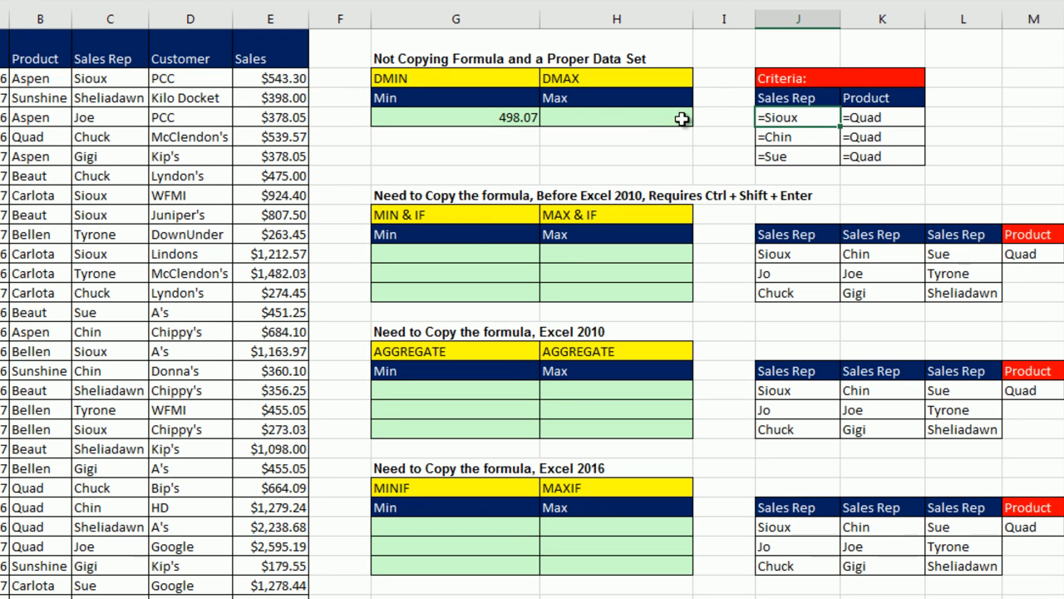
{"action": "mouse_move", "coordinate": [672, 181]}
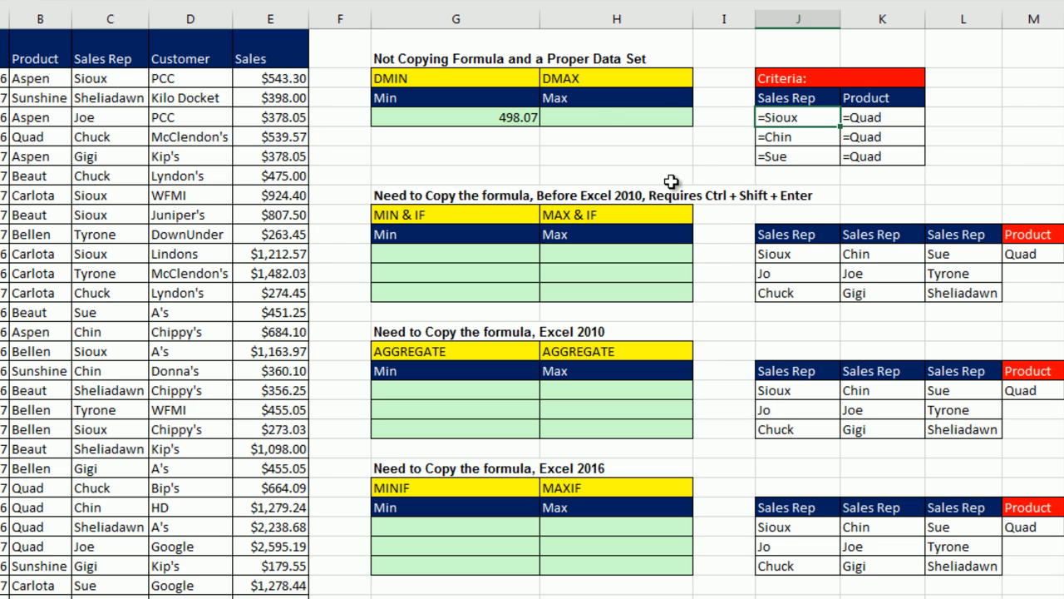
- Start =DMAX( in the Max cell with database A1:E397 and field 5
{"action": "left_click", "coordinate": [616, 117]}
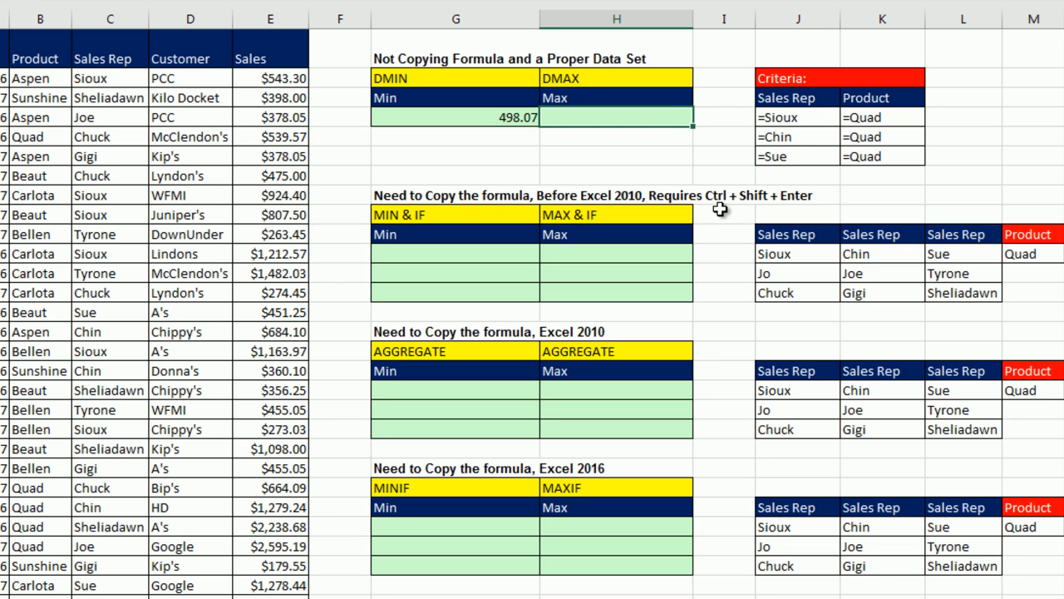
{"action": "mouse_move", "coordinate": [900, 185]}
{"action": "type", "text": "="}
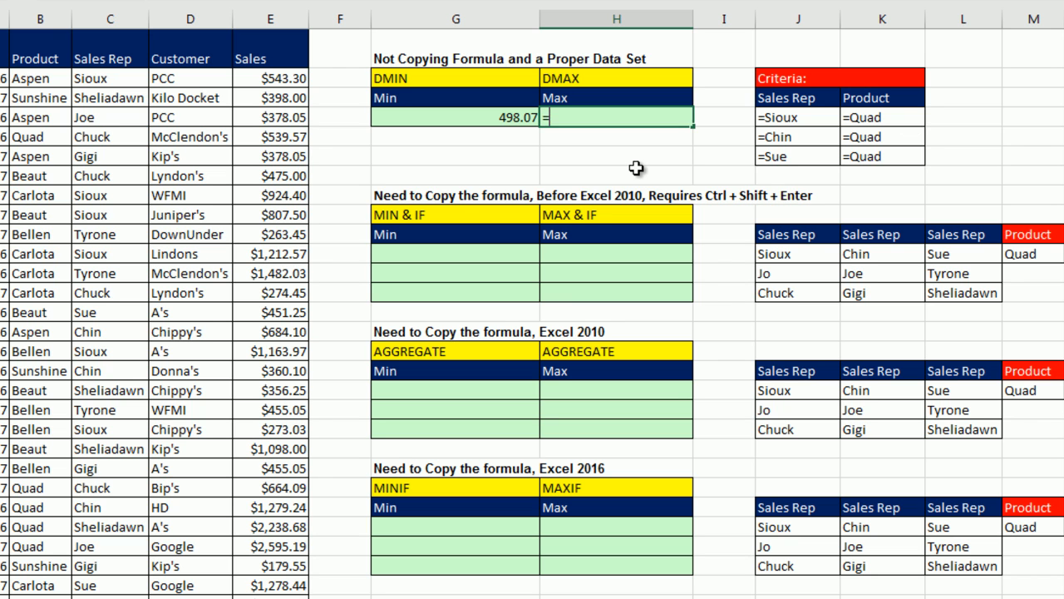
{"action": "type", "text": "DMAX(A1:D1"}
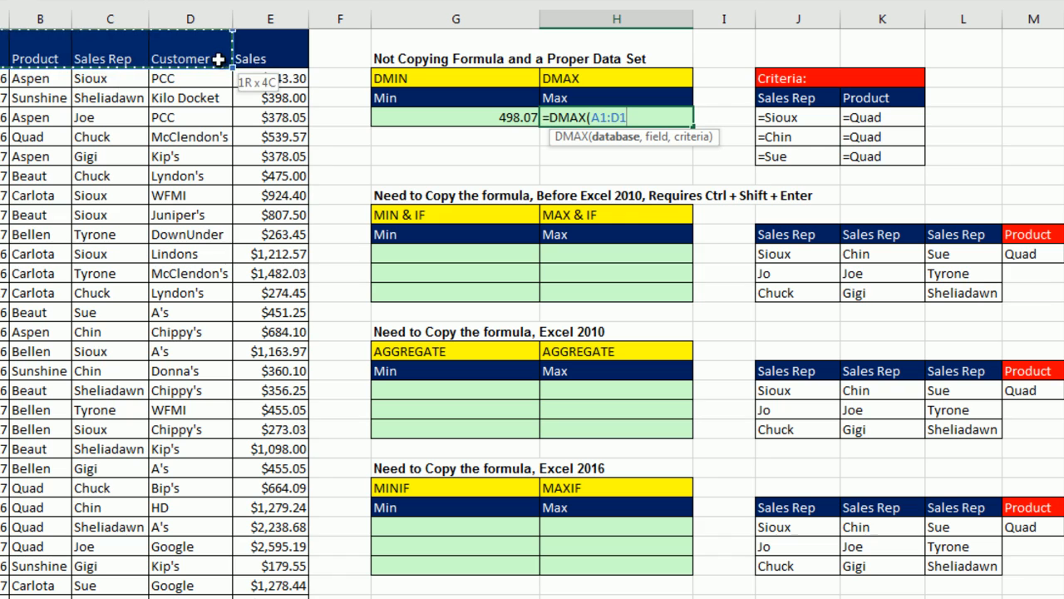
{"action": "key", "text": "ctrl+backspace"}
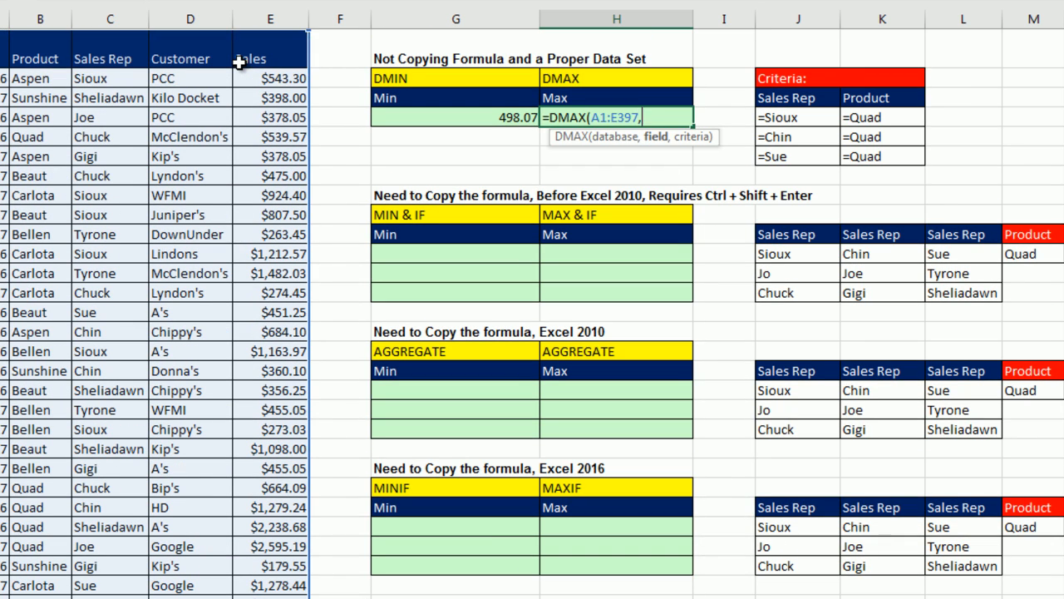
{"action": "type", "text": "5"}
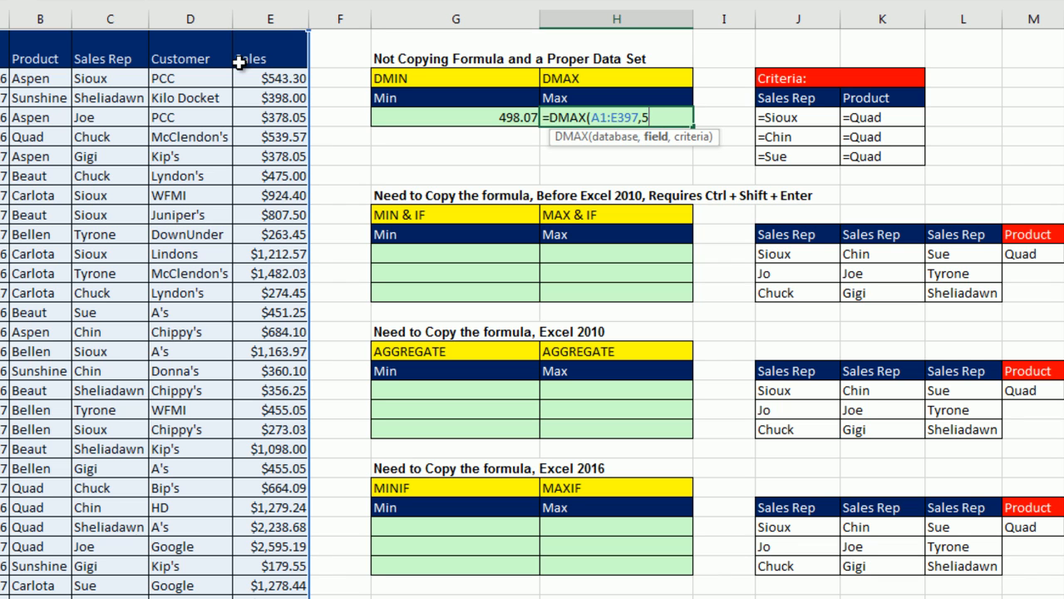
{"action": "mouse_move", "coordinate": [679, 170]}
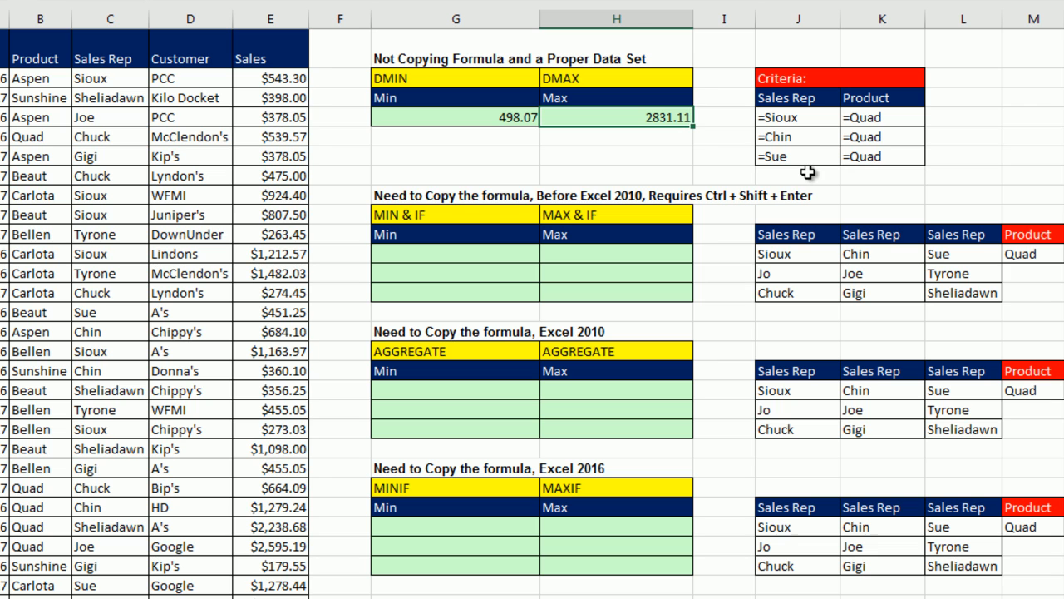
{"action": "mouse_move", "coordinate": [516, 266]}
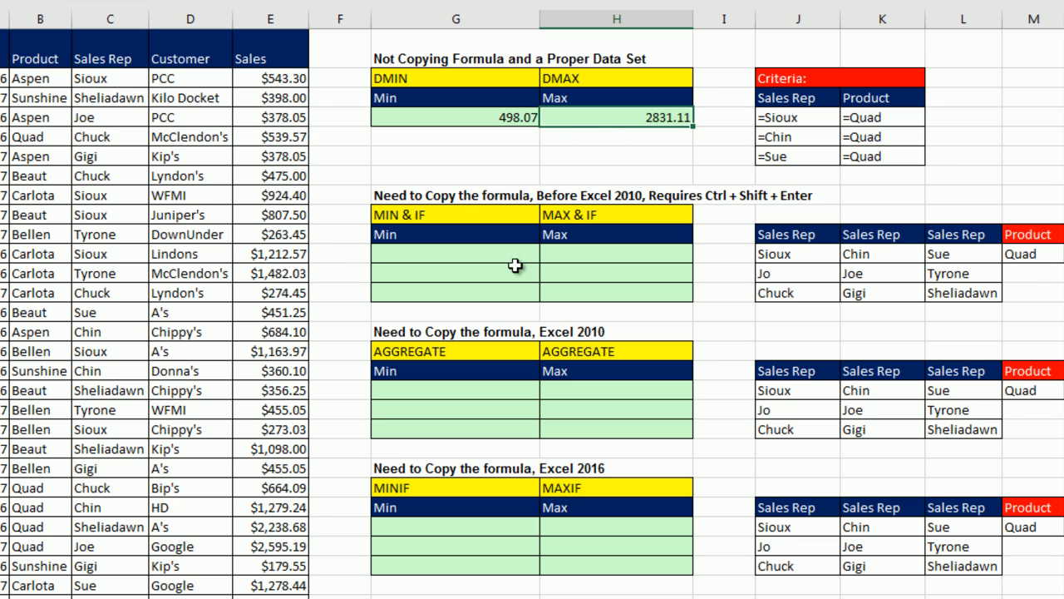
{"action": "mouse_move", "coordinate": [505, 259]}
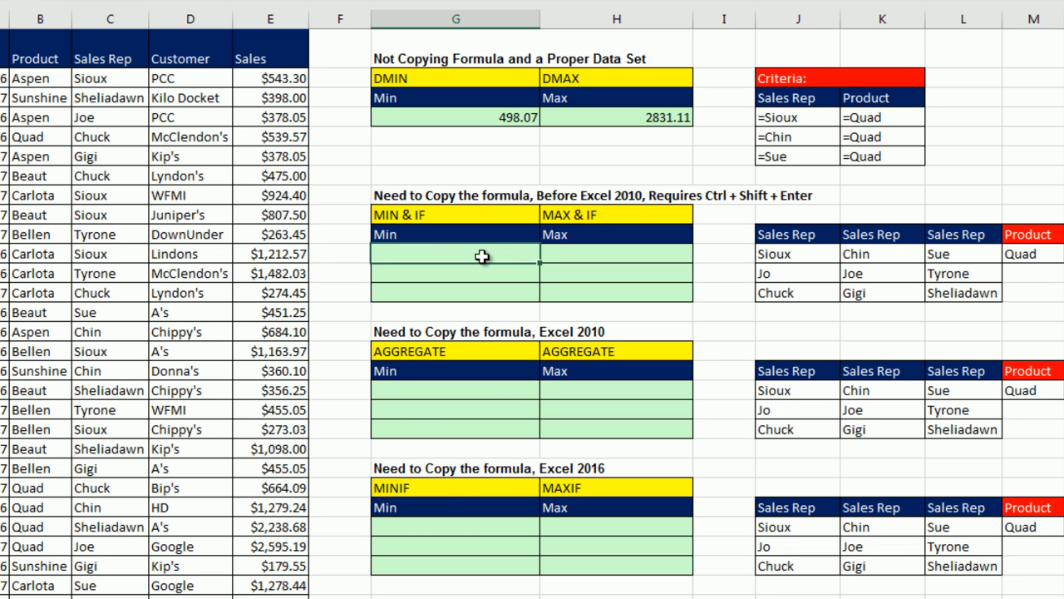
{"action": "mouse_move", "coordinate": [607, 174]}
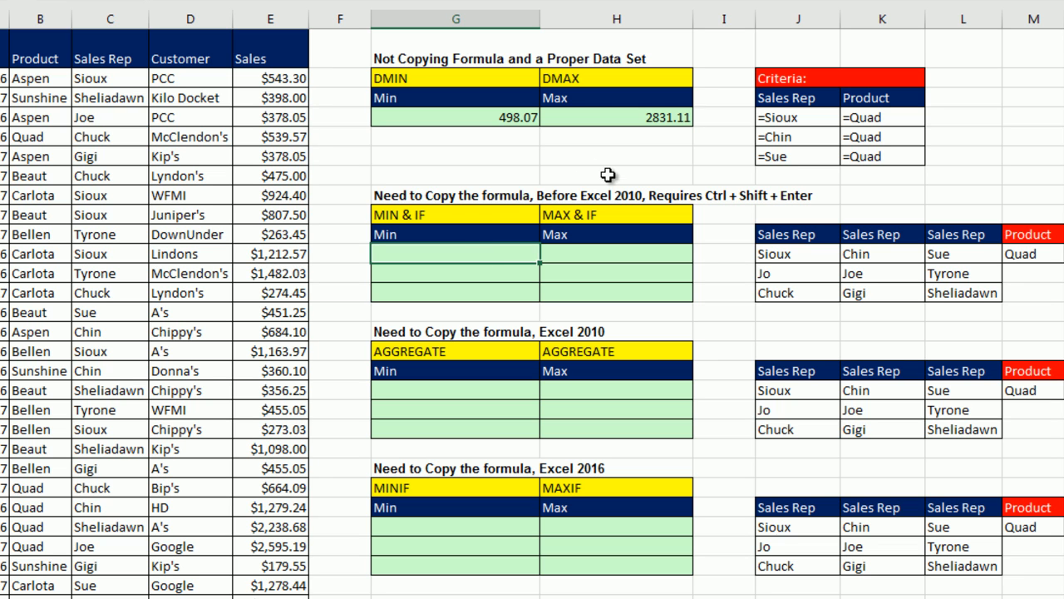
{"action": "mouse_move", "coordinate": [375, 184]}
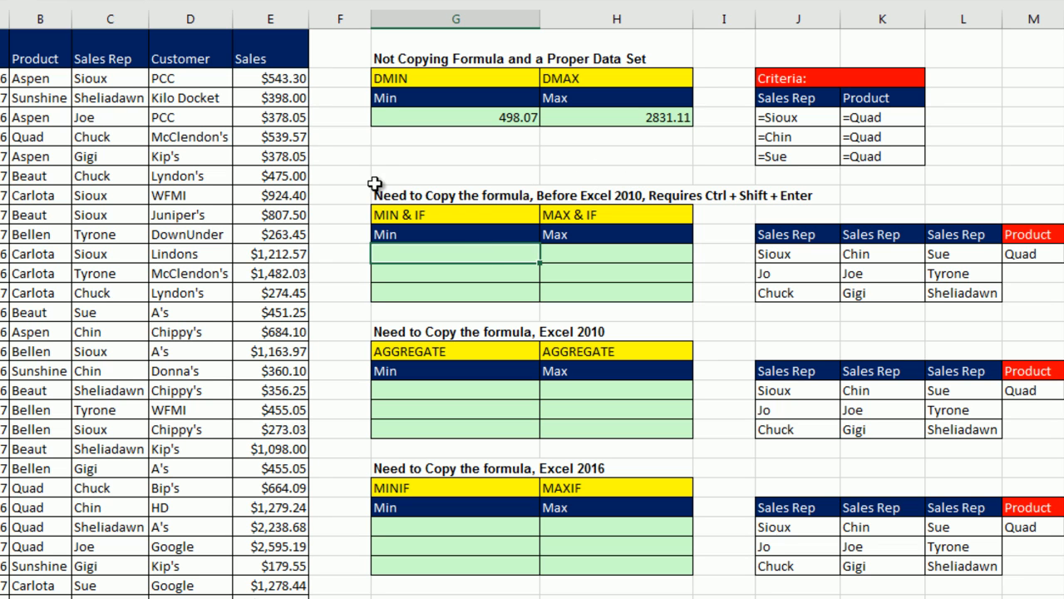
{"action": "mouse_move", "coordinate": [421, 212]}
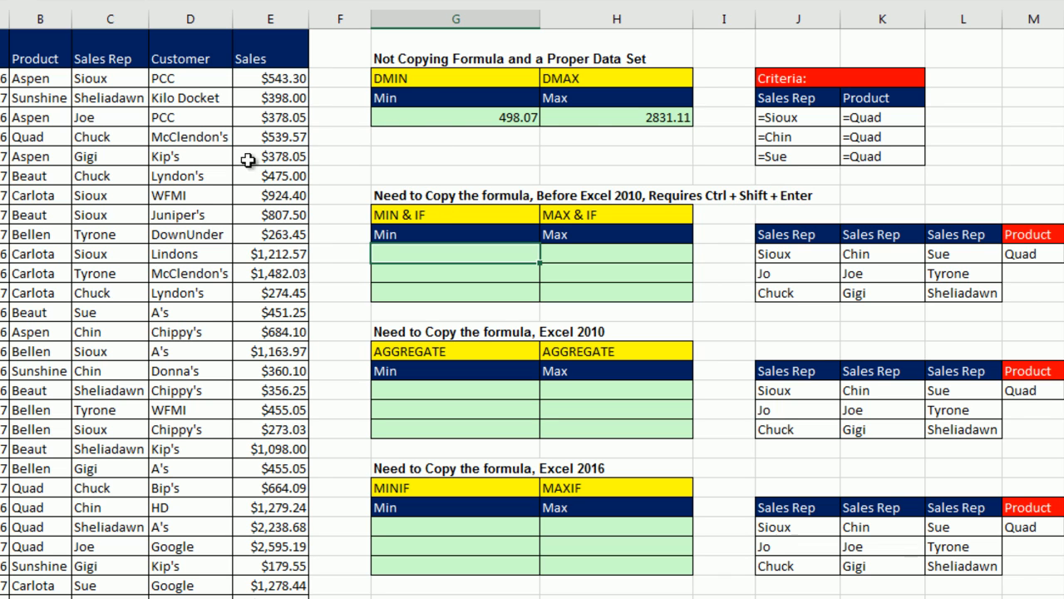
{"action": "mouse_move", "coordinate": [909, 298]}
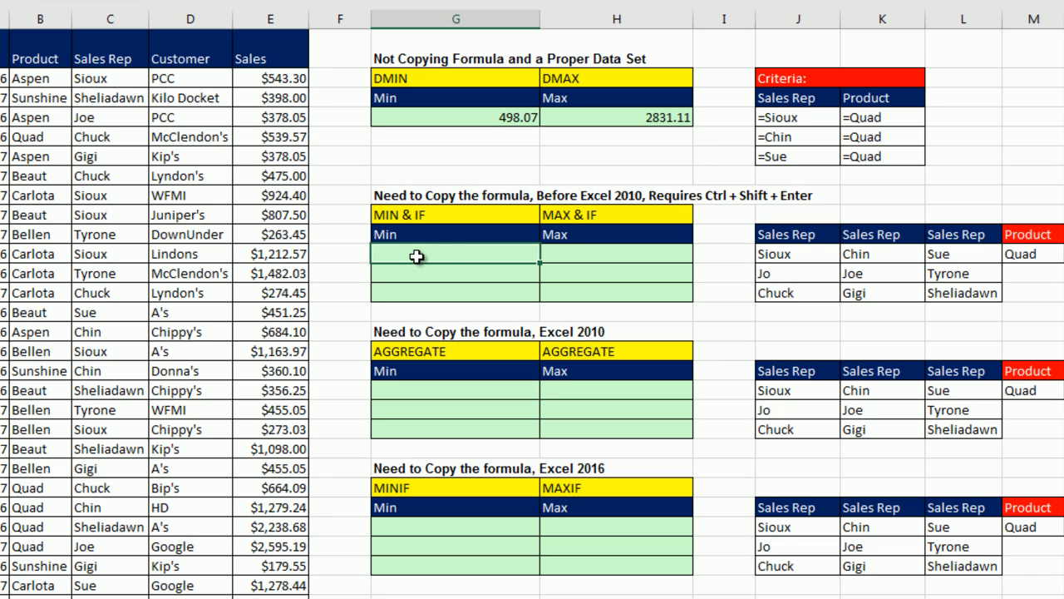
{"action": "mouse_move", "coordinate": [260, 374]}
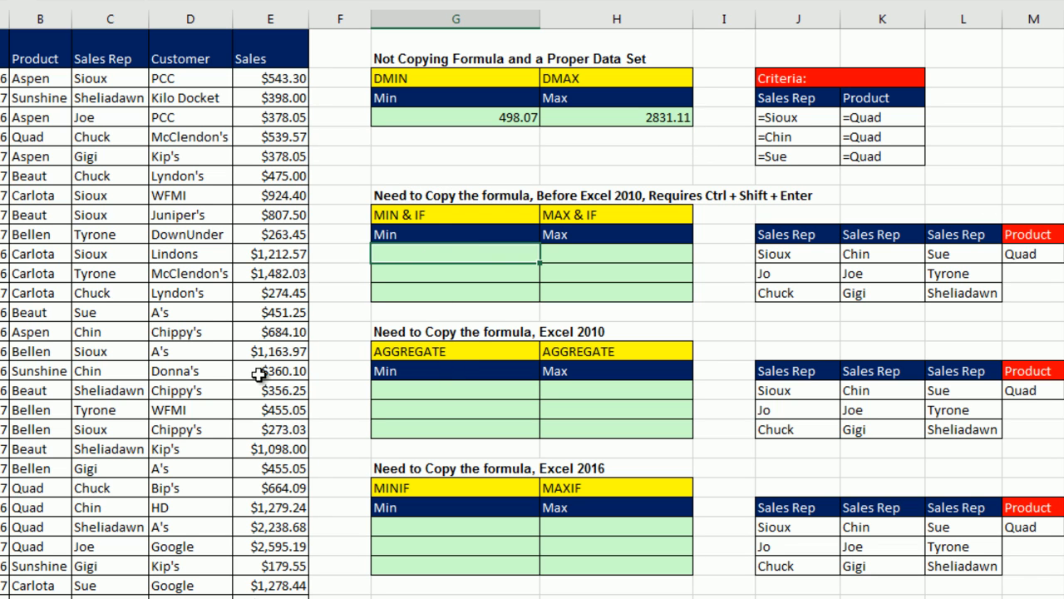
- Build =MIN(IF(MATCH( in the first MIN & IF Min cell
{"action": "type", "text": "=MIN("}
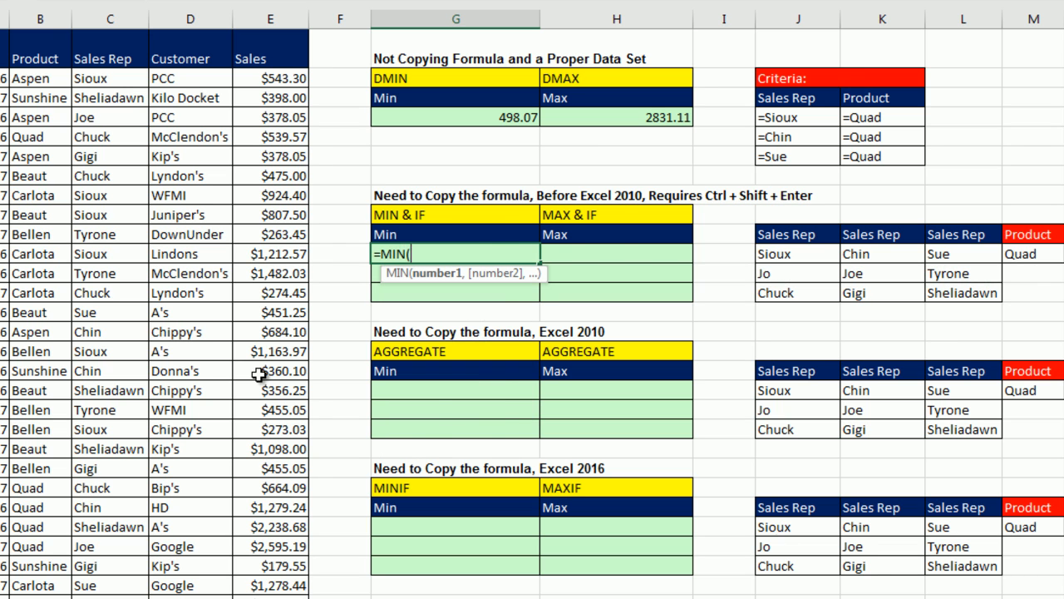
{"action": "type", "text": "if"}
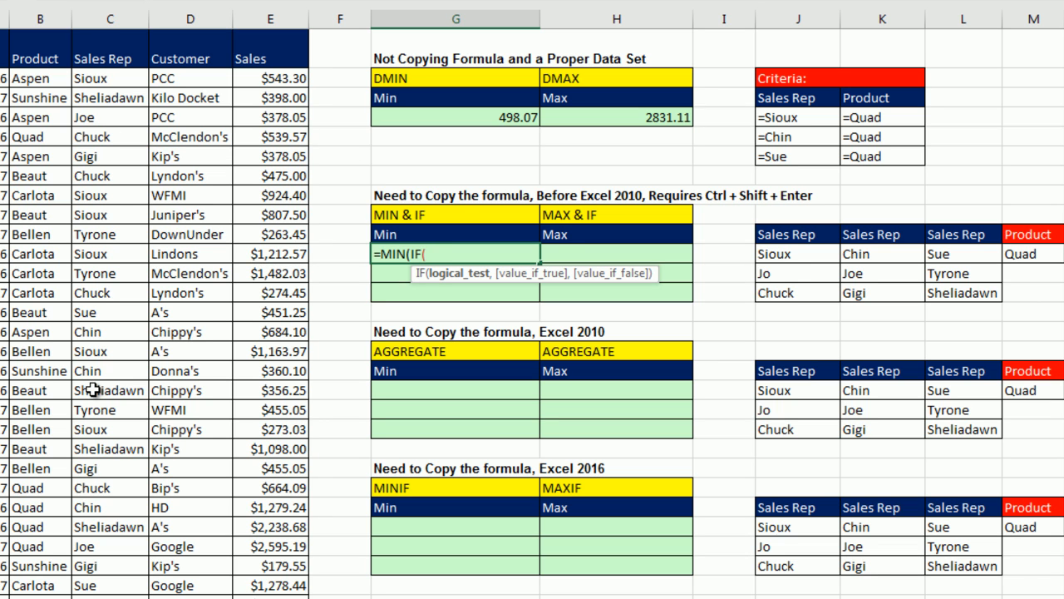
{"action": "mouse_move", "coordinate": [730, 243]}
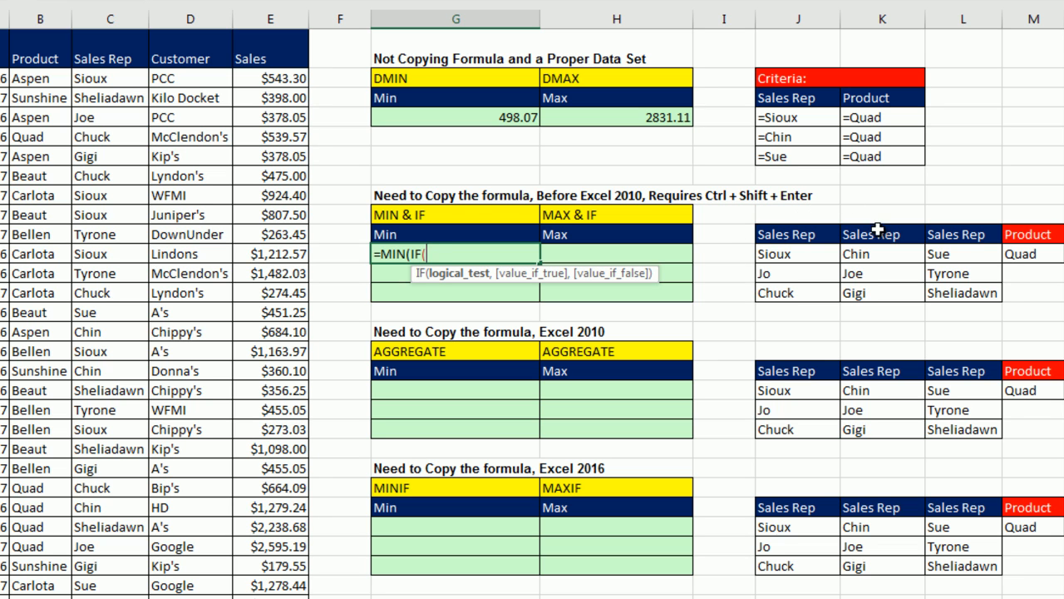
{"action": "mouse_move", "coordinate": [460, 239]}
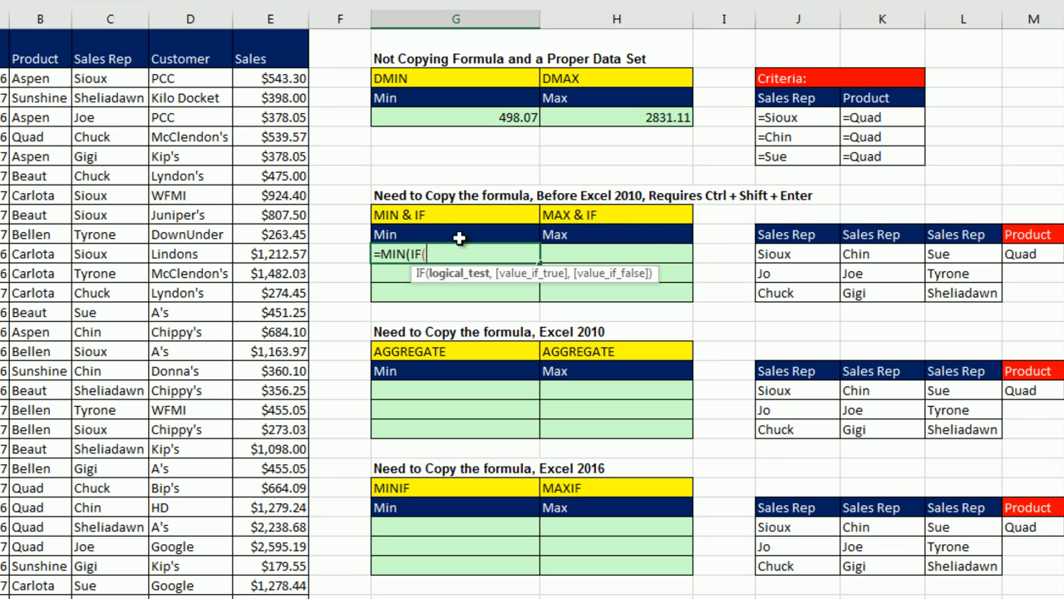
{"action": "mouse_move", "coordinate": [609, 255]}
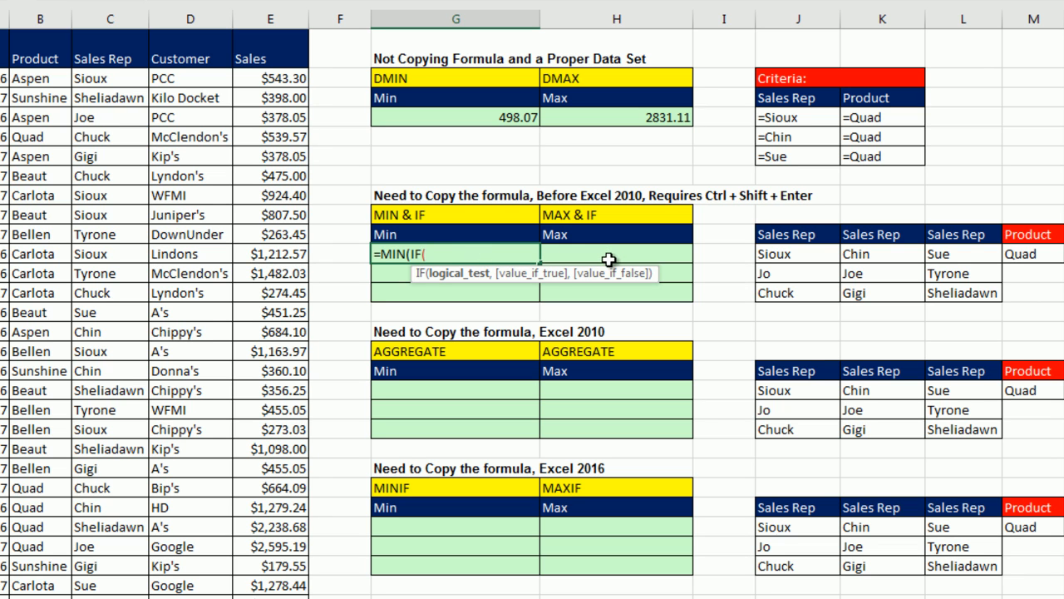
{"action": "mouse_move", "coordinate": [551, 268]}
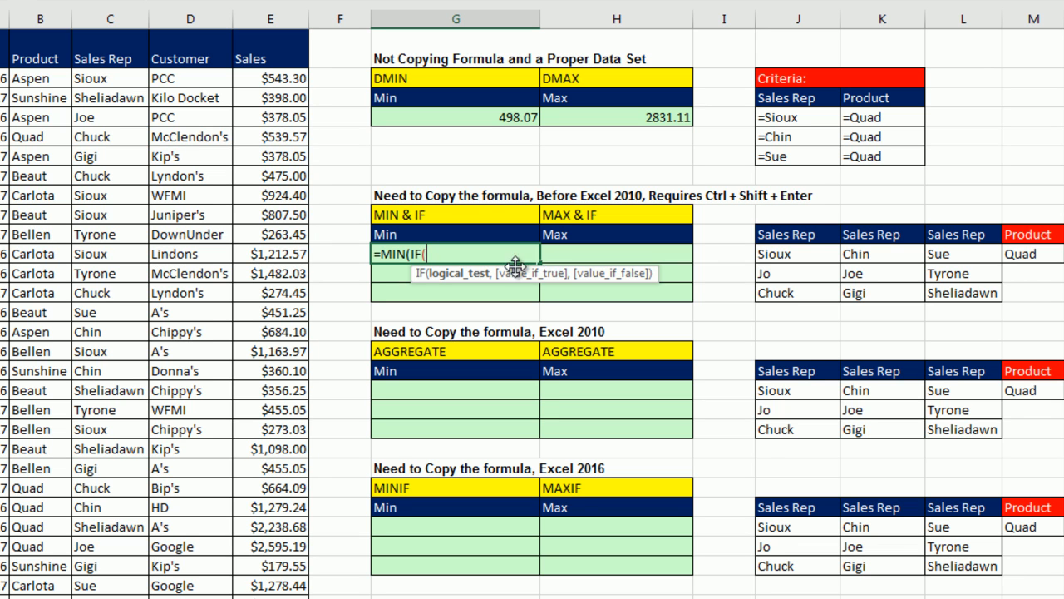
{"action": "mouse_move", "coordinate": [112, 82]}
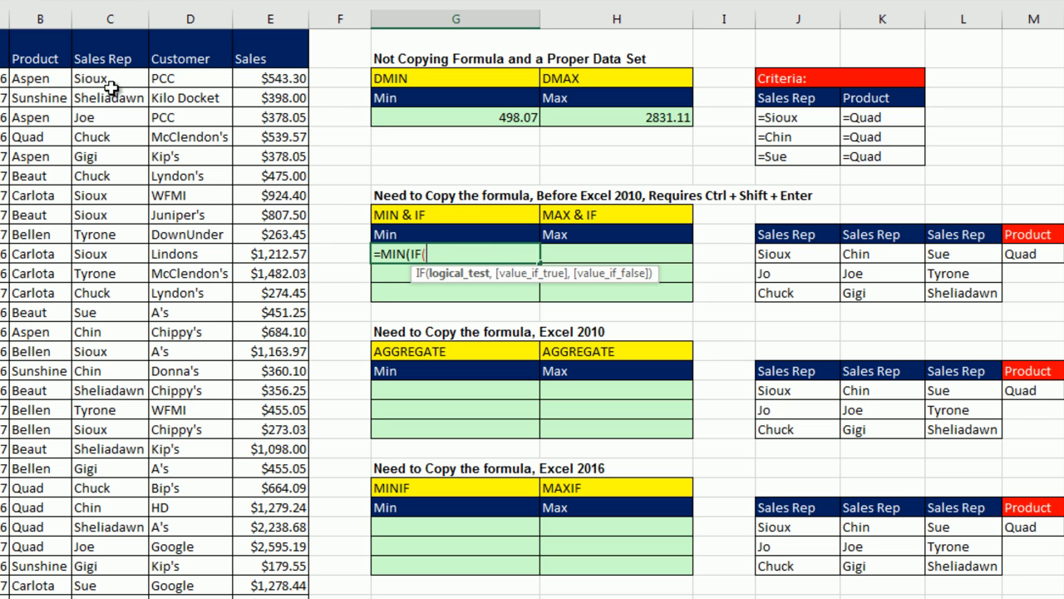
{"action": "mouse_move", "coordinate": [107, 79]}
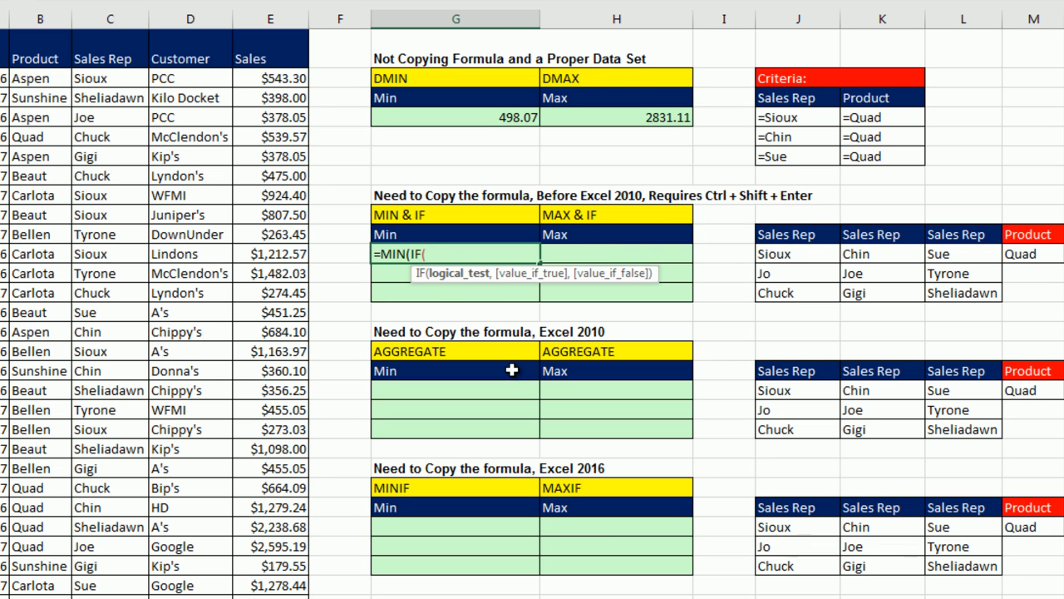
{"action": "type", "text": "mat"}
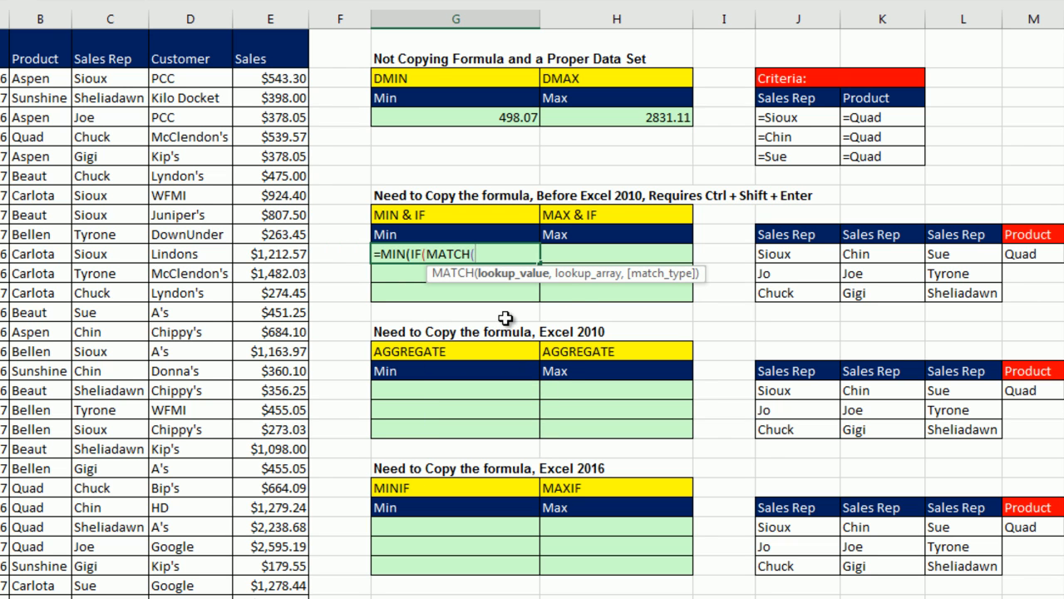
{"action": "mouse_move", "coordinate": [514, 286]}
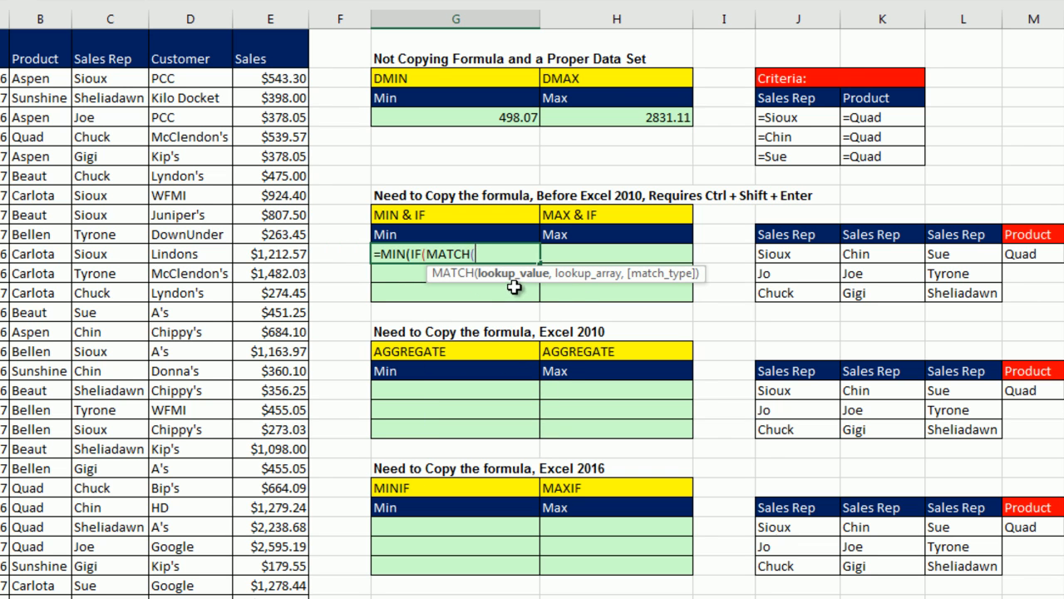
{"action": "mouse_move", "coordinate": [151, 99]}
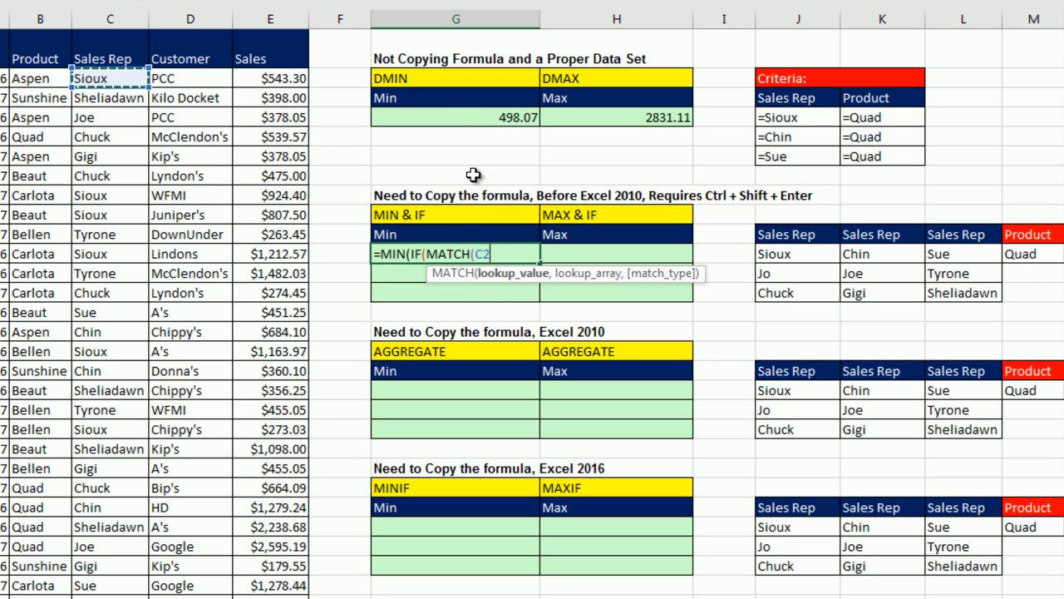
{"action": "mouse_move", "coordinate": [109, 81]}
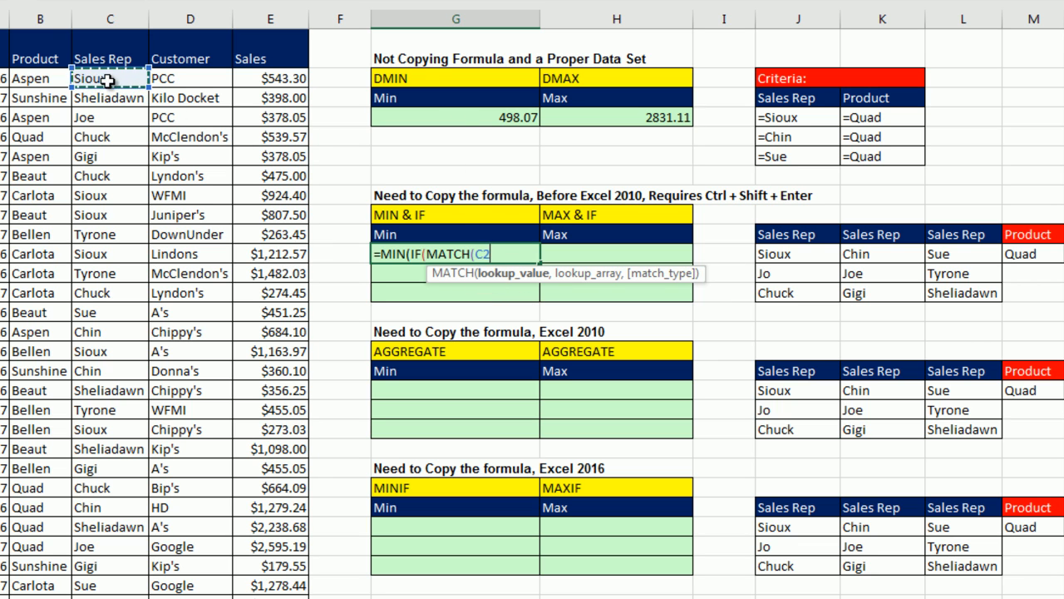
- Make MATCH test $C$2:$C$397 against the Sioux, Chin, Sue row J11:L11 with exact match 0
{"action": "key", "text": "ctrl+shift+down"}
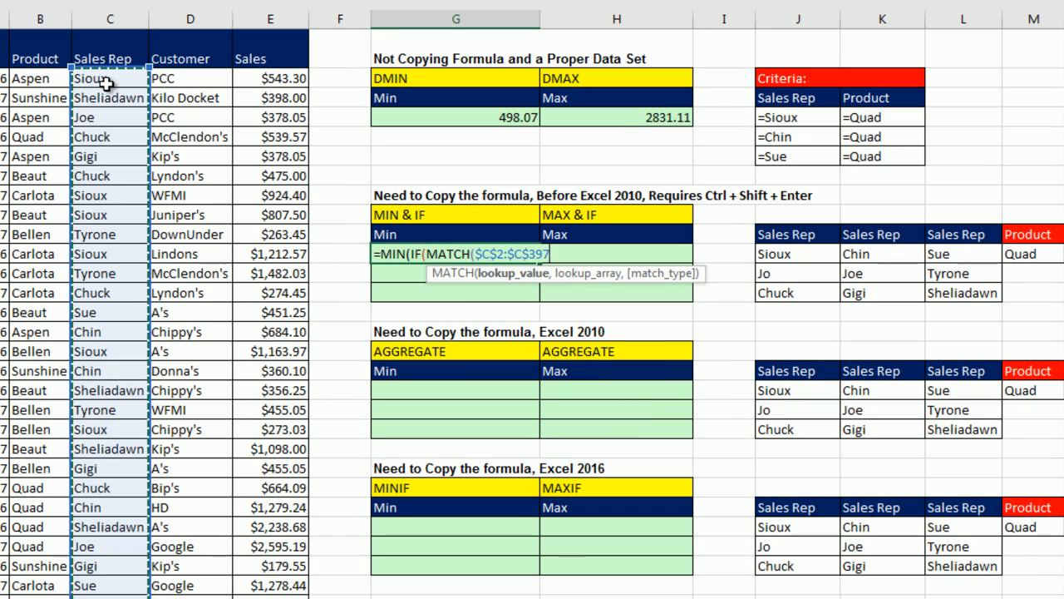
{"action": "mouse_move", "coordinate": [307, 133]}
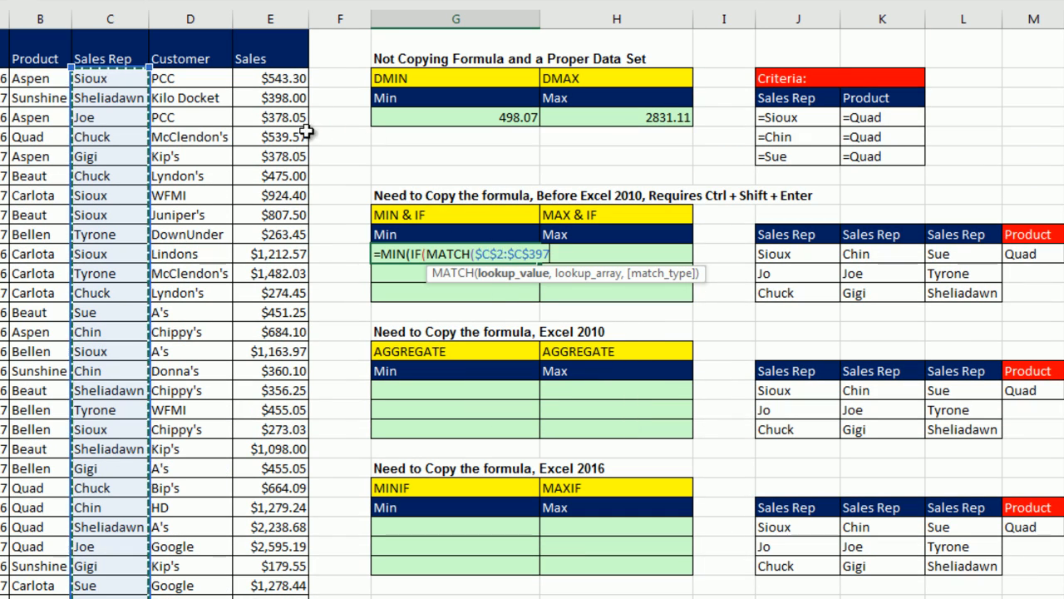
{"action": "mouse_move", "coordinate": [453, 273]}
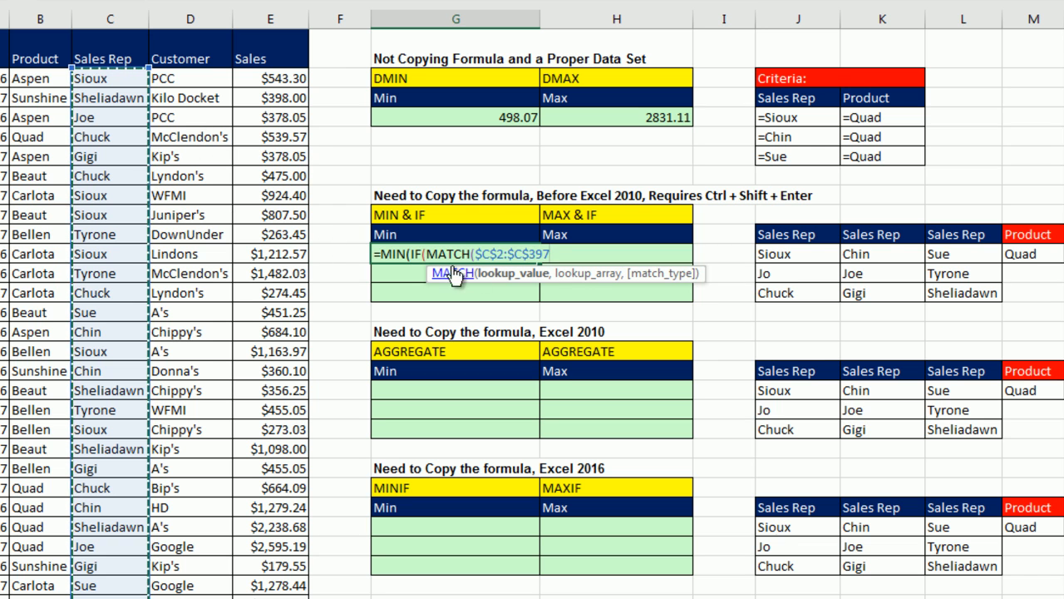
{"action": "mouse_move", "coordinate": [478, 285]}
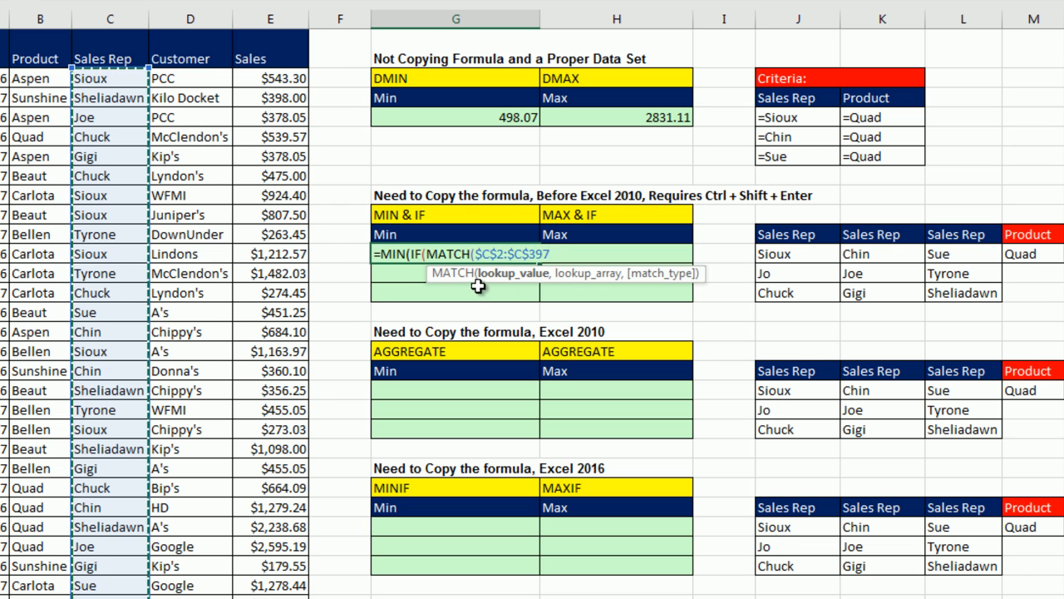
{"action": "mouse_move", "coordinate": [453, 273]}
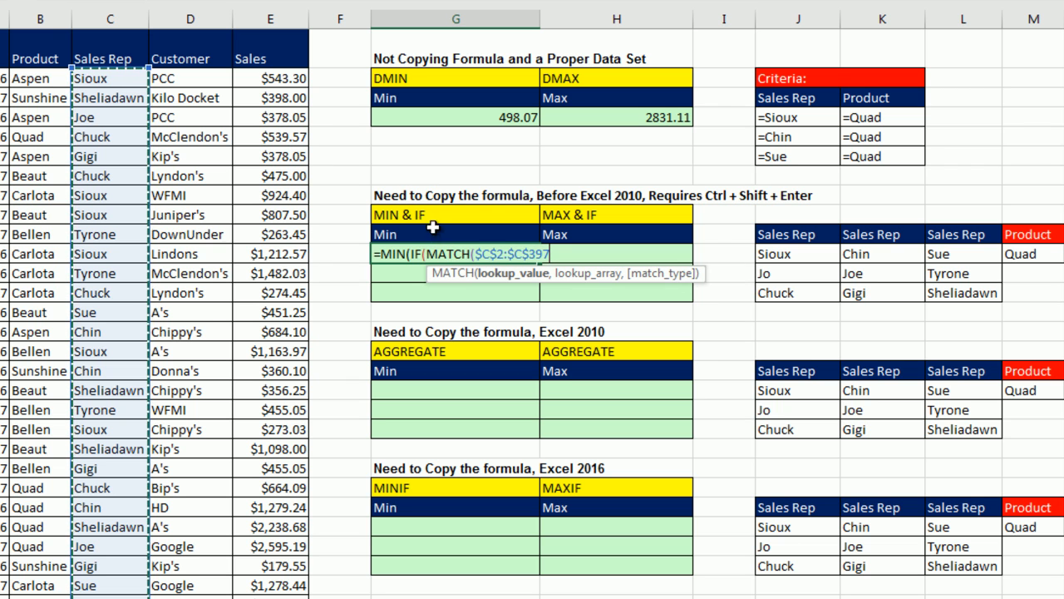
{"action": "mouse_move", "coordinate": [549, 287]}
{"action": "type", "text": ","}
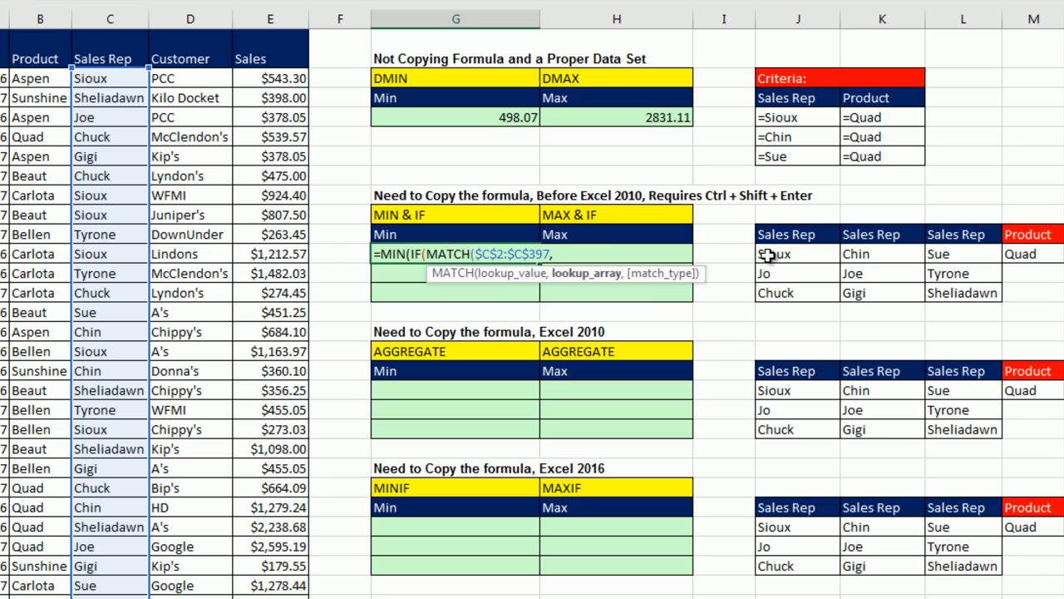
{"action": "left_click_drag", "start_coordinate": [774, 253], "coordinate": [940, 254]}
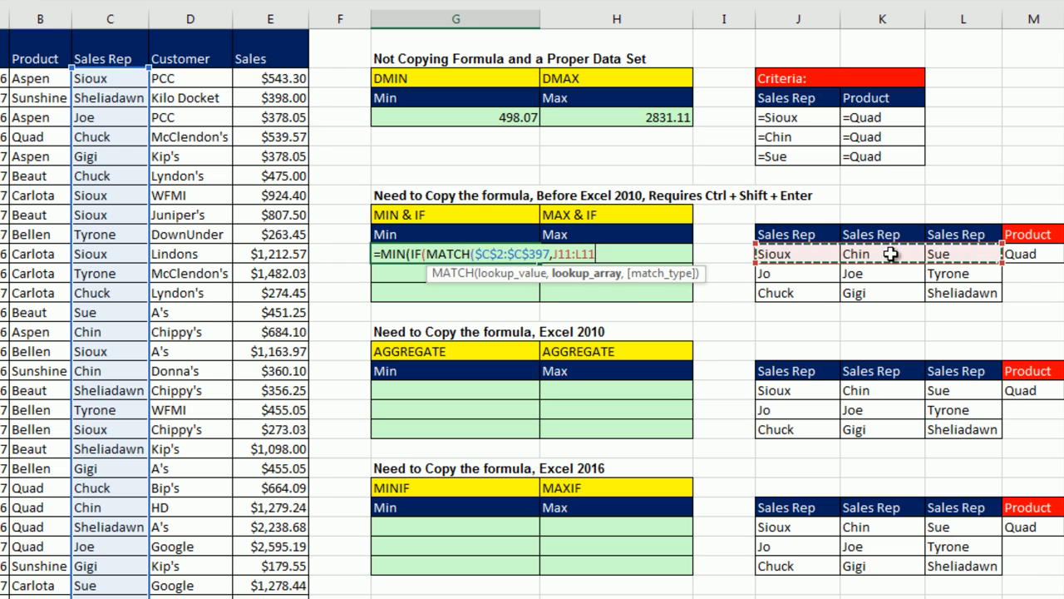
{"action": "mouse_move", "coordinate": [782, 253]}
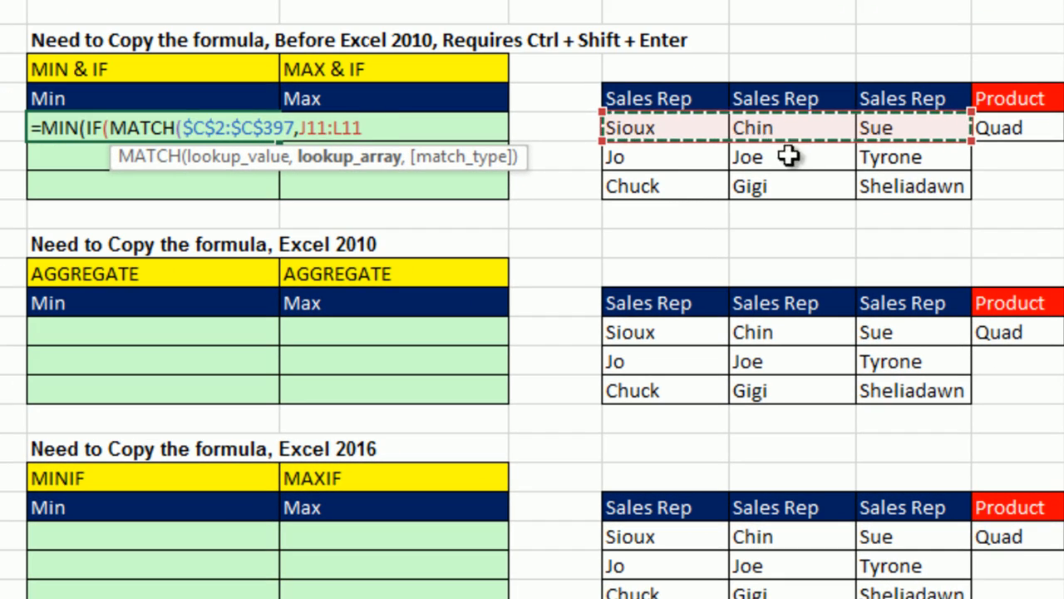
{"action": "type", "text": ","}
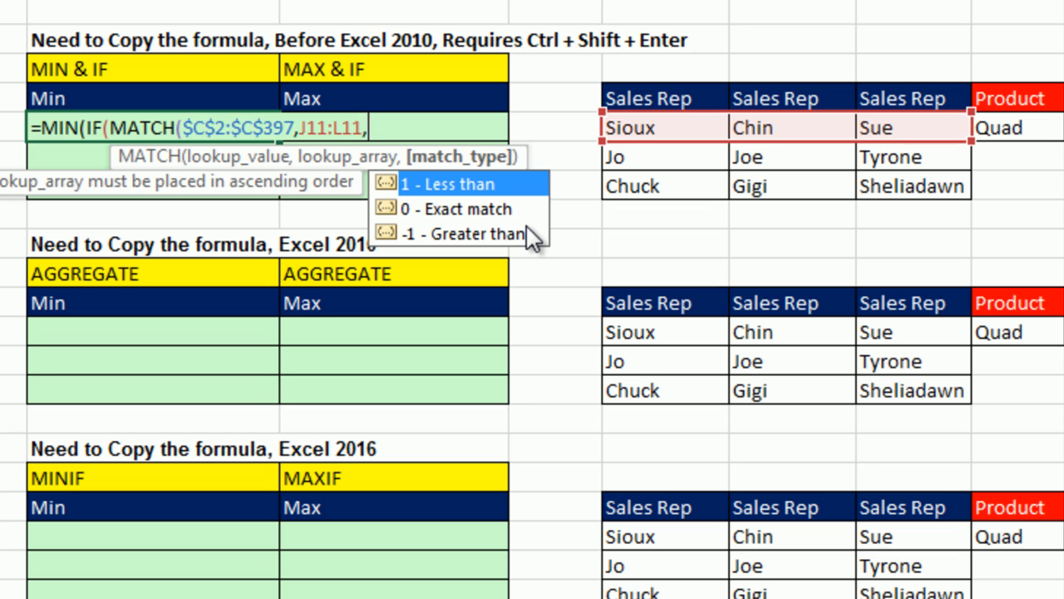
{"action": "type", "text": "0)"}
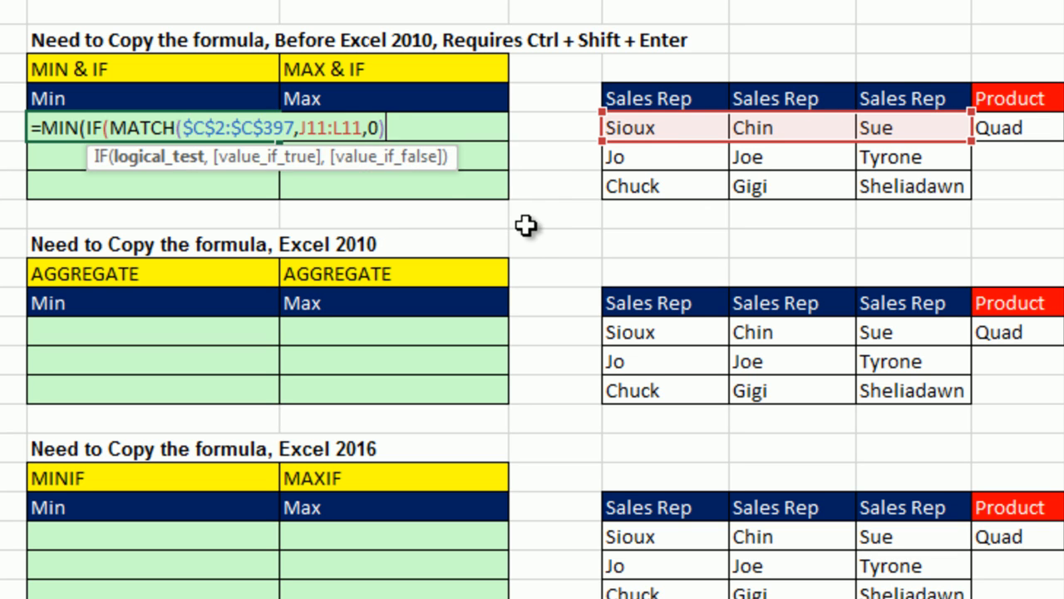
{"action": "mouse_move", "coordinate": [158, 158]}
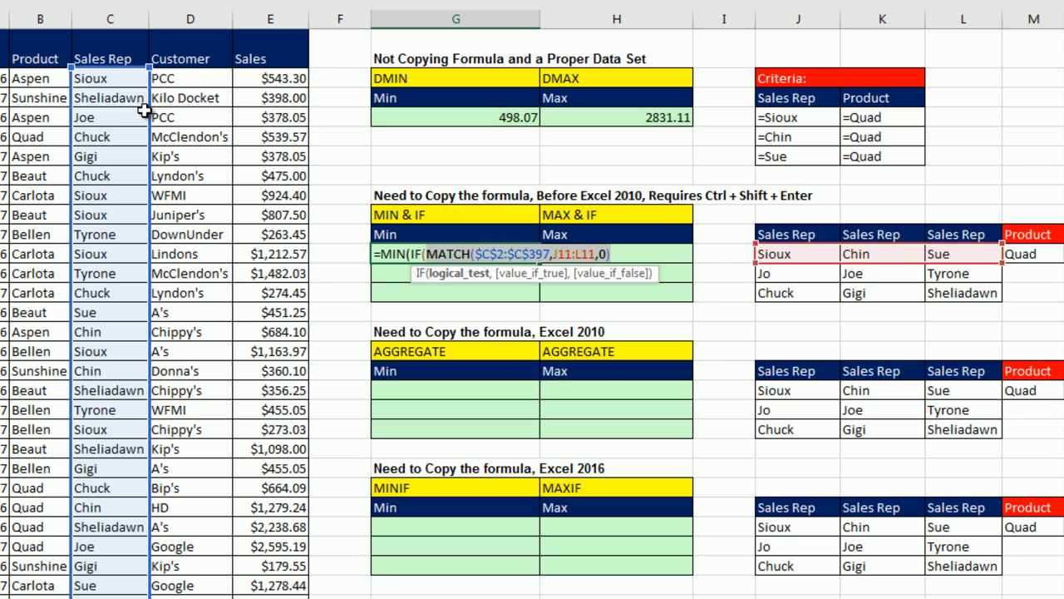
{"action": "mouse_move", "coordinate": [276, 439]}
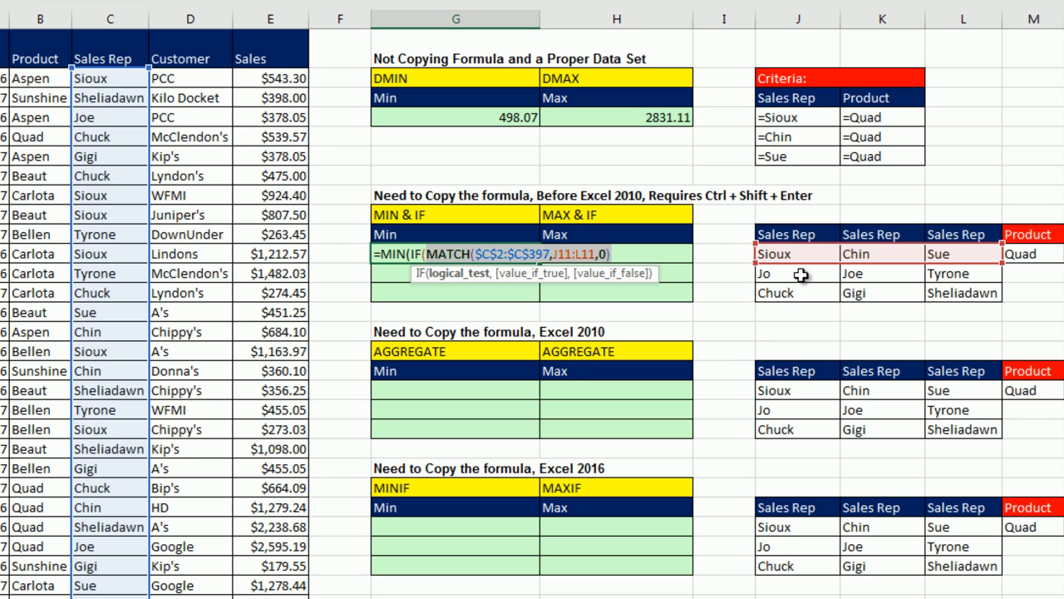
{"action": "mouse_move", "coordinate": [873, 212]}
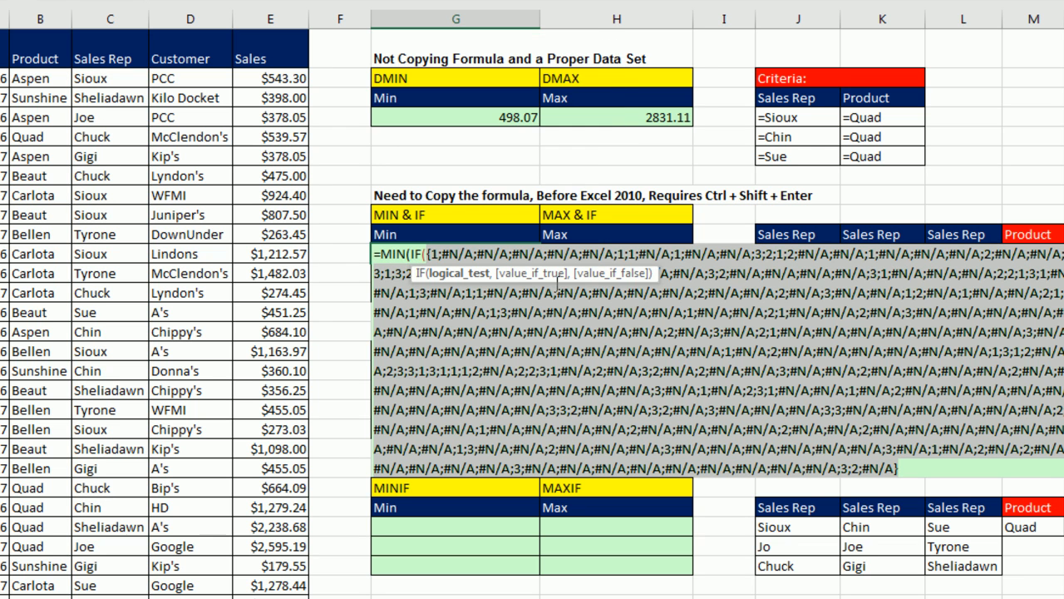
{"action": "mouse_move", "coordinate": [241, 151]}
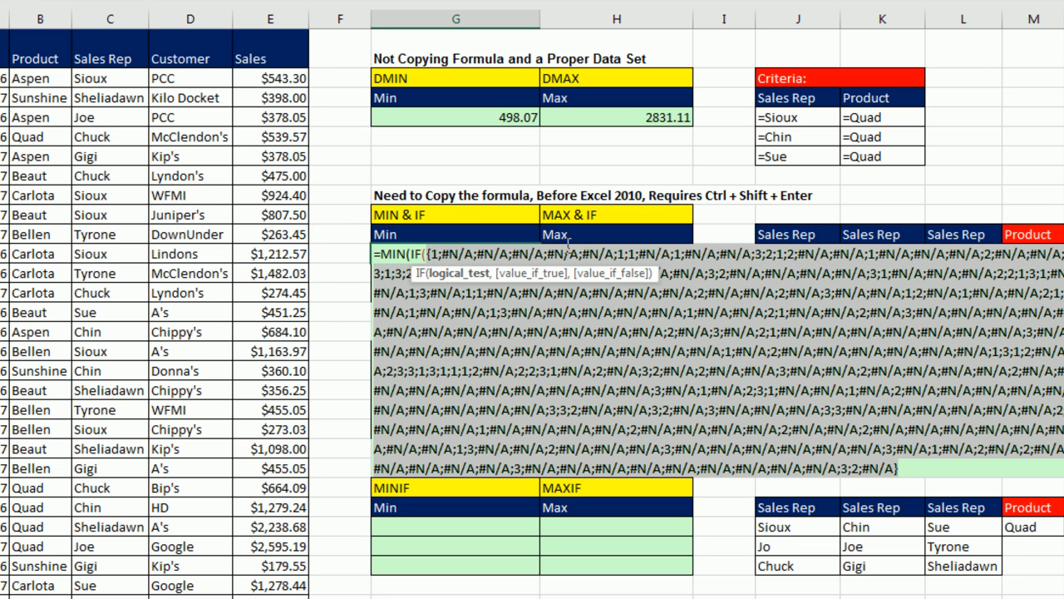
{"action": "mouse_move", "coordinate": [614, 258]}
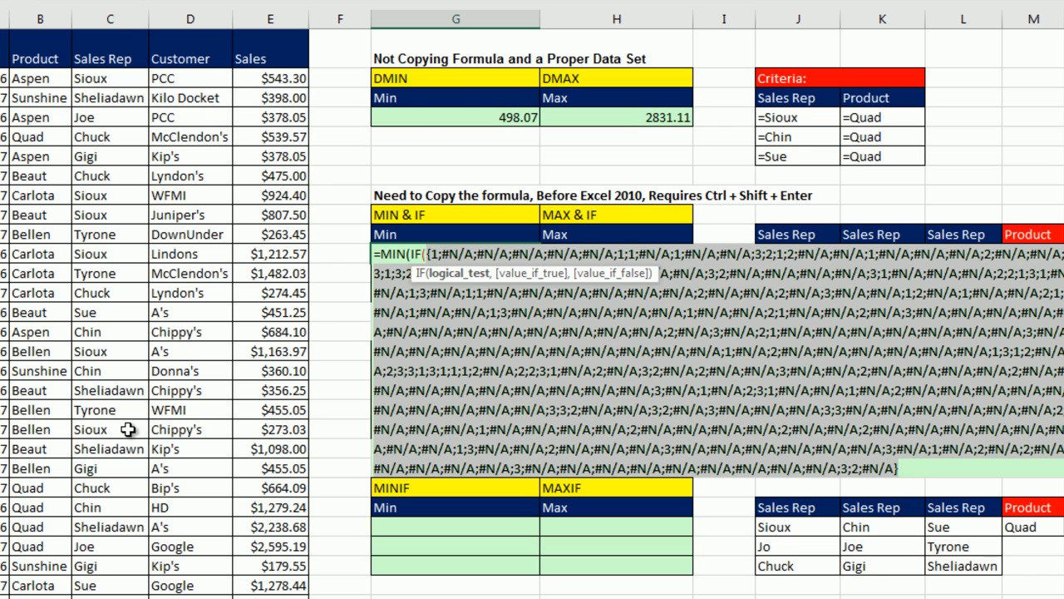
- Wrap the MATCH test in ISNUMBER and preview it as a TRUE/FALSE array with F9
{"action": "key", "text": "ctrl+z"}
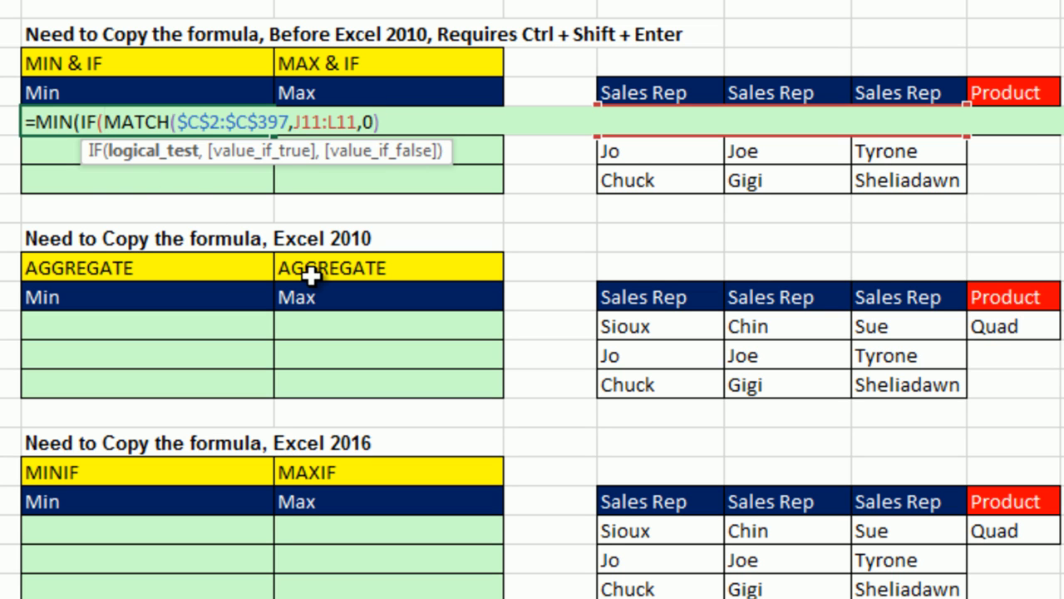
{"action": "type", "text": "isnu"}
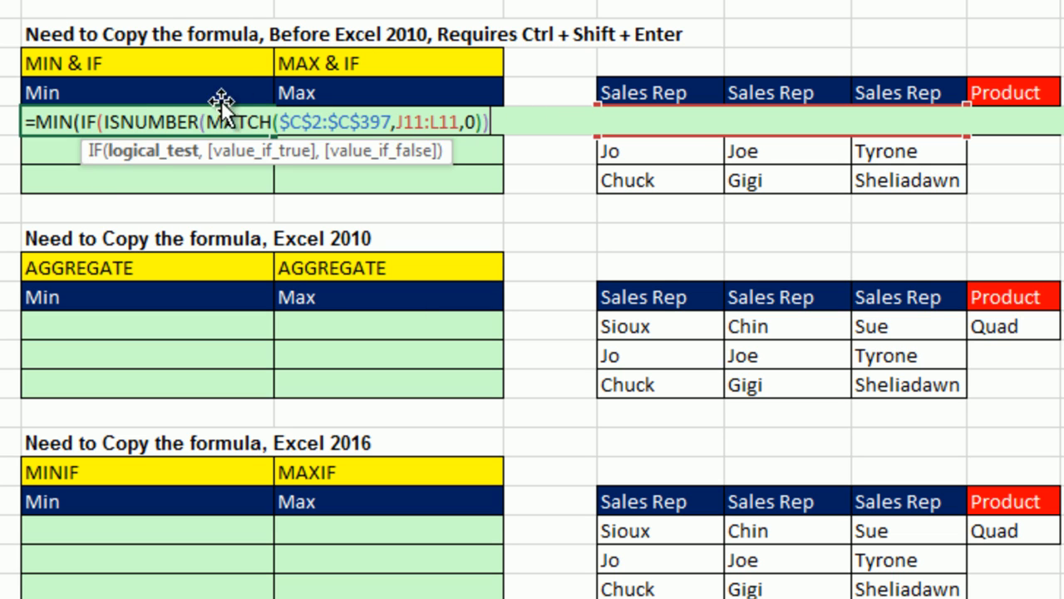
{"action": "mouse_move", "coordinate": [154, 162]}
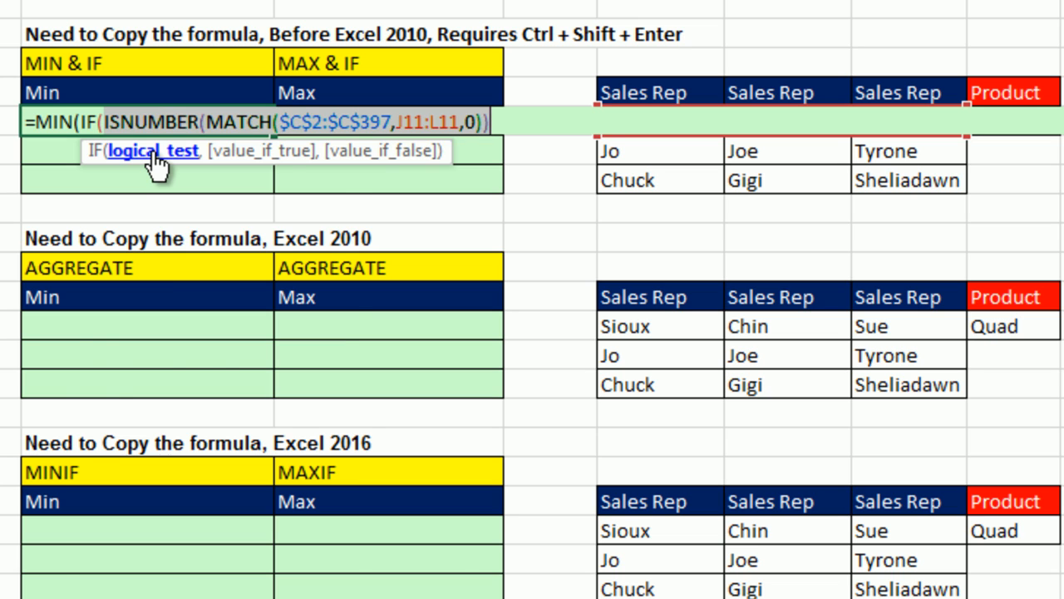
{"action": "key", "text": "F9"}
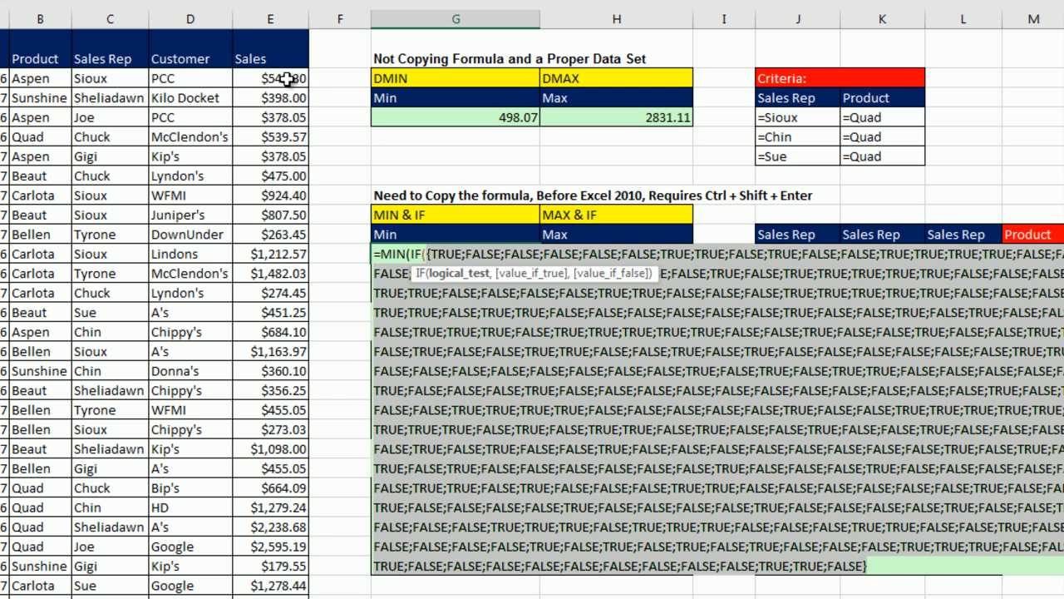
{"action": "mouse_move", "coordinate": [319, 108]}
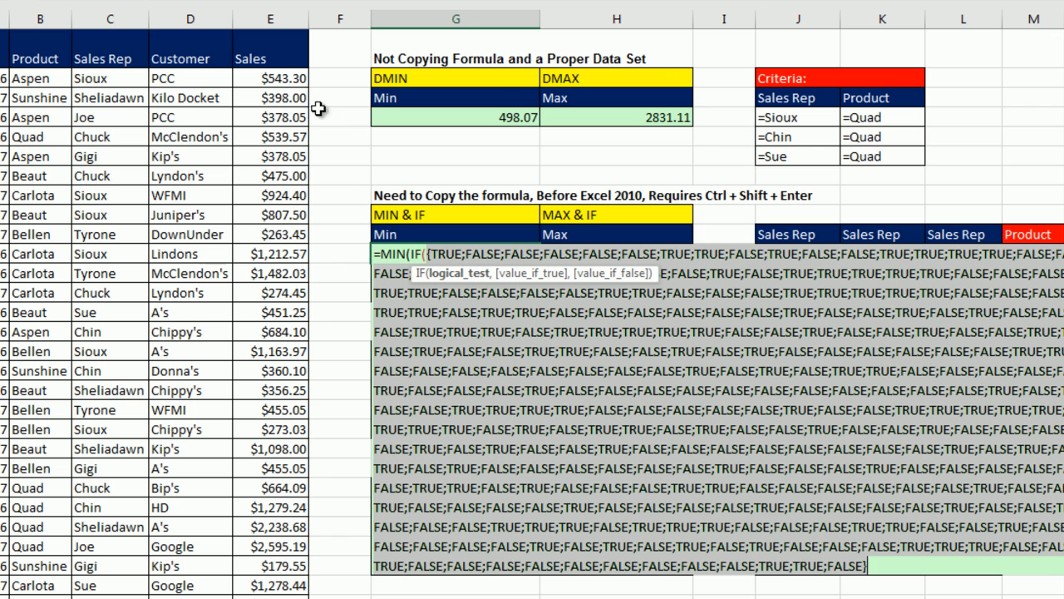
{"action": "key", "text": "ctrl+z"}
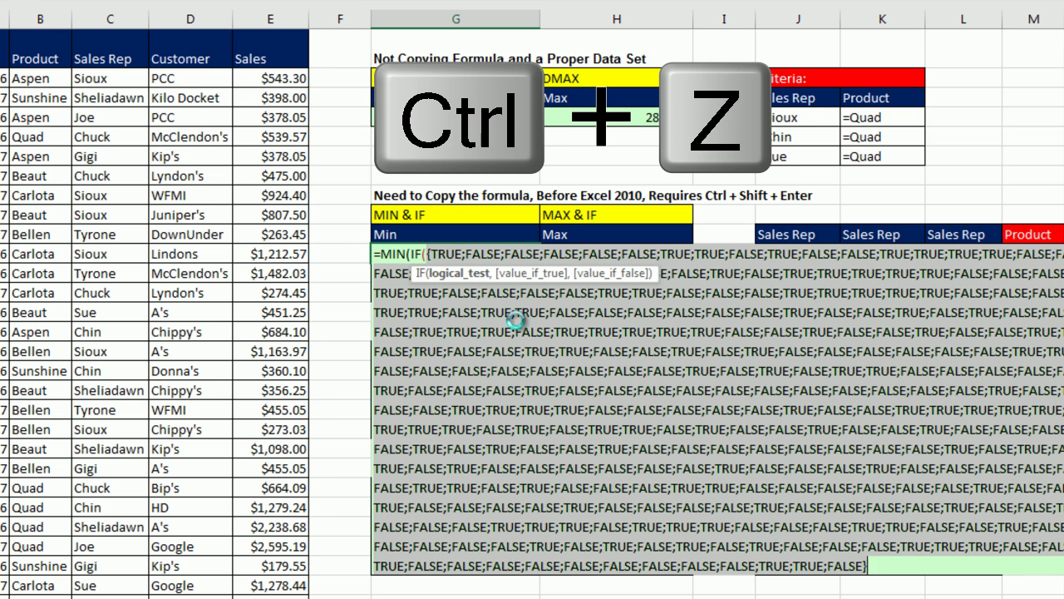
- Add a second IF returning $E$2:$E$397 Sales where Product $B$2:$B$397 equals Quad $M$11
{"action": "key", "text": "ctrl+z"}
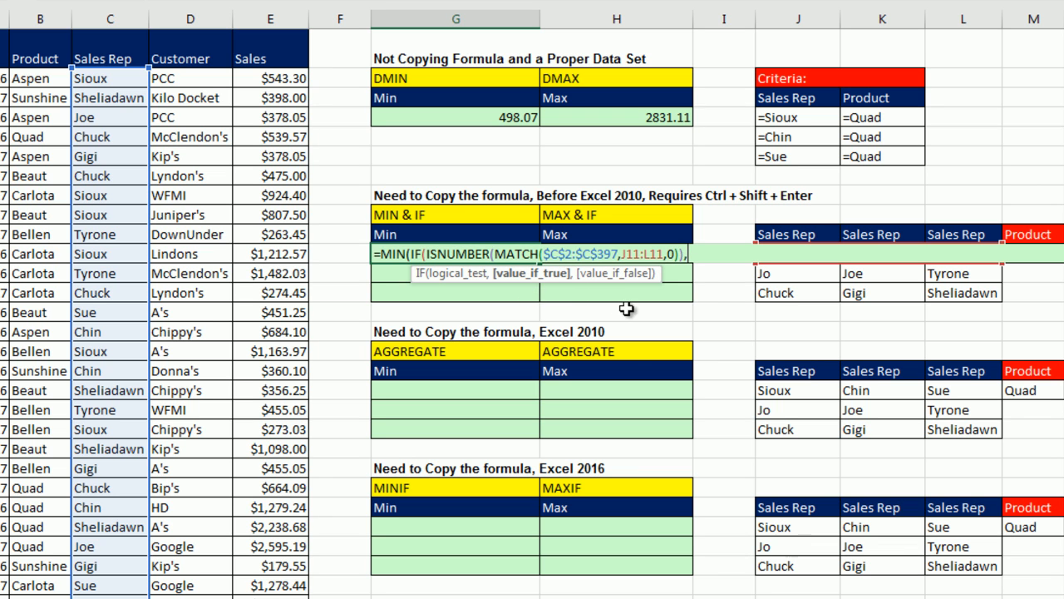
{"action": "type", "text": ",IF("}
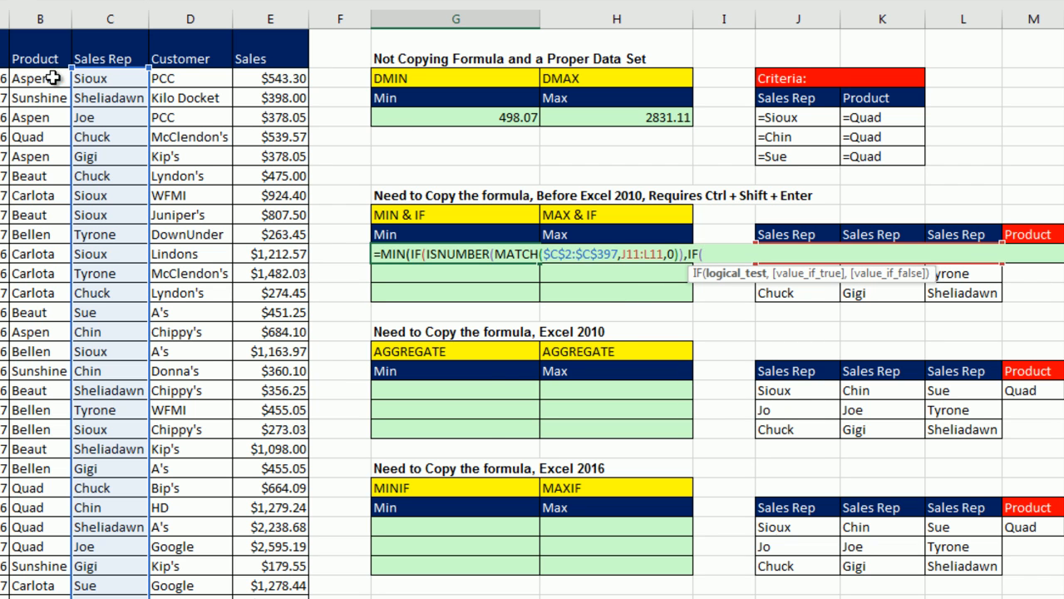
{"action": "key", "text": "f4"}
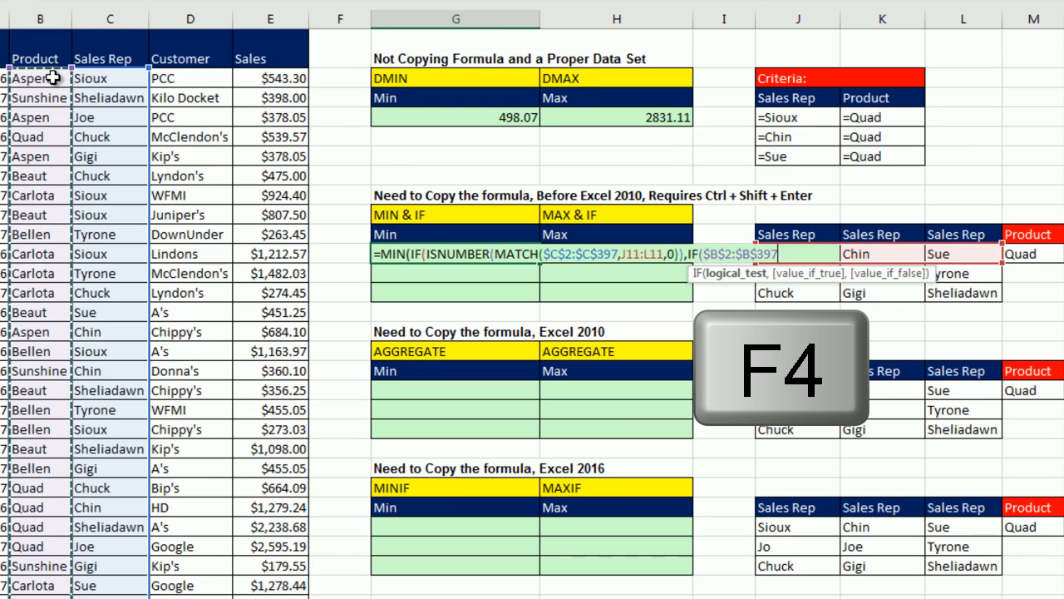
{"action": "key", "text": "f4"}
{"action": "type", "text": "=M11"}
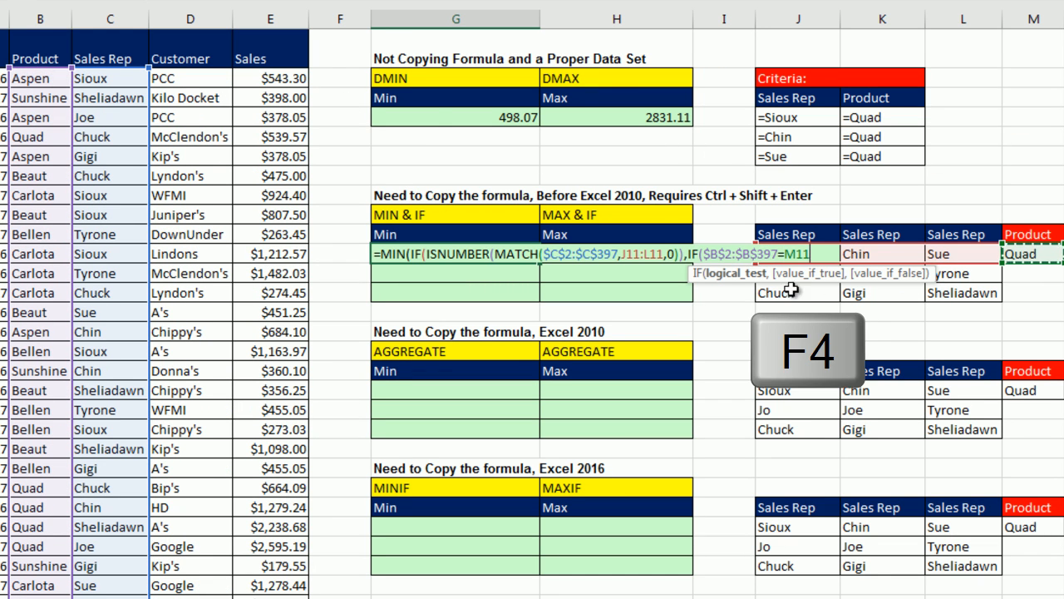
{"action": "key", "text": "f4"}
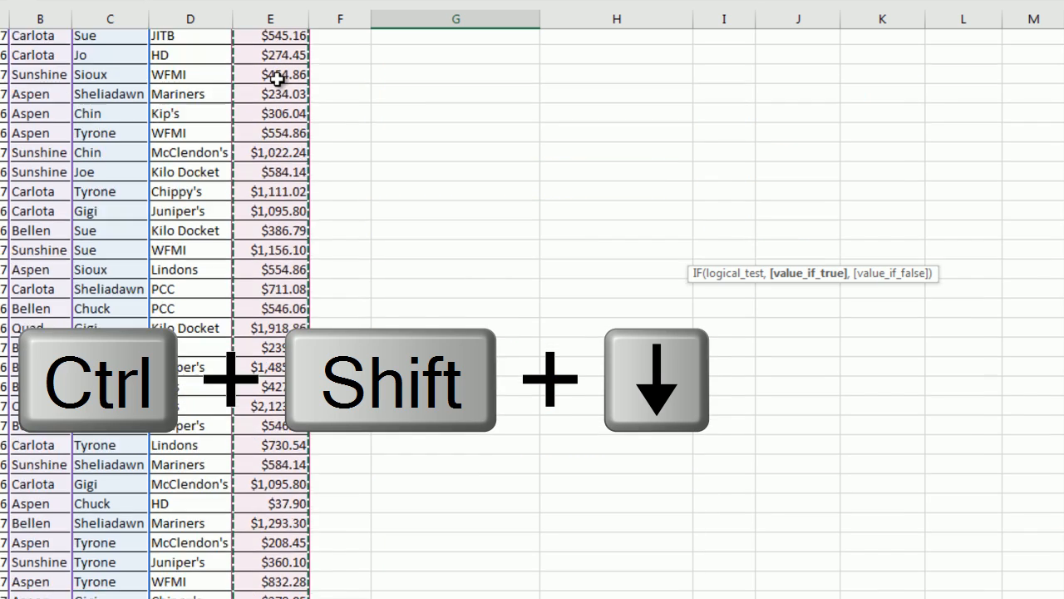
{"action": "key", "text": "ctrl+shift+down"}
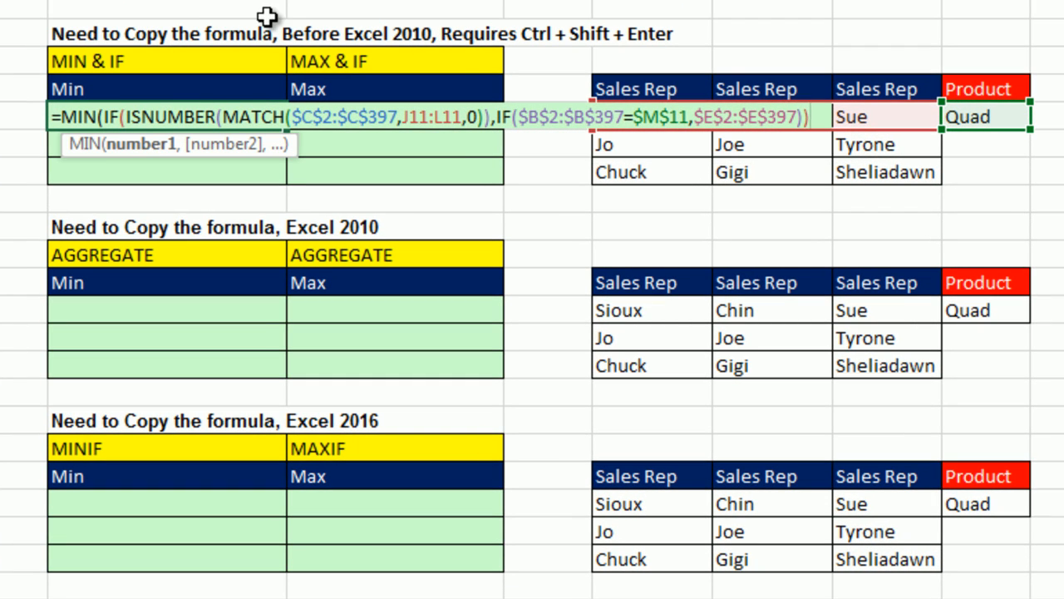
{"action": "mouse_move", "coordinate": [333, 19]}
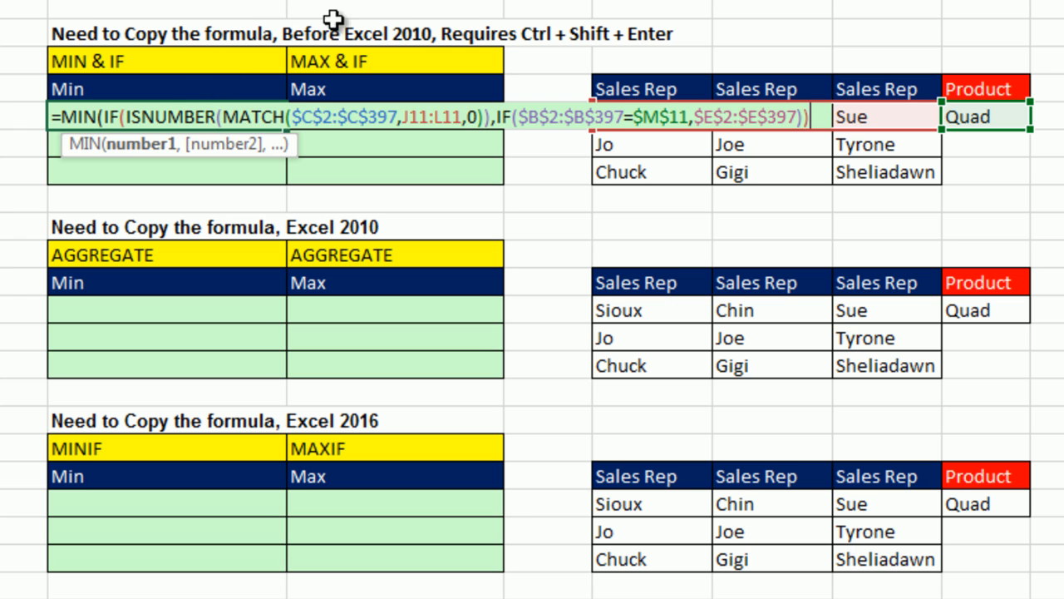
{"action": "mouse_move", "coordinate": [765, 153]}
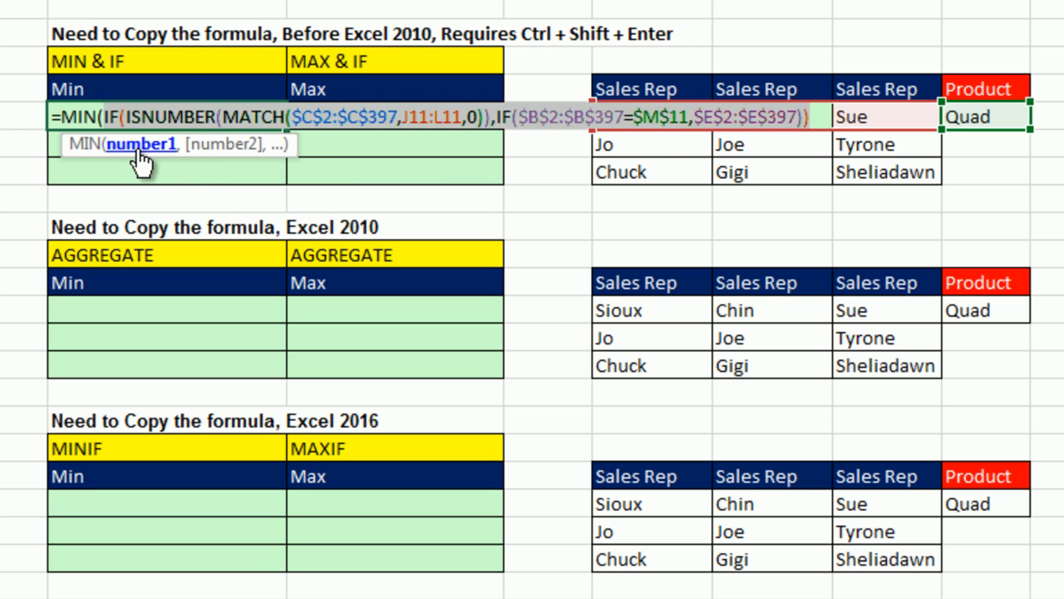
{"action": "key", "text": "f9"}
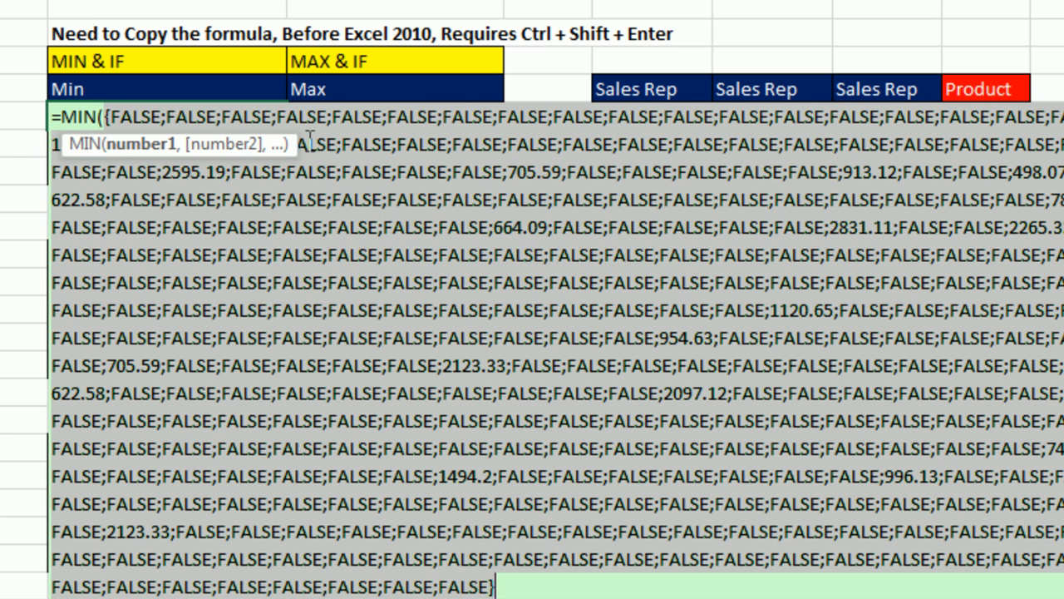
{"action": "mouse_move", "coordinate": [618, 229]}
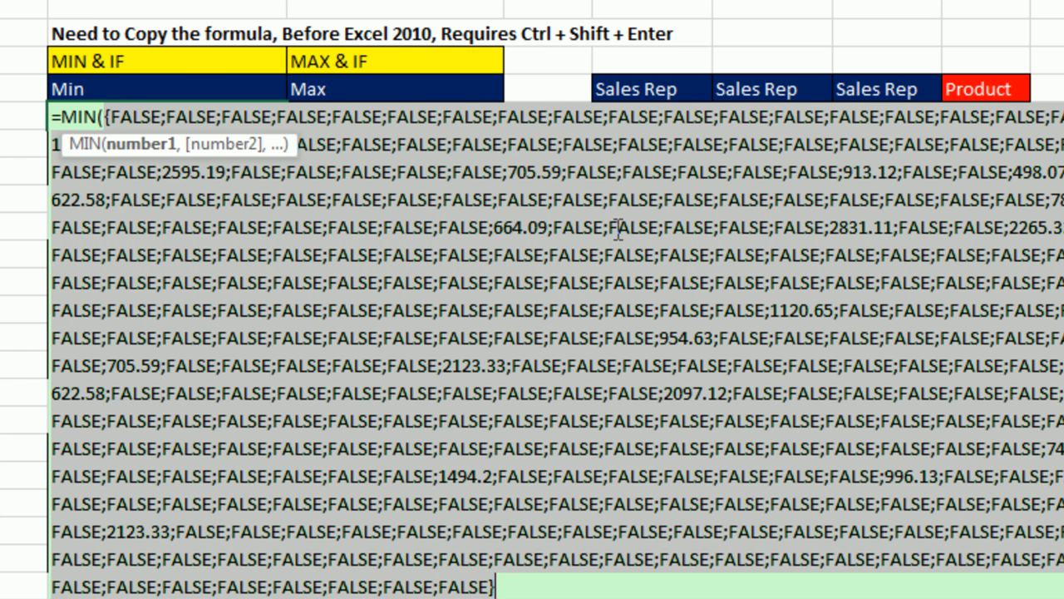
{"action": "mouse_move", "coordinate": [490, 232]}
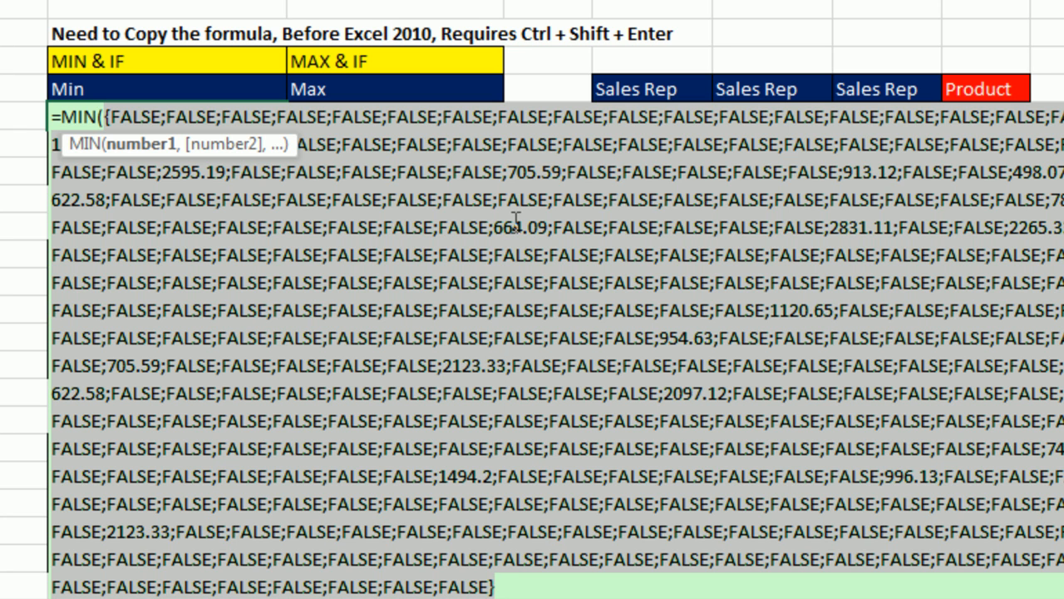
{"action": "mouse_move", "coordinate": [503, 249]}
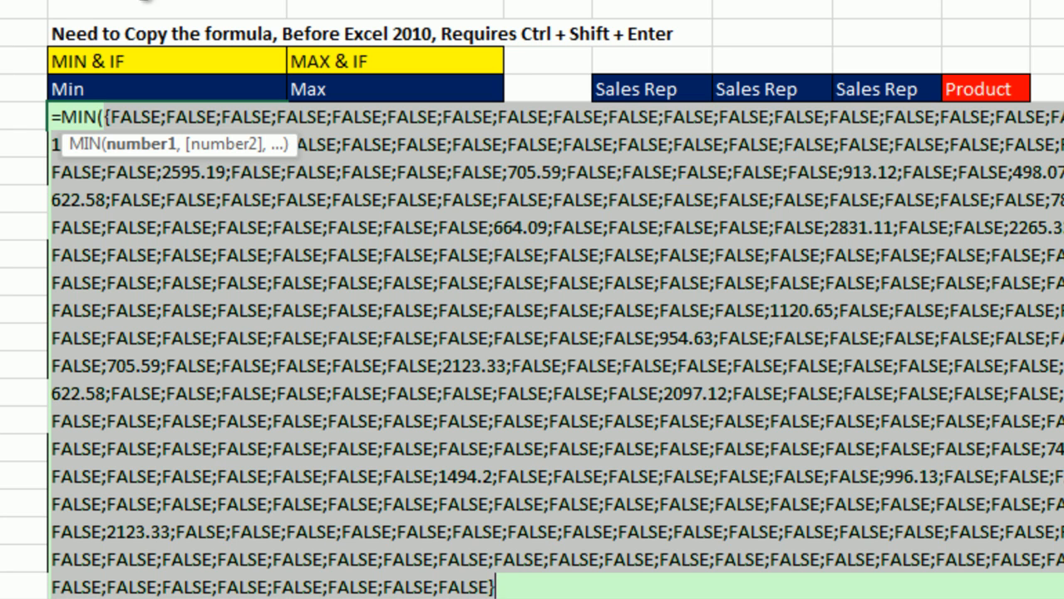
{"action": "mouse_move", "coordinate": [100, 54]}
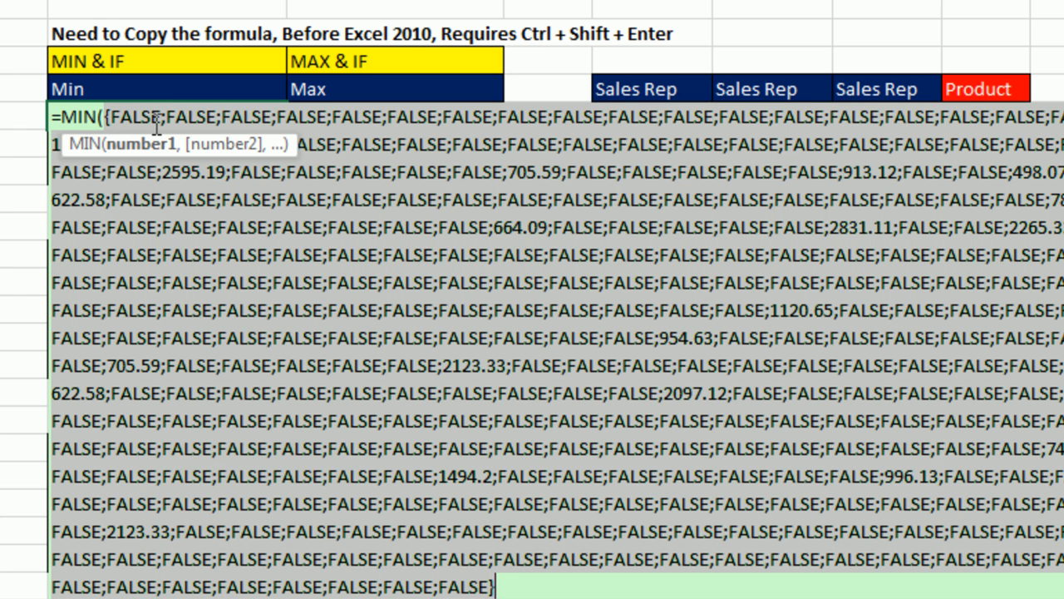
{"action": "mouse_move", "coordinate": [347, 208]}
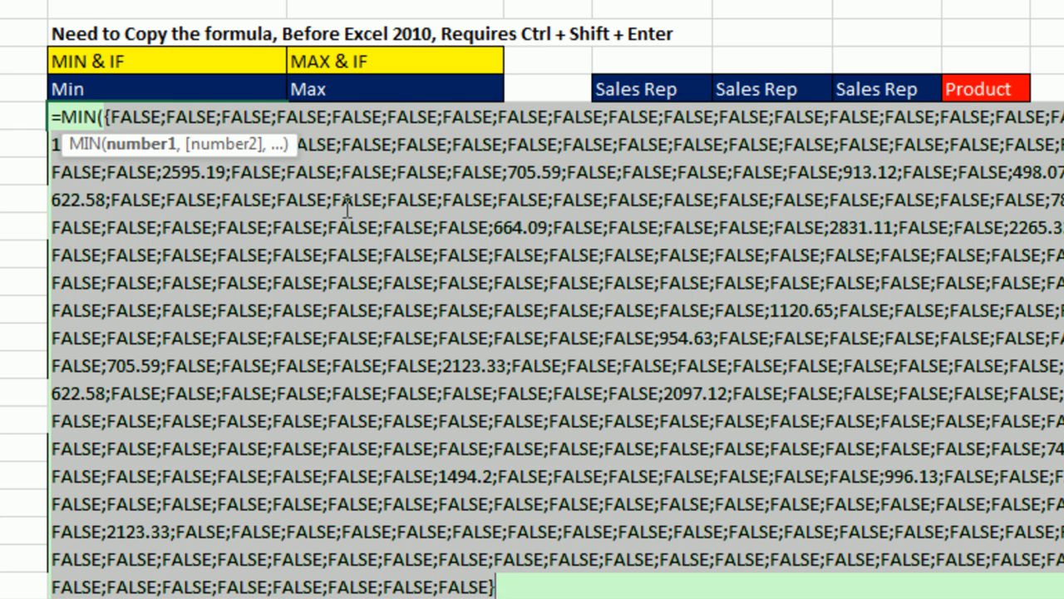
{"action": "key", "text": "ctrl+z"}
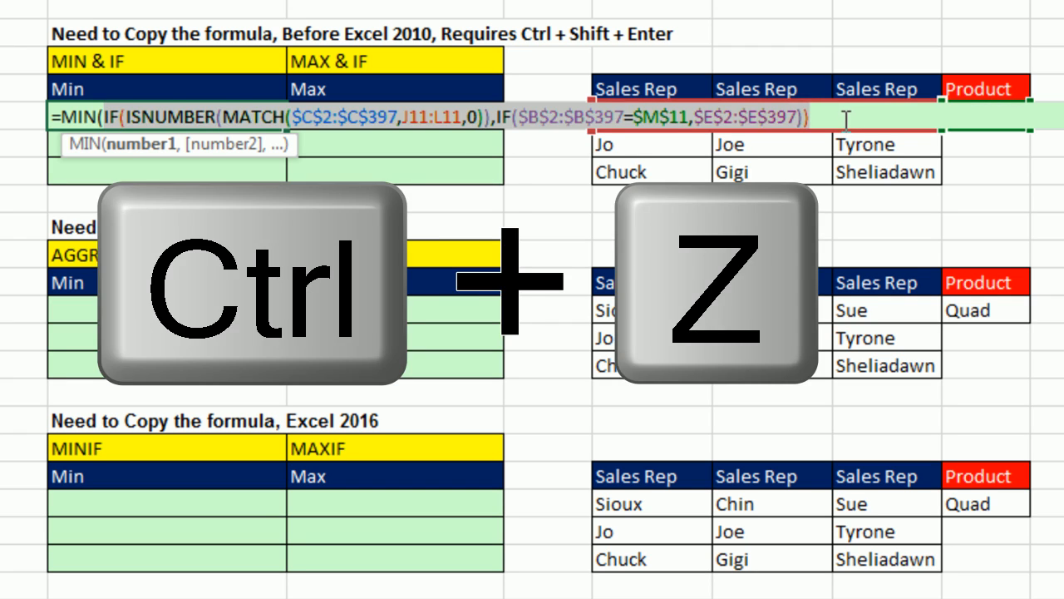
- Confirm the MIN & IF array formula (498.07, 581.08, 262.14) and reopen the top cell
{"action": "key", "text": "ctrl+z"}
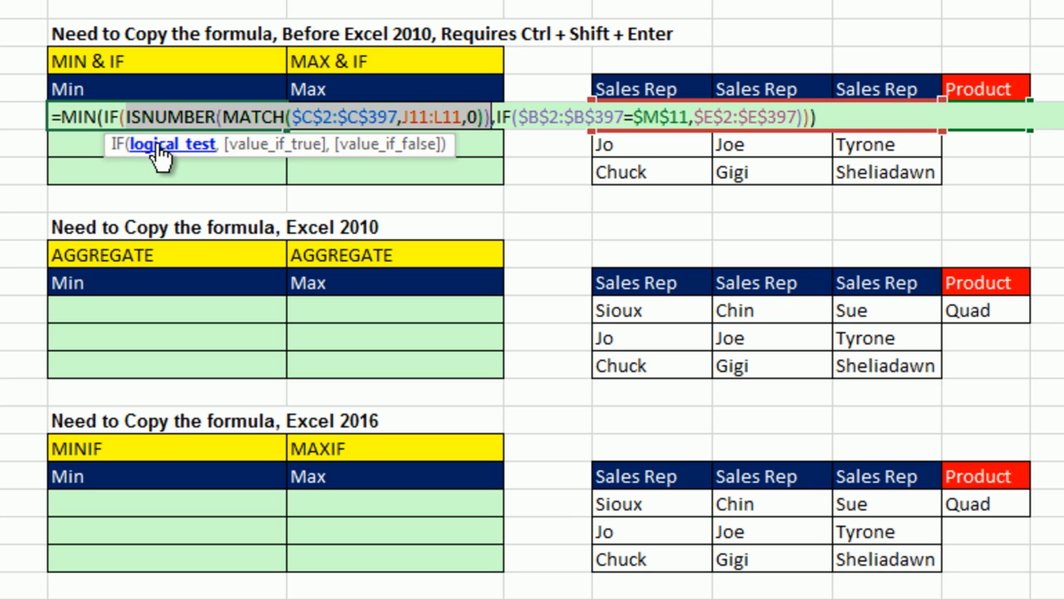
{"action": "mouse_move", "coordinate": [524, 158]}
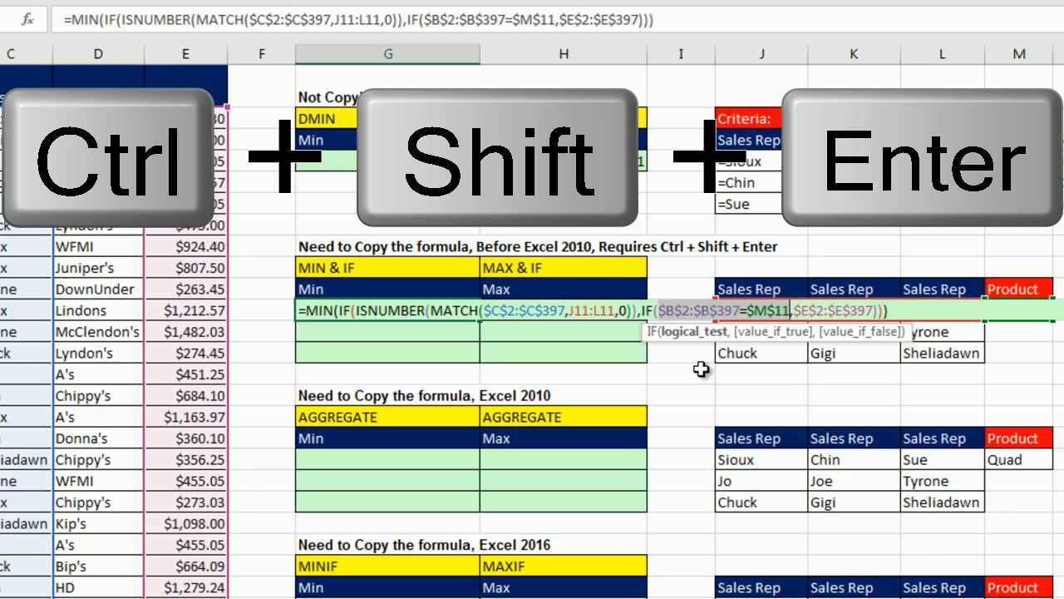
{"action": "key", "text": "ctrl+shift+enter"}
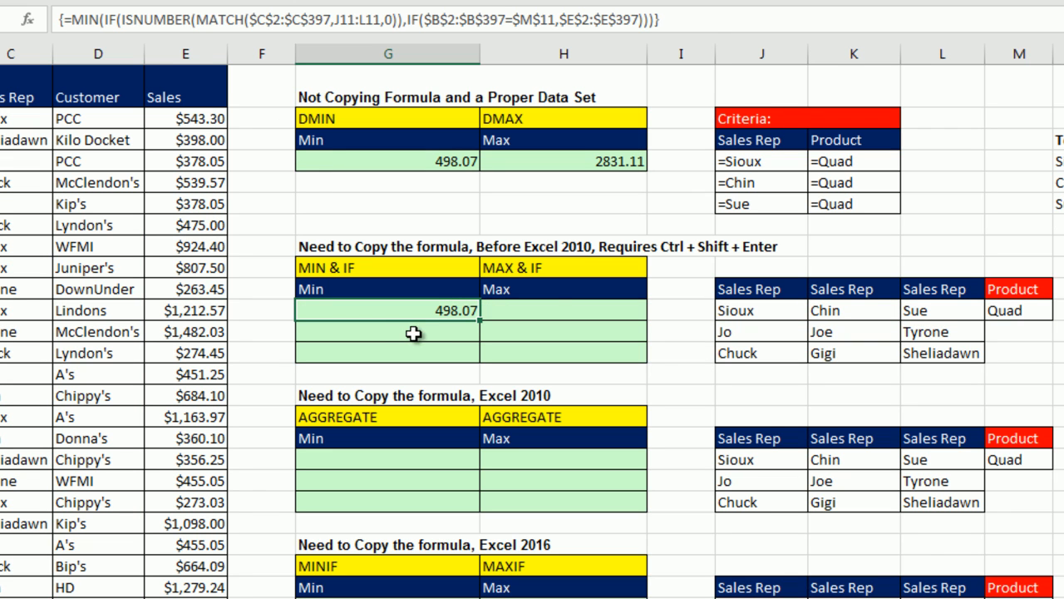
{"action": "mouse_move", "coordinate": [225, 105]}
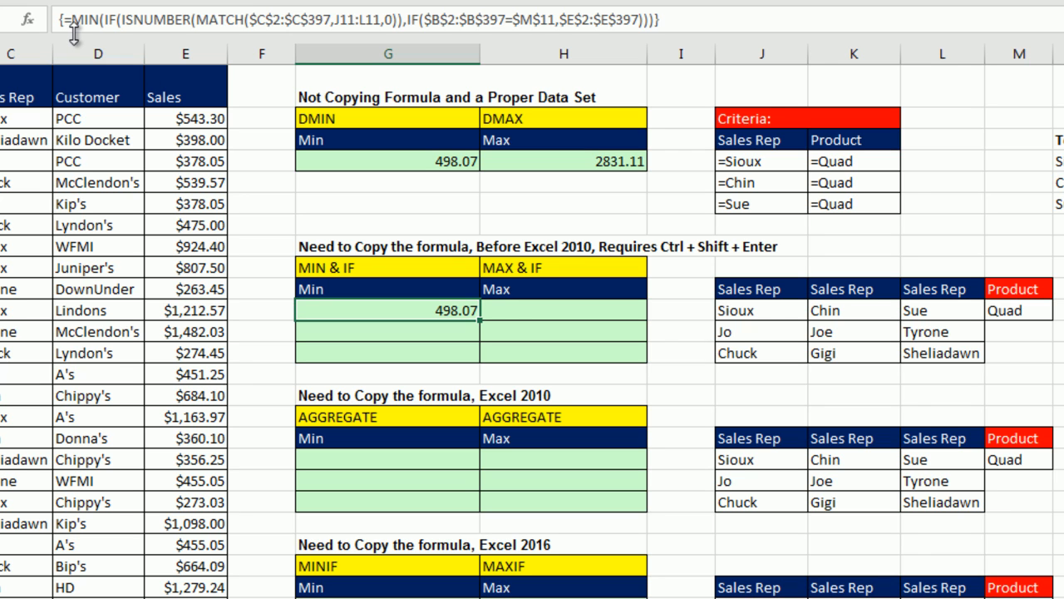
{"action": "mouse_move", "coordinate": [486, 324]}
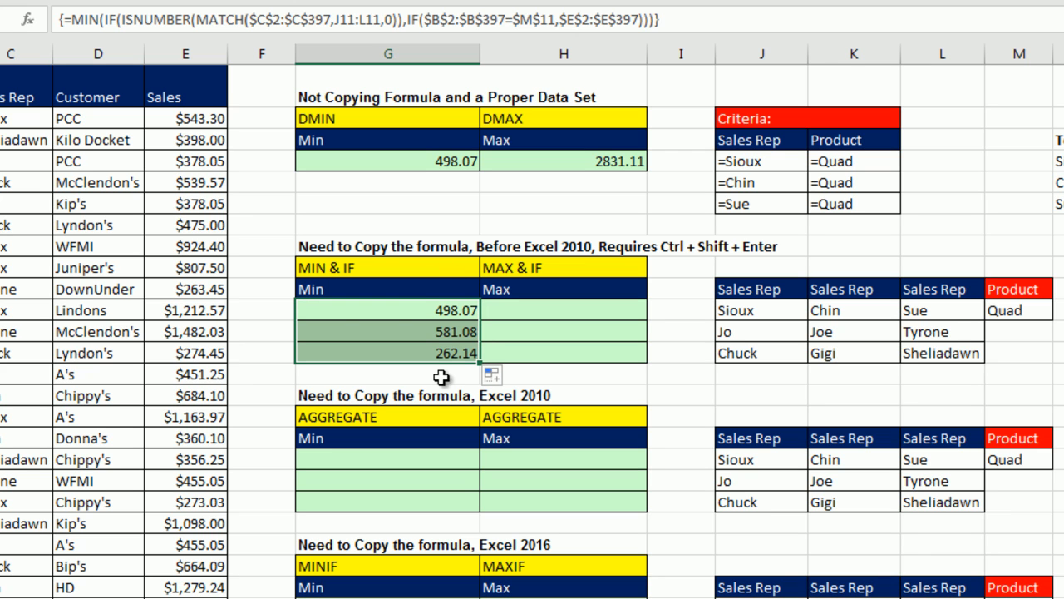
{"action": "mouse_move", "coordinate": [425, 310]}
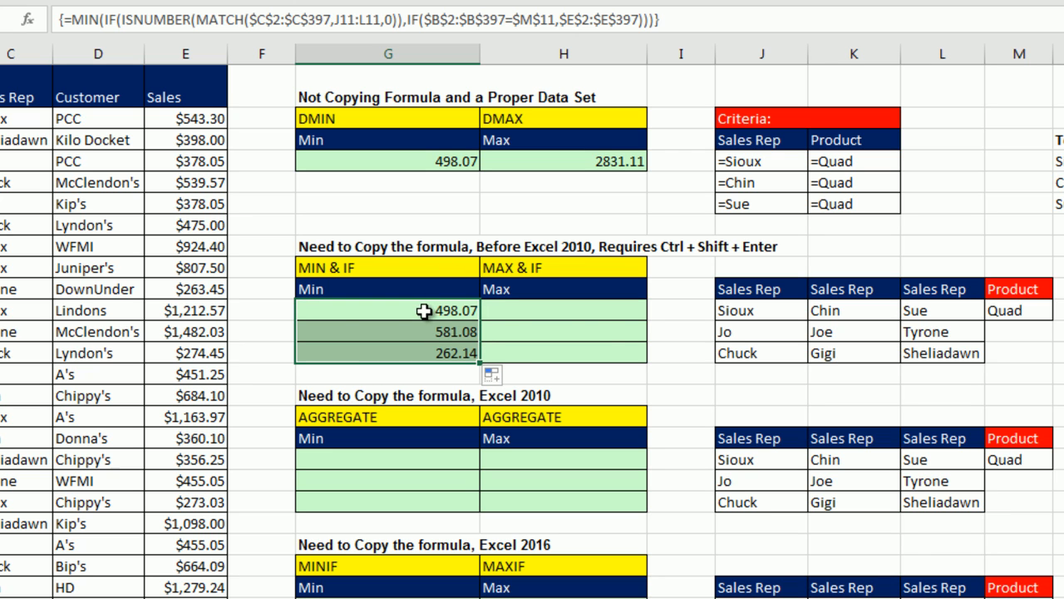
{"action": "double_click", "coordinate": [386, 311]}
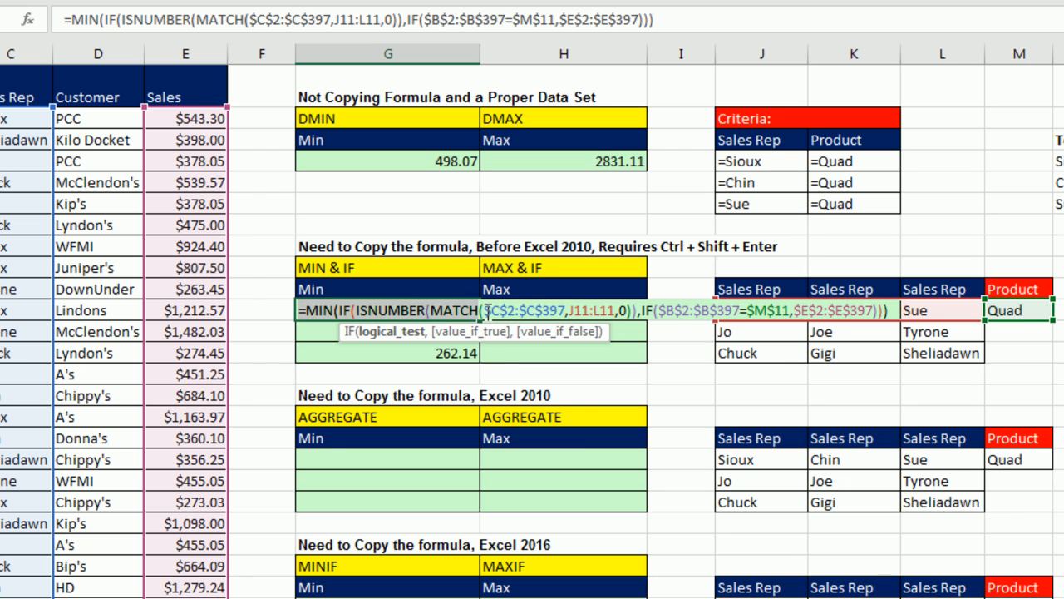
- Turn the copy into a MAX & IF array formula and fill down for 2831.11, 2595.19, 2238.68
{"action": "key", "text": "ctrl+c"}
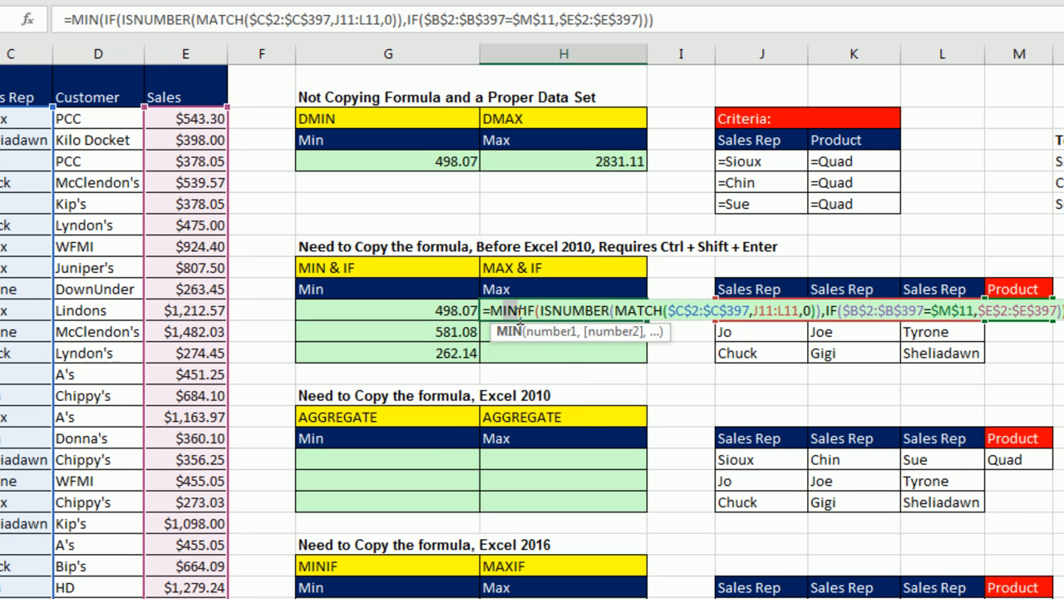
{"action": "type", "text": "Max"}
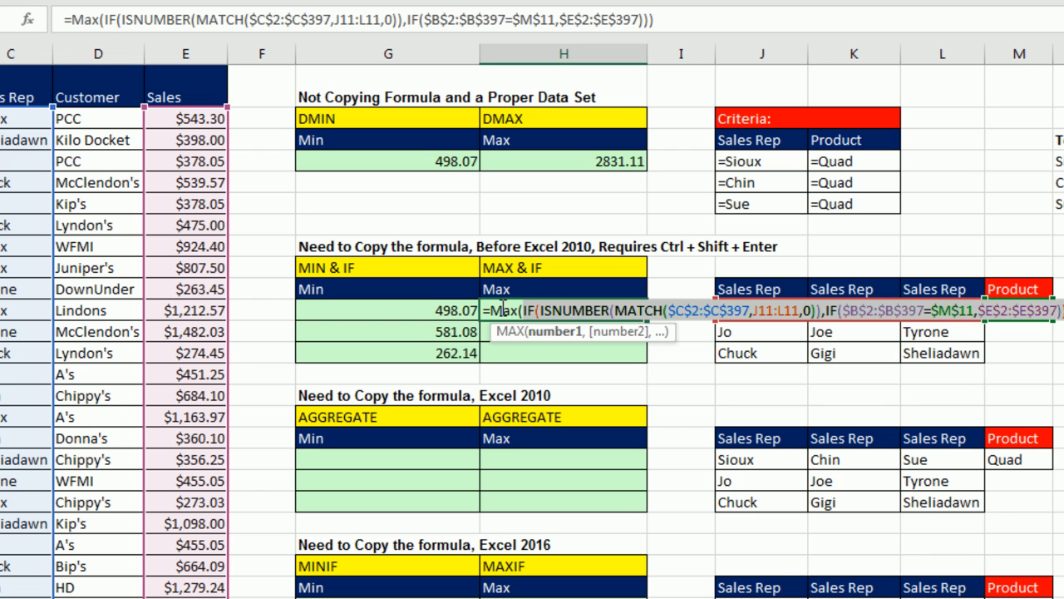
{"action": "mouse_move", "coordinate": [672, 416]}
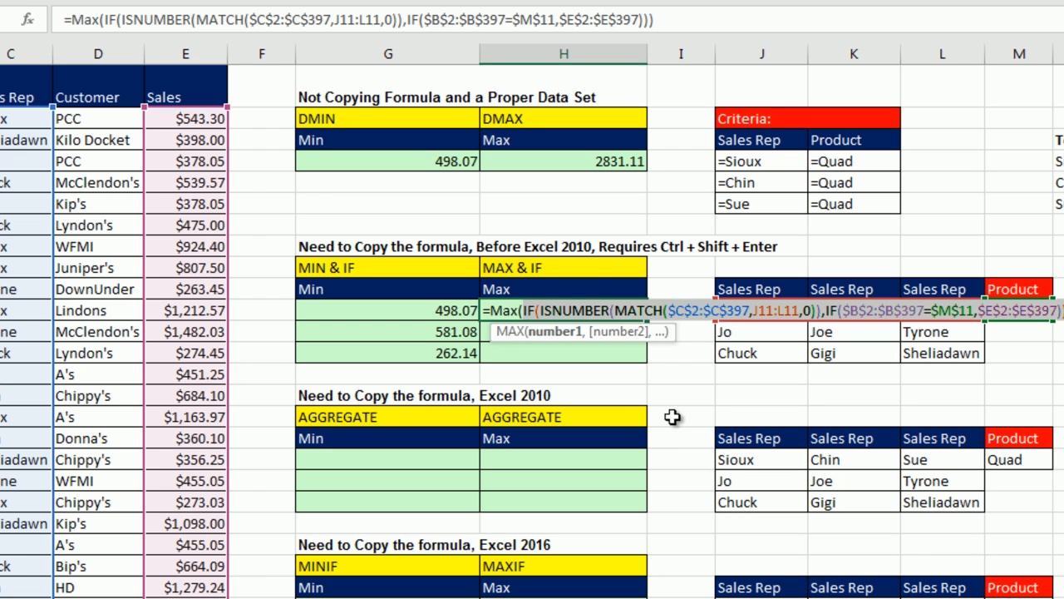
{"action": "key", "text": "ctrl+shift+enter"}
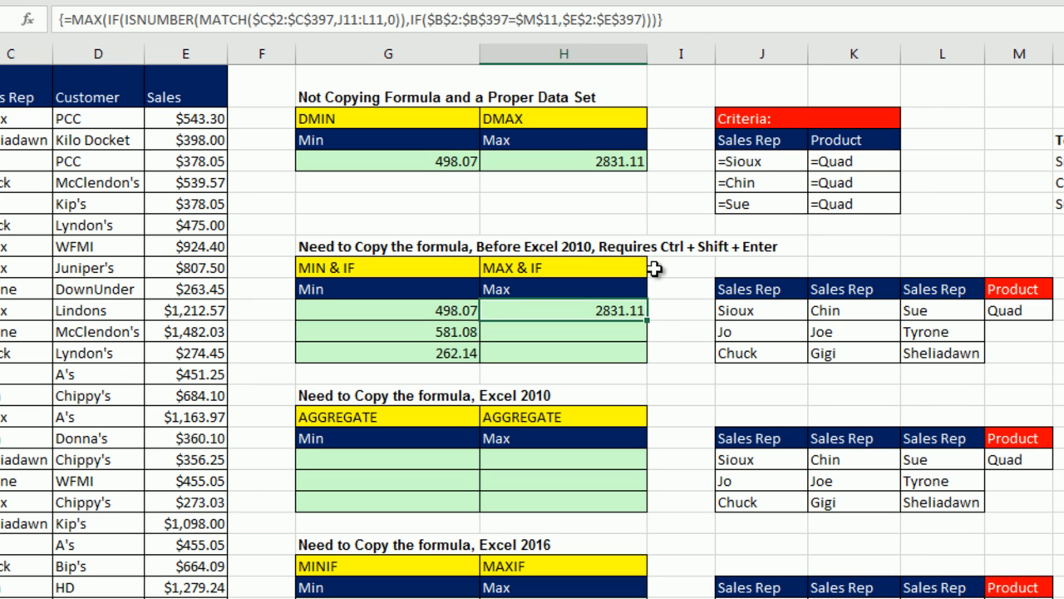
{"action": "left_click_drag", "start_coordinate": [632, 311], "coordinate": [632, 353]}
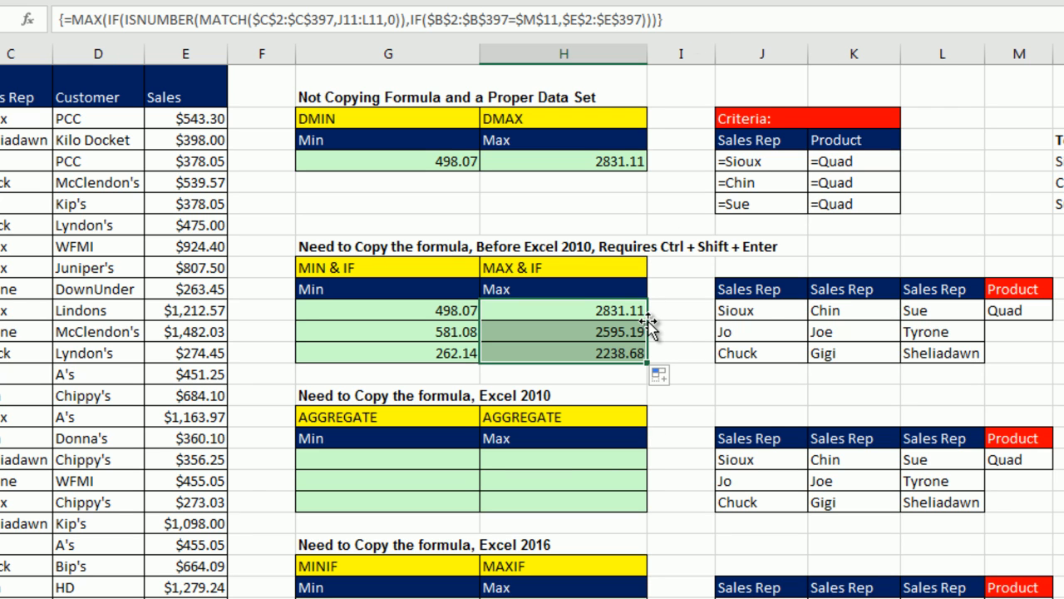
{"action": "mouse_move", "coordinate": [599, 235]}
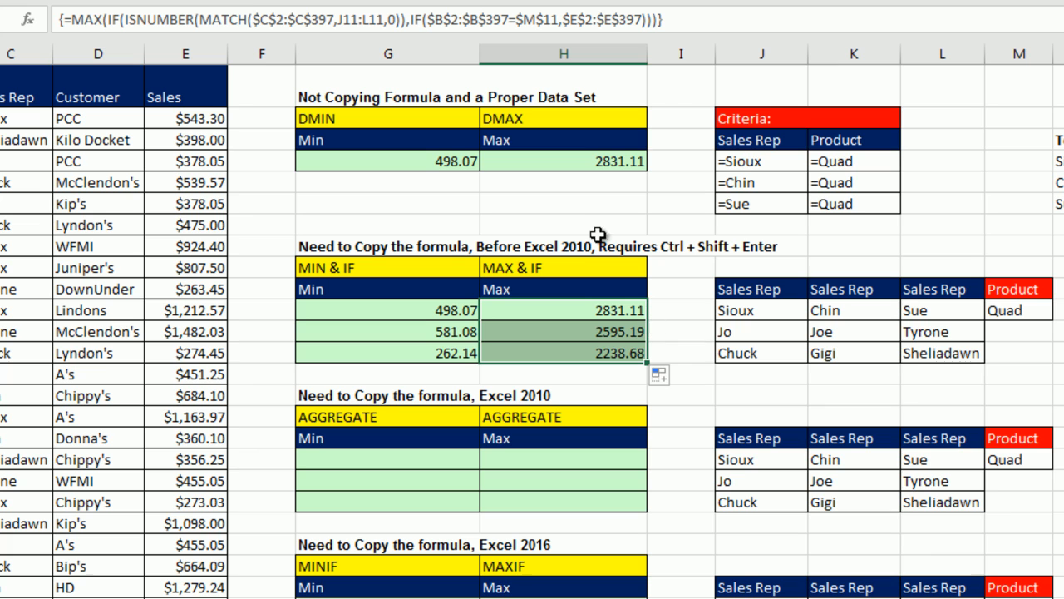
{"action": "mouse_move", "coordinate": [576, 222]}
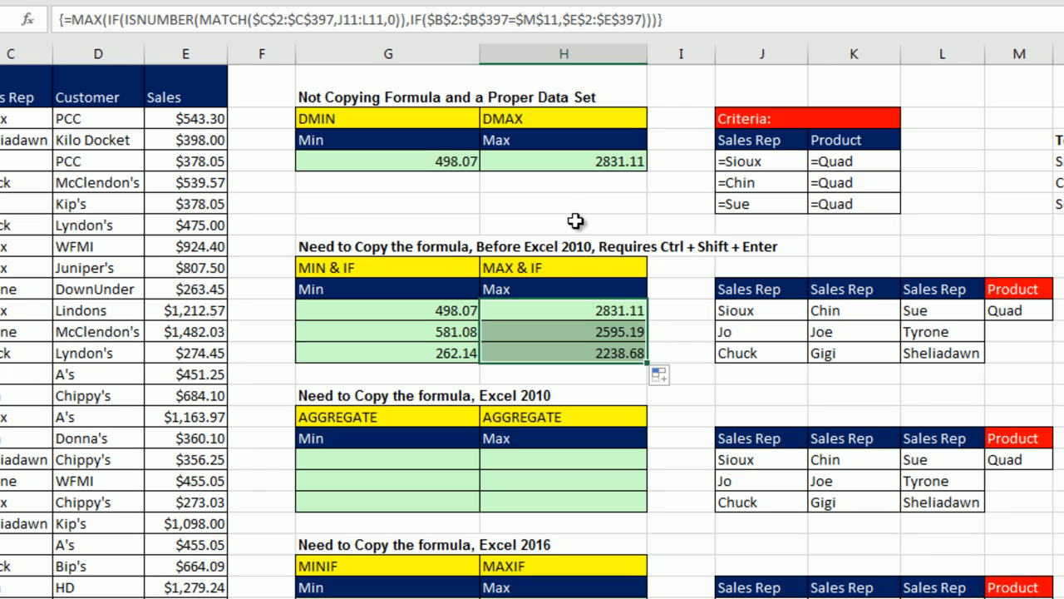
{"action": "mouse_move", "coordinate": [577, 231]}
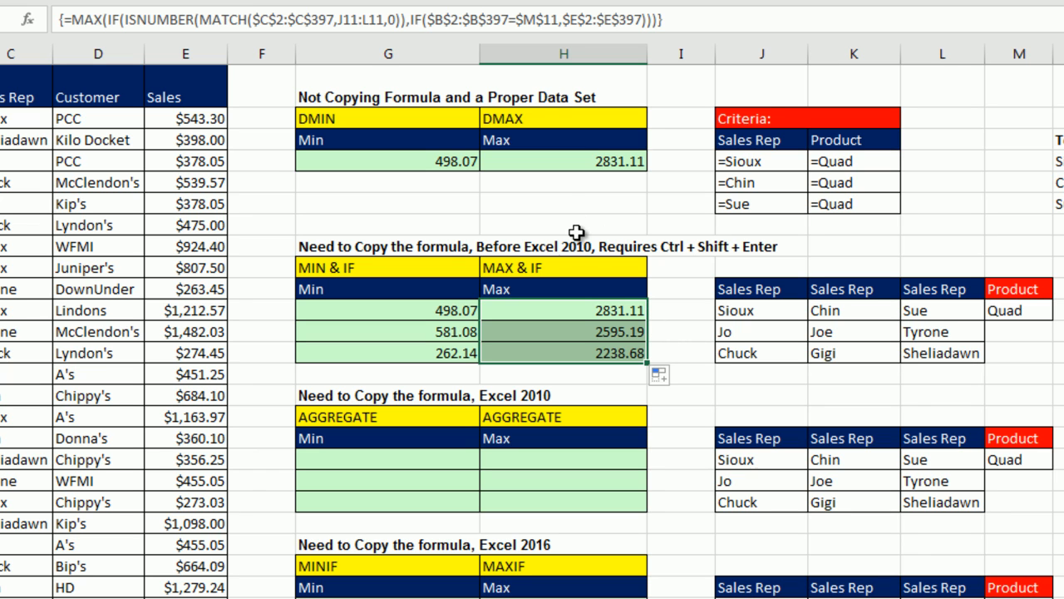
{"action": "mouse_move", "coordinate": [445, 383]}
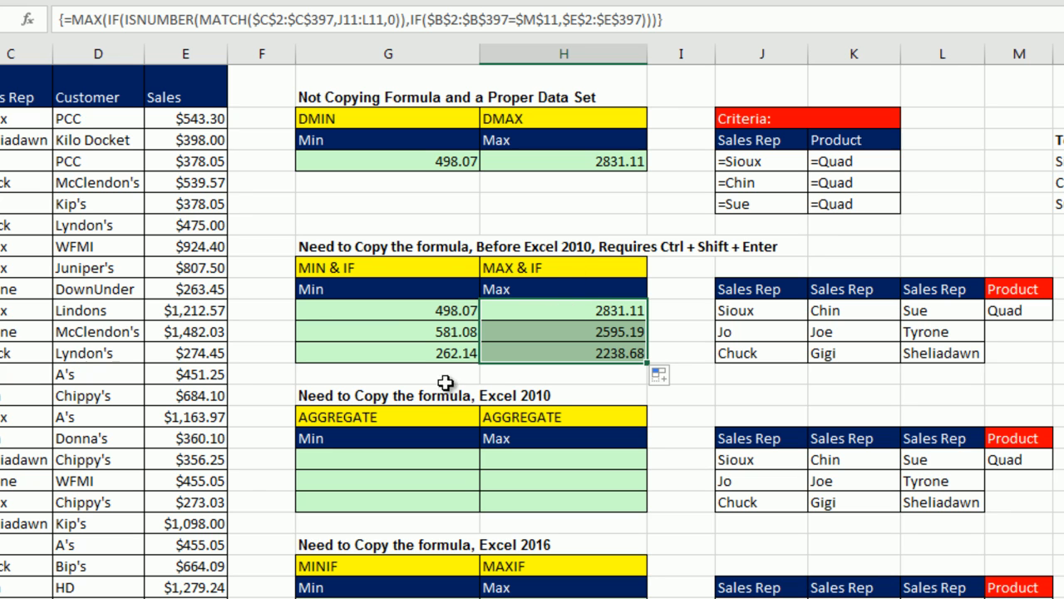
{"action": "mouse_move", "coordinate": [432, 310]}
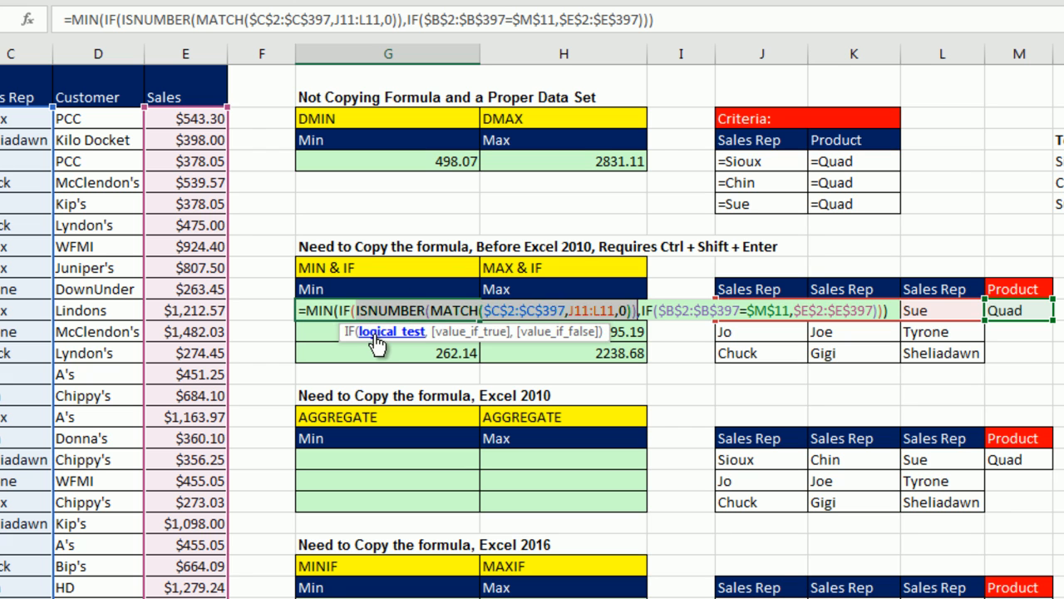
- Copy the ISNUMBER MATCH test, the Sales Rep comparison and the Sales range to the Clipboard, then start typing =AG
{"action": "key", "text": "ctrl+c"}
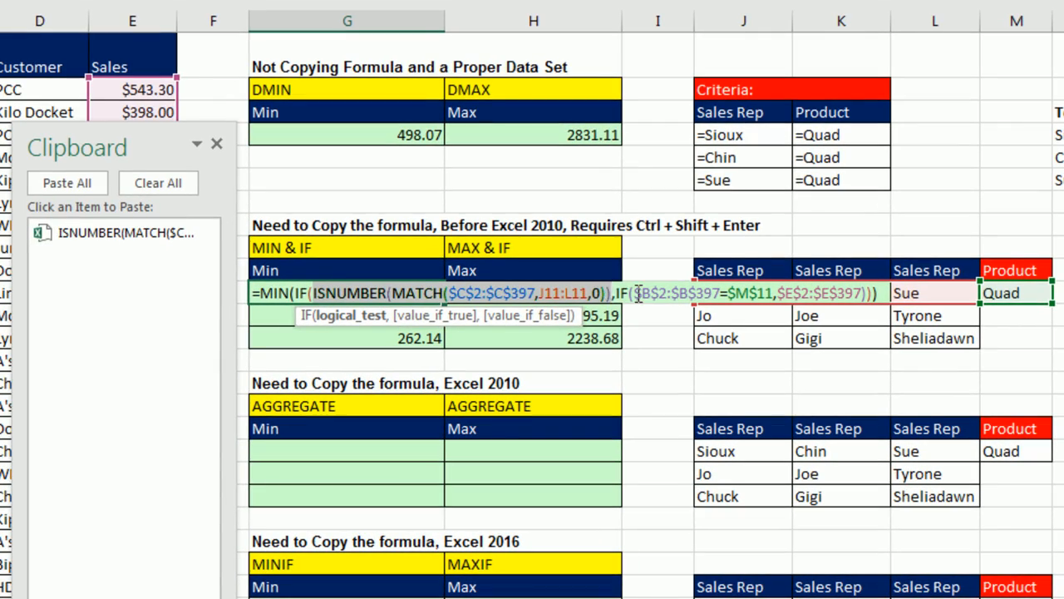
{"action": "key", "text": "ctrl+c"}
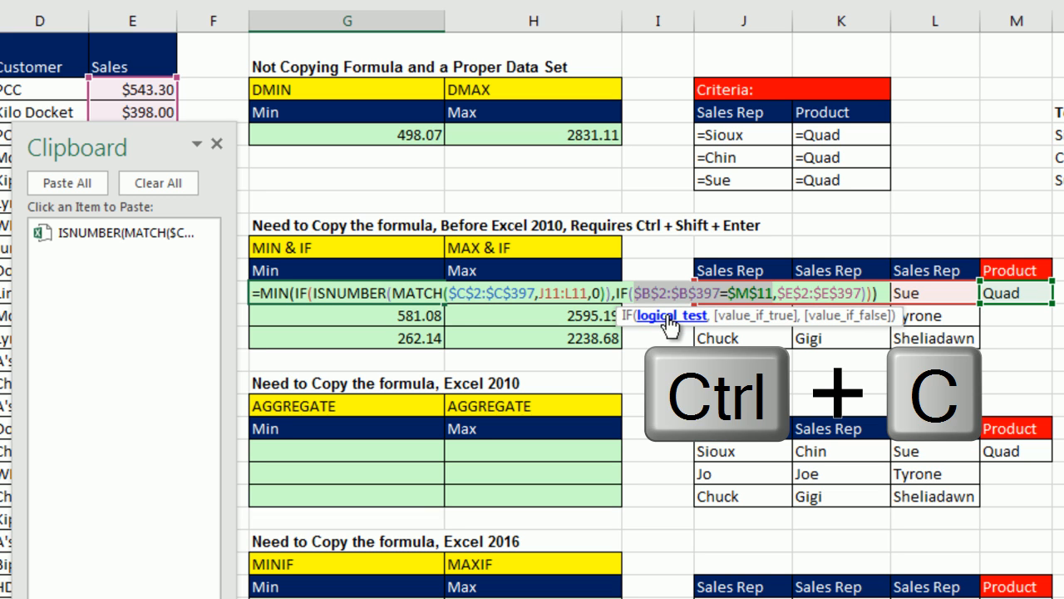
{"action": "key", "text": "ctrl+c"}
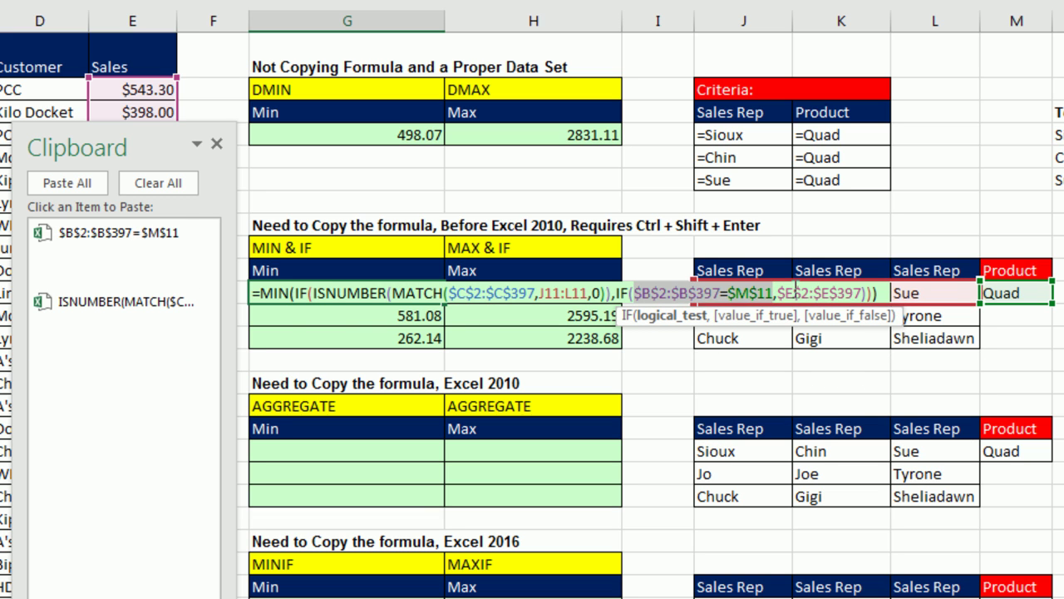
{"action": "key", "text": "ctrl+c"}
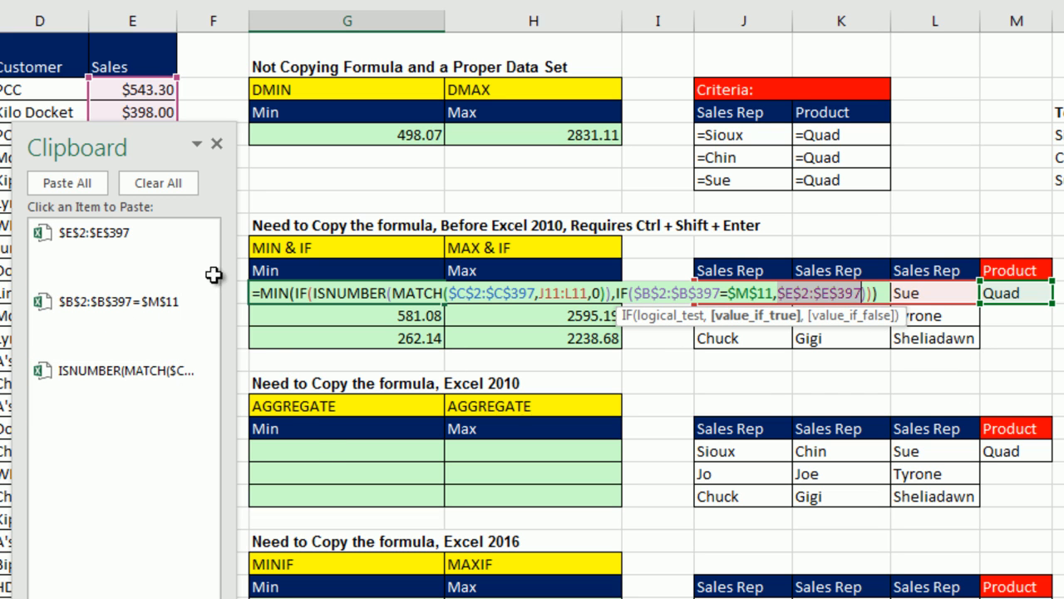
{"action": "mouse_move", "coordinate": [392, 314]}
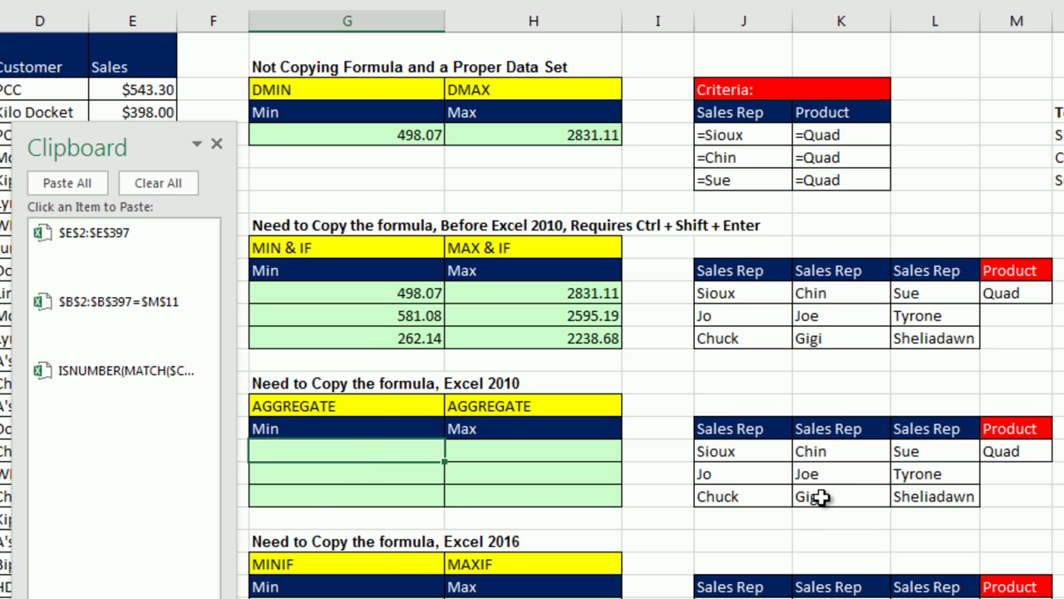
{"action": "type", "text": "=ag"}
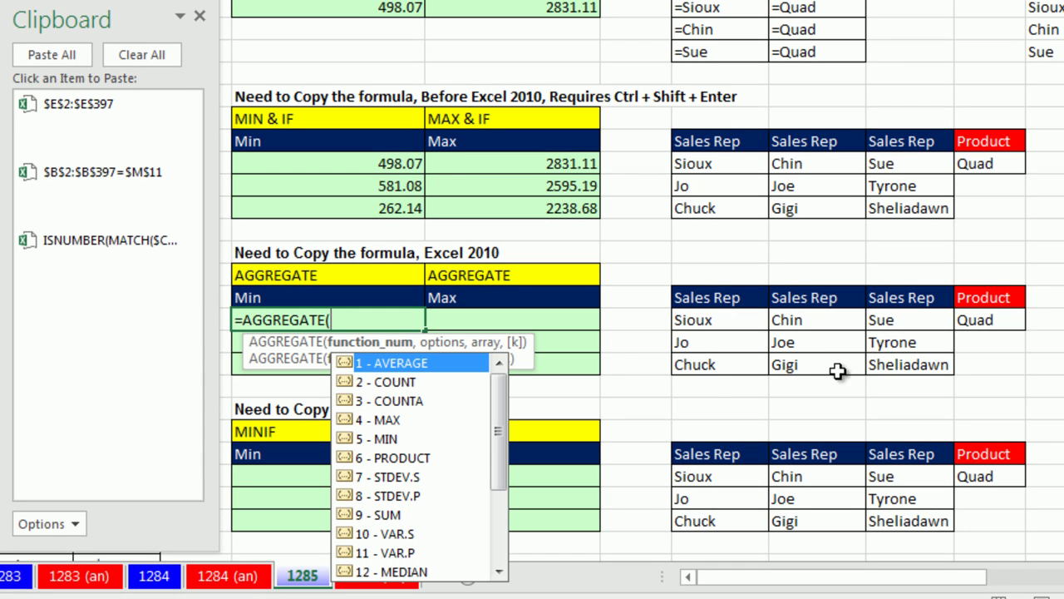
- Start =AGGREGATE(15, picking 15 - SMALL from the function list
{"action": "scroll", "scroll_direction": "down", "scroll_amount": 3}
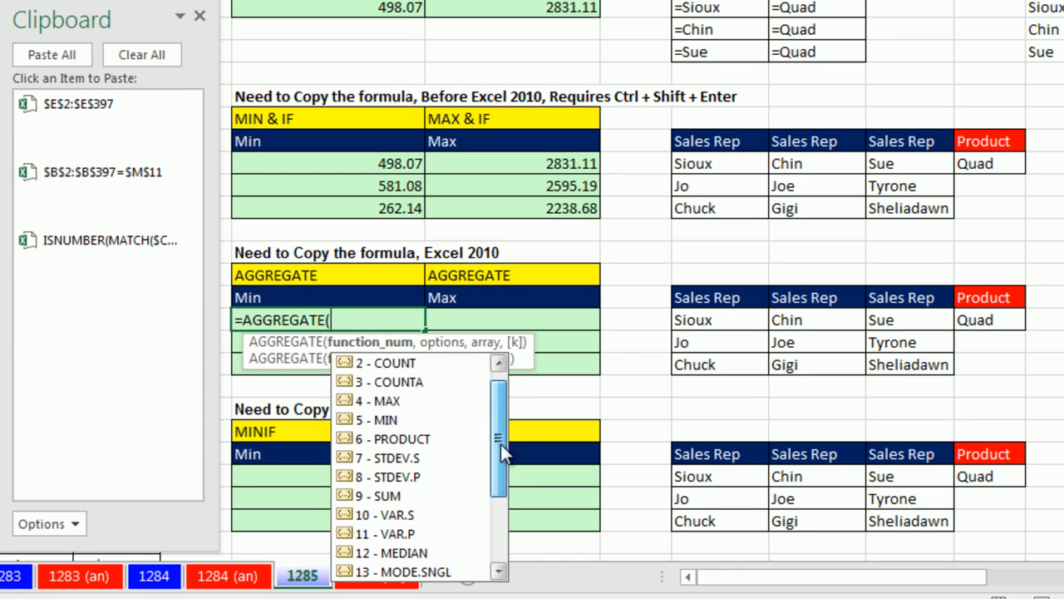
{"action": "scroll", "scroll_direction": "down", "scroll_amount": 3}
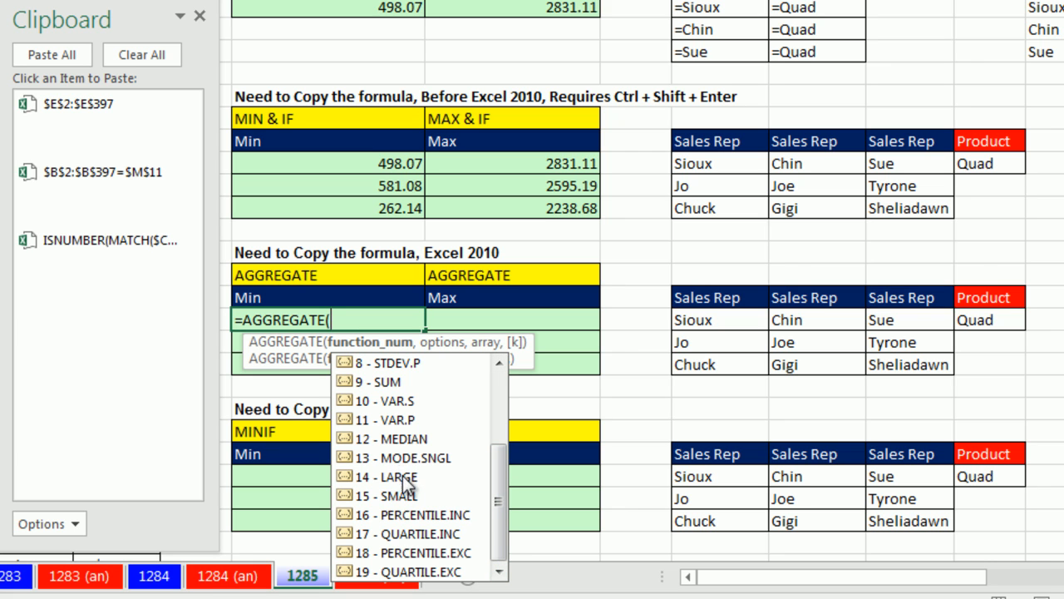
{"action": "mouse_move", "coordinate": [412, 489]}
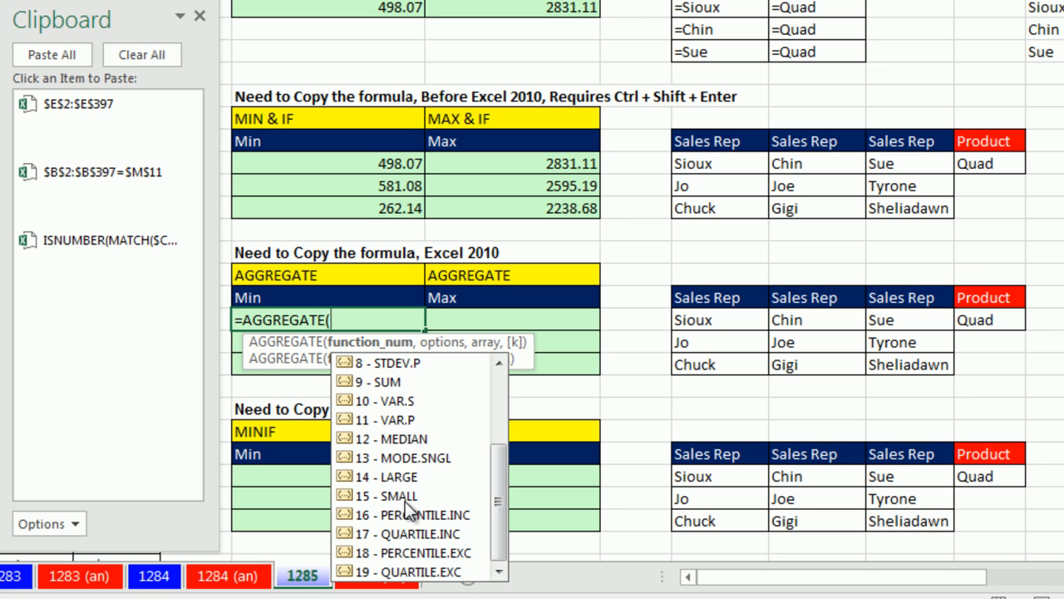
{"action": "mouse_move", "coordinate": [372, 497]}
{"action": "type", "text": "15"}
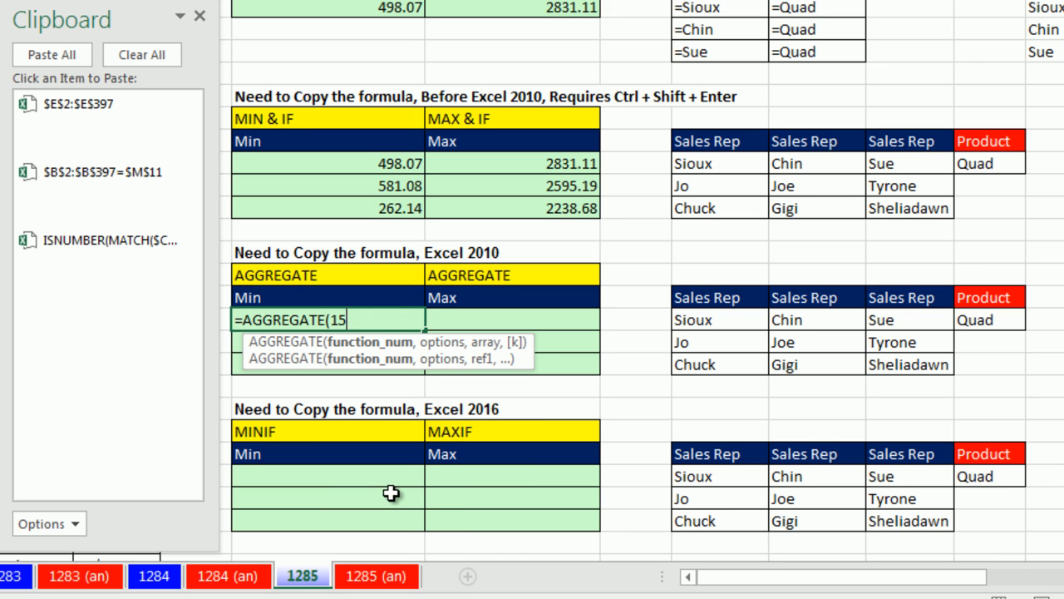
{"action": "type", "text": ","}
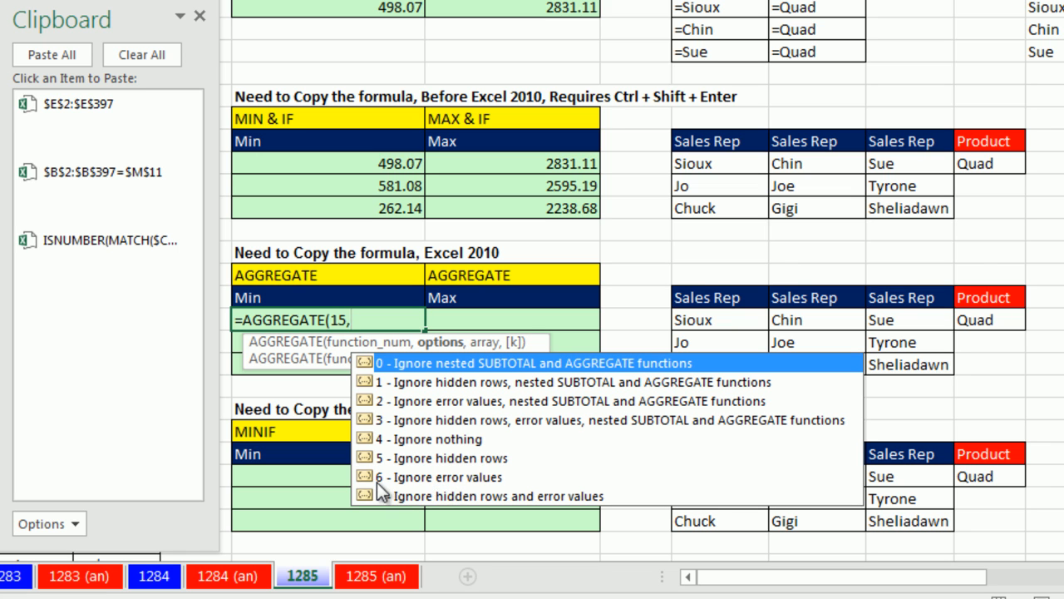
{"action": "mouse_move", "coordinate": [405, 486]}
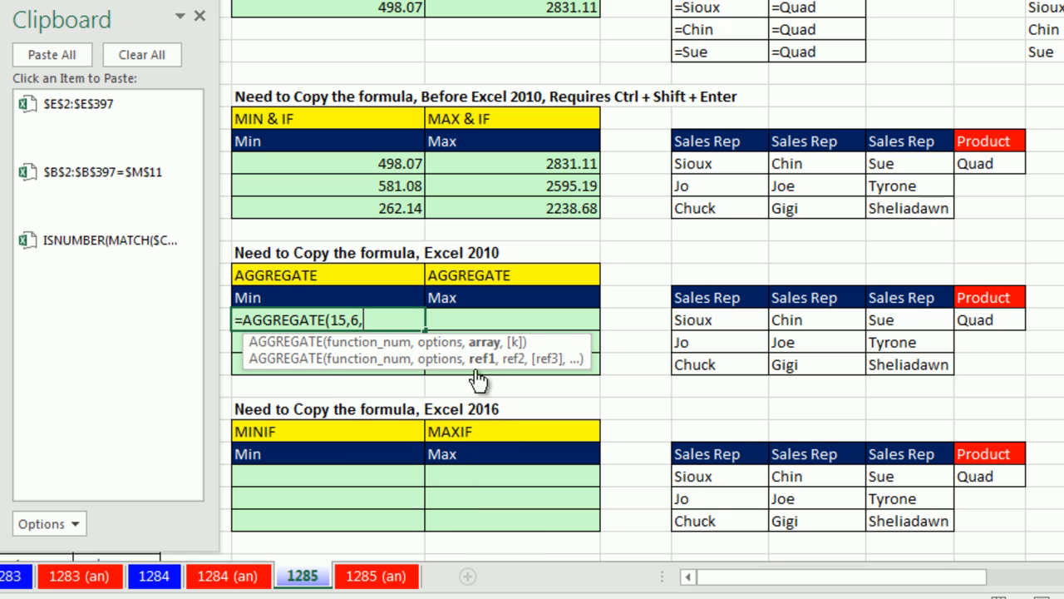
{"action": "mouse_move", "coordinate": [484, 342]}
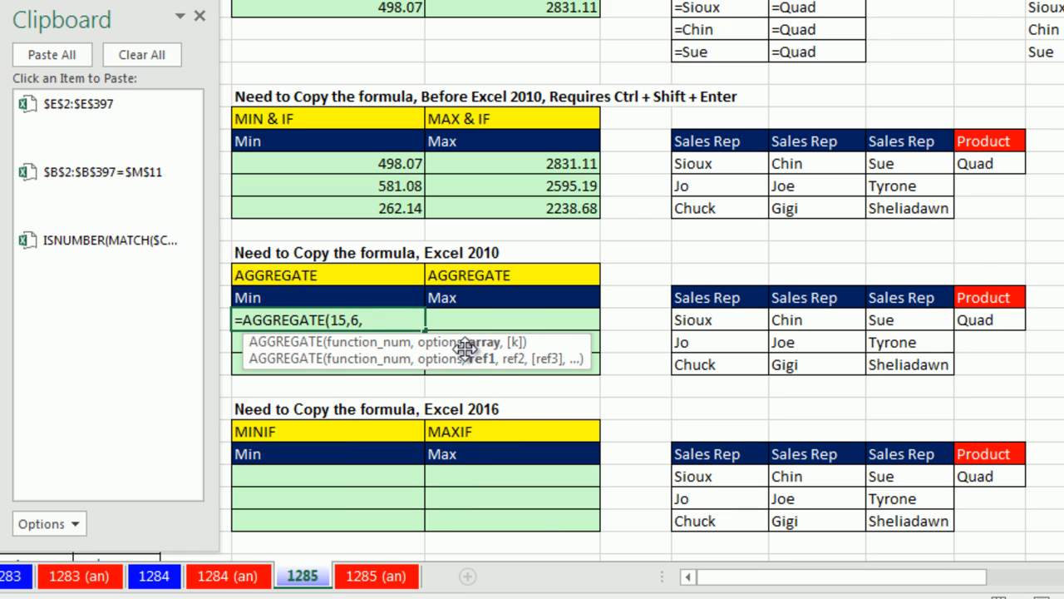
{"action": "mouse_move", "coordinate": [484, 341]}
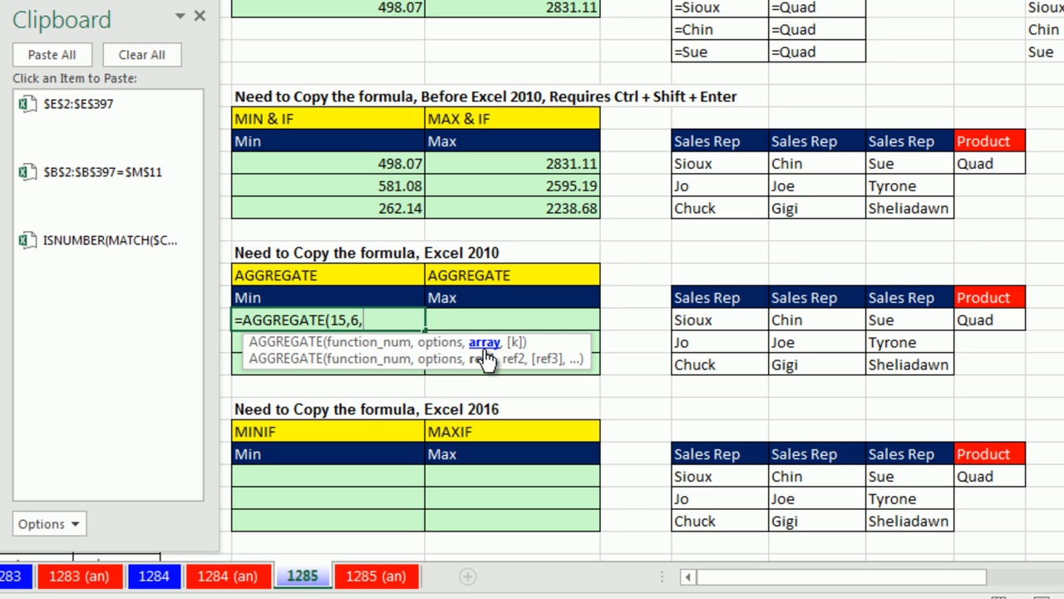
- Paste $E$2:$E$397 divided by ((Sales Rep comparison)*ISNUMBER(MATCH(...)) from the Clipboard into the AGGREGATE formula
{"action": "left_click", "coordinate": [77, 103]}
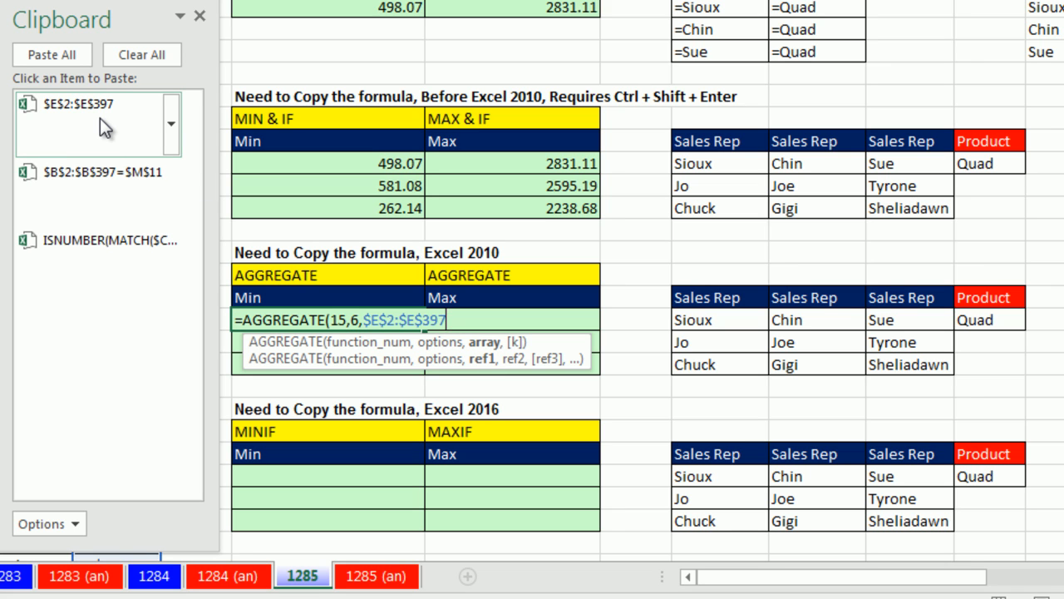
{"action": "type", "text": "/"}
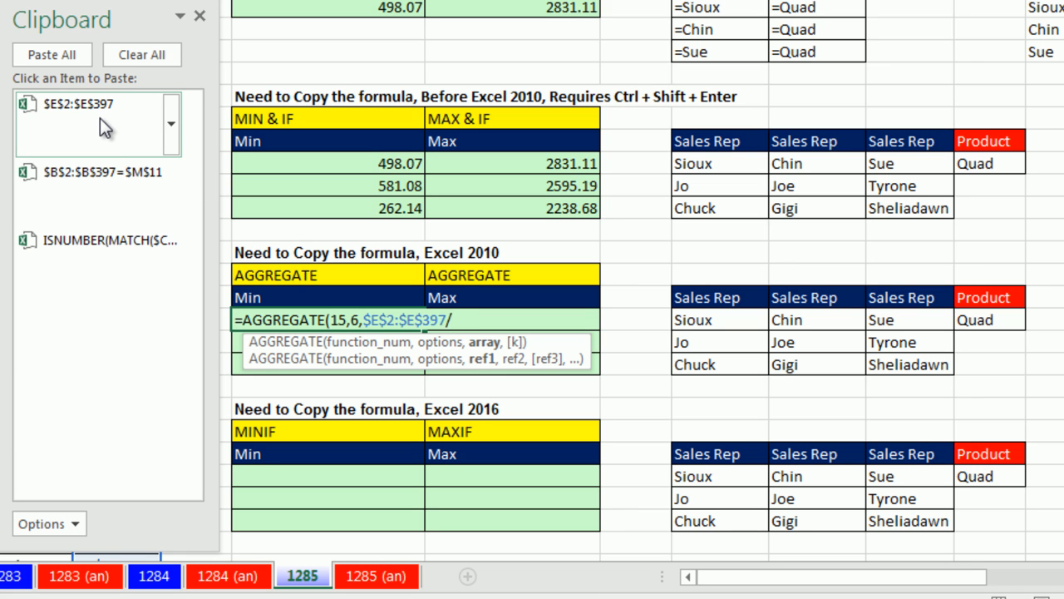
{"action": "type", "text": "(("}
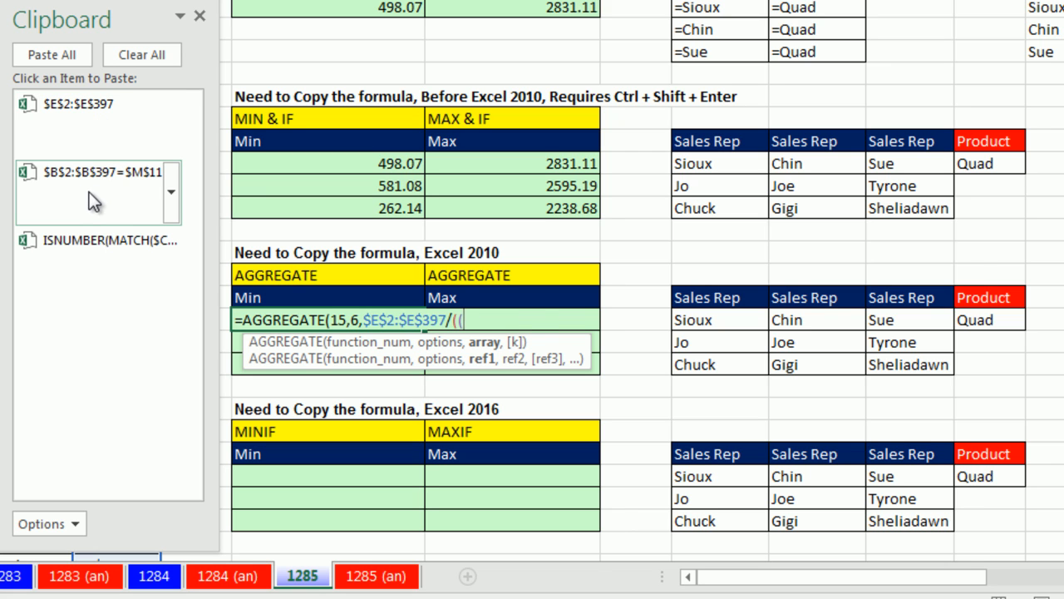
{"action": "left_click", "coordinate": [98, 172]}
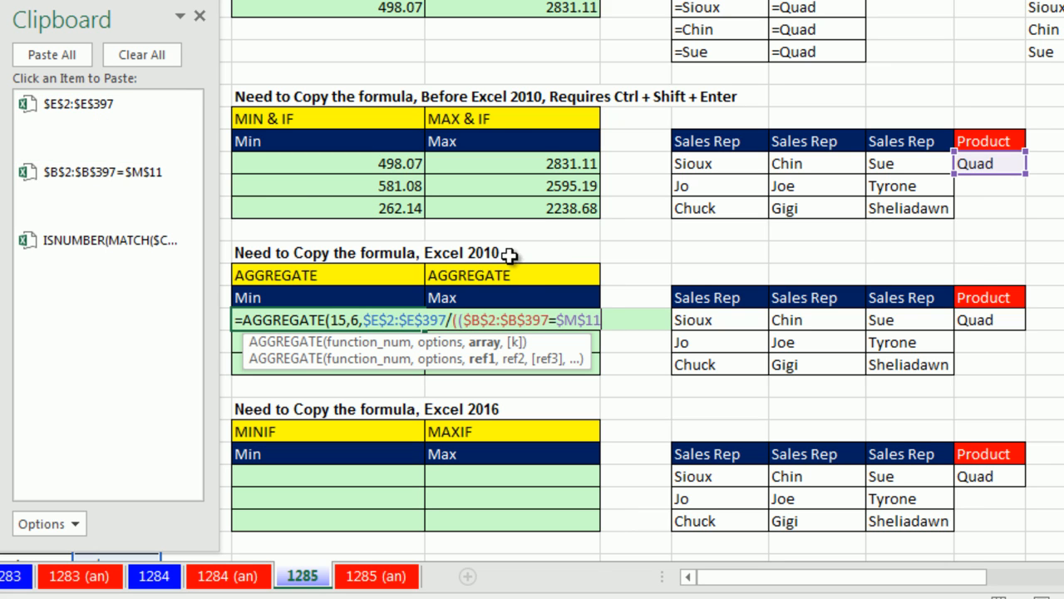
{"action": "mouse_move", "coordinate": [631, 447]}
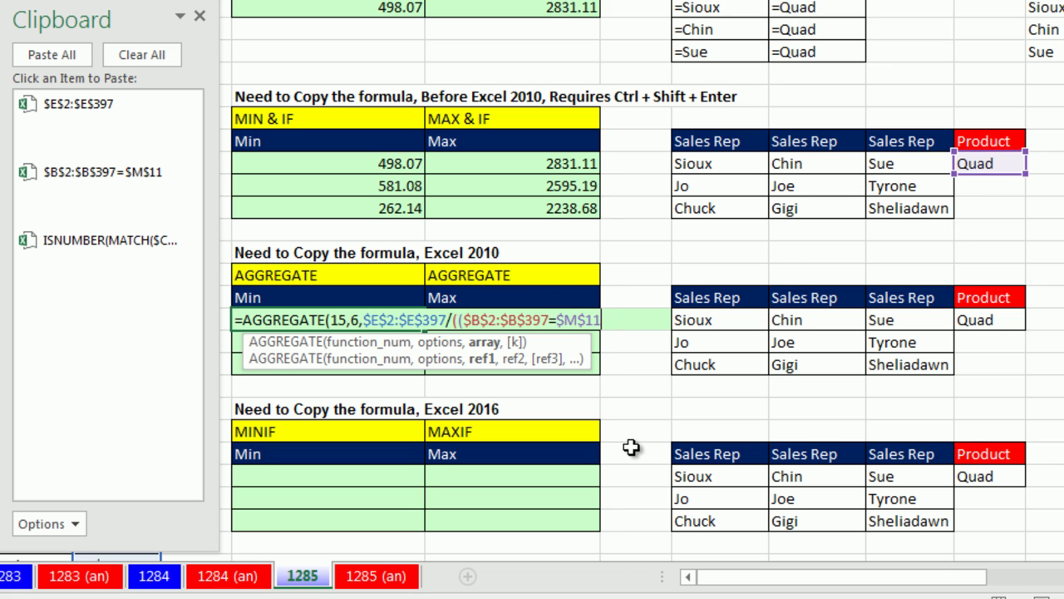
{"action": "type", "text": "*"}
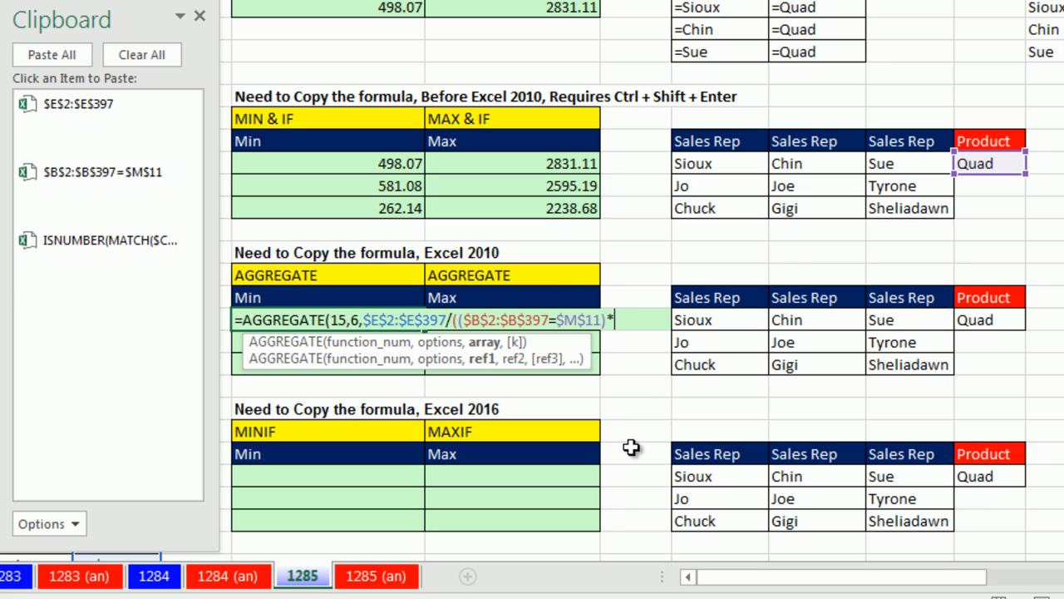
{"action": "left_click", "coordinate": [109, 239]}
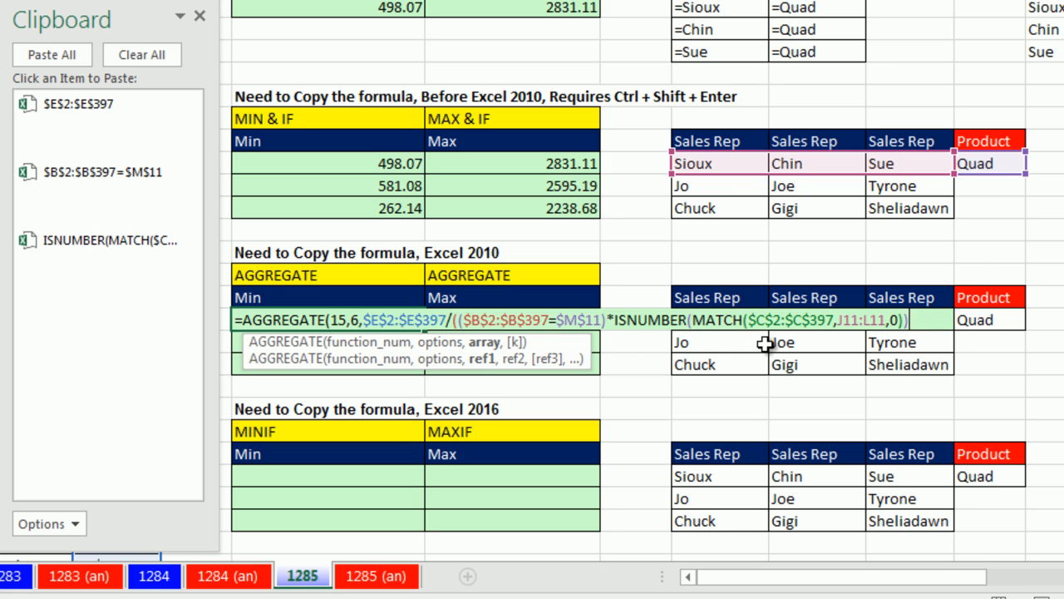
{"action": "mouse_move", "coordinate": [744, 341]}
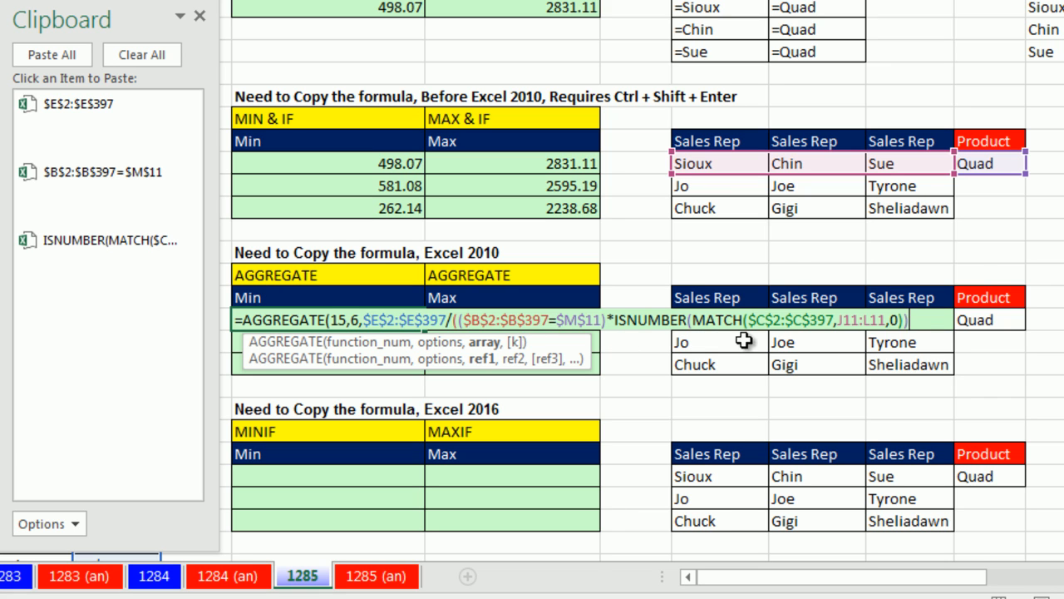
{"action": "mouse_move", "coordinate": [923, 350]}
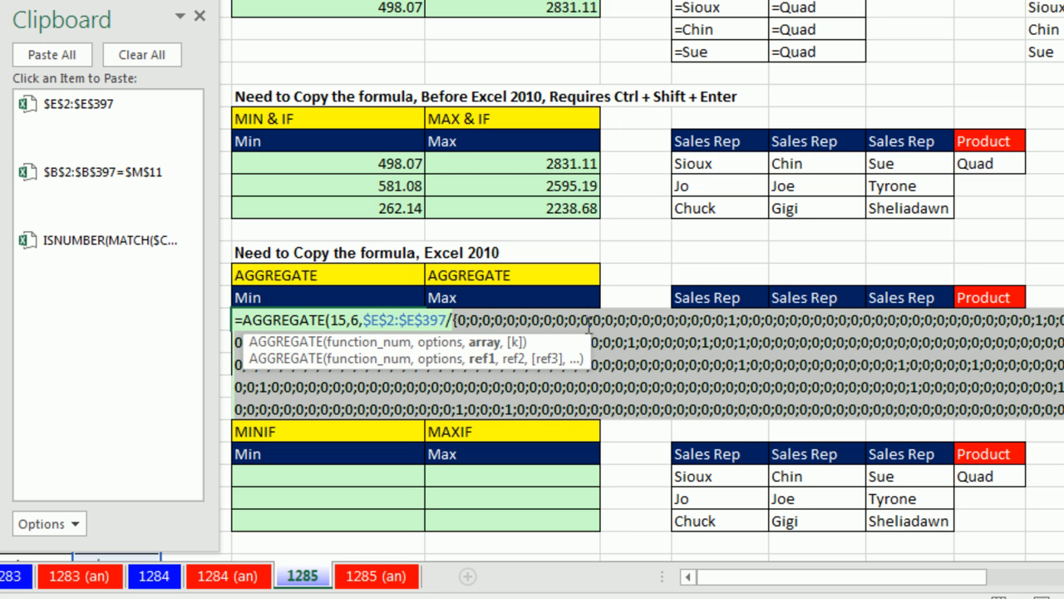
{"action": "mouse_move", "coordinate": [732, 359]}
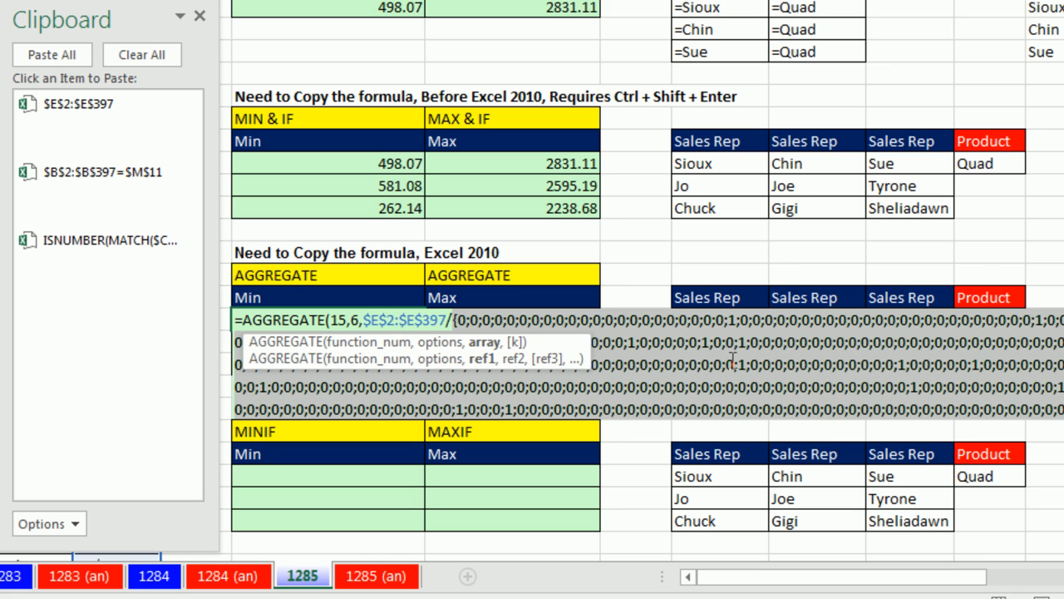
{"action": "mouse_move", "coordinate": [422, 293]}
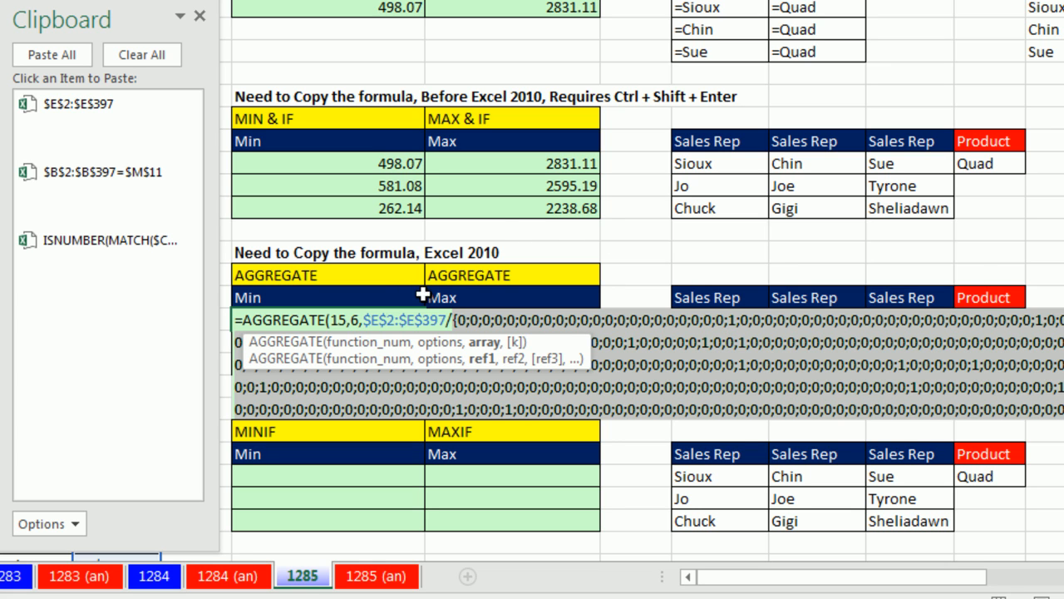
- Preview the divided Sales array with F9, then undo to restore the formula text before finishing it
{"action": "key", "text": "ctrl+z"}
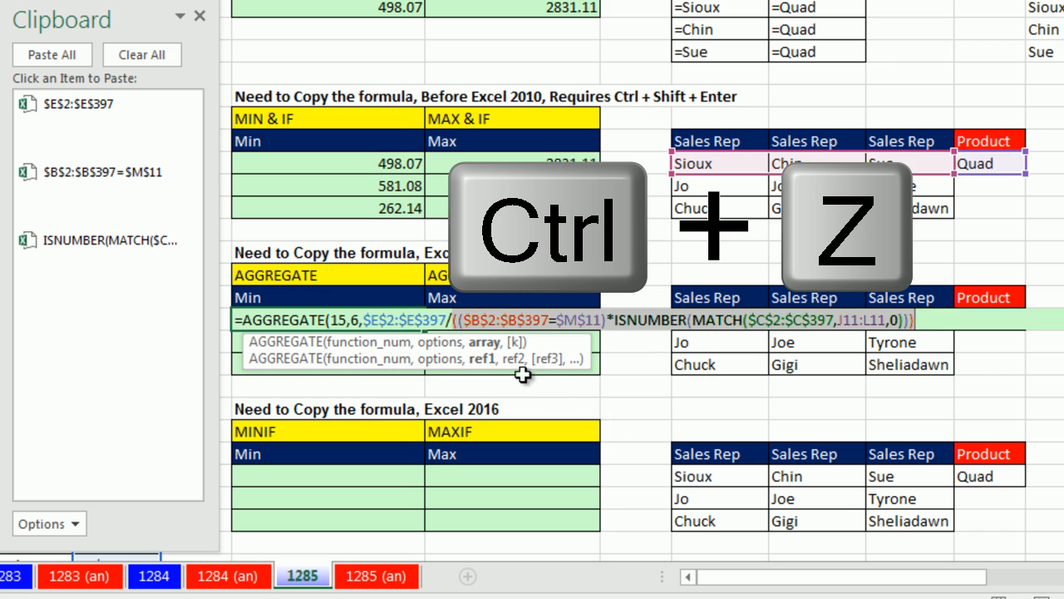
{"action": "key", "text": "f9"}
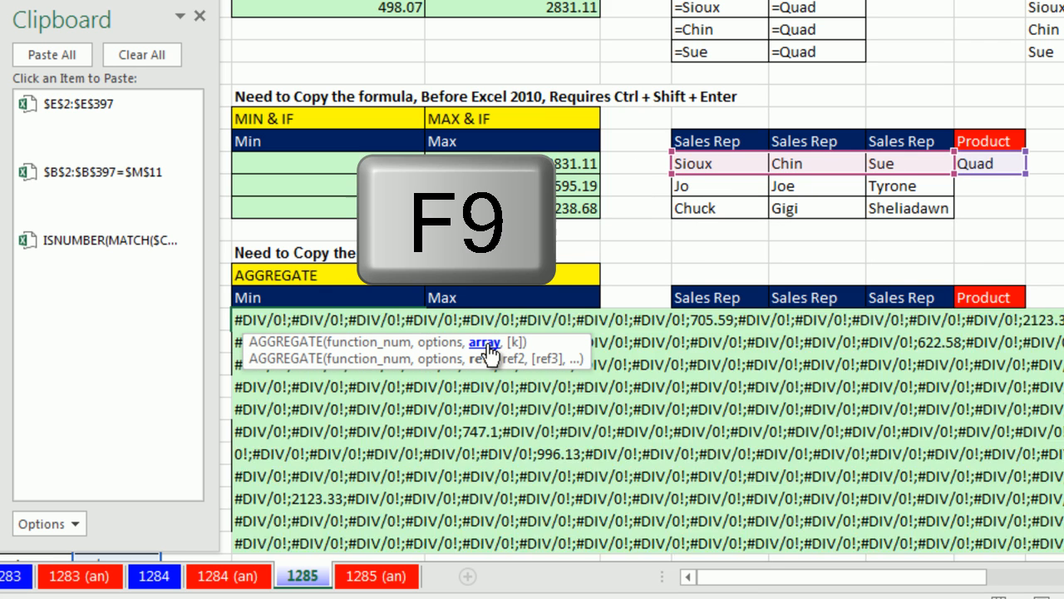
{"action": "key", "text": "f9"}
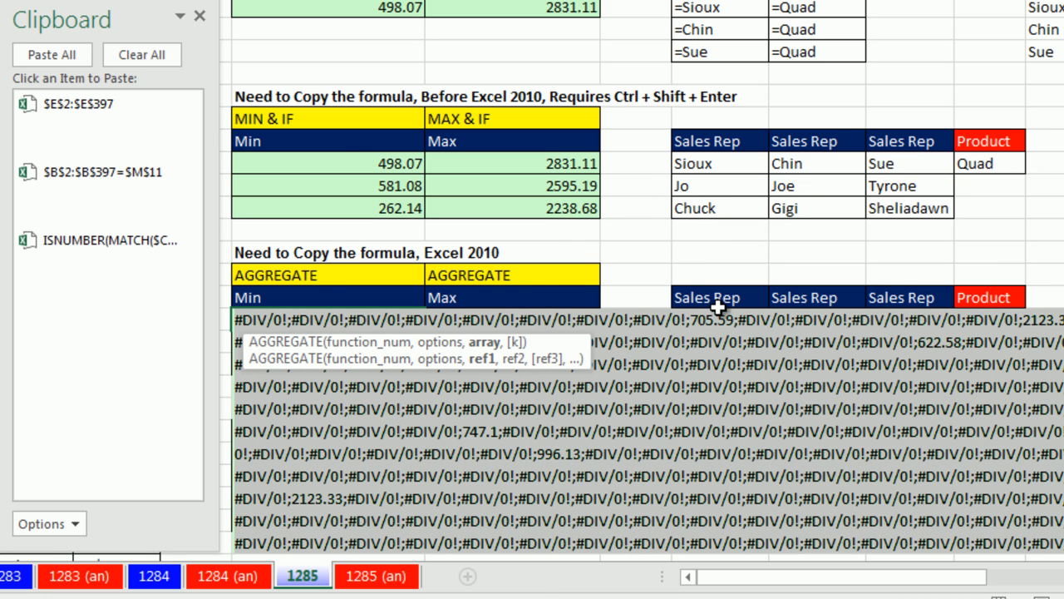
{"action": "mouse_move", "coordinate": [723, 309]}
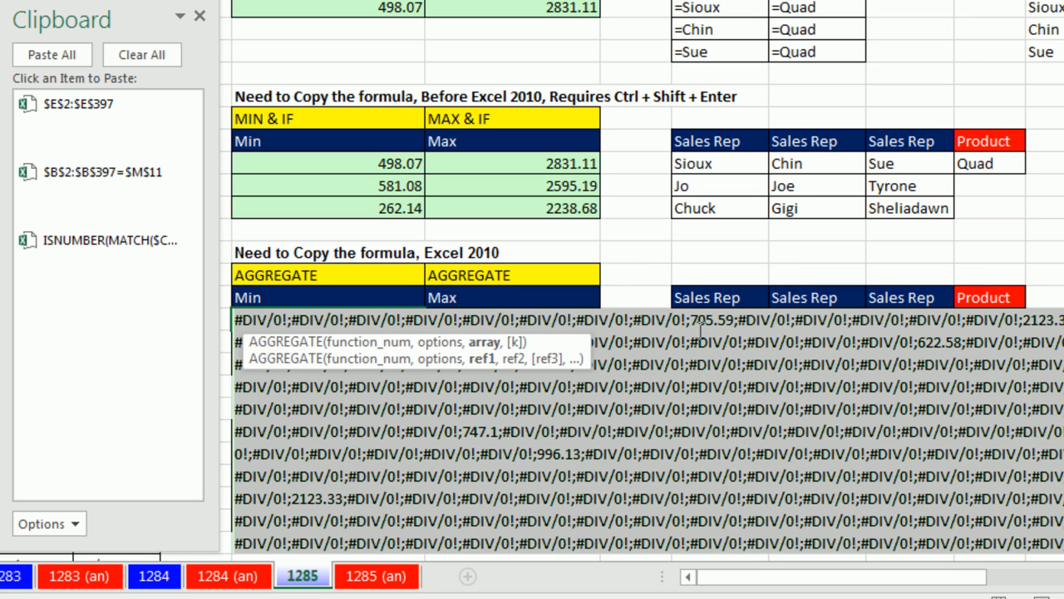
{"action": "mouse_move", "coordinate": [701, 324]}
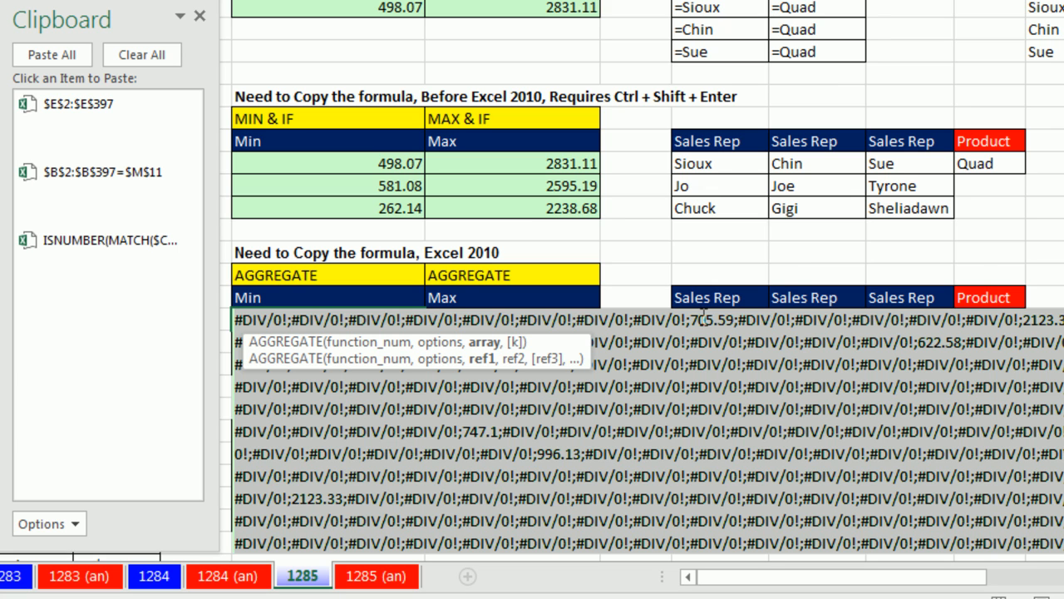
{"action": "key", "text": "ctrl+z"}
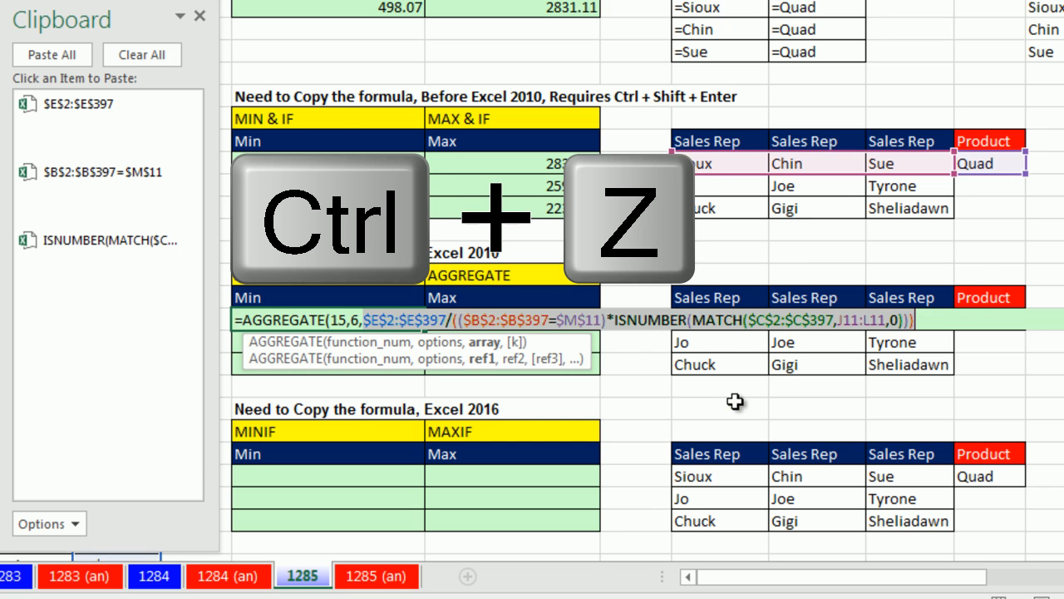
{"action": "key", "text": "ctrl+z"}
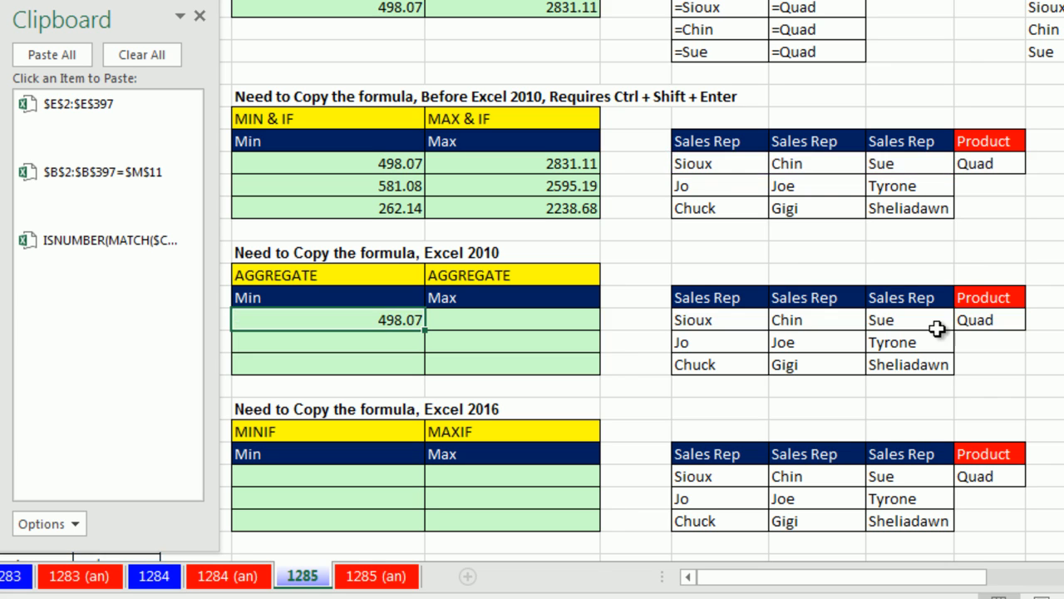
{"action": "mouse_move", "coordinate": [489, 330]}
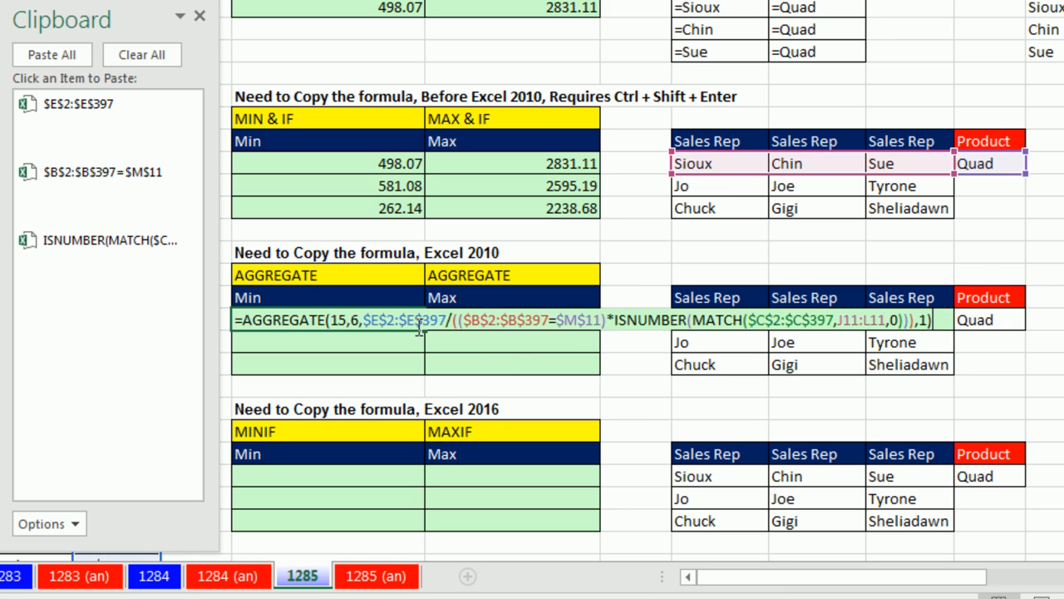
{"action": "mouse_move", "coordinate": [810, 182]}
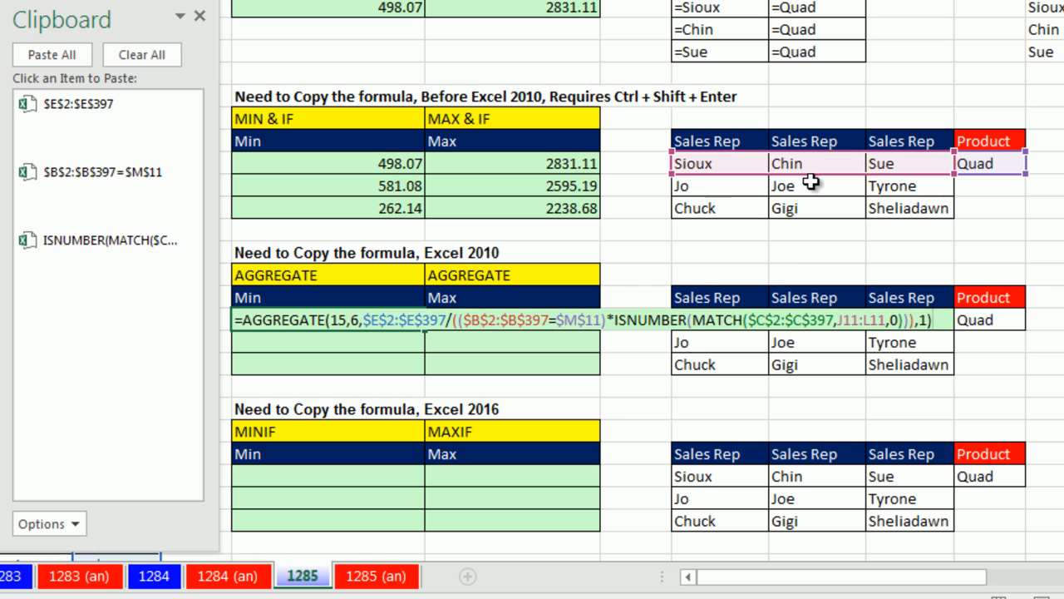
- Repoint the formula's criteria range to this section's Sales Rep table row J16:L16
{"action": "left_click", "coordinate": [810, 274]}
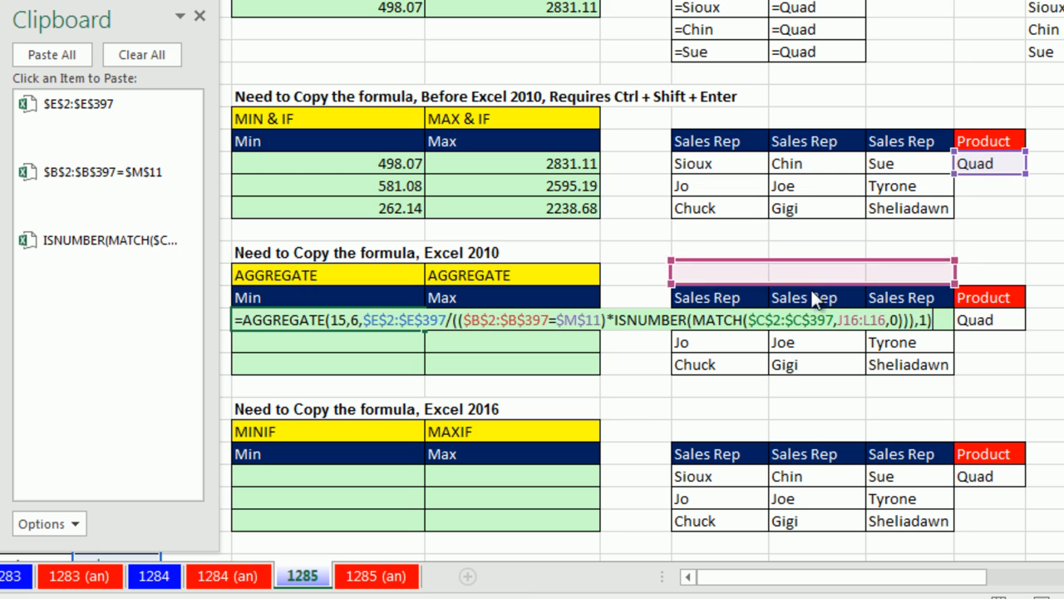
{"action": "left_click", "coordinate": [989, 235]}
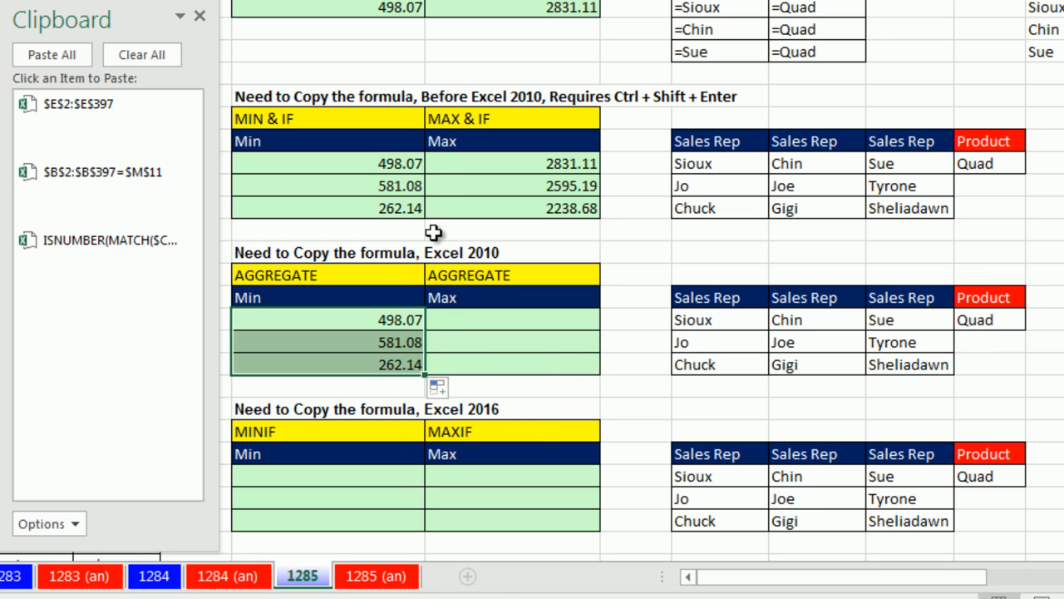
{"action": "mouse_move", "coordinate": [380, 325]}
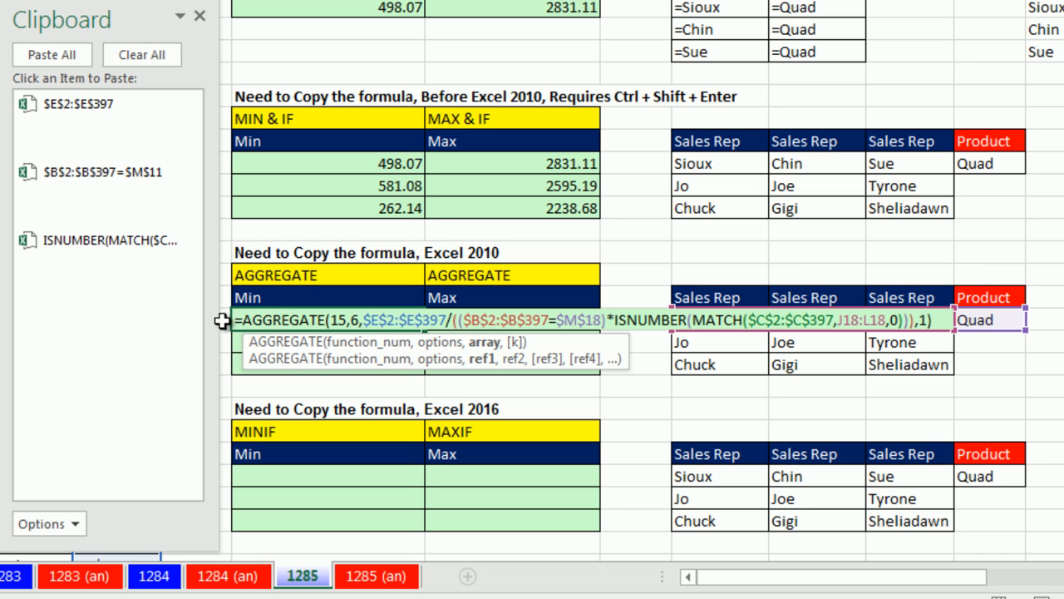
{"action": "mouse_move", "coordinate": [655, 334]}
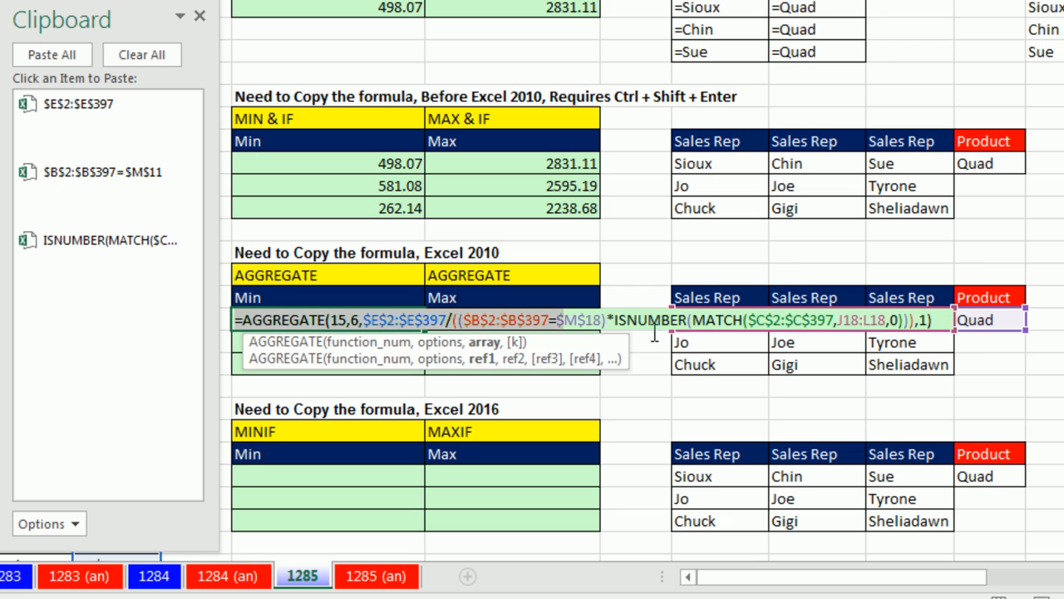
- Copy the Min formula into the first Max cell and edit it to use function 14 for the Max results
{"action": "key", "text": "ctrl+c"}
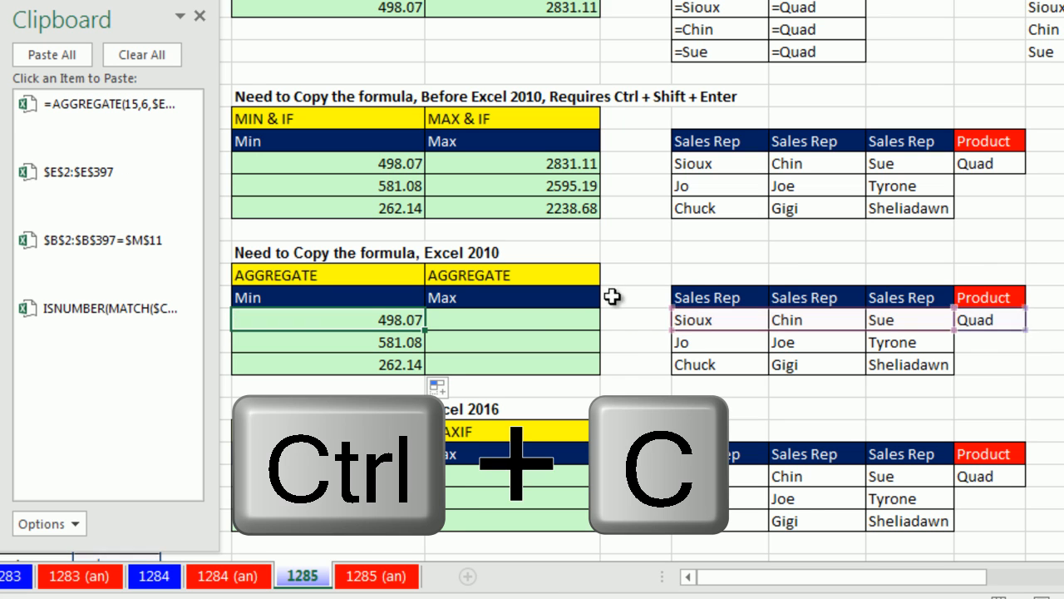
{"action": "key", "text": "ctrl+v"}
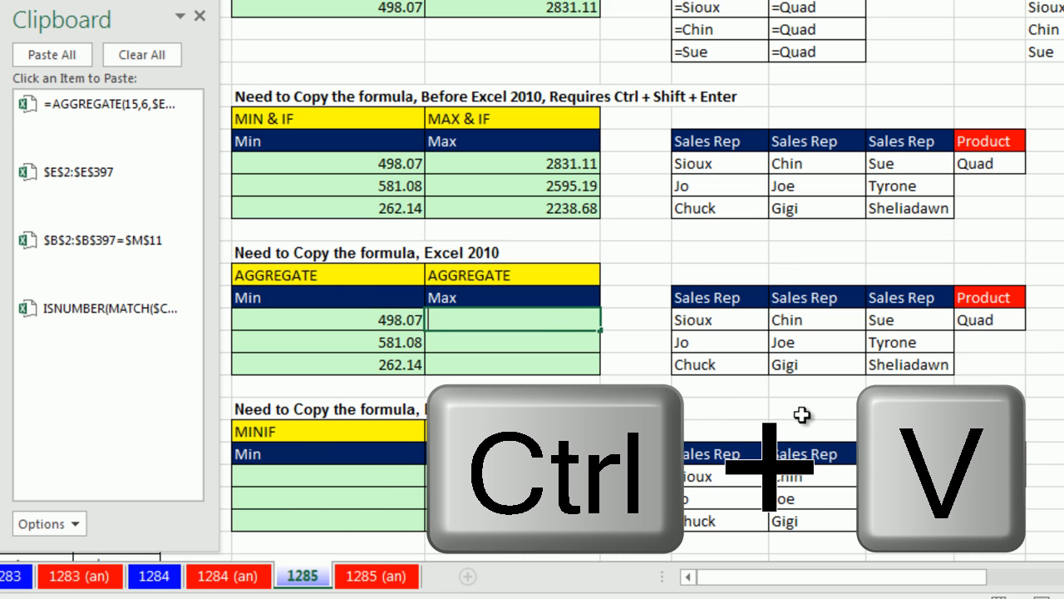
{"action": "key", "text": "ctrl+v"}
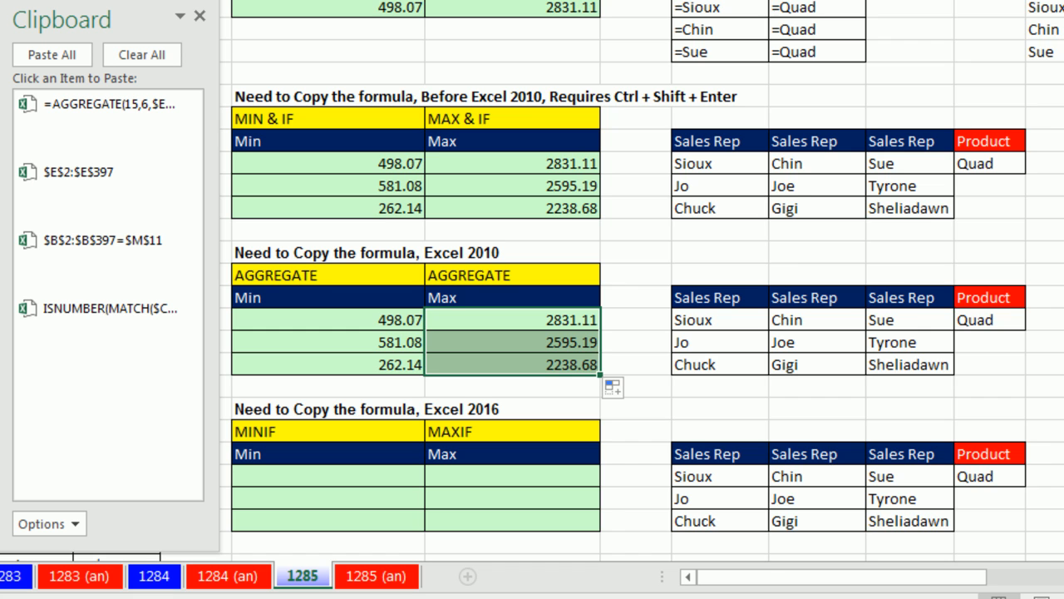
{"action": "scroll", "scroll_direction": "down", "scroll_amount": 3}
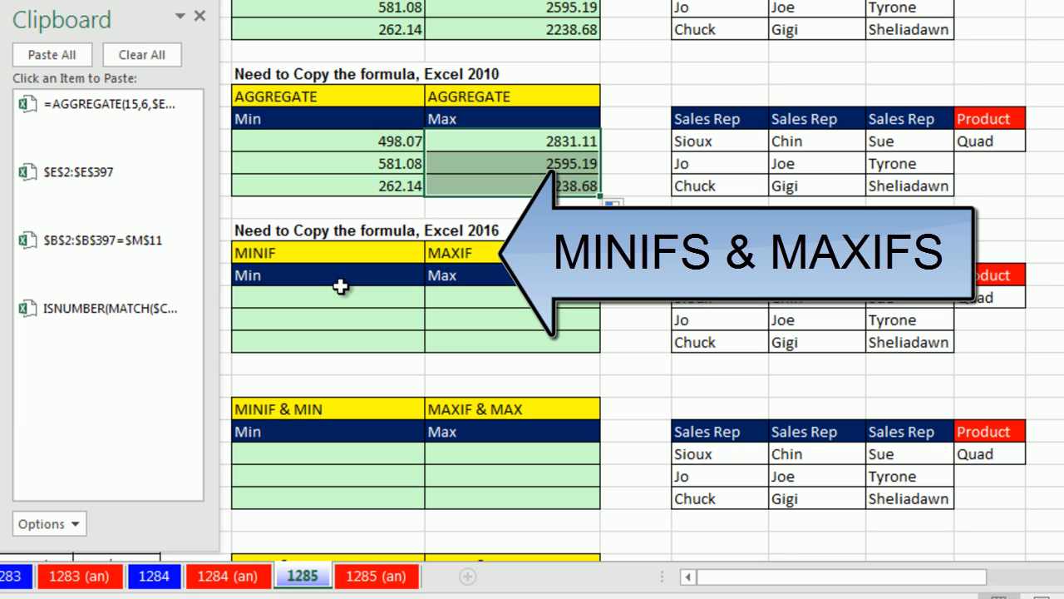
{"action": "mouse_move", "coordinate": [340, 286]}
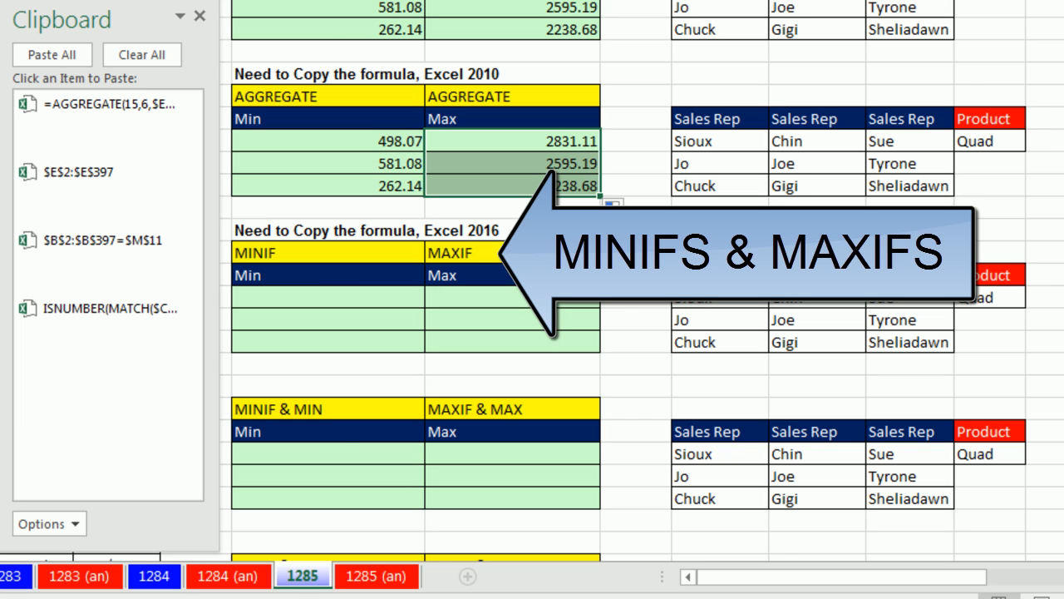
{"action": "mouse_move", "coordinate": [341, 436]}
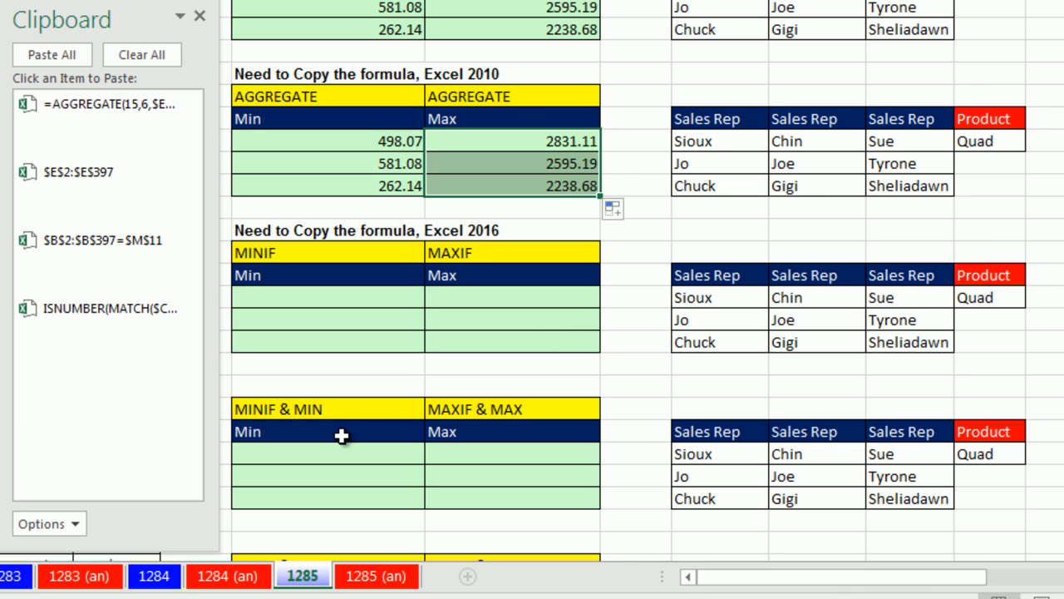
- Enter =MINIFS($E$2:$E$397,ISNUMBER(MATCH(...)),TRUE,$B$2:$B$397 and edit the = before $M$11 into a comma
{"action": "left_click", "coordinate": [327, 297]}
{"action": "type", "text": "=m"}
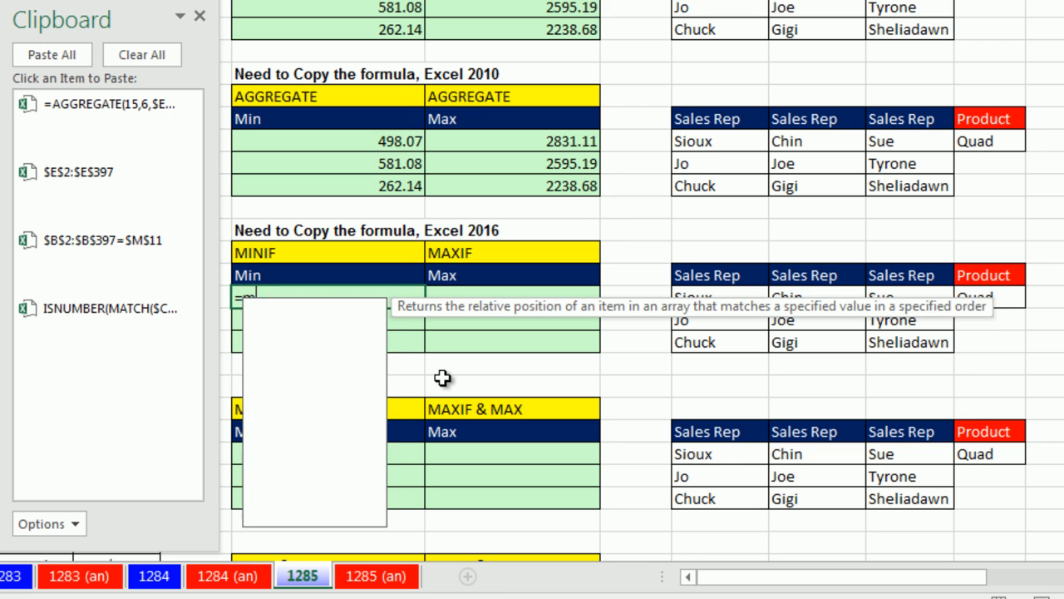
{"action": "type", "text": "INIFS("}
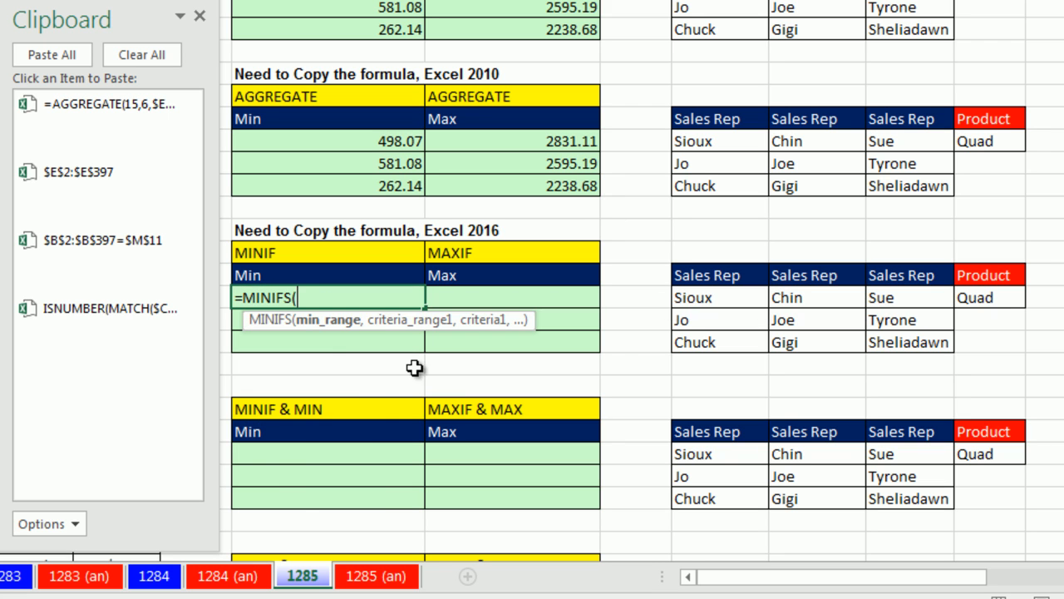
{"action": "left_click", "coordinate": [78, 172]}
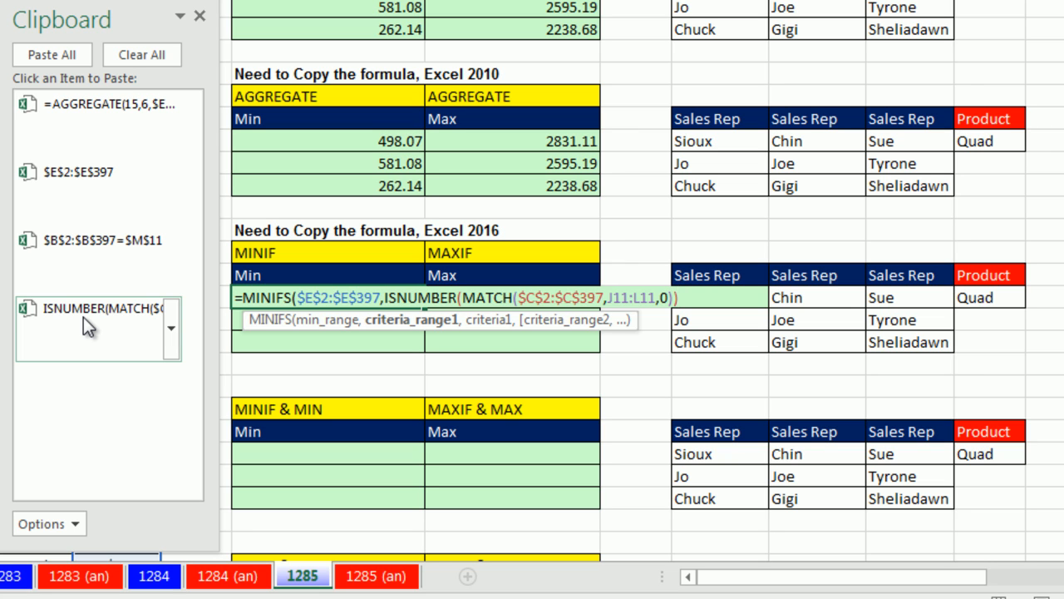
{"action": "type", "text": ","}
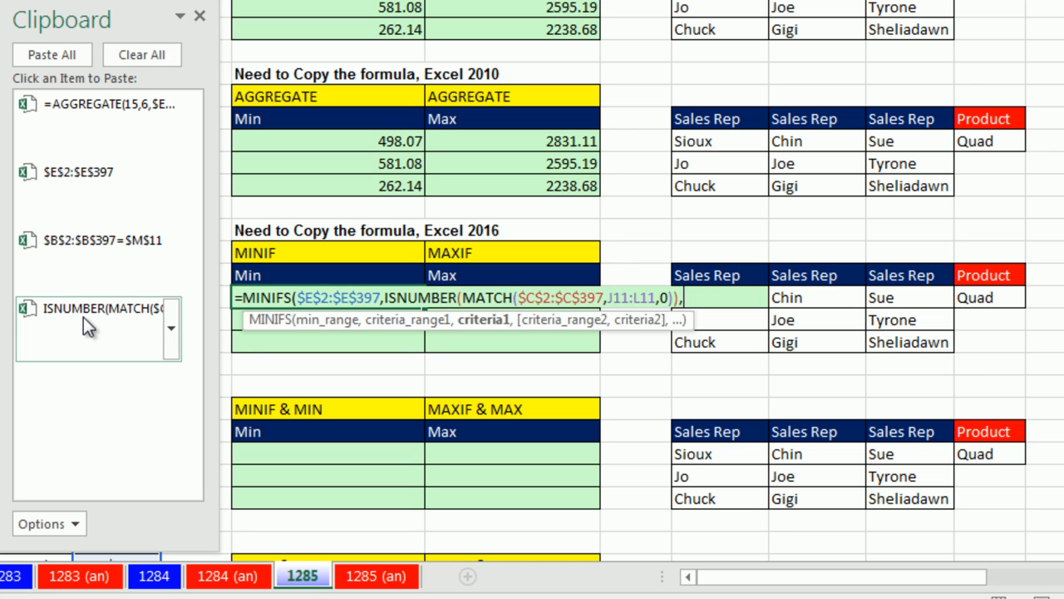
{"action": "mouse_move", "coordinate": [481, 356]}
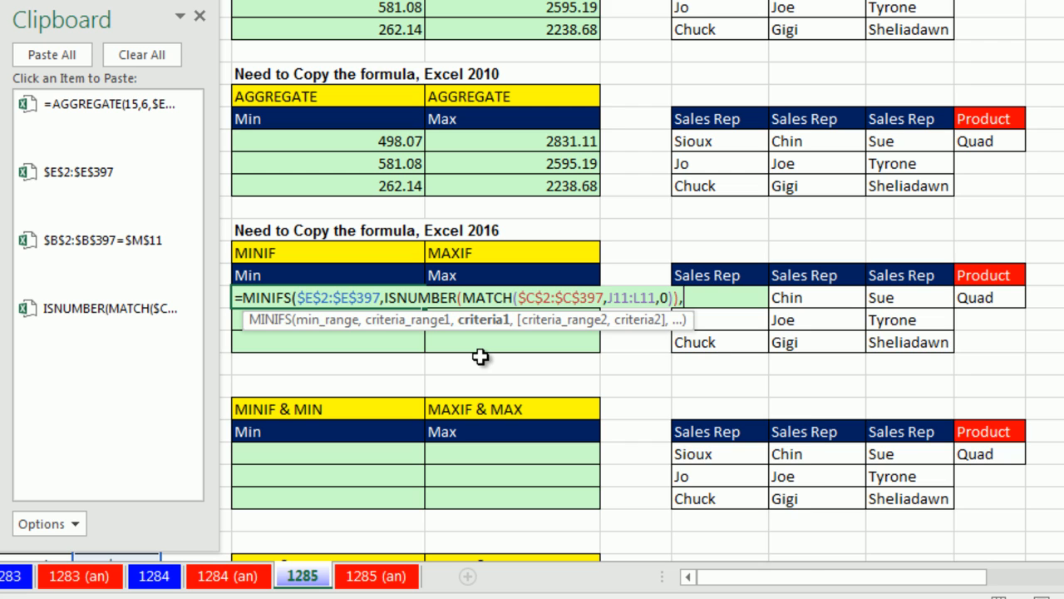
{"action": "type", "text": "TRUE,"}
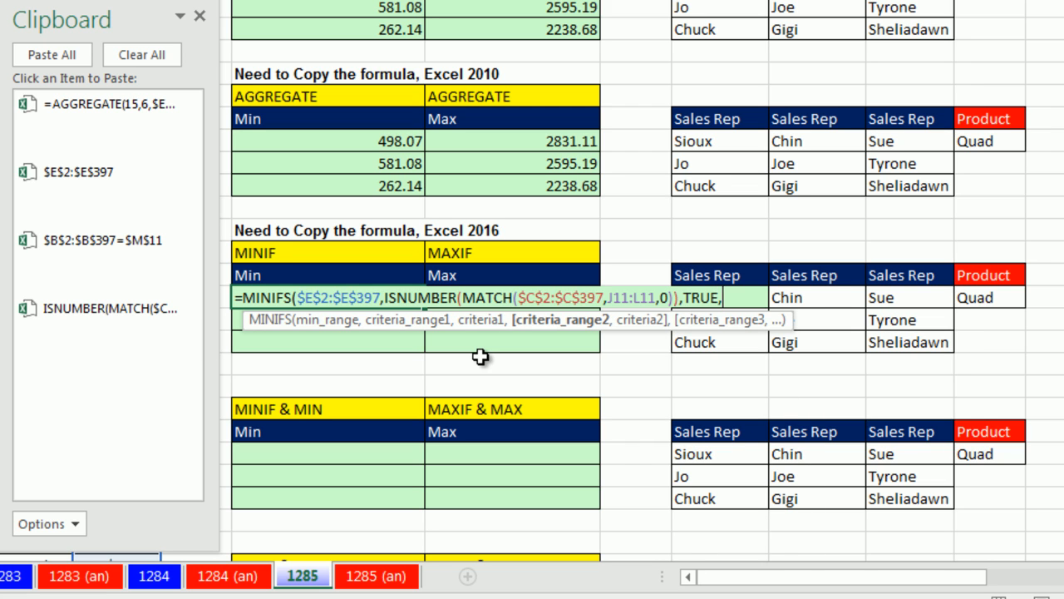
{"action": "left_click", "coordinate": [90, 239]}
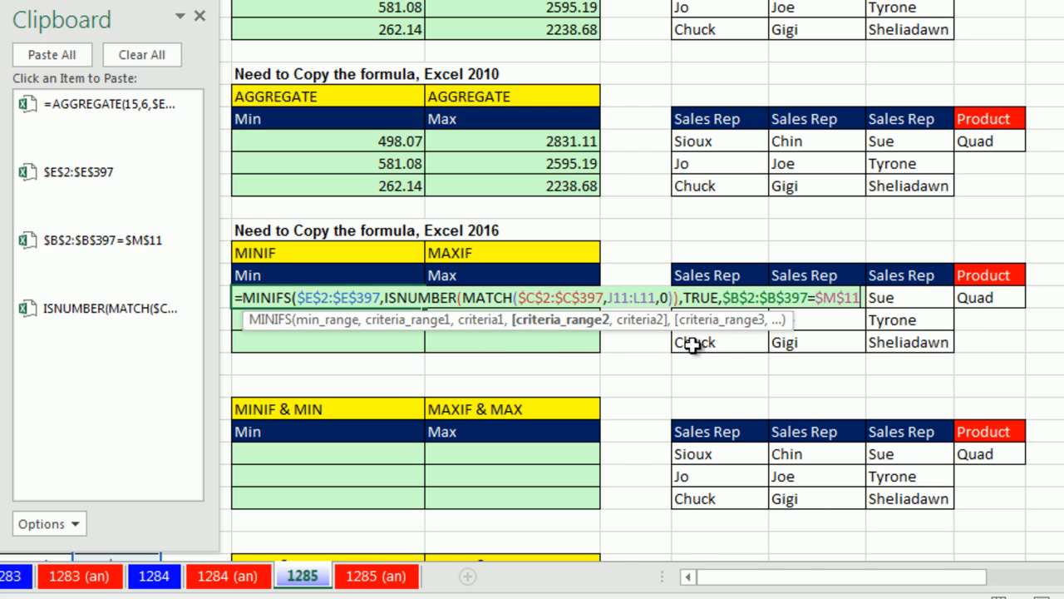
{"action": "mouse_move", "coordinate": [840, 337]}
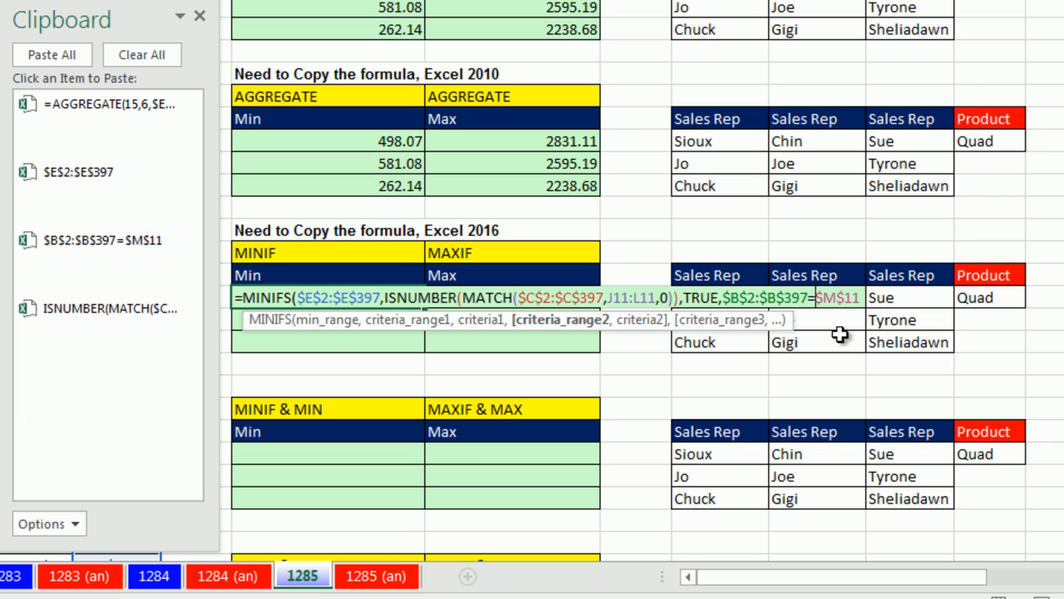
{"action": "mouse_move", "coordinate": [842, 360]}
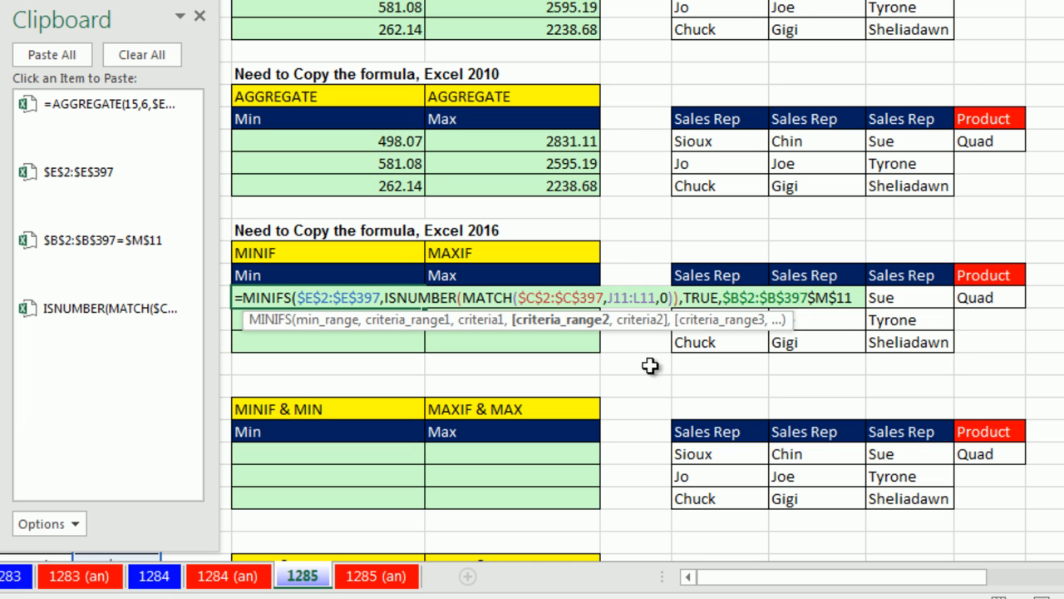
{"action": "mouse_move", "coordinate": [717, 339]}
{"action": "type", "text": ","}
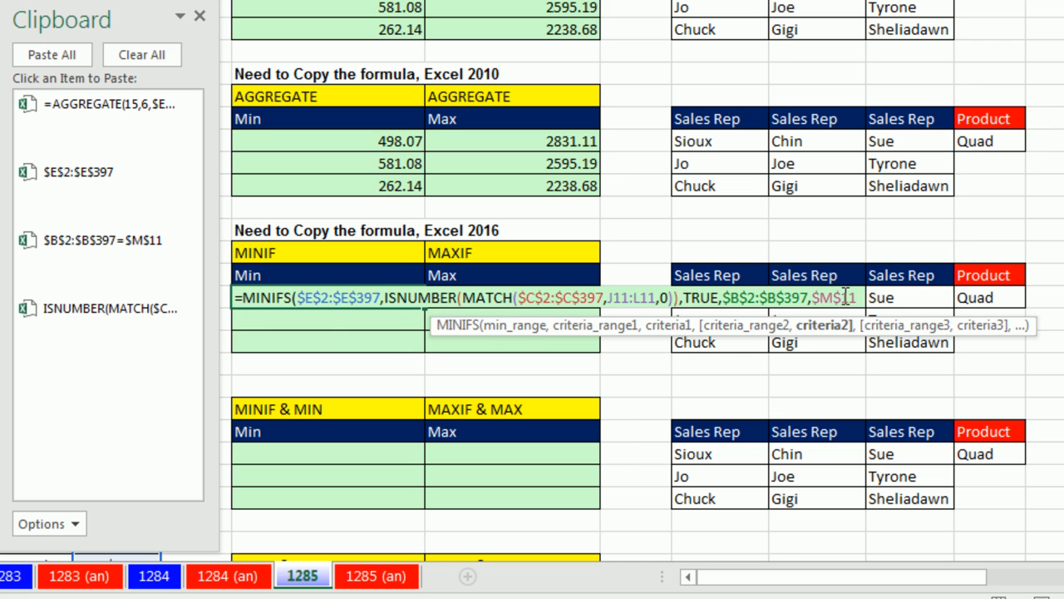
{"action": "mouse_move", "coordinate": [780, 407]}
{"action": "type", "text": ")"}
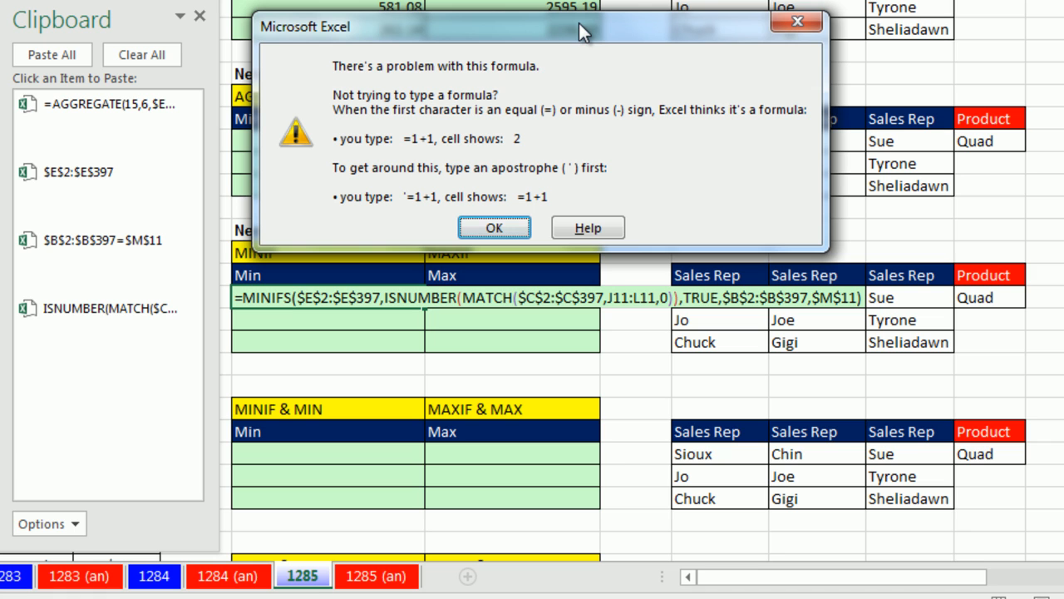
{"action": "mouse_move", "coordinate": [460, 187]}
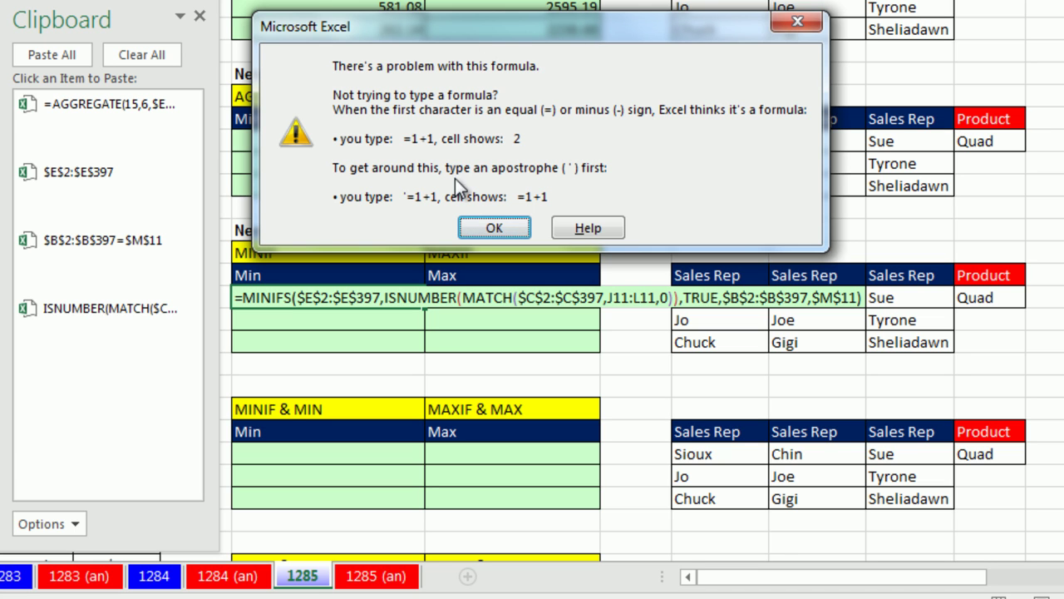
{"action": "mouse_move", "coordinate": [459, 170]}
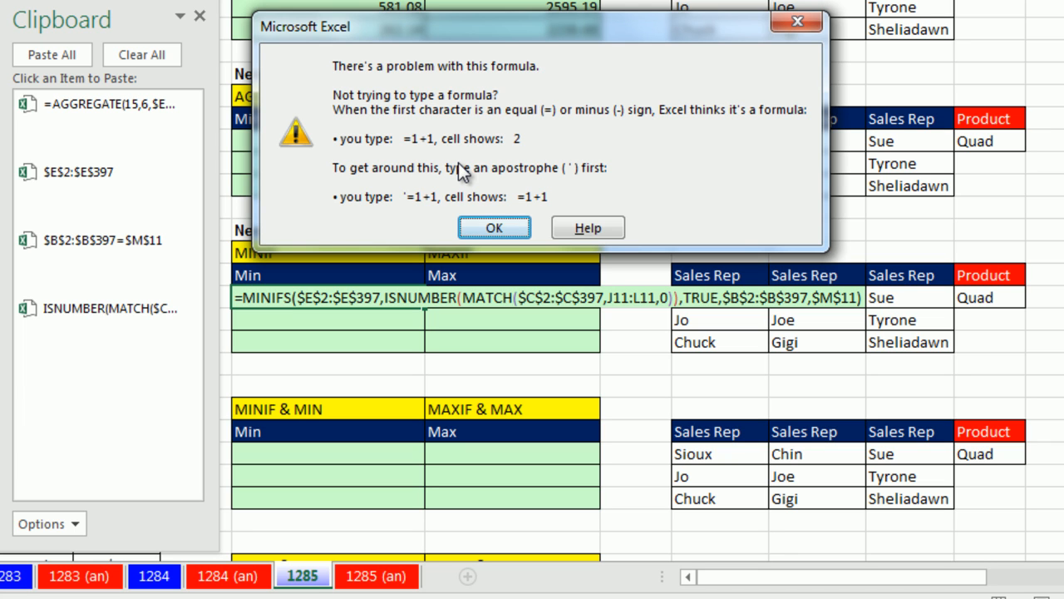
{"action": "mouse_move", "coordinate": [473, 90]}
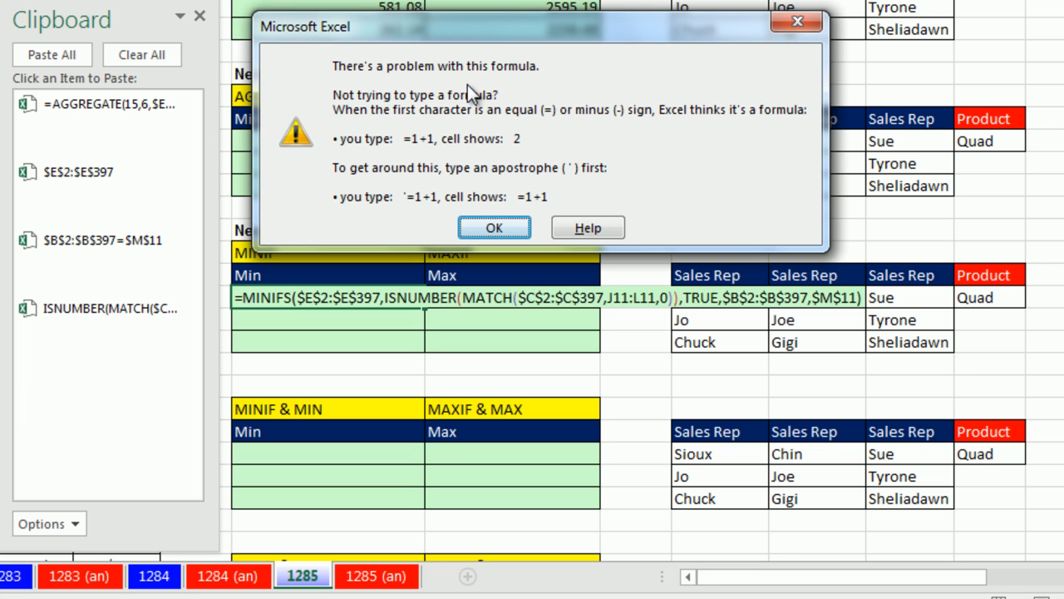
{"action": "mouse_move", "coordinate": [545, 98]}
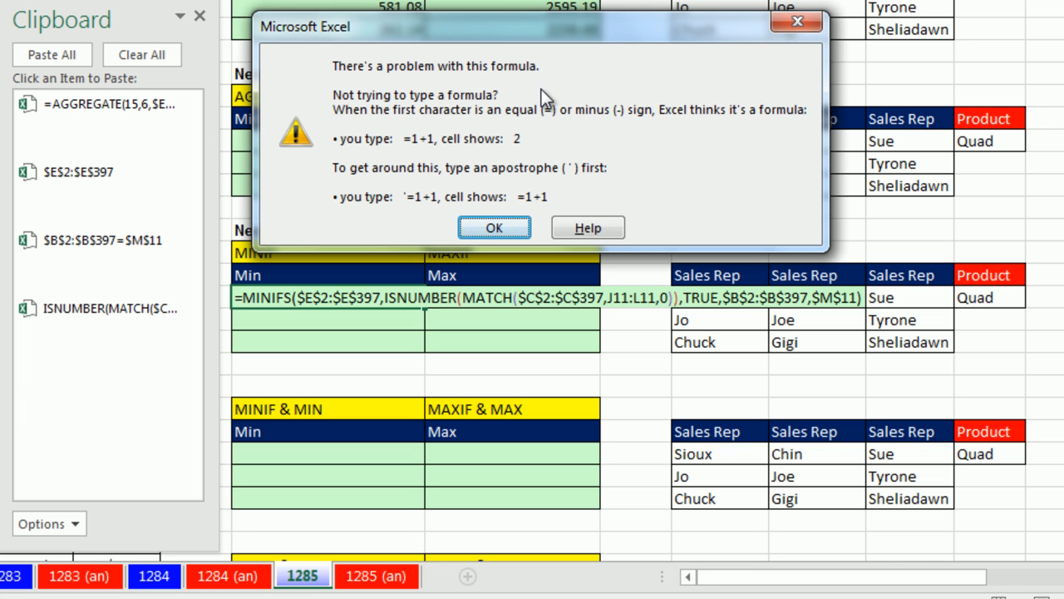
{"action": "mouse_move", "coordinate": [797, 23]}
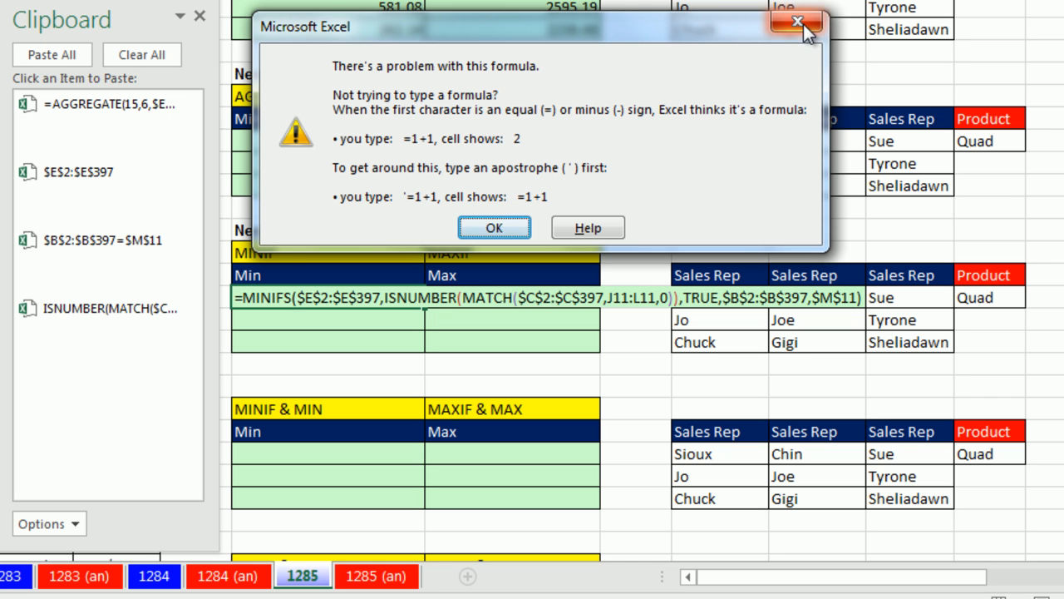
{"action": "left_click", "coordinate": [797, 23]}
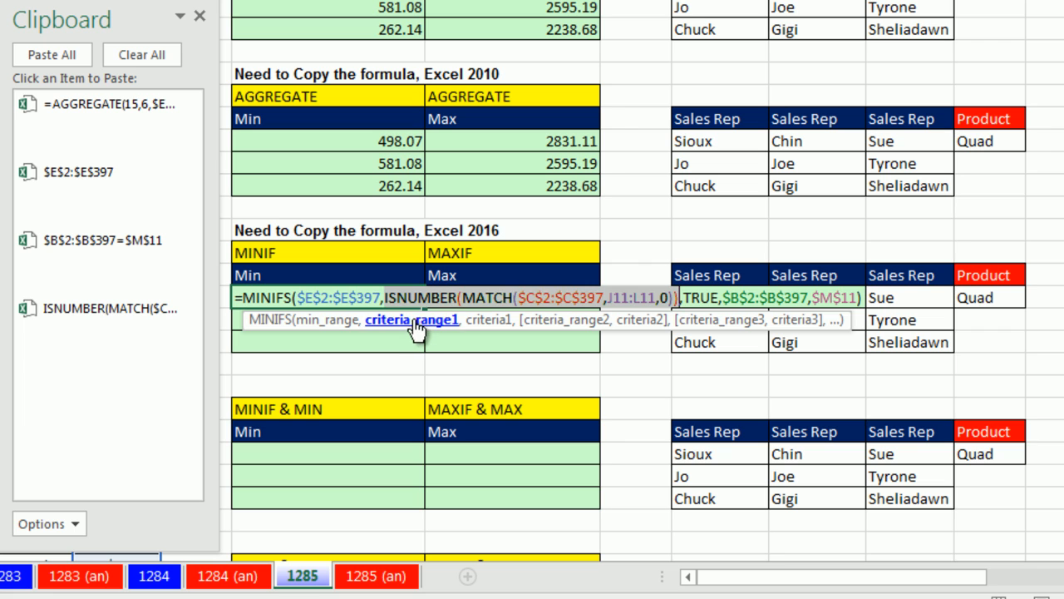
{"action": "mouse_move", "coordinate": [492, 292]}
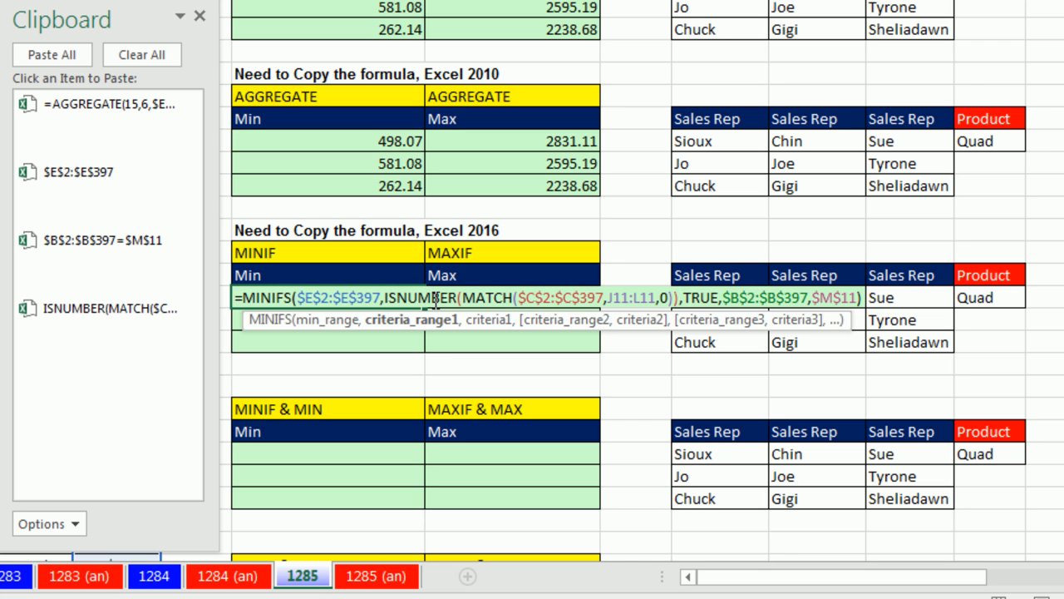
{"action": "mouse_move", "coordinate": [411, 320]}
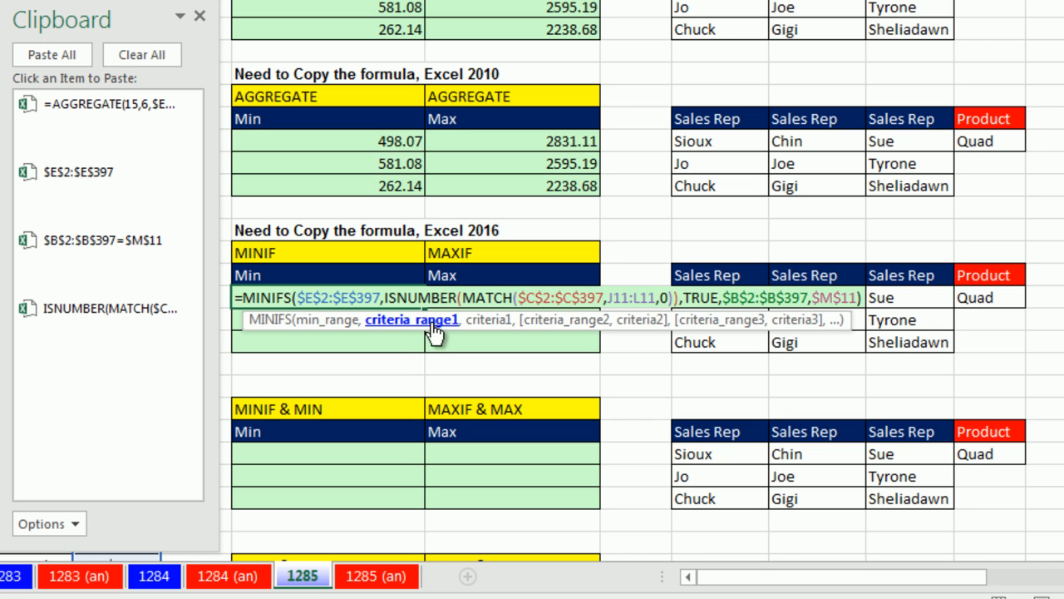
{"action": "mouse_move", "coordinate": [312, 319]}
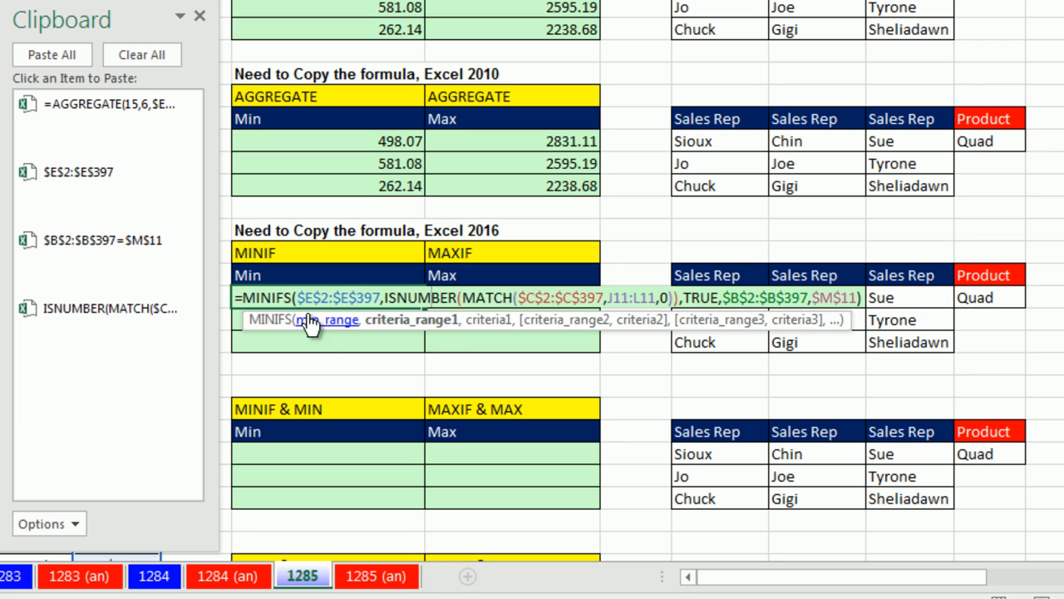
{"action": "mouse_move", "coordinate": [270, 319]}
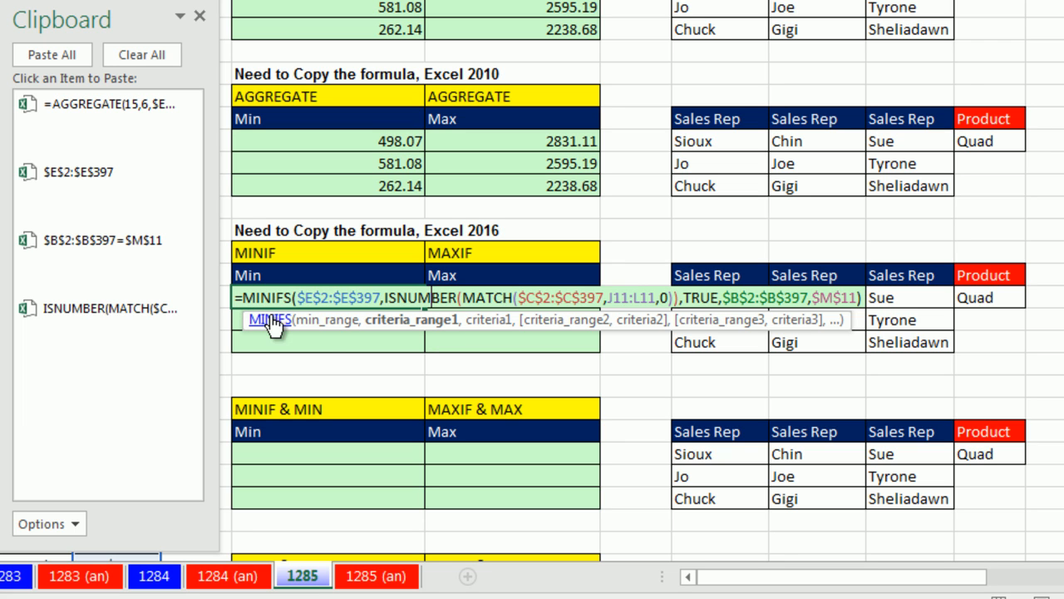
{"action": "mouse_move", "coordinate": [413, 319]}
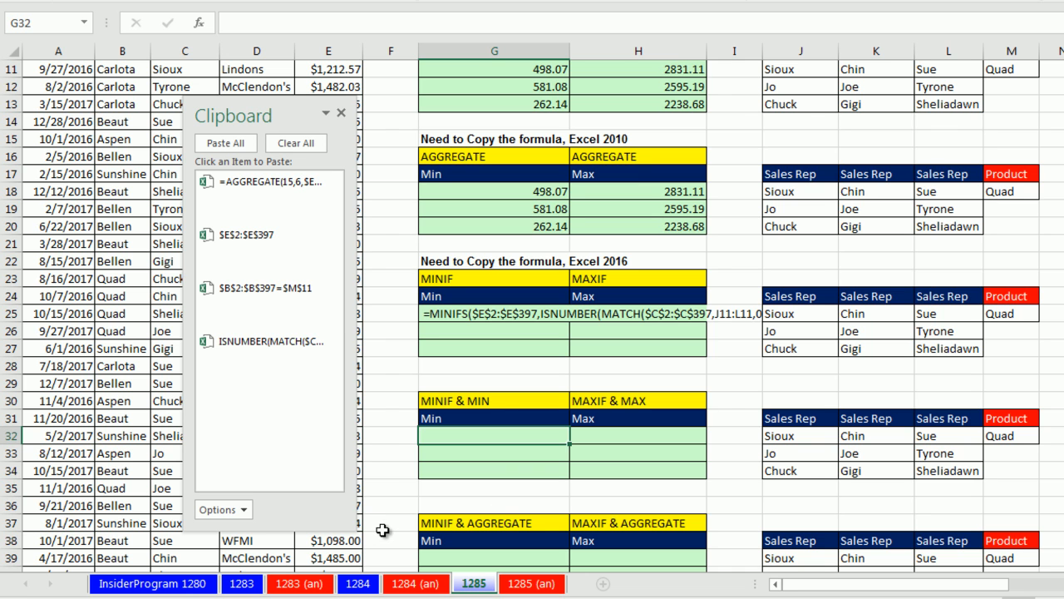
- Start =MINIFS($E$2:$E$397,$B$2:$B$397,$M$32 from Clipboard pieces and close the Clipboard pane
{"action": "type", "text": "=mi"}
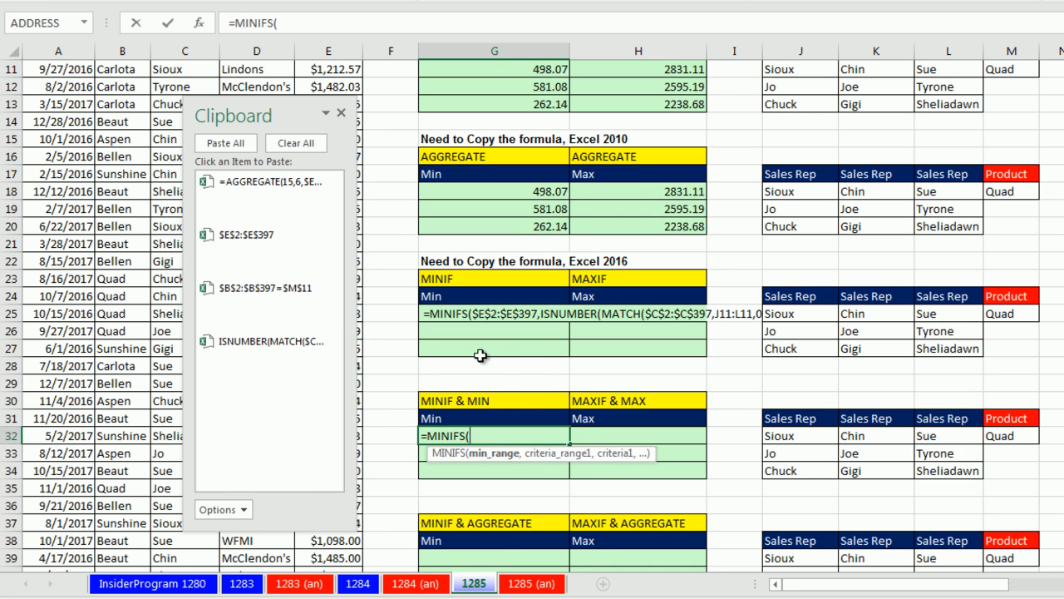
{"action": "left_click", "coordinate": [243, 234]}
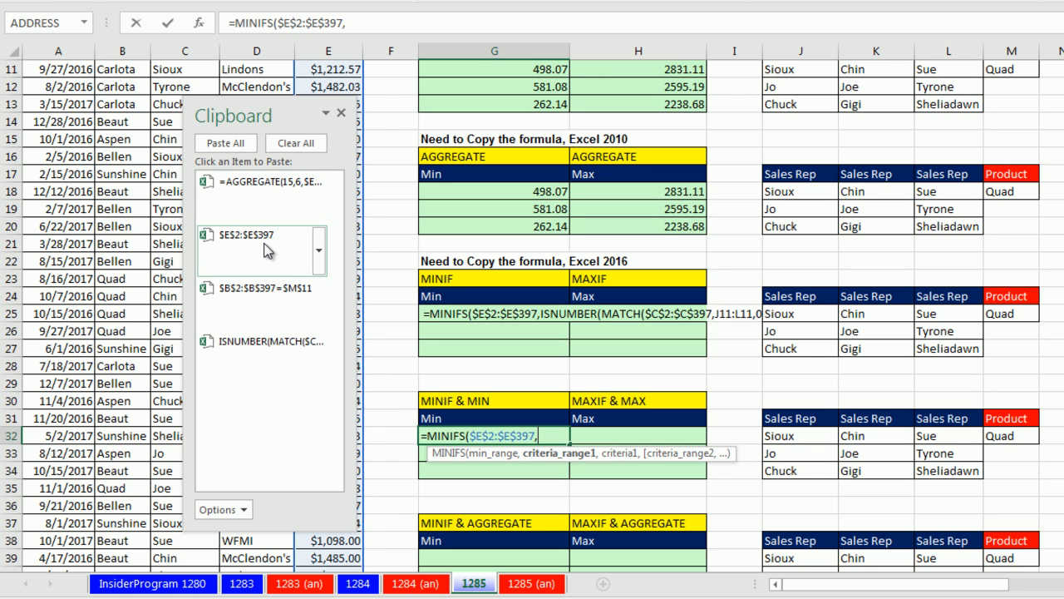
{"action": "mouse_move", "coordinate": [1014, 383]}
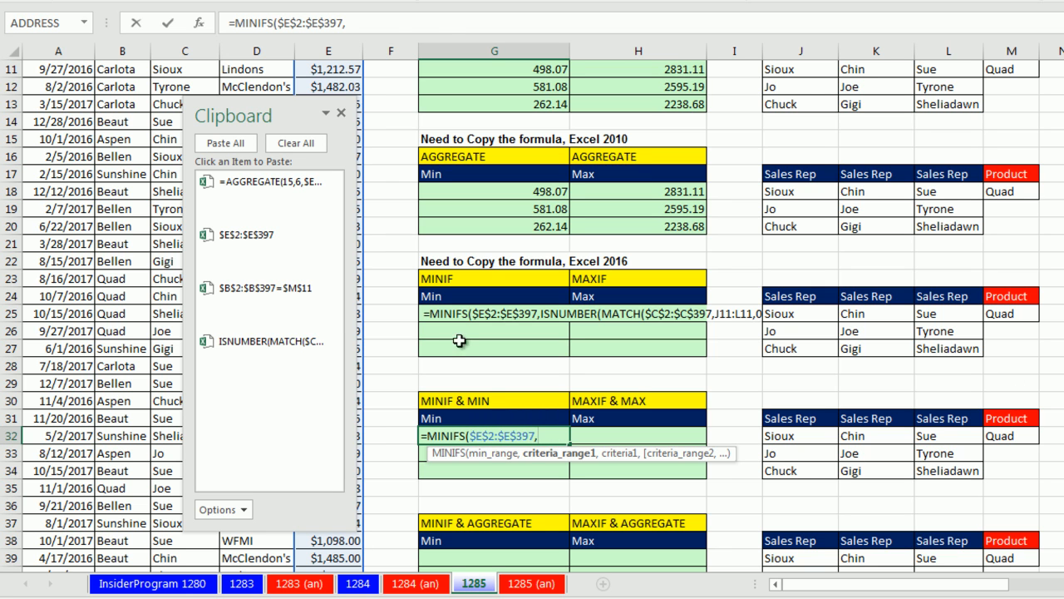
{"action": "left_click", "coordinate": [268, 287]}
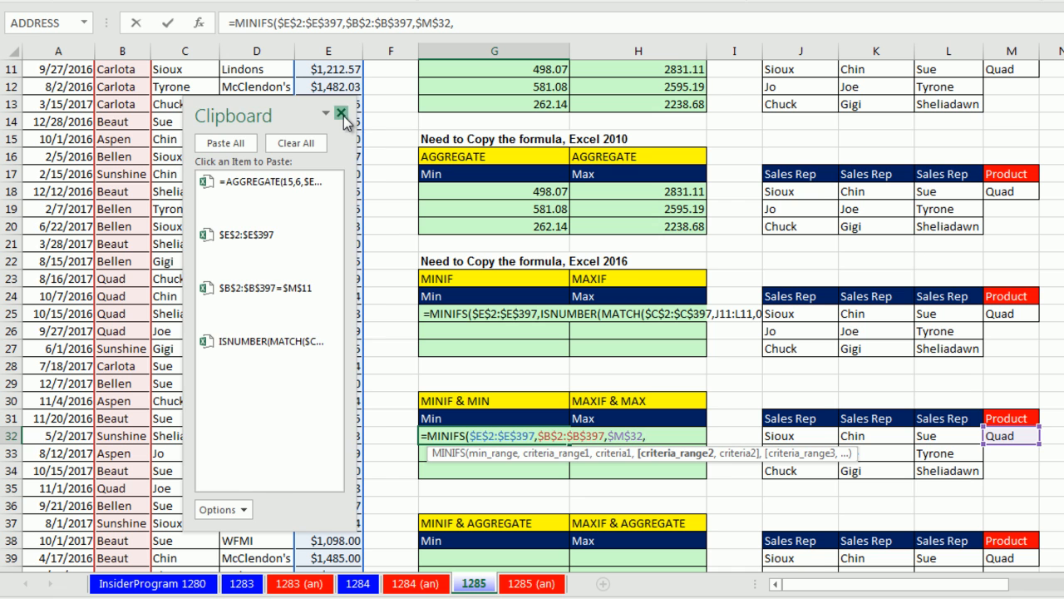
{"action": "left_click", "coordinate": [340, 112]}
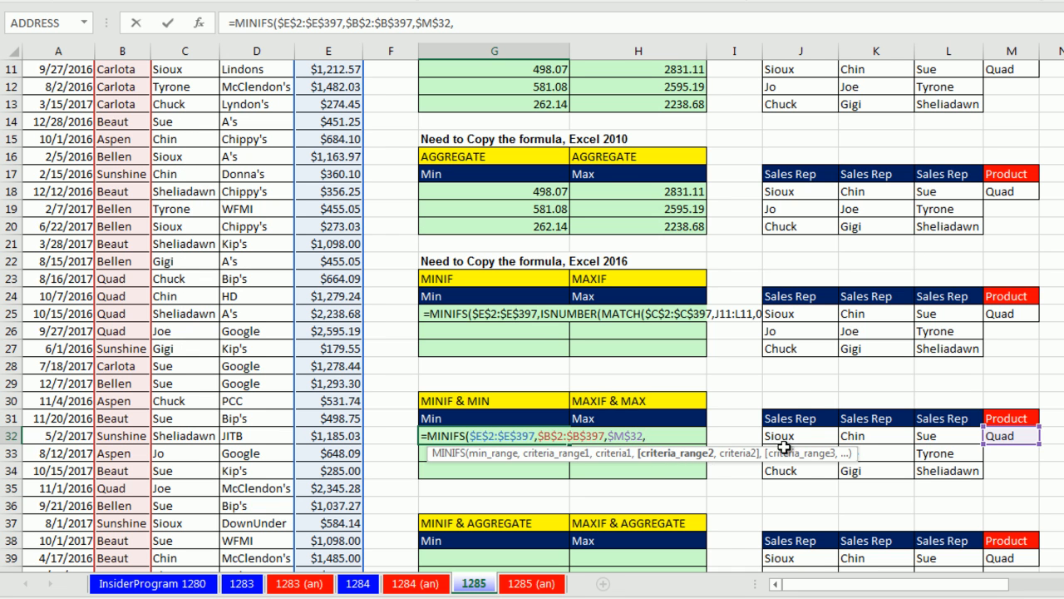
- Add $C$2:$C$397 with criteria J32:L32 (Sioux, Chin, Sue) and close the parenthesis
{"action": "scroll", "scroll_direction": "up", "scroll_amount": 3}
{"action": "type", "text": "$C$2:$C$397,"}
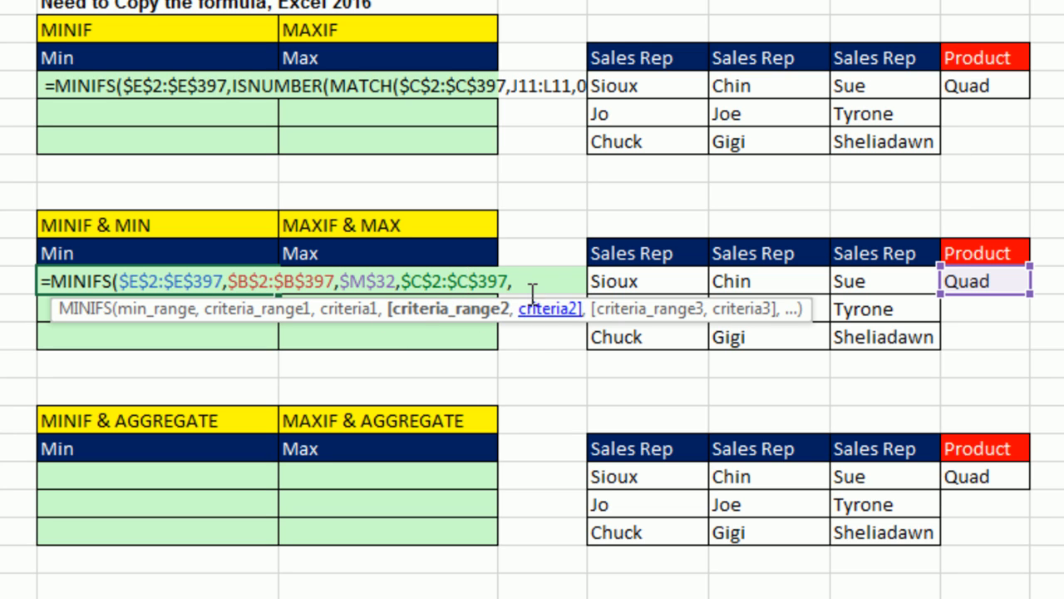
{"action": "mouse_move", "coordinate": [549, 387]}
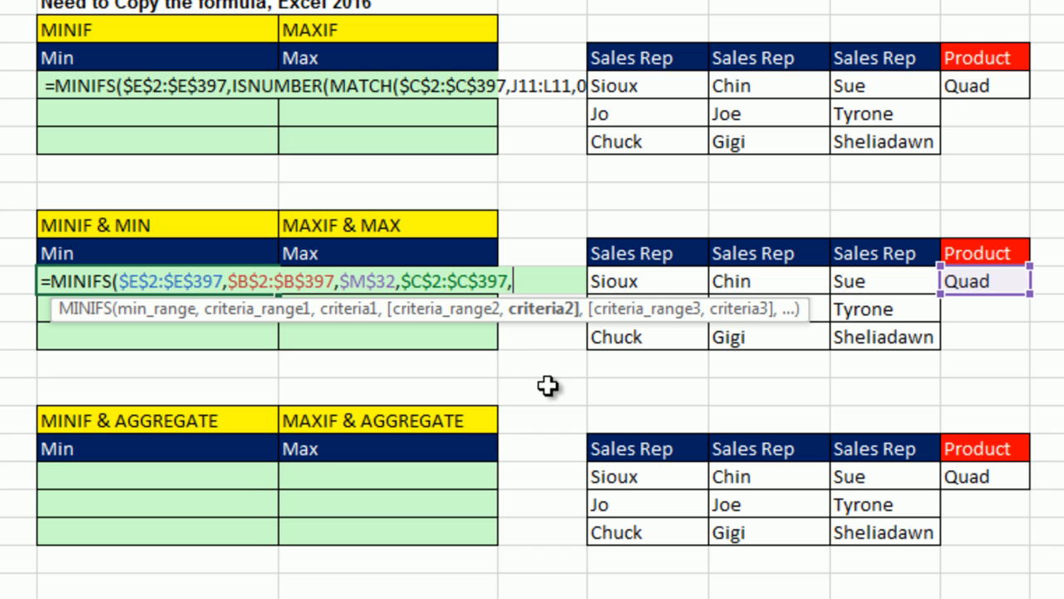
{"action": "mouse_move", "coordinate": [552, 342]}
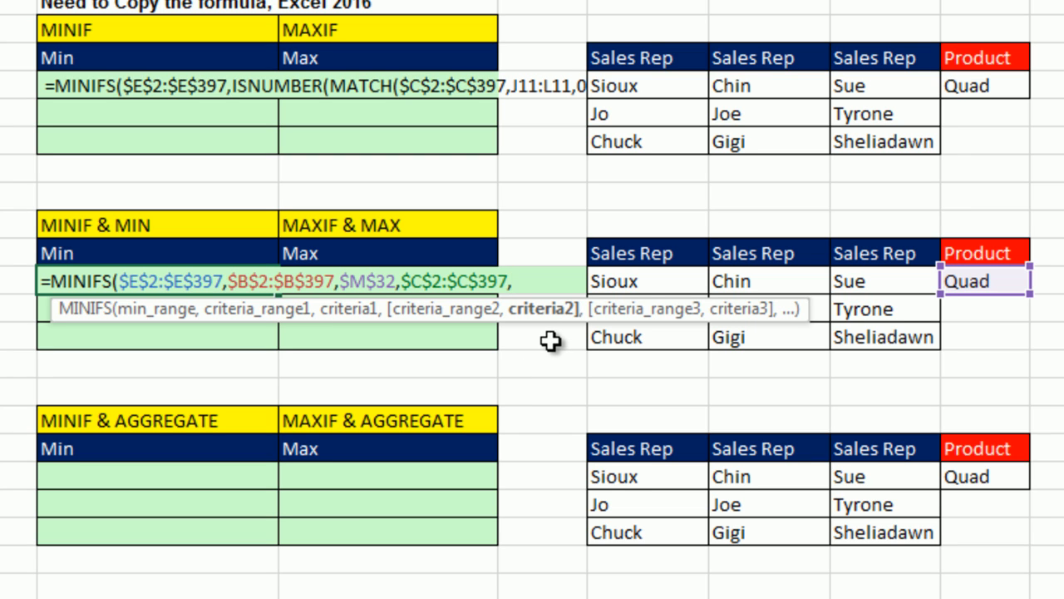
{"action": "mouse_move", "coordinate": [619, 287]}
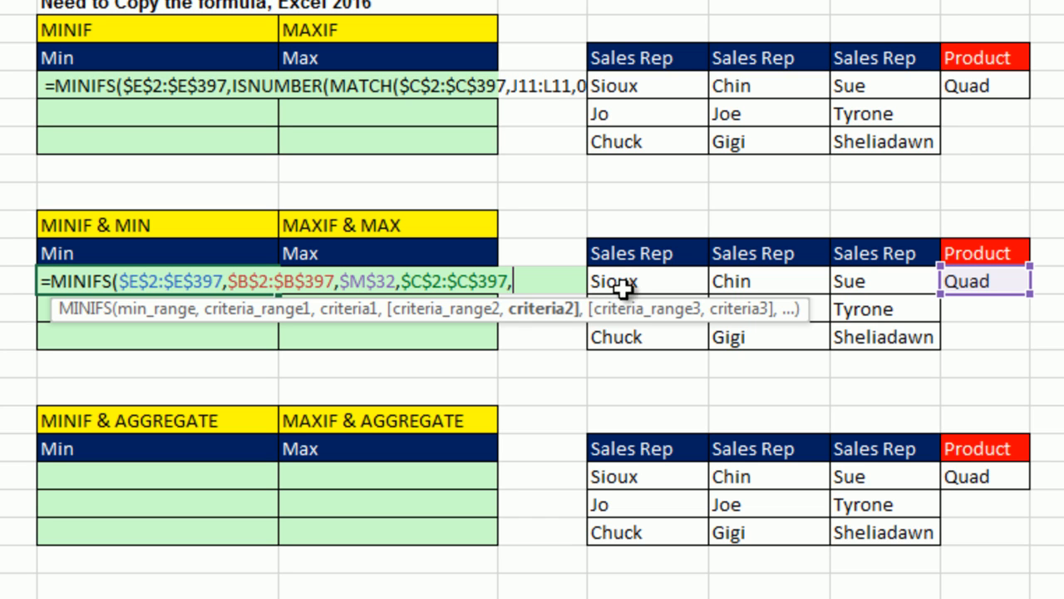
{"action": "left_click_drag", "start_coordinate": [613, 281], "coordinate": [856, 308]}
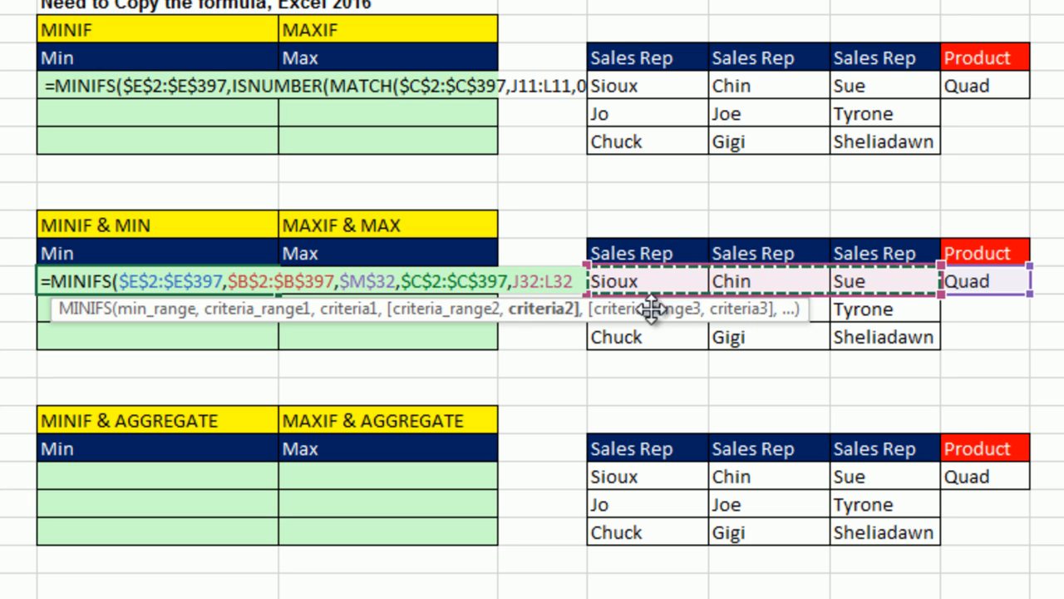
{"action": "mouse_move", "coordinate": [92, 229]}
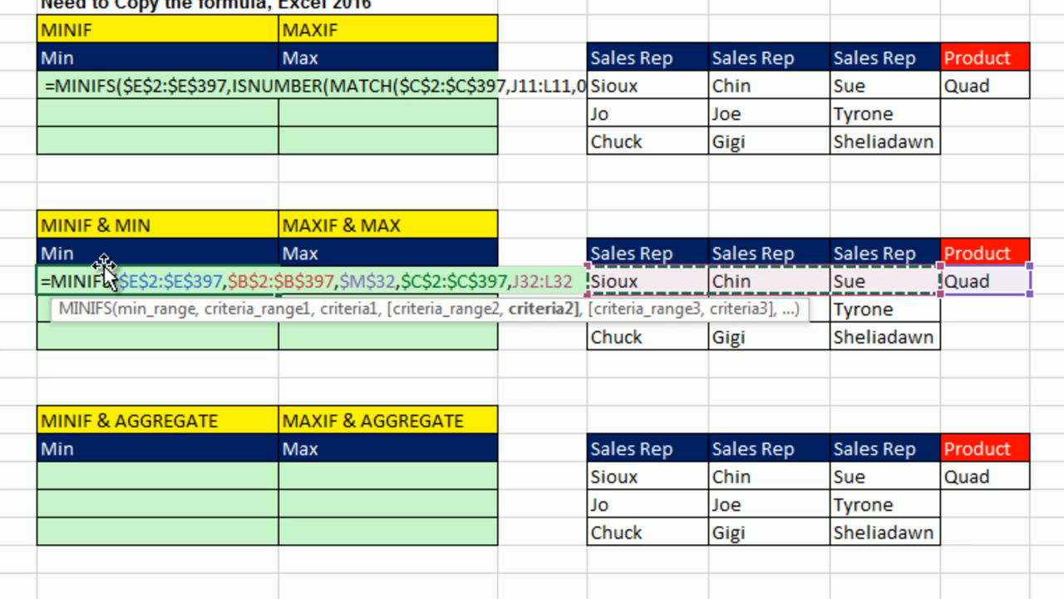
{"action": "mouse_move", "coordinate": [636, 245]}
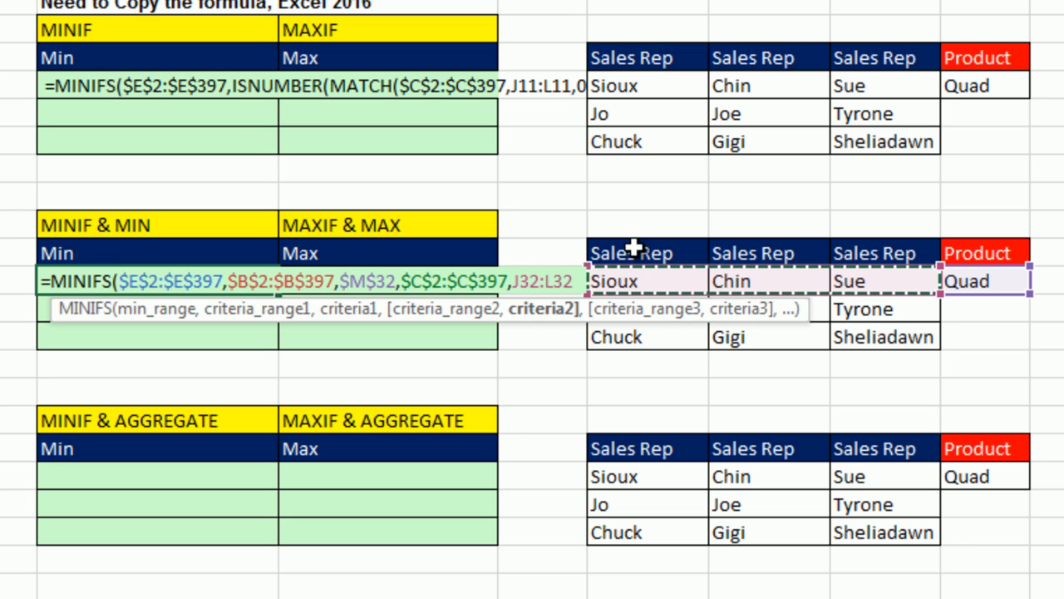
{"action": "mouse_move", "coordinate": [782, 231]}
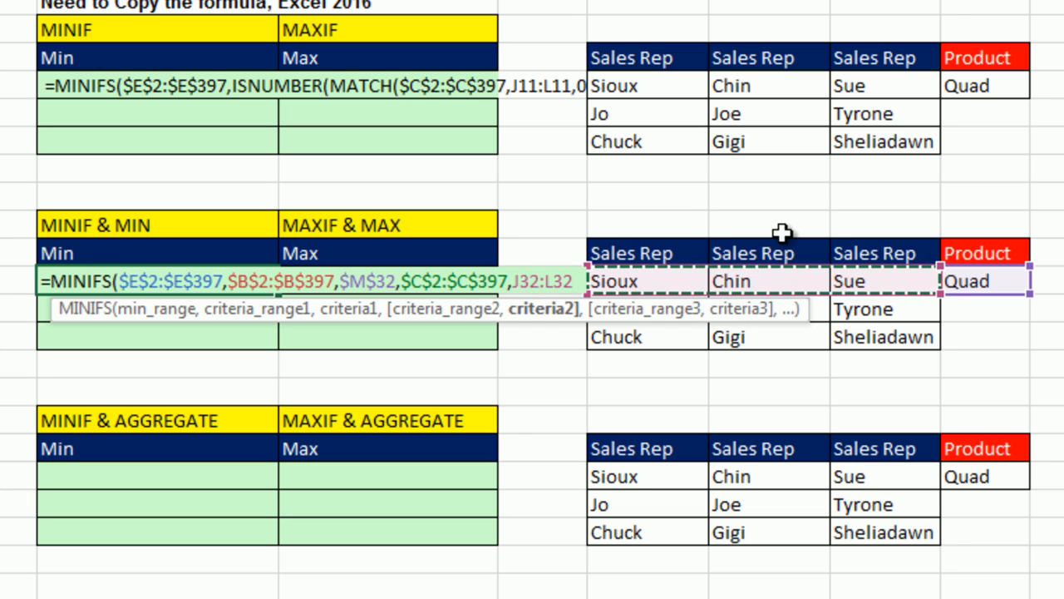
{"action": "mouse_move", "coordinate": [543, 309]}
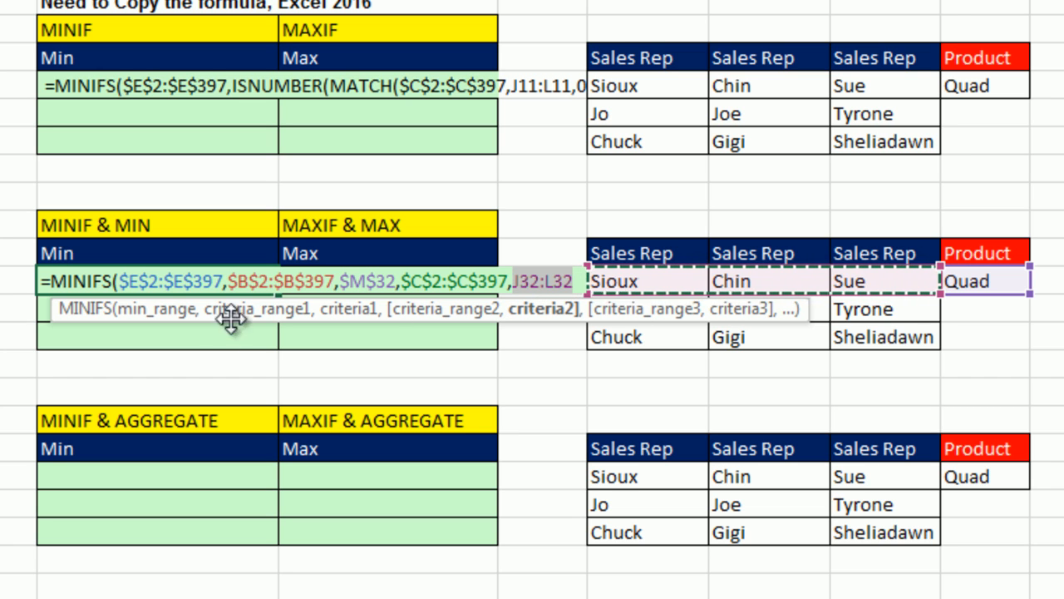
{"action": "mouse_move", "coordinate": [100, 270]}
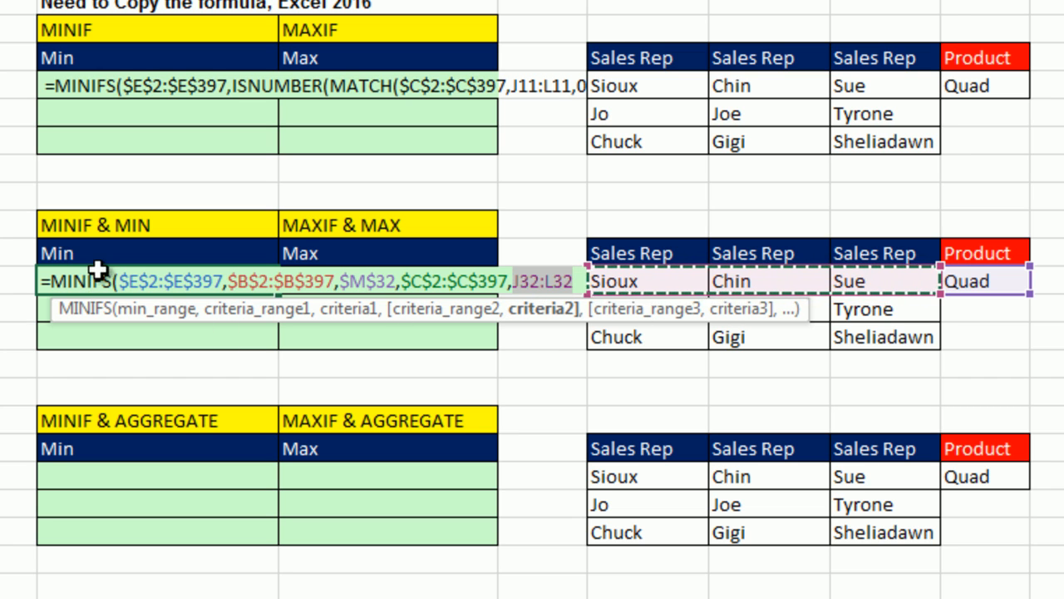
{"action": "mouse_move", "coordinate": [656, 231]}
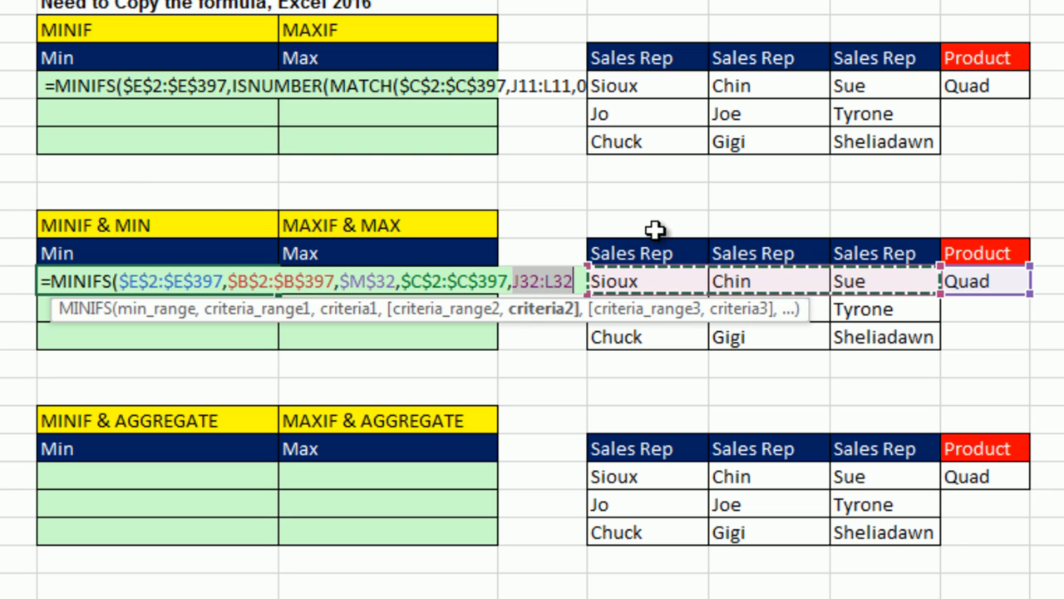
{"action": "mouse_move", "coordinate": [669, 256]}
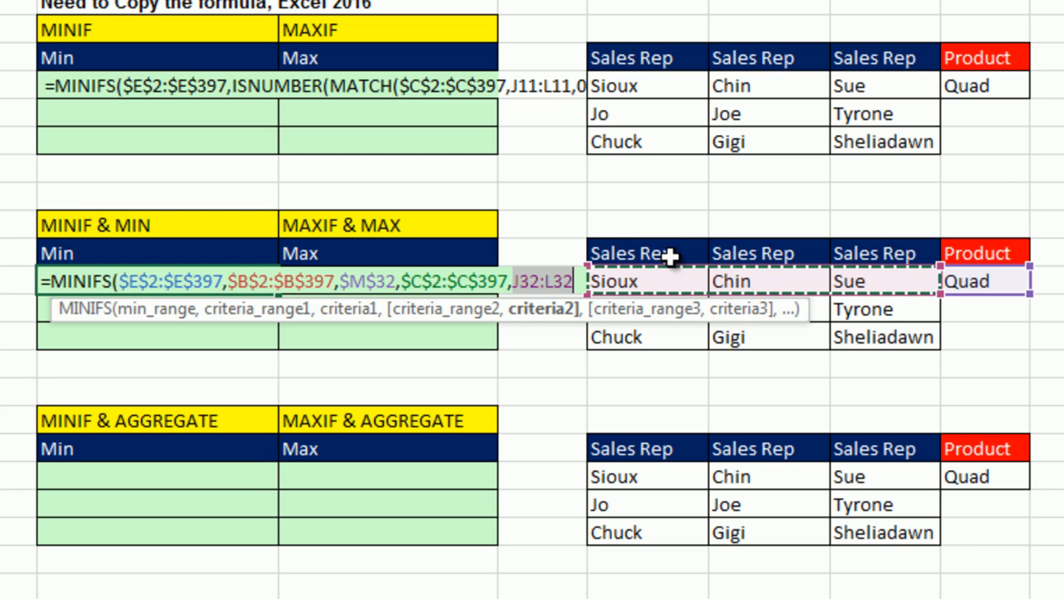
{"action": "mouse_move", "coordinate": [860, 278]}
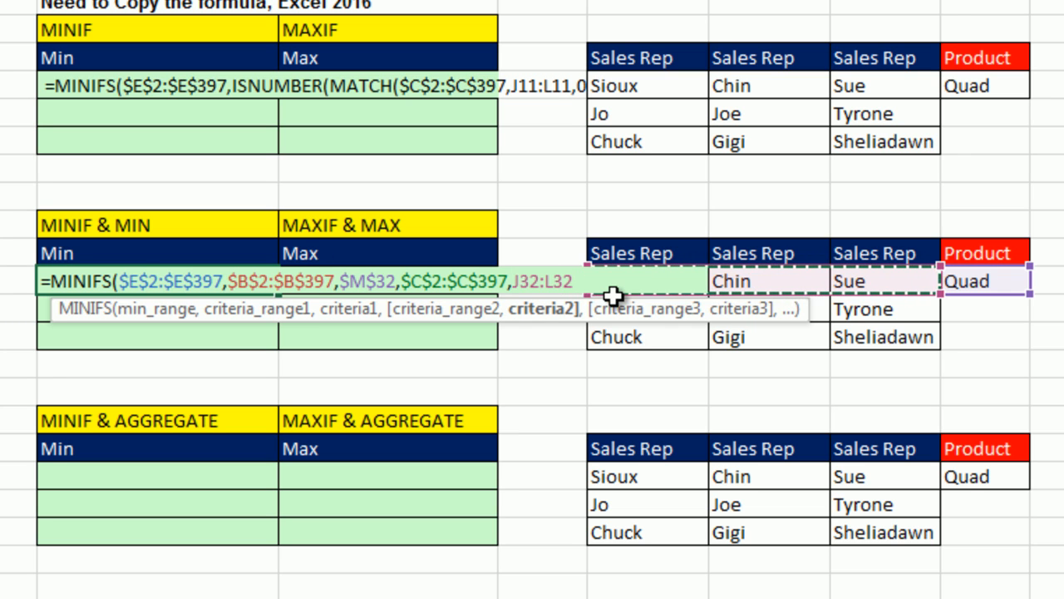
{"action": "type", "text": ")"}
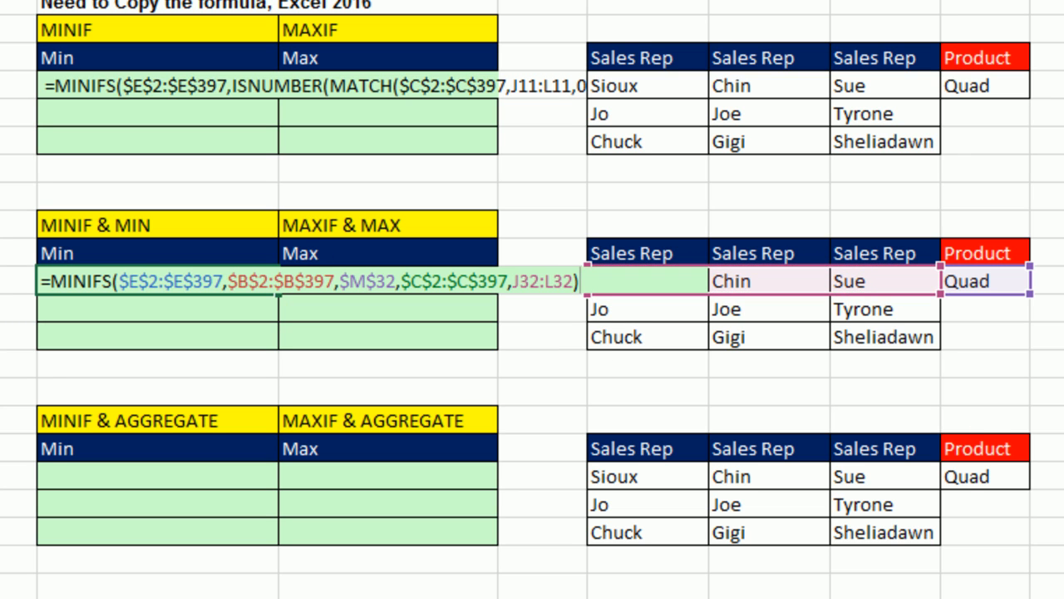
- Evaluate the MINIFS formula with F9 to show {498.07,664.09,622.58}, one minimum per sales rep
{"action": "key", "text": "Return"}
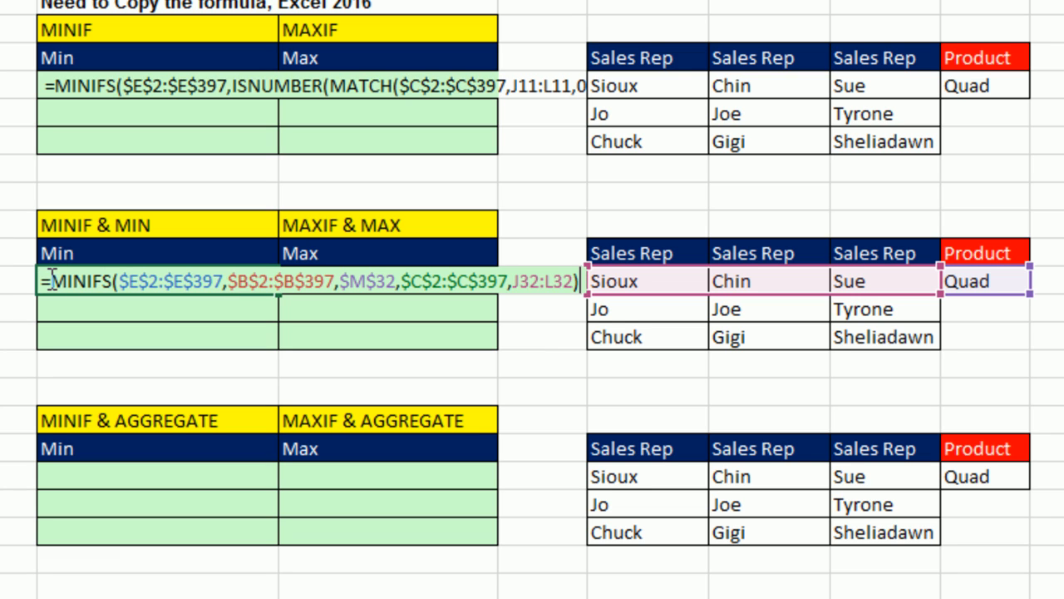
{"action": "mouse_move", "coordinate": [669, 272]}
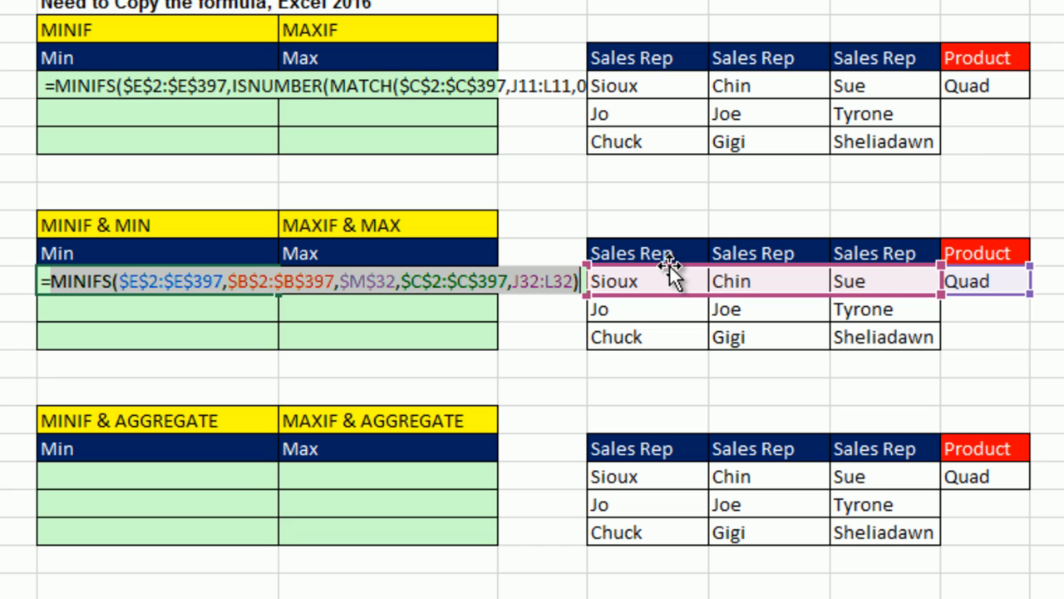
{"action": "mouse_move", "coordinate": [340, 339]}
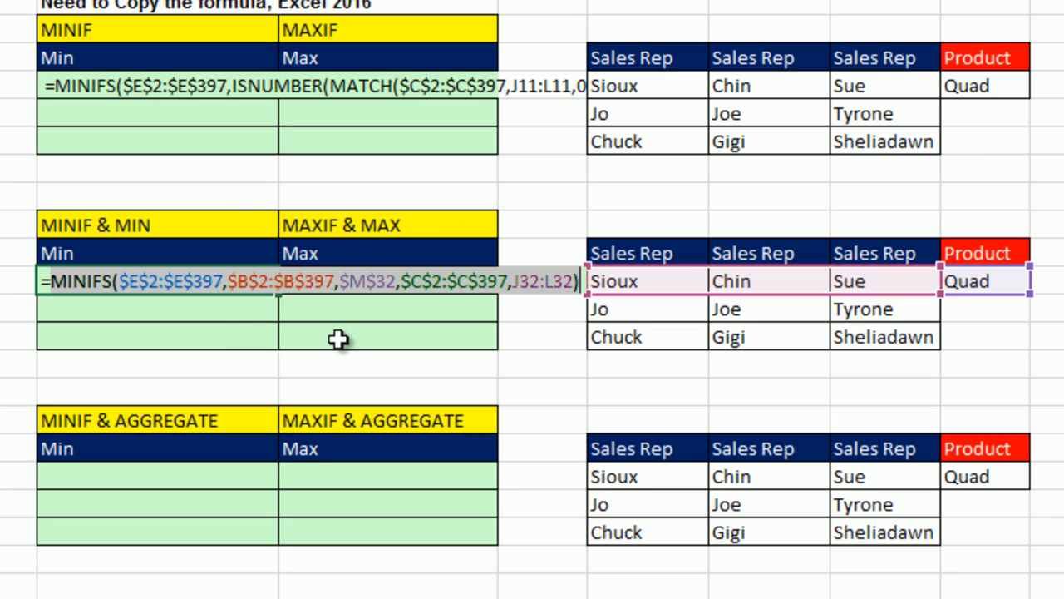
{"action": "mouse_move", "coordinate": [360, 352]}
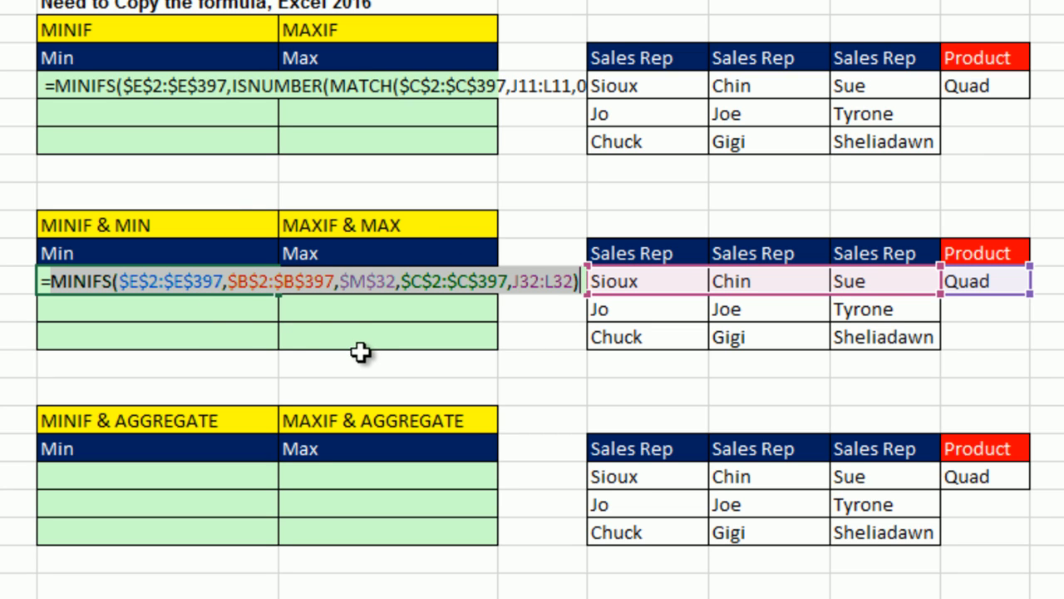
{"action": "key", "text": "F9"}
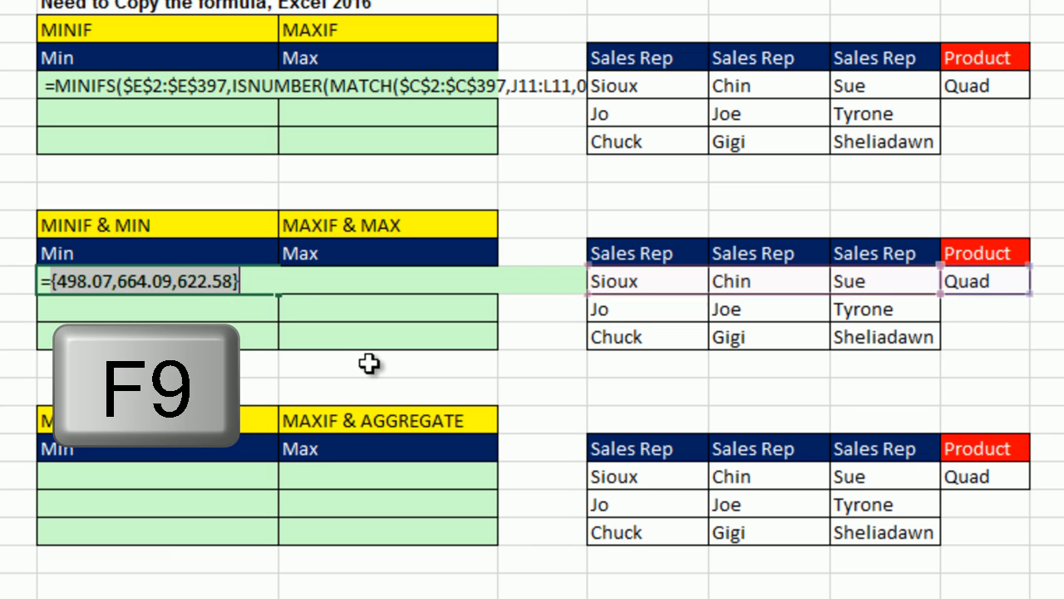
{"action": "key", "text": "f9"}
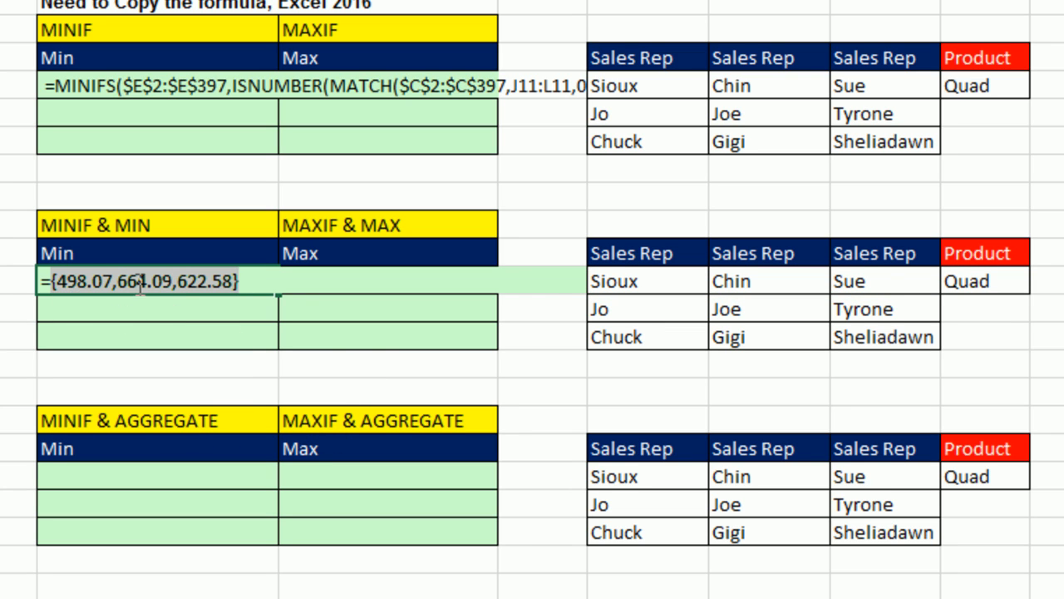
{"action": "mouse_move", "coordinate": [358, 296]}
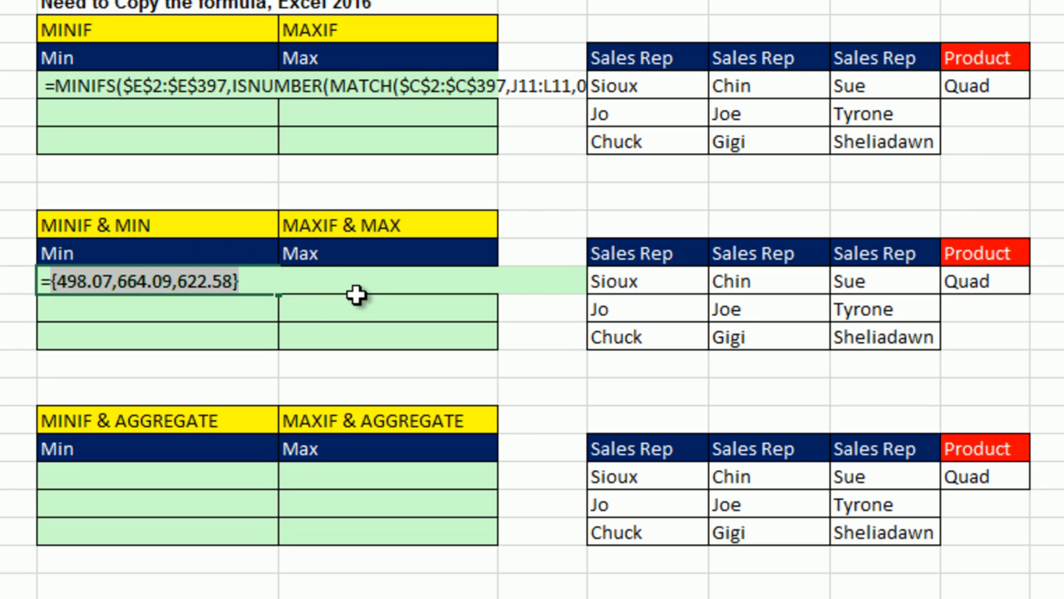
{"action": "mouse_move", "coordinate": [106, 244]}
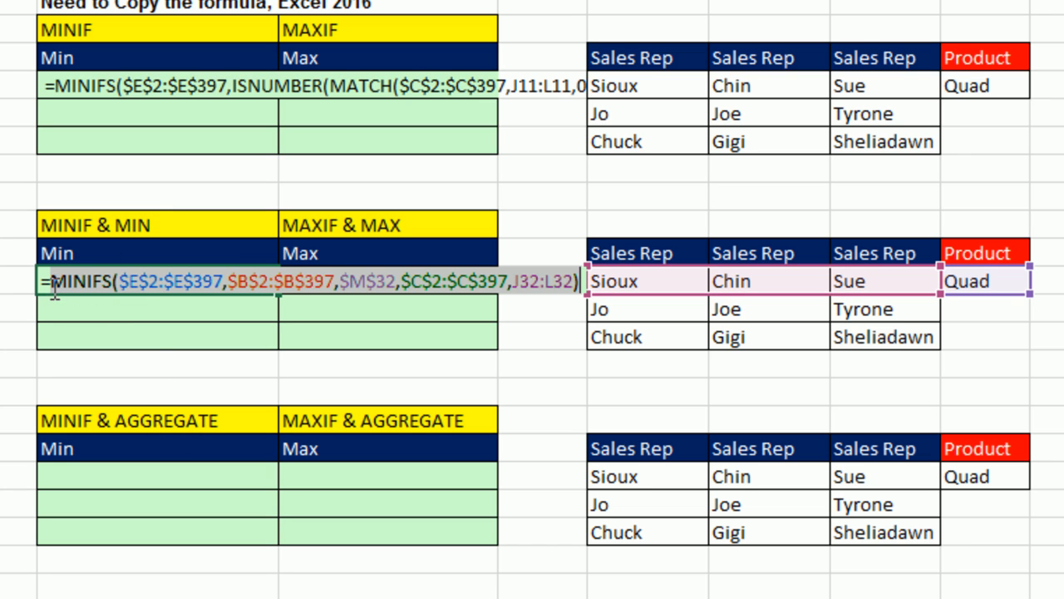
- Enter =MIN(MINIFS(...)) as an array formula so the Min cell returns 498.07
{"action": "type", "text": "=MIN("}
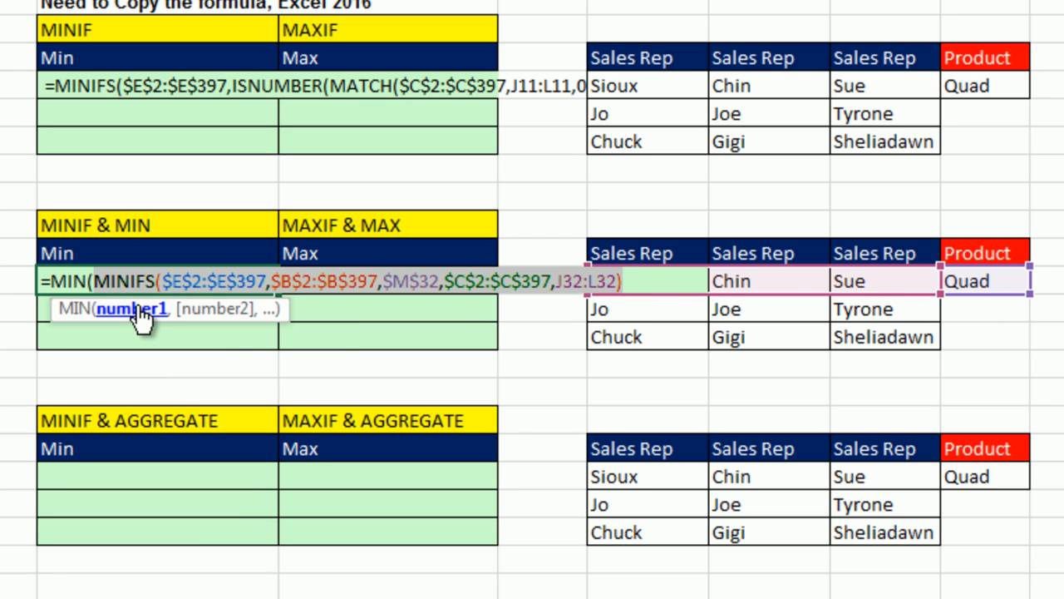
{"action": "mouse_move", "coordinate": [686, 285]}
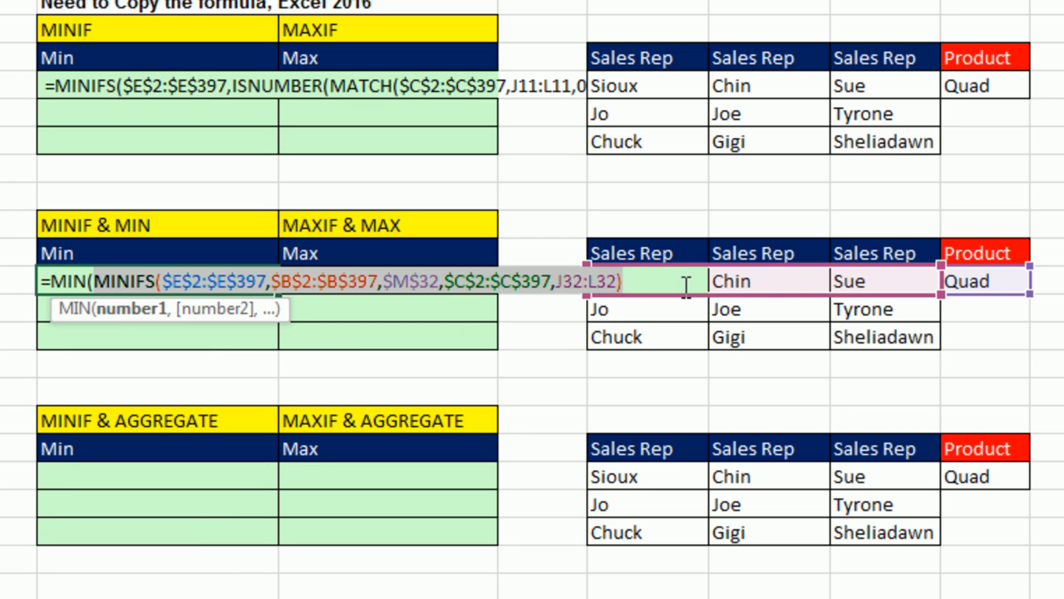
{"action": "type", "text": ")"}
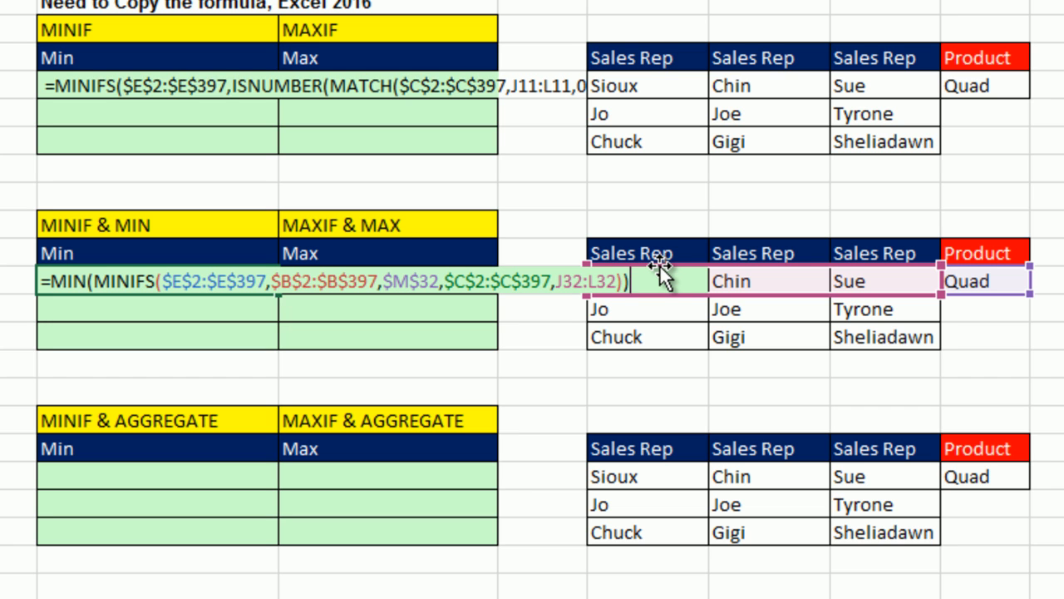
{"action": "key", "text": "ctrl+shift+enter"}
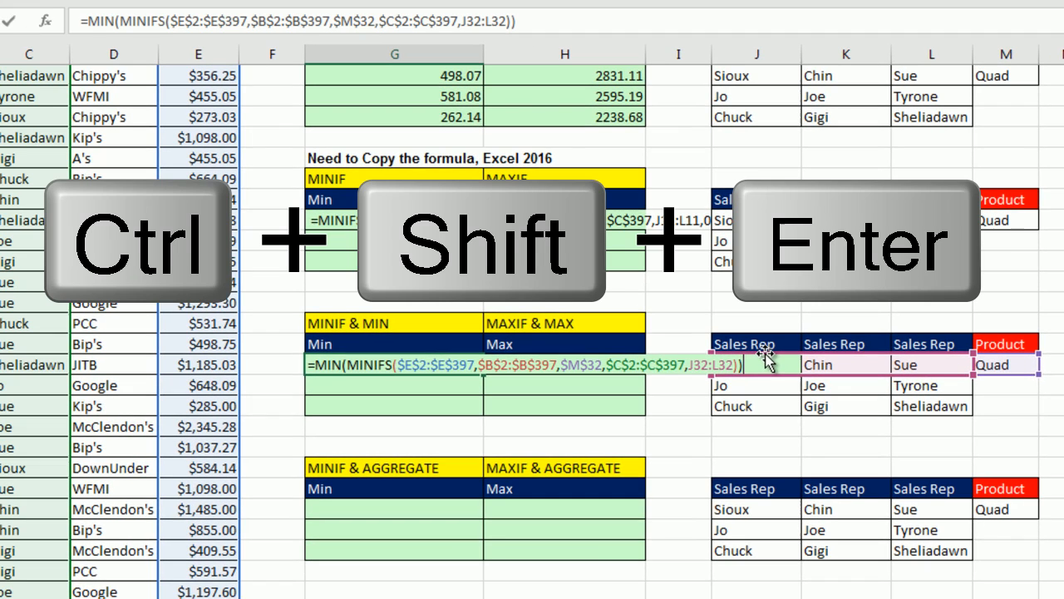
{"action": "key", "text": "ctrl+shift+enter"}
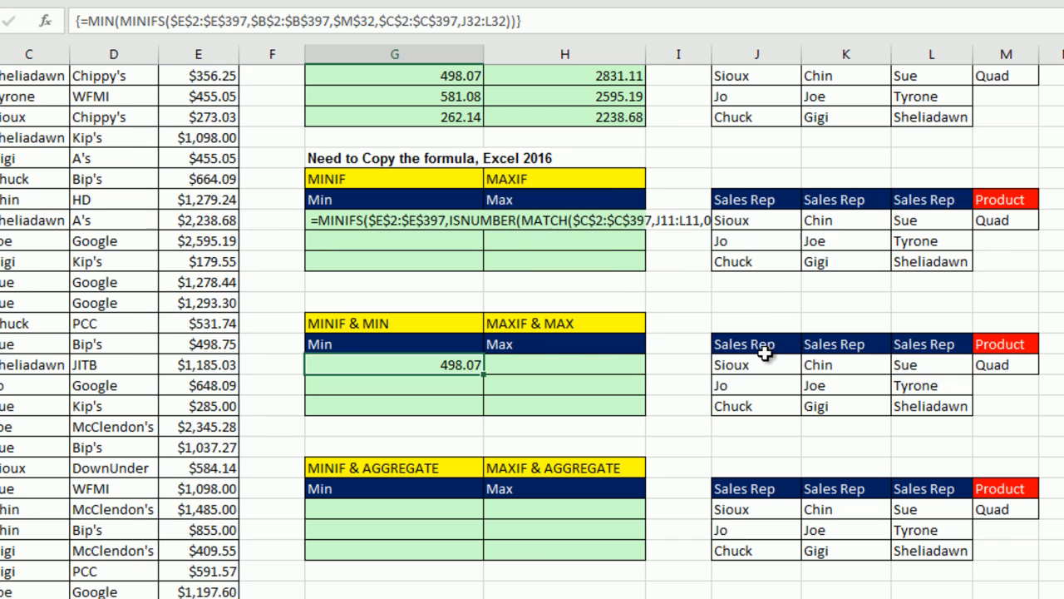
{"action": "mouse_move", "coordinate": [490, 374]}
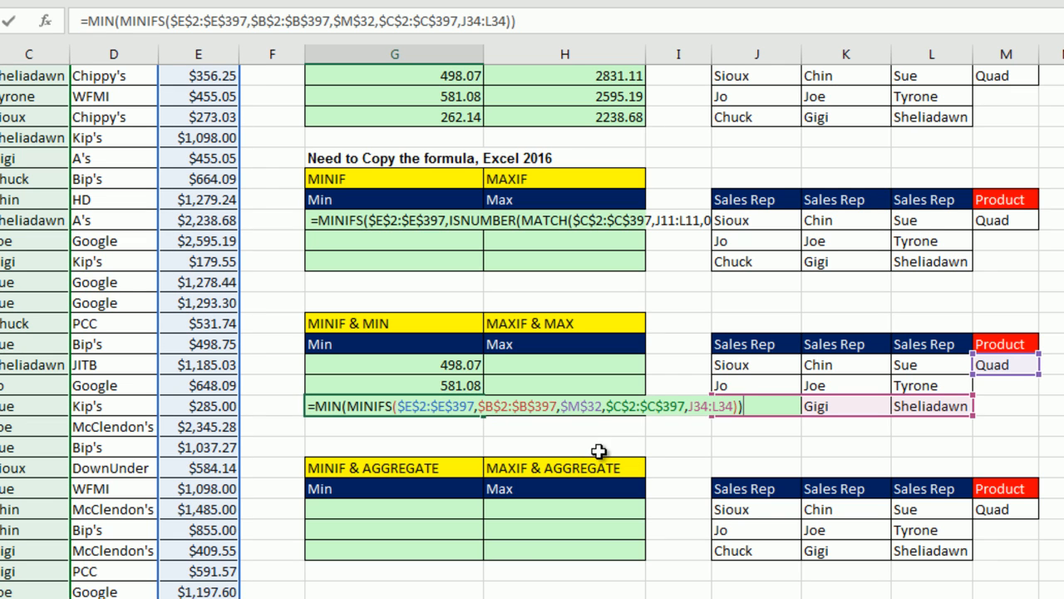
{"action": "mouse_move", "coordinate": [511, 425]}
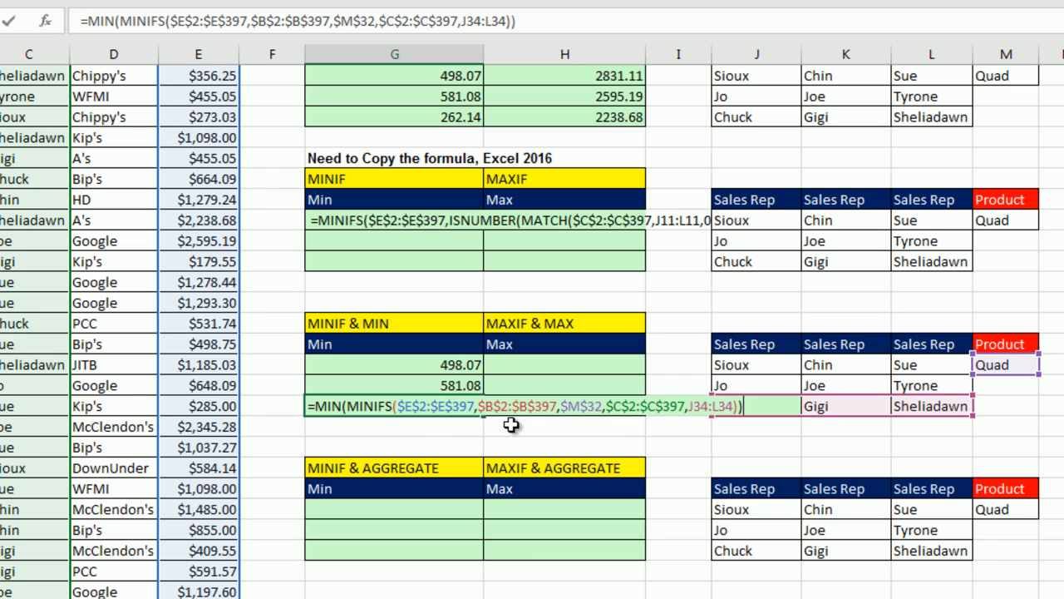
{"action": "mouse_move", "coordinate": [389, 453]}
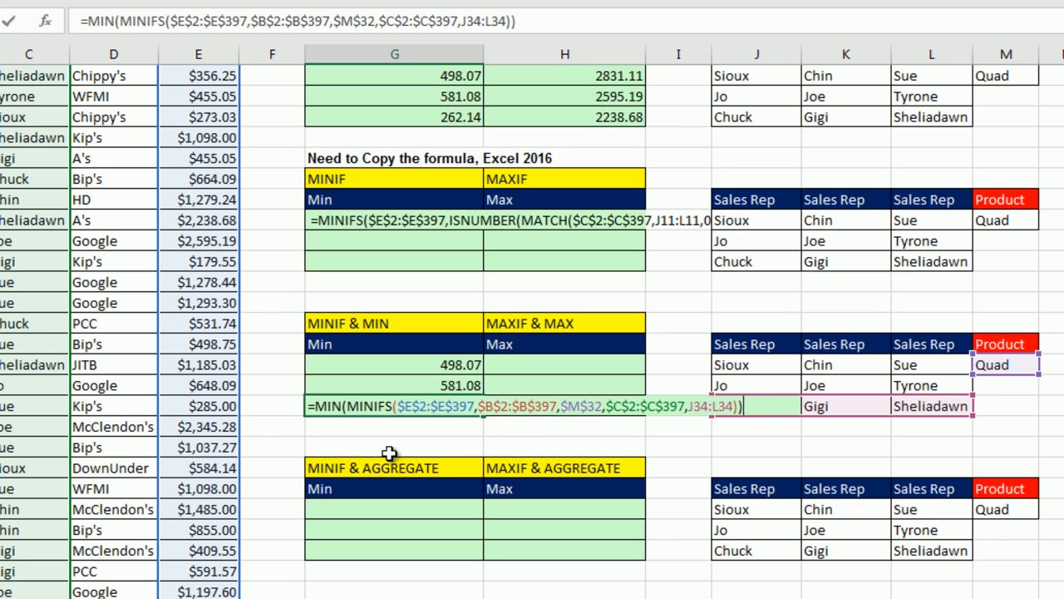
{"action": "mouse_move", "coordinate": [543, 449]}
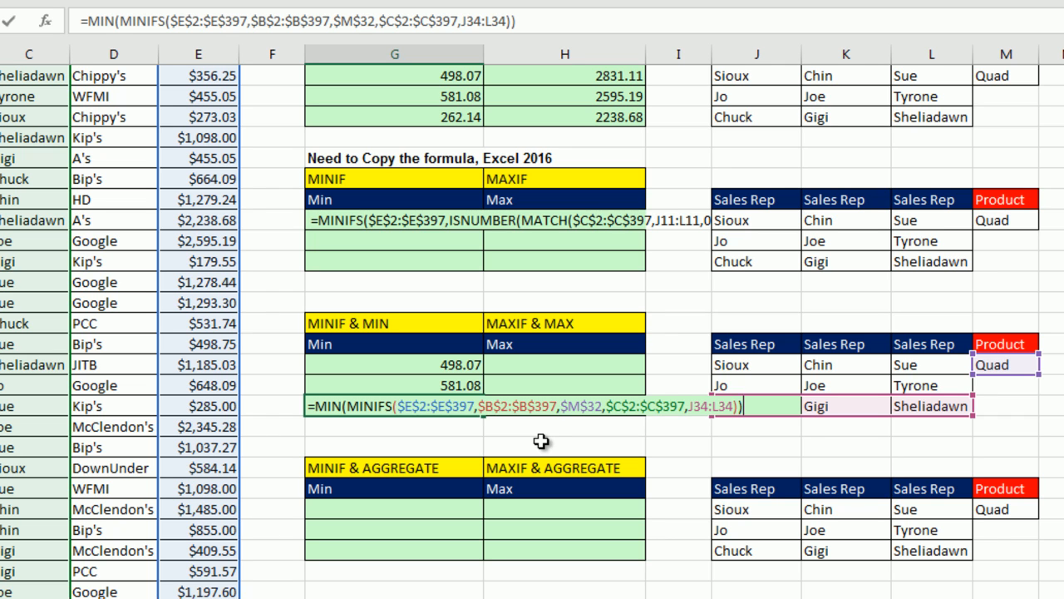
{"action": "mouse_move", "coordinate": [688, 442]}
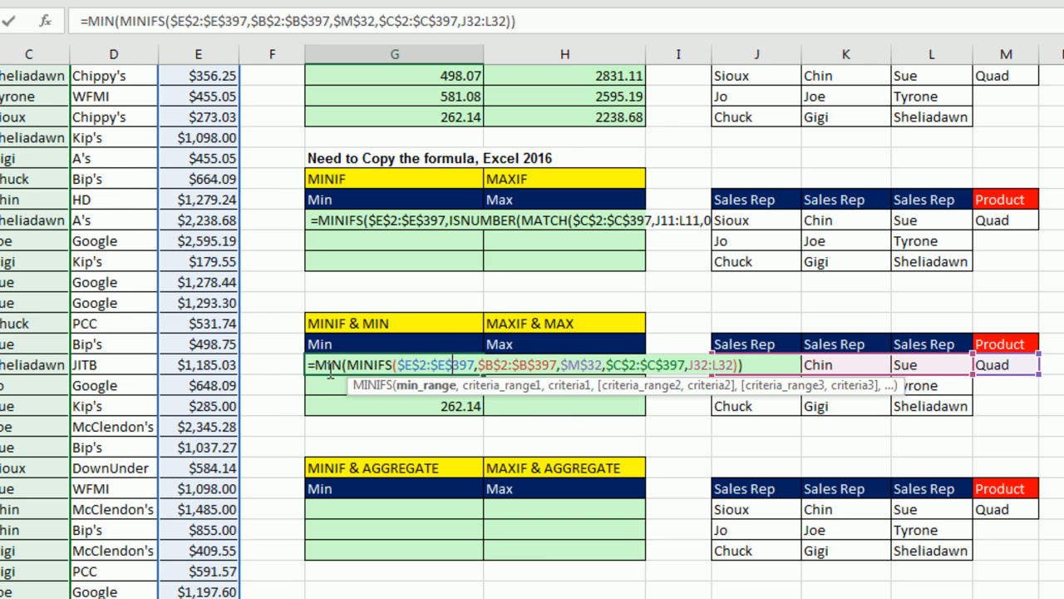
- Reuse the Min formula as =MAX(MAXIFS(...)) array-entered, returning 2831.11, 2595.19 and 2238.68
{"action": "key", "text": "ctrl+c"}
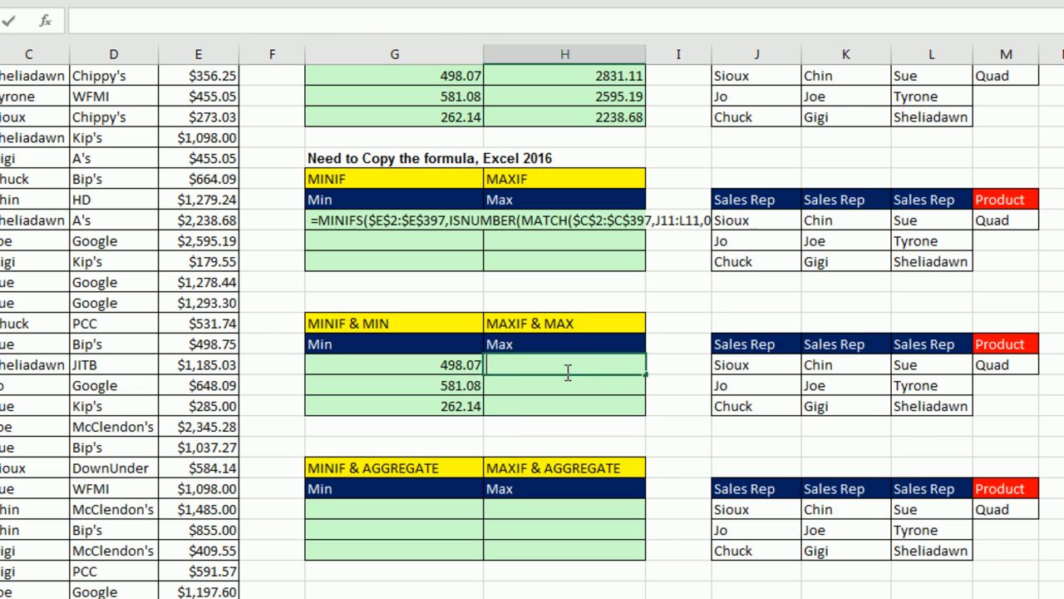
{"action": "type", "text": "=MIN(MINIFS($E$2:$E$397,$B$2:$B$397,$M$32,$C$2:$C$397,J32:L32))"}
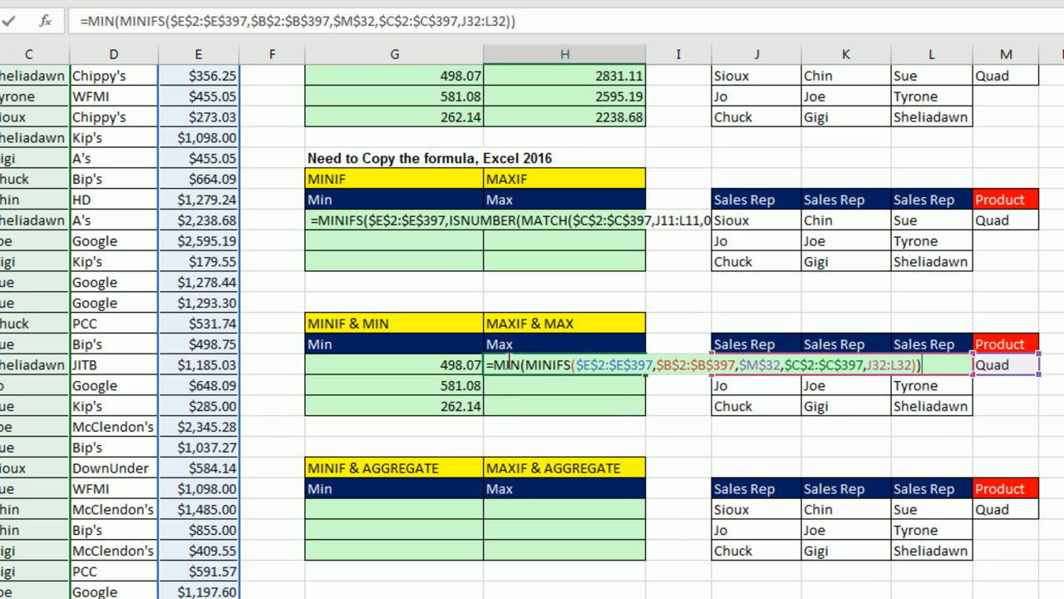
{"action": "type", "text": "Max"}
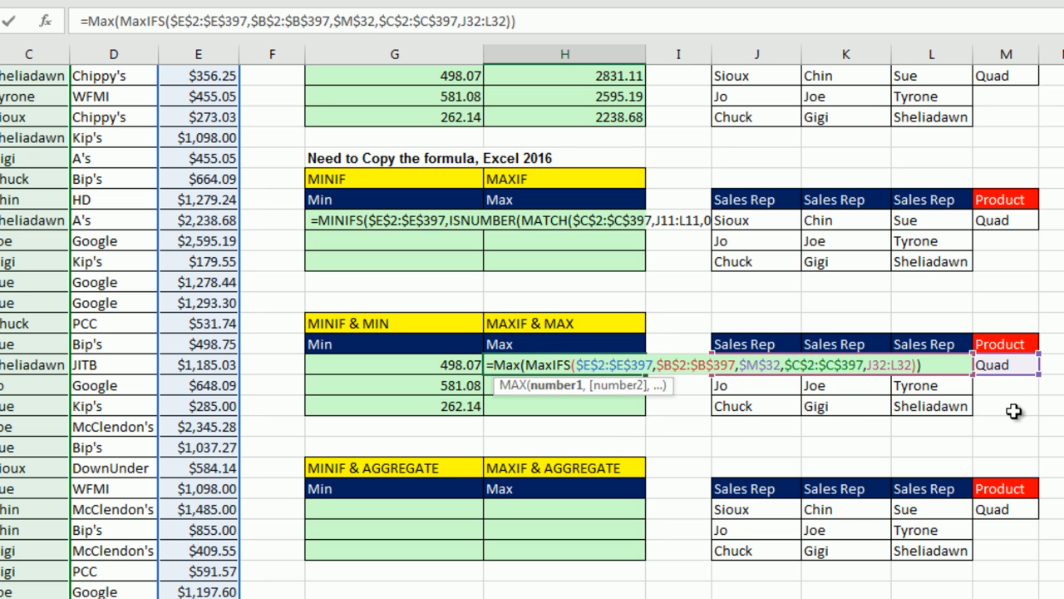
{"action": "key", "text": "ctrl+shift+enter"}
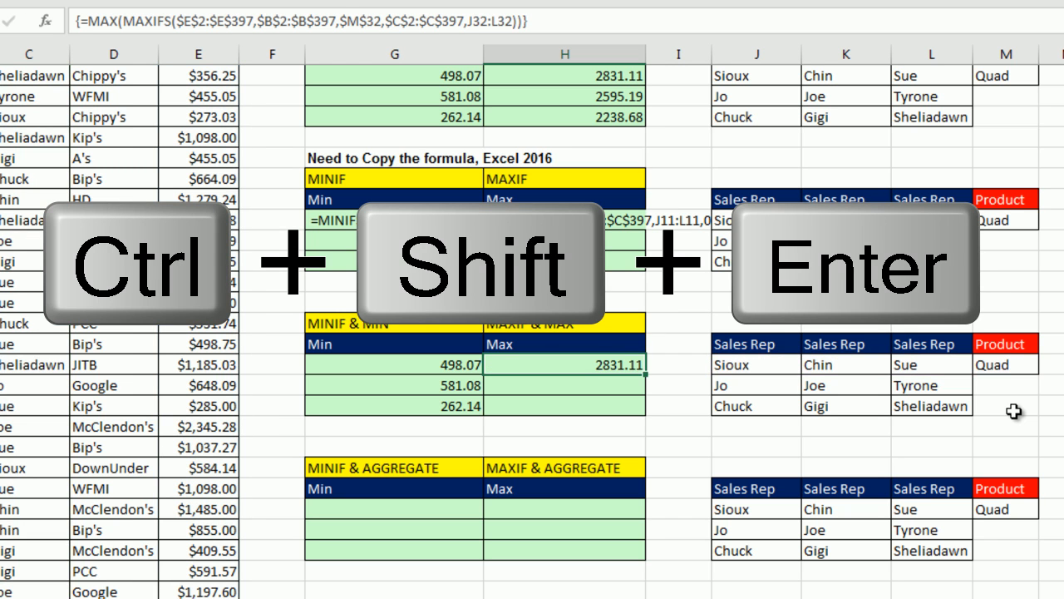
{"action": "key", "text": "ctrl+shift+enter"}
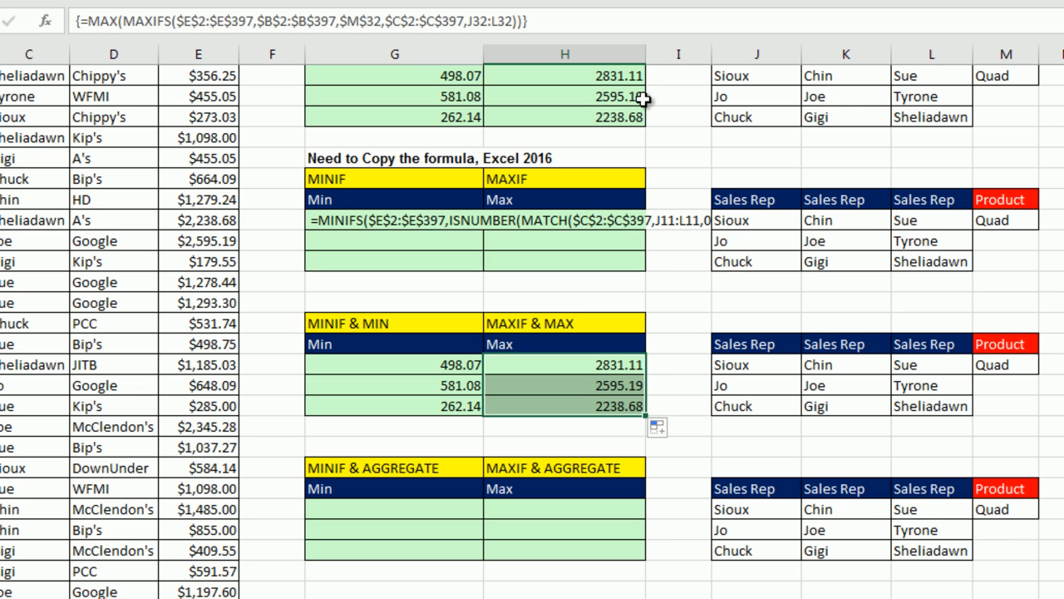
{"action": "mouse_move", "coordinate": [611, 167]}
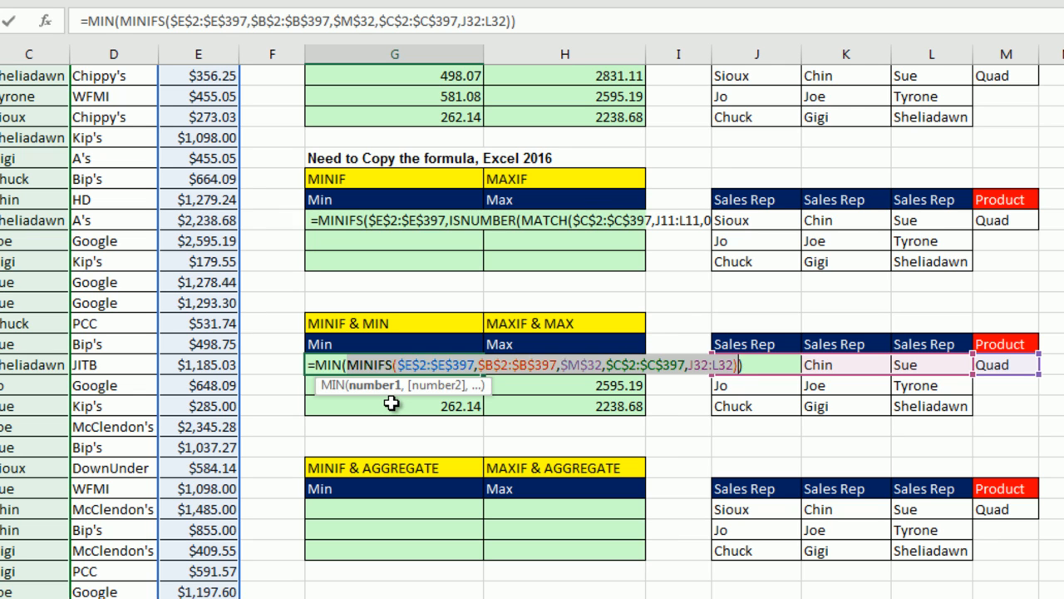
- Enter =AGGREGATE(15,4,MINIFS(...),1) and fill it down, giving 498.07, 581.08 and 262.14
{"action": "key", "text": "Escape"}
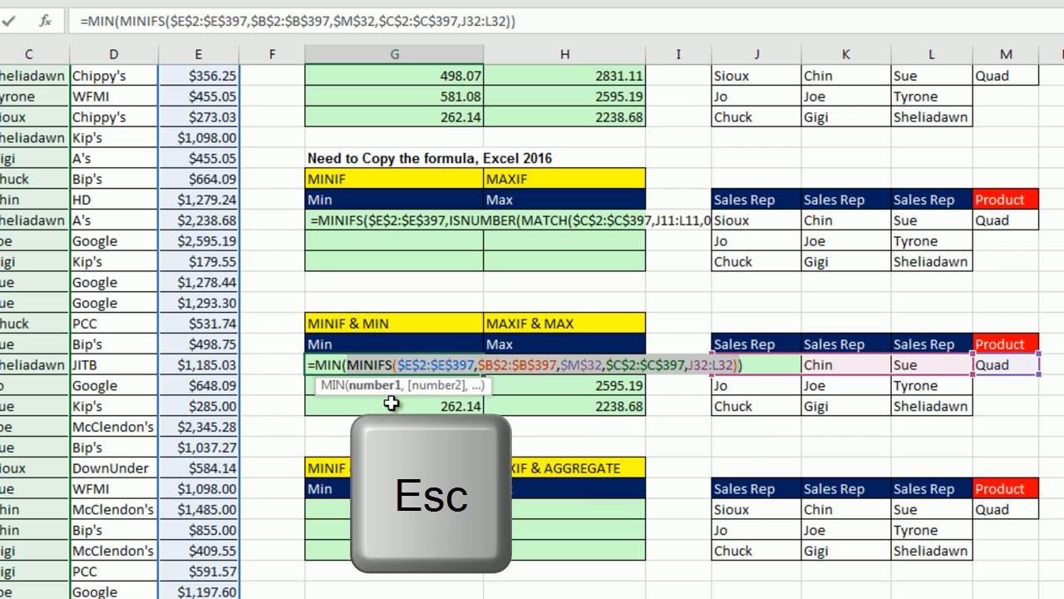
{"action": "key", "text": "Escape"}
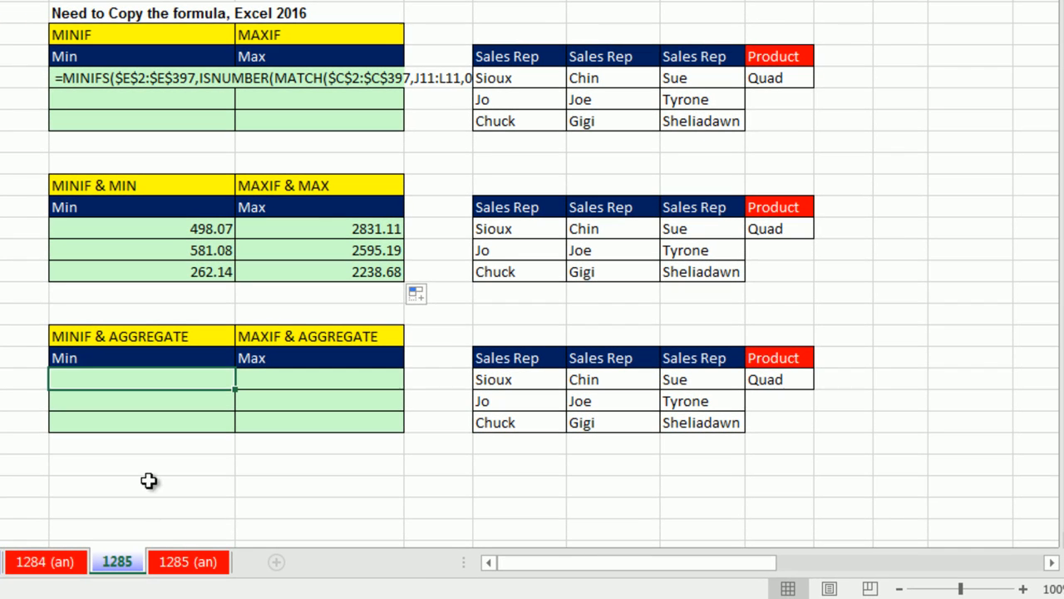
{"action": "type", "text": "=AGGREGATE("}
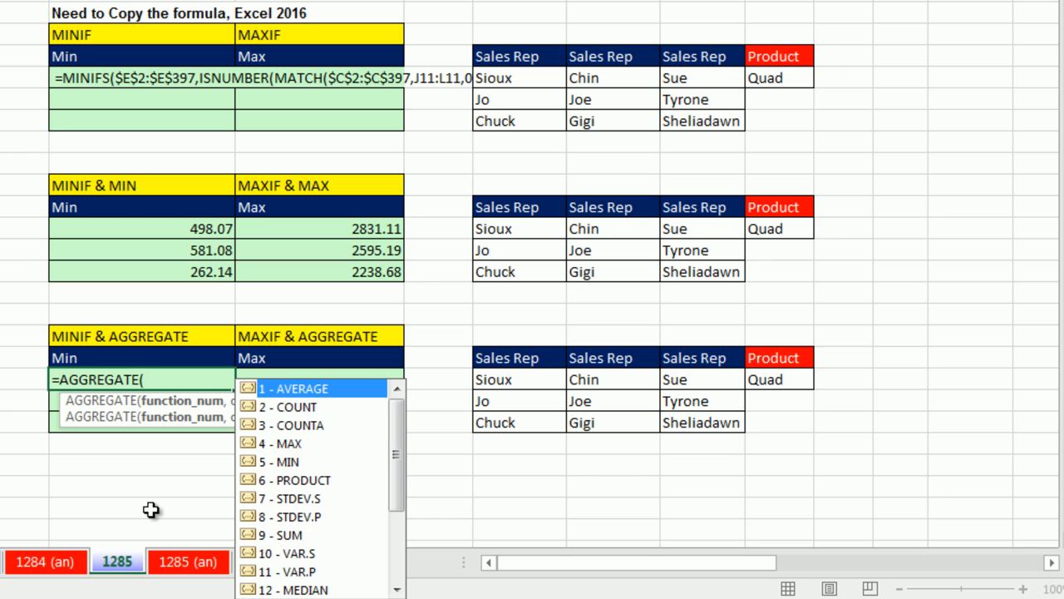
{"action": "type", "text": "15"}
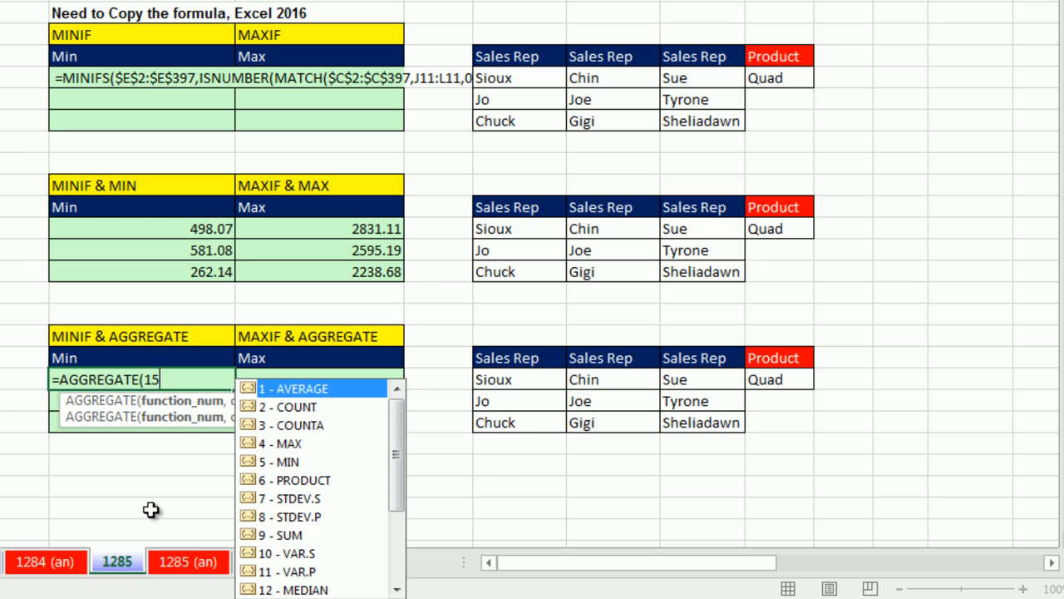
{"action": "type", "text": ",4,"}
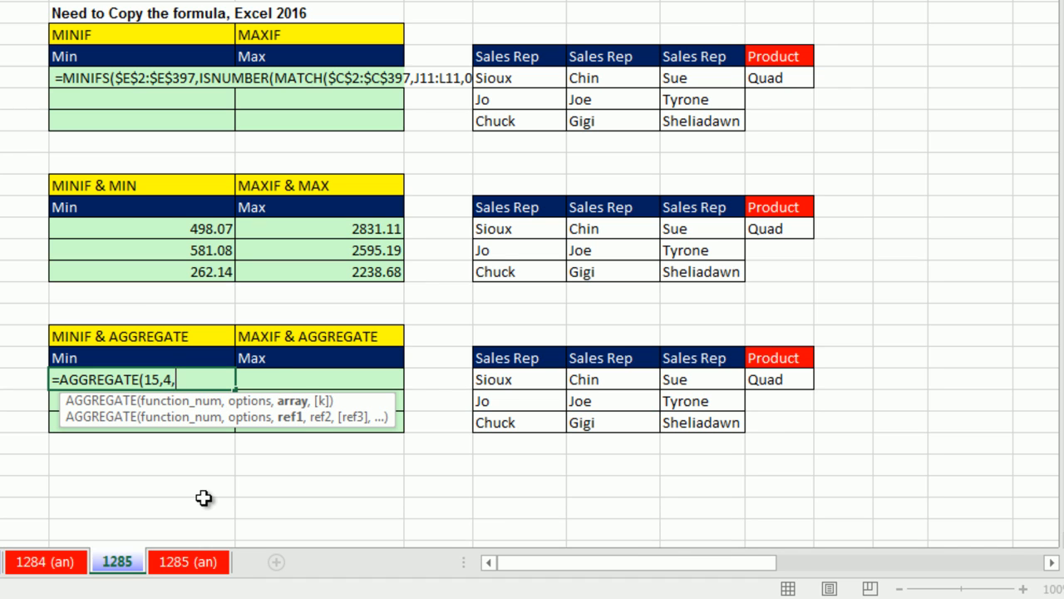
{"action": "mouse_move", "coordinate": [292, 407]}
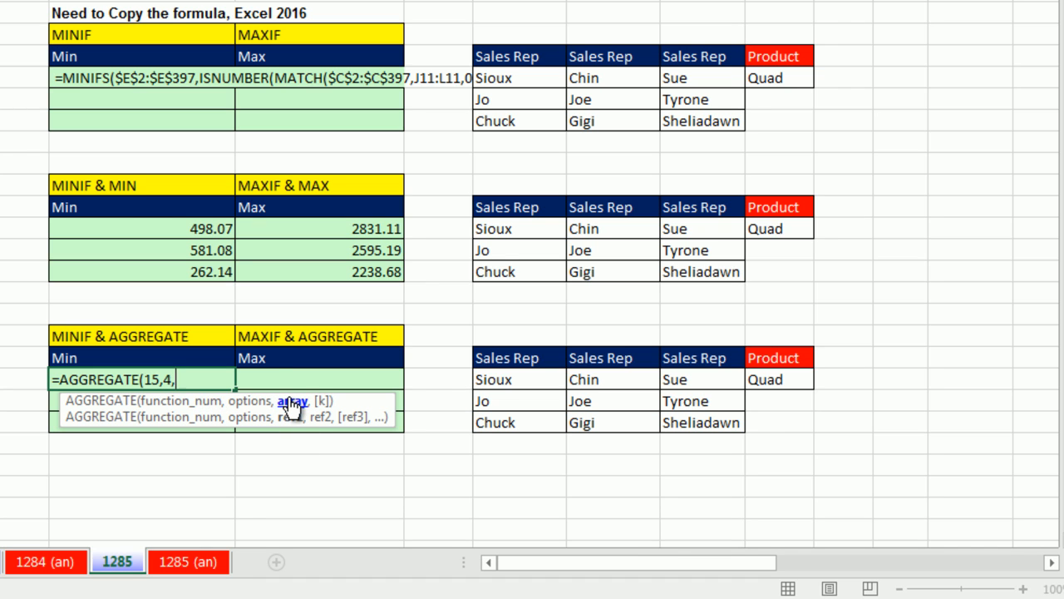
{"action": "type", "text": "MINIFS($E$2:$E$397,$B$2:$B$397,$M$32,$C$2:$C$397,J32:L32)"}
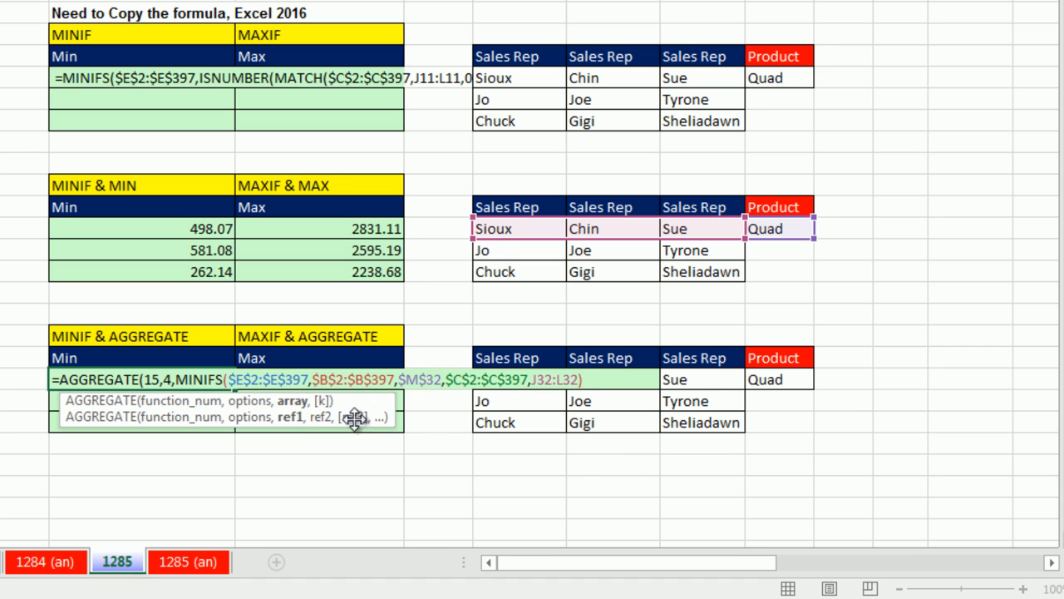
{"action": "type", "text": "),1)"}
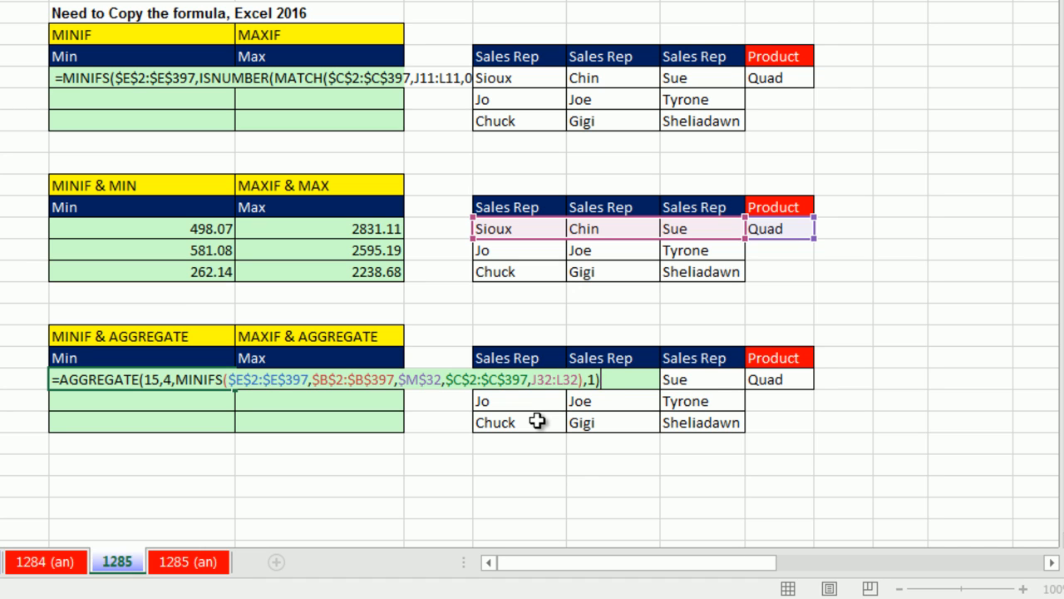
{"action": "key", "text": "Return"}
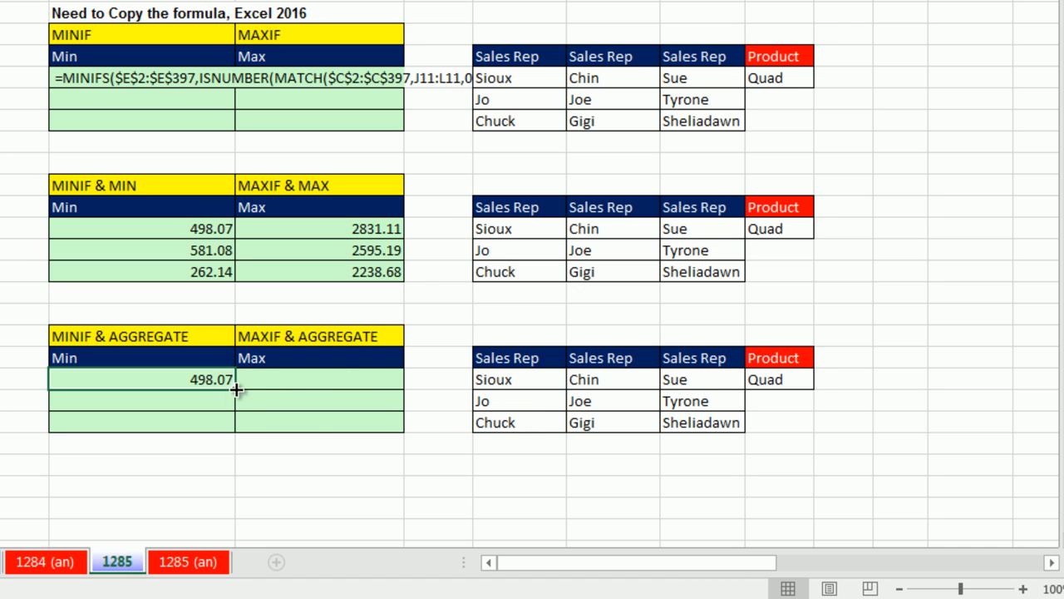
{"action": "left_click_drag", "start_coordinate": [236, 389], "coordinate": [236, 422]}
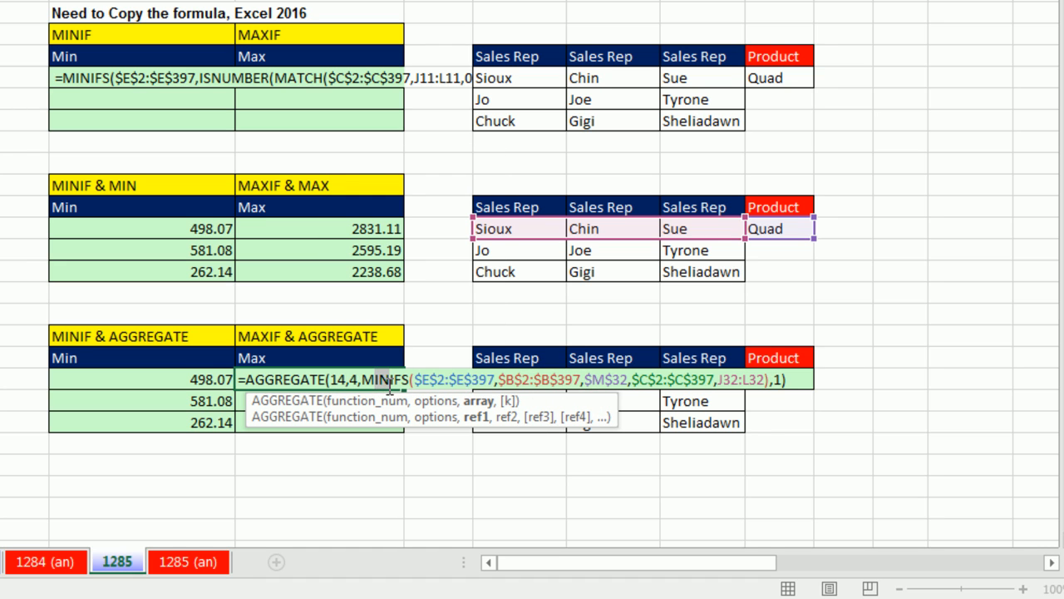
- Change the copied formula to AGGREGATE(14,4,MAXIFS(...),1) and verify its array with F9, giving 2831.11
{"action": "type", "text": "Max"}
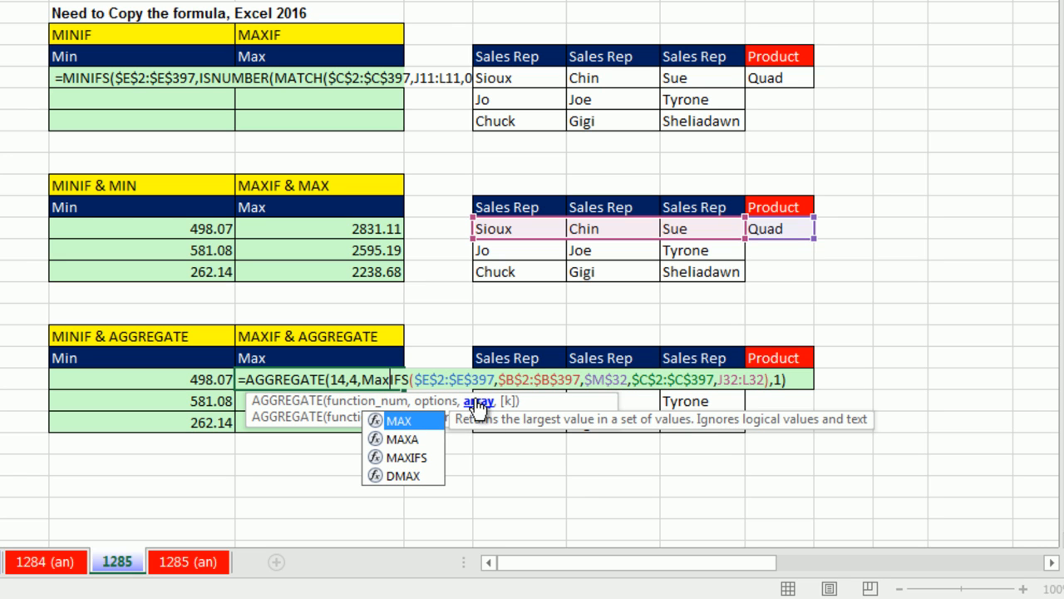
{"action": "key", "text": "F9"}
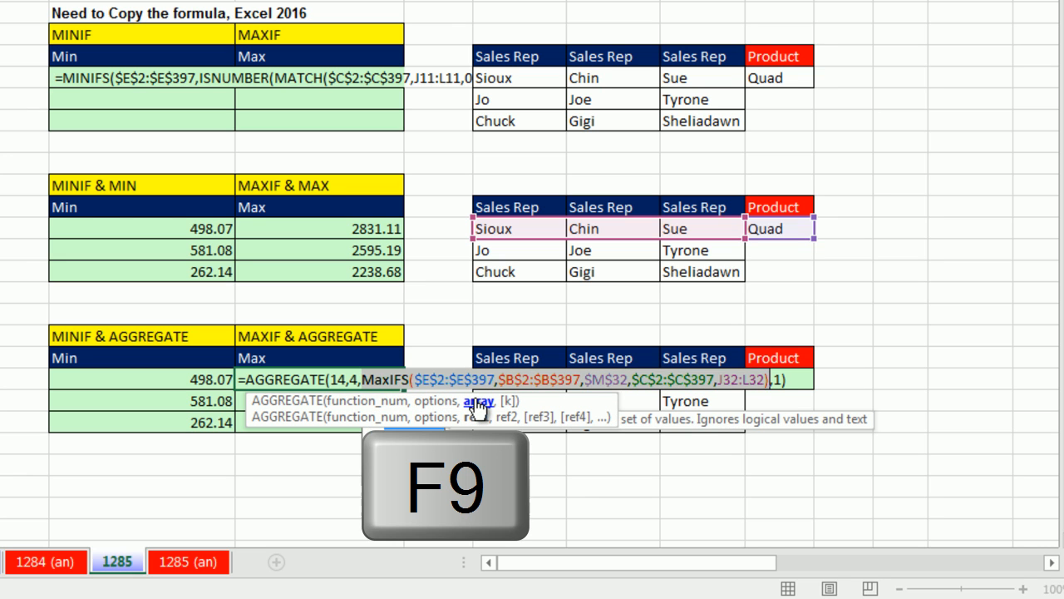
{"action": "key", "text": "F9"}
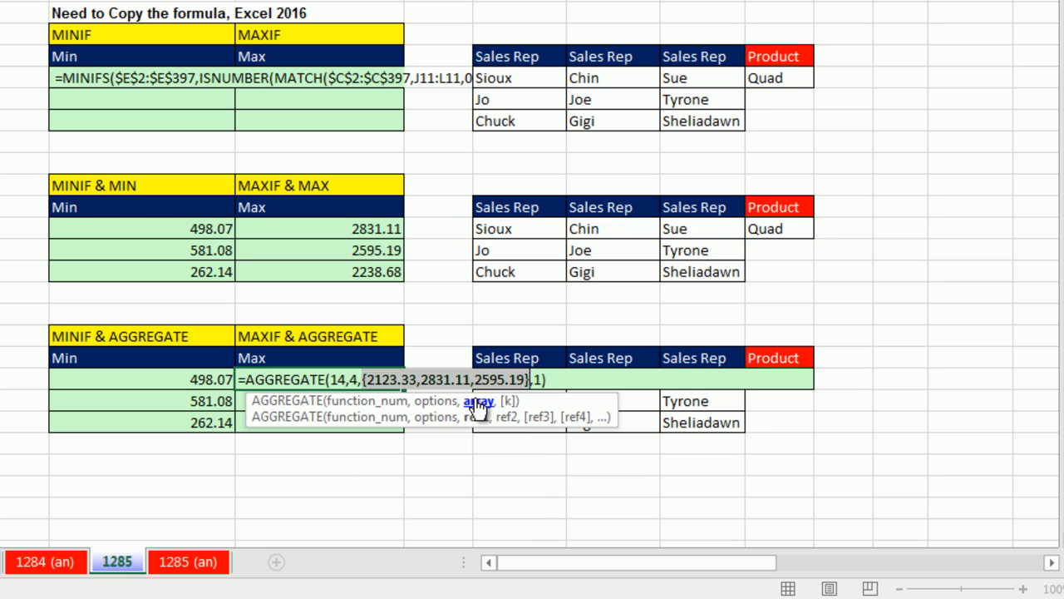
{"action": "mouse_move", "coordinate": [472, 314]}
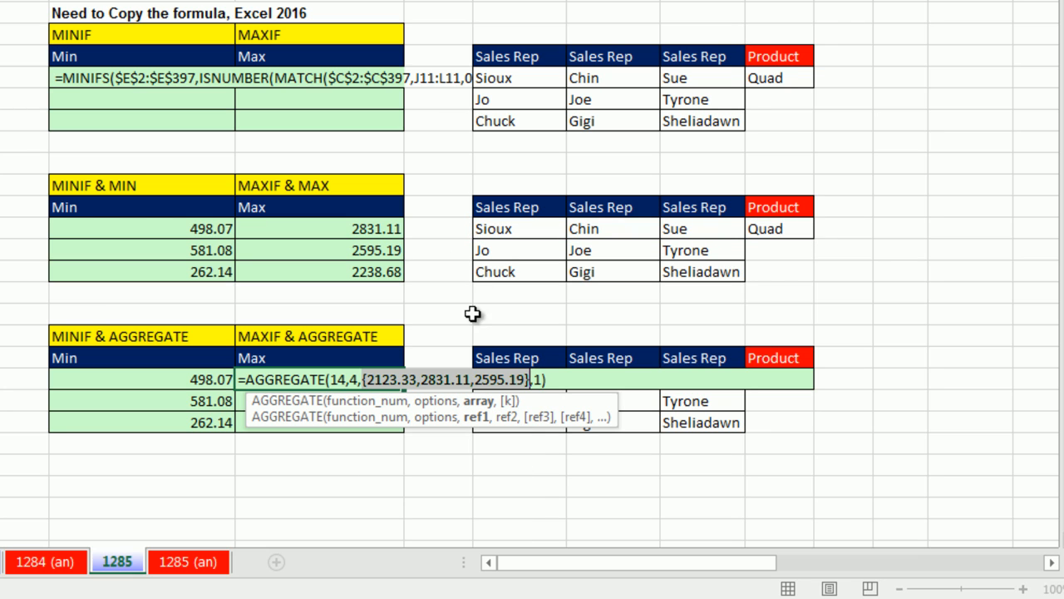
{"action": "mouse_move", "coordinate": [516, 364]}
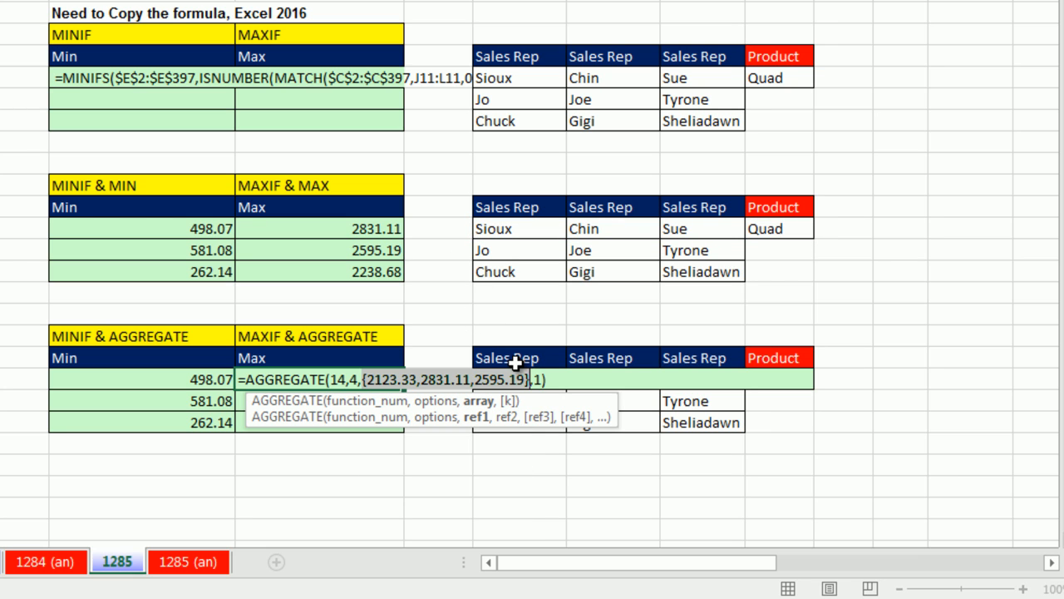
{"action": "mouse_move", "coordinate": [489, 403]}
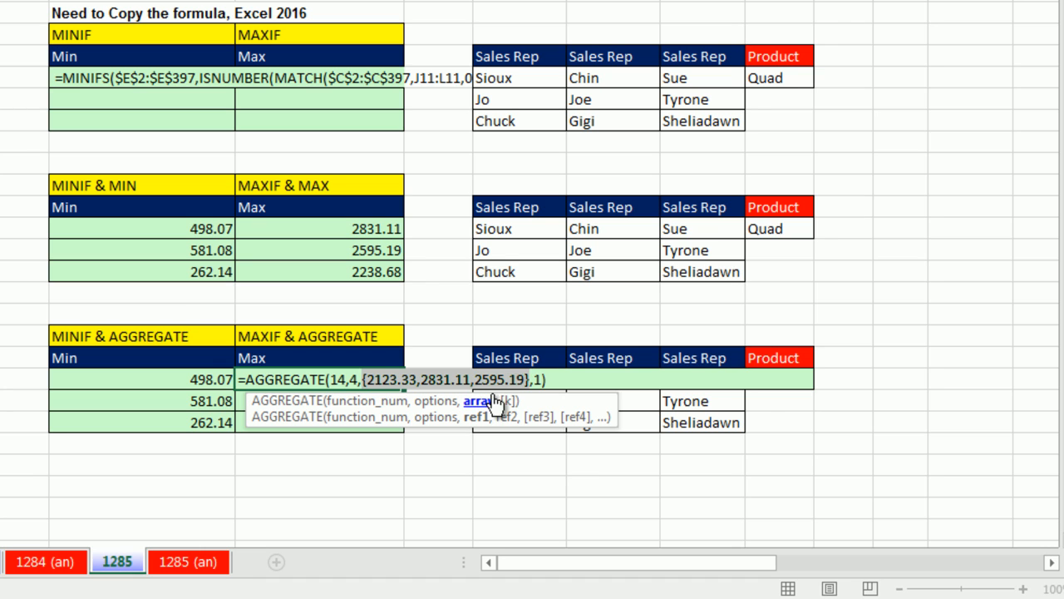
{"action": "mouse_move", "coordinate": [486, 391]}
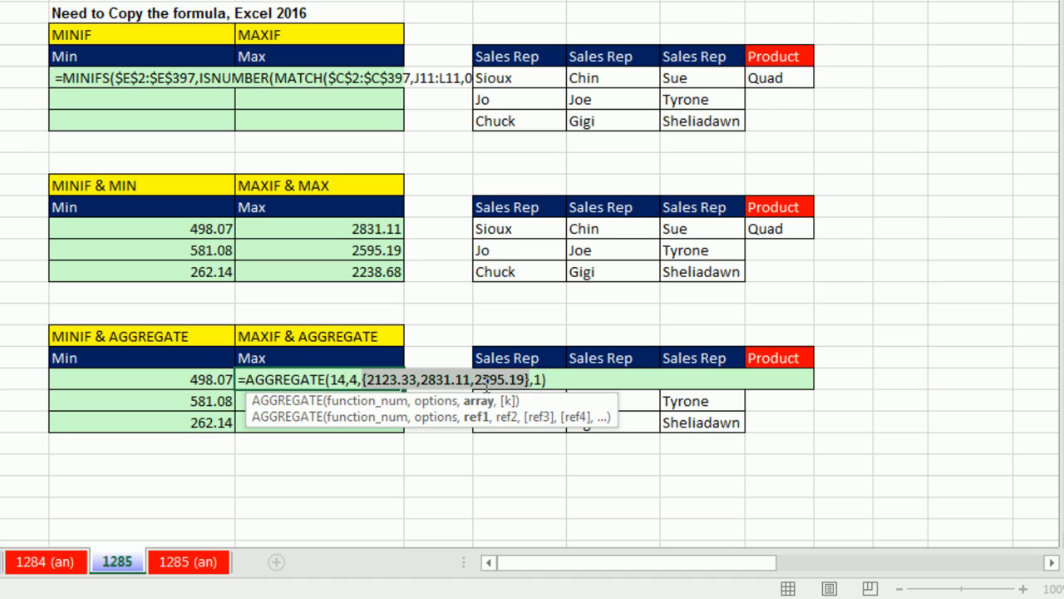
{"action": "mouse_move", "coordinate": [599, 472]}
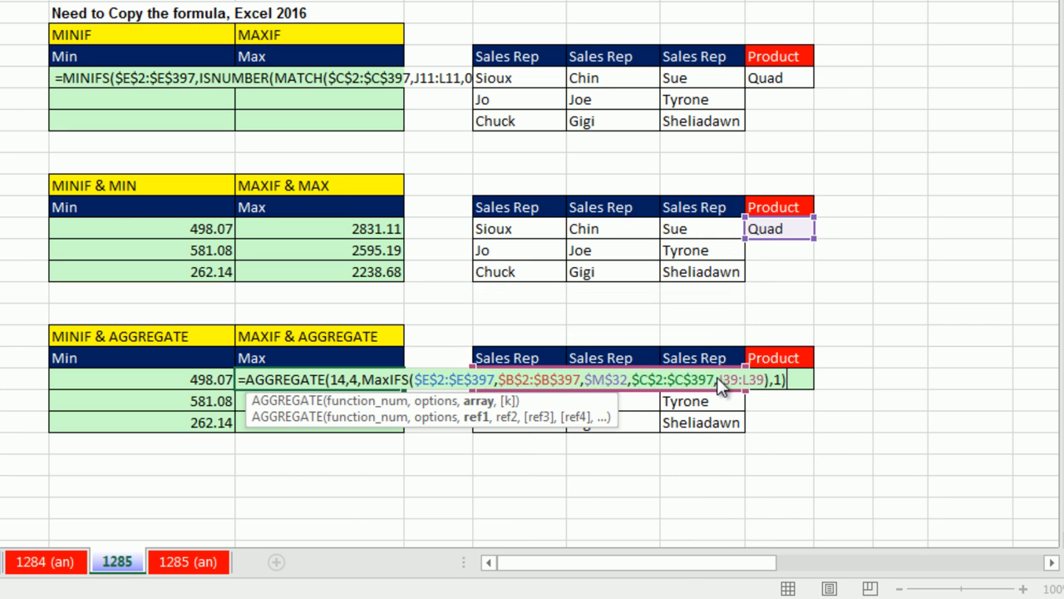
{"action": "left_click", "coordinate": [778, 268]}
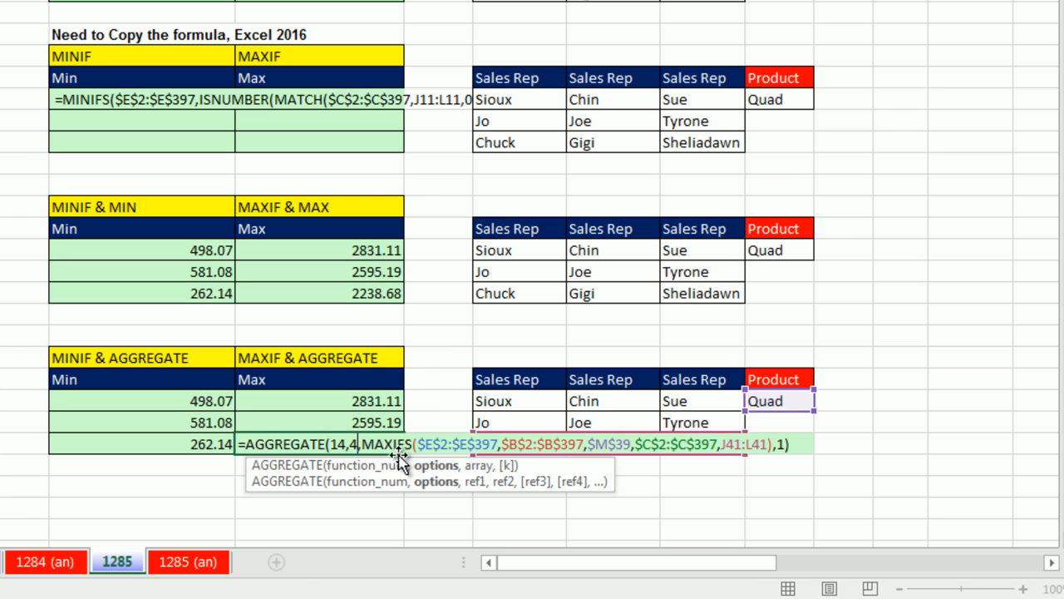
{"action": "mouse_move", "coordinate": [523, 325]}
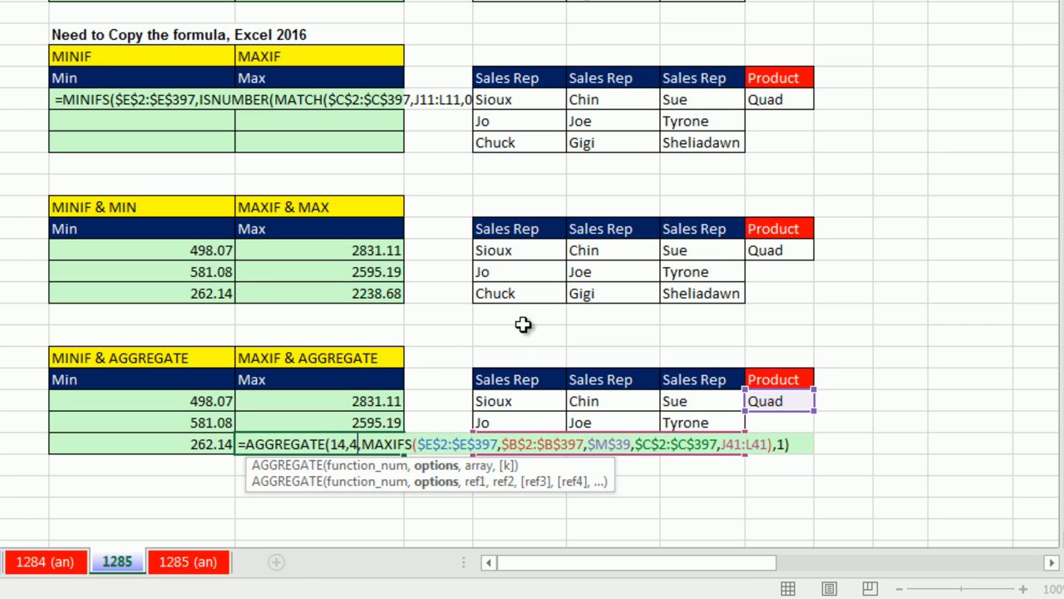
{"action": "mouse_move", "coordinate": [678, 384]}
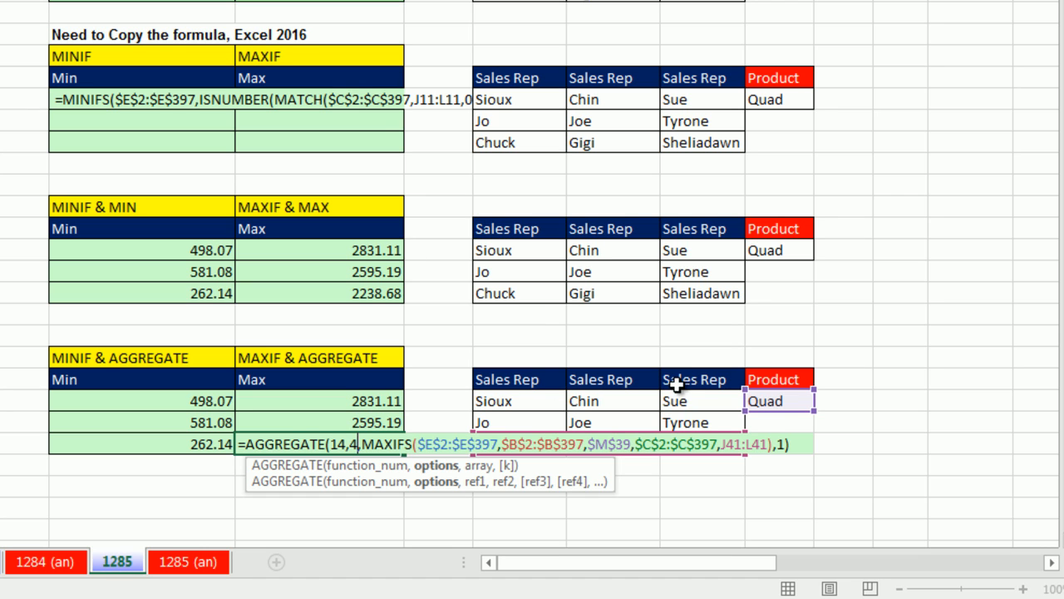
{"action": "mouse_move", "coordinate": [804, 419]}
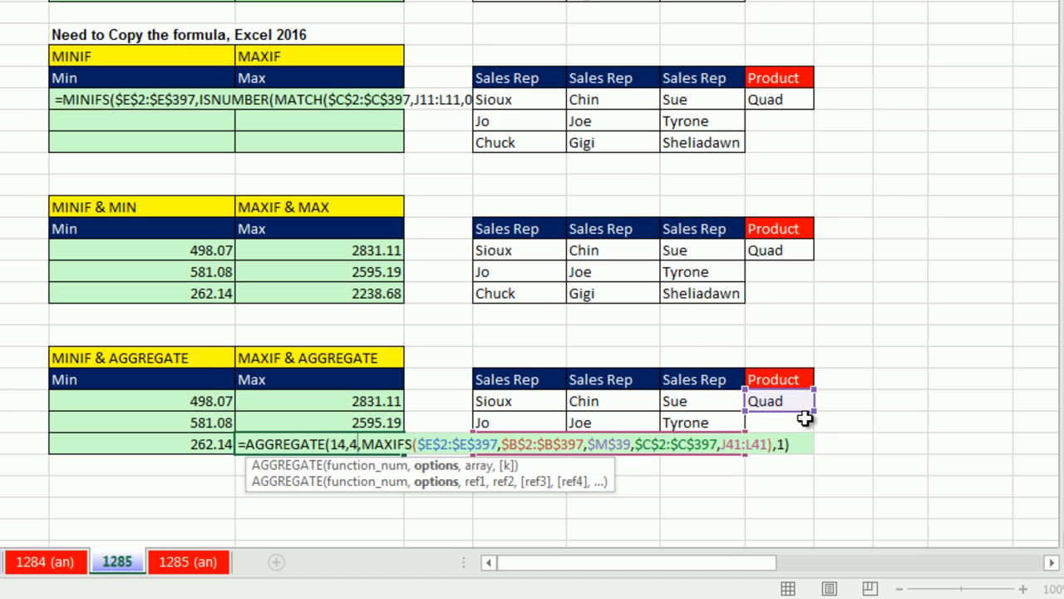
{"action": "mouse_move", "coordinate": [366, 465]}
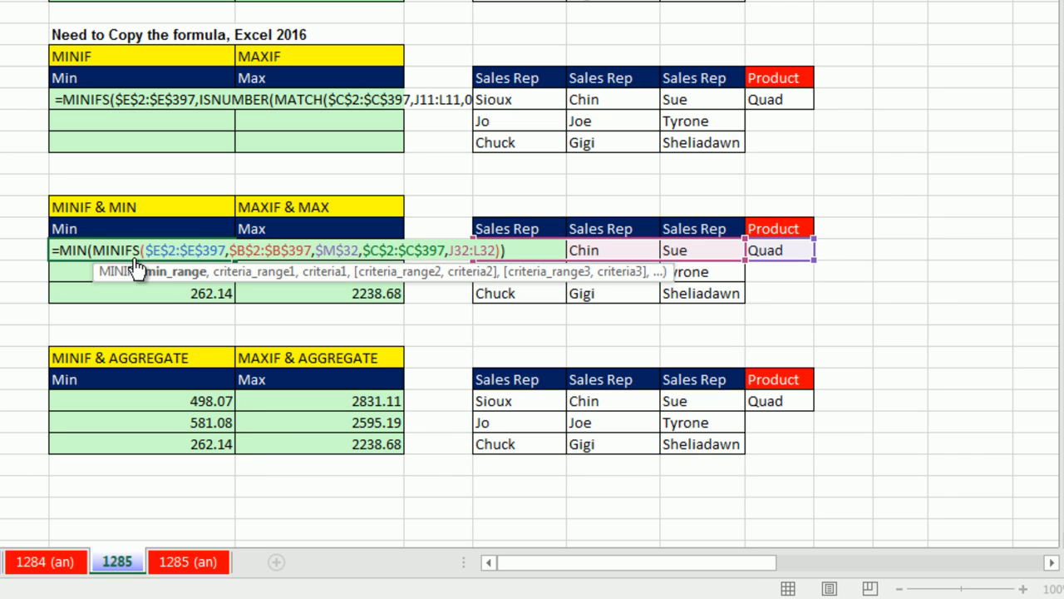
{"action": "mouse_move", "coordinate": [455, 301]}
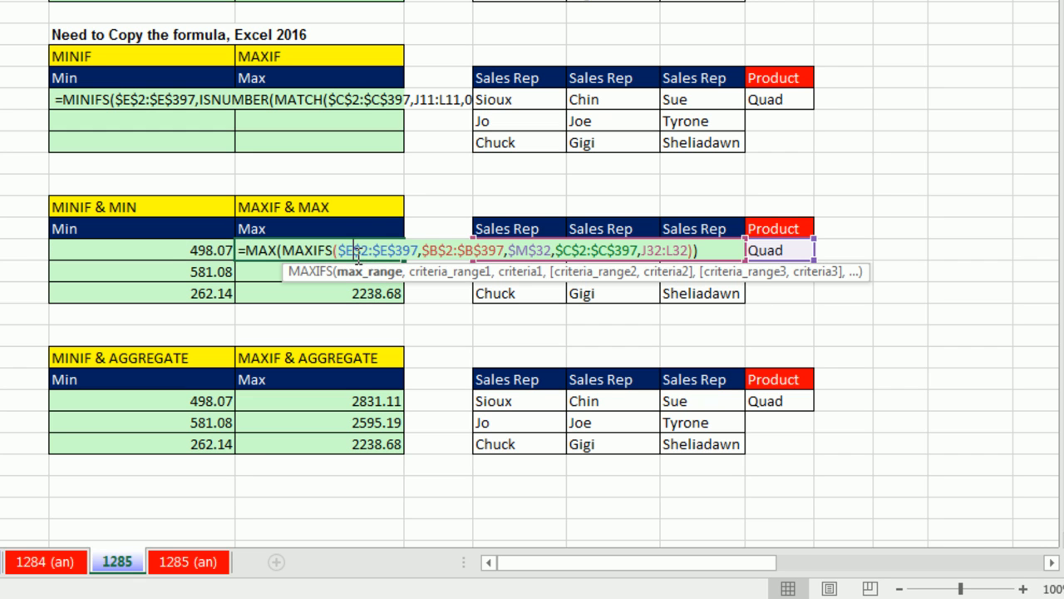
{"action": "mouse_move", "coordinate": [387, 248]}
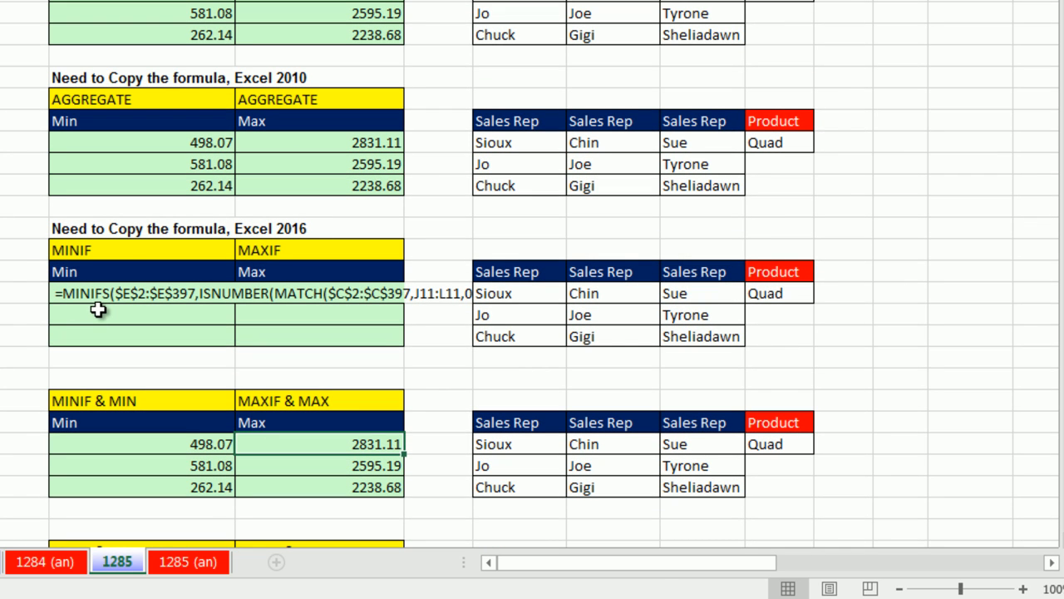
{"action": "left_click", "coordinate": [118, 250]}
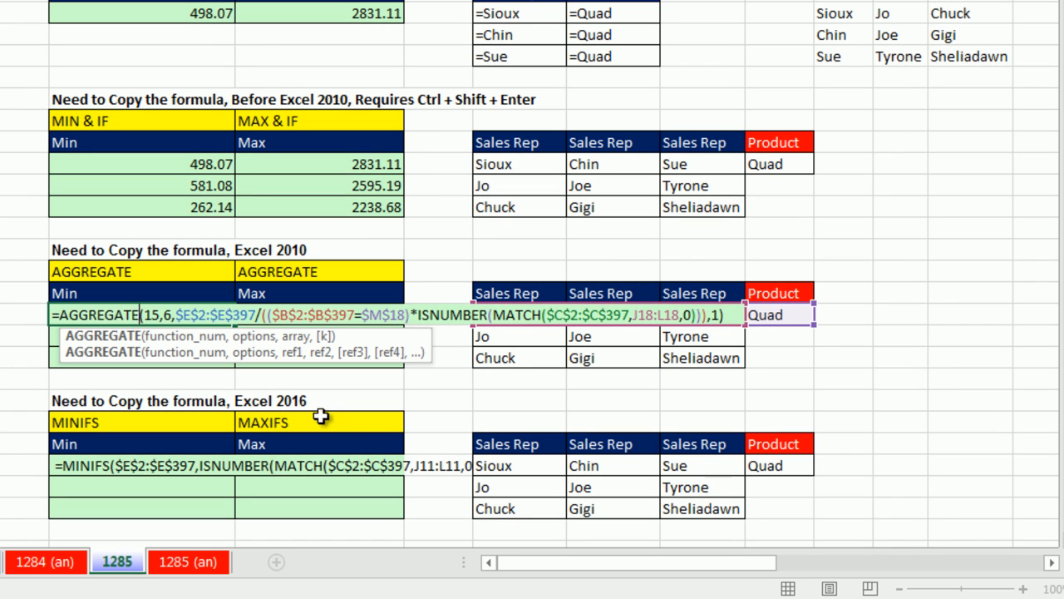
{"action": "mouse_move", "coordinate": [414, 427]}
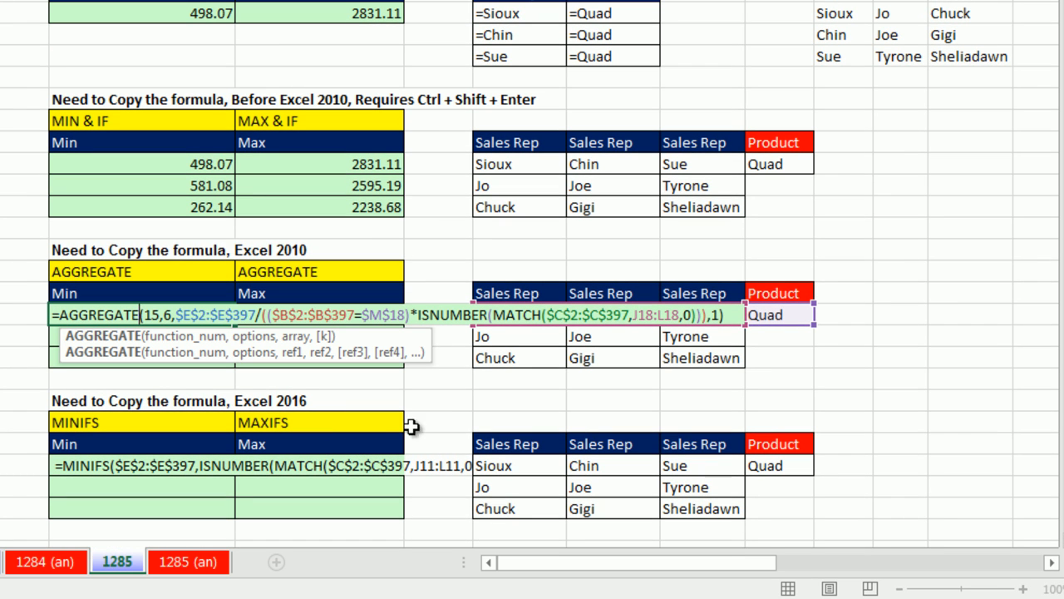
{"action": "mouse_move", "coordinate": [641, 348]}
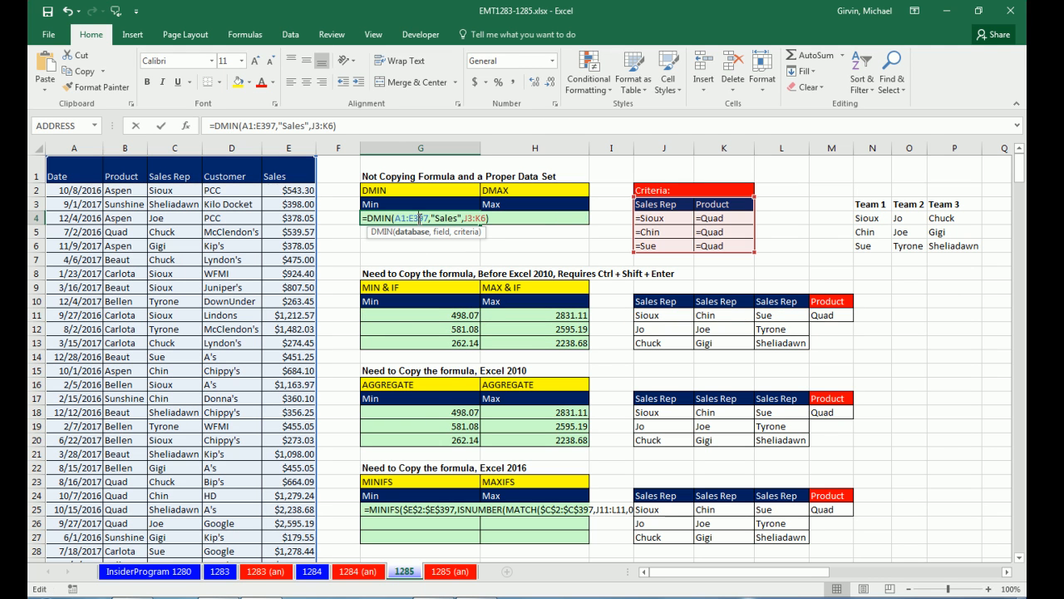
{"action": "mouse_move", "coordinate": [461, 244]}
{"action": "type", "text": "=DMAX(A1:E397,5,J3:K6)"}
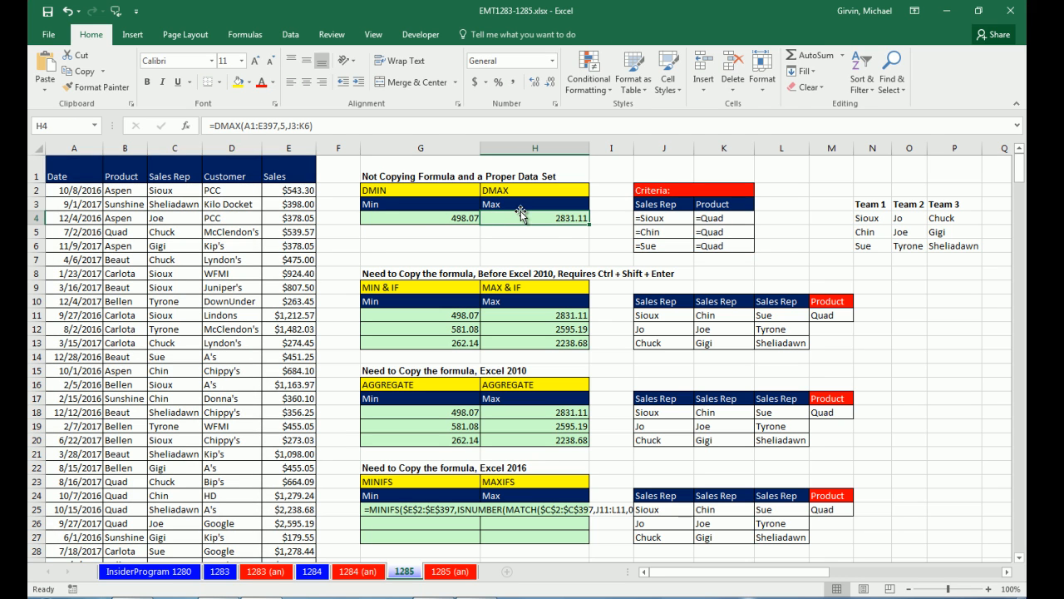
{"action": "double_click", "coordinate": [535, 218]}
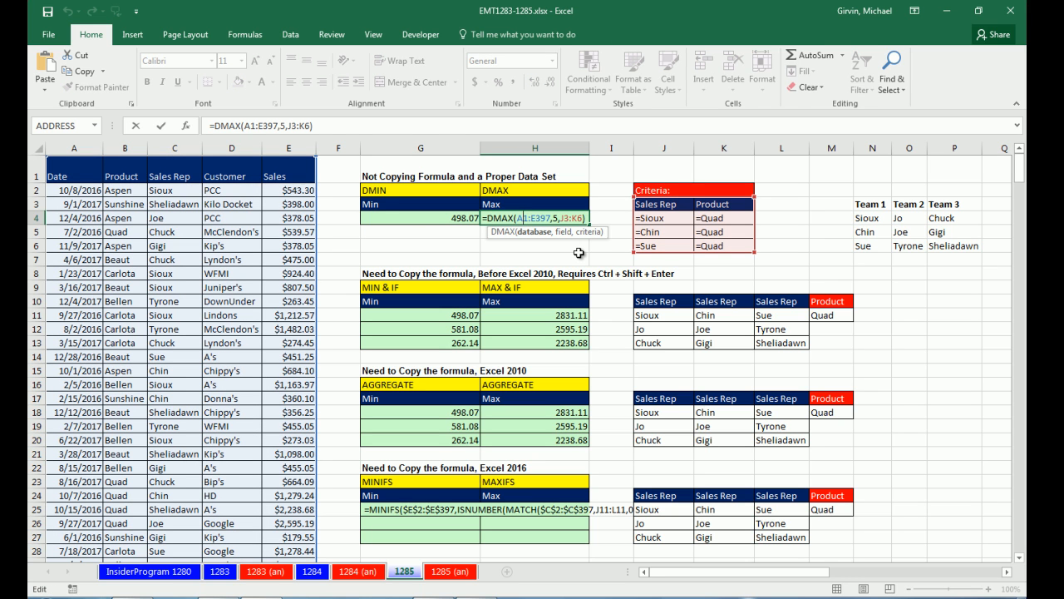